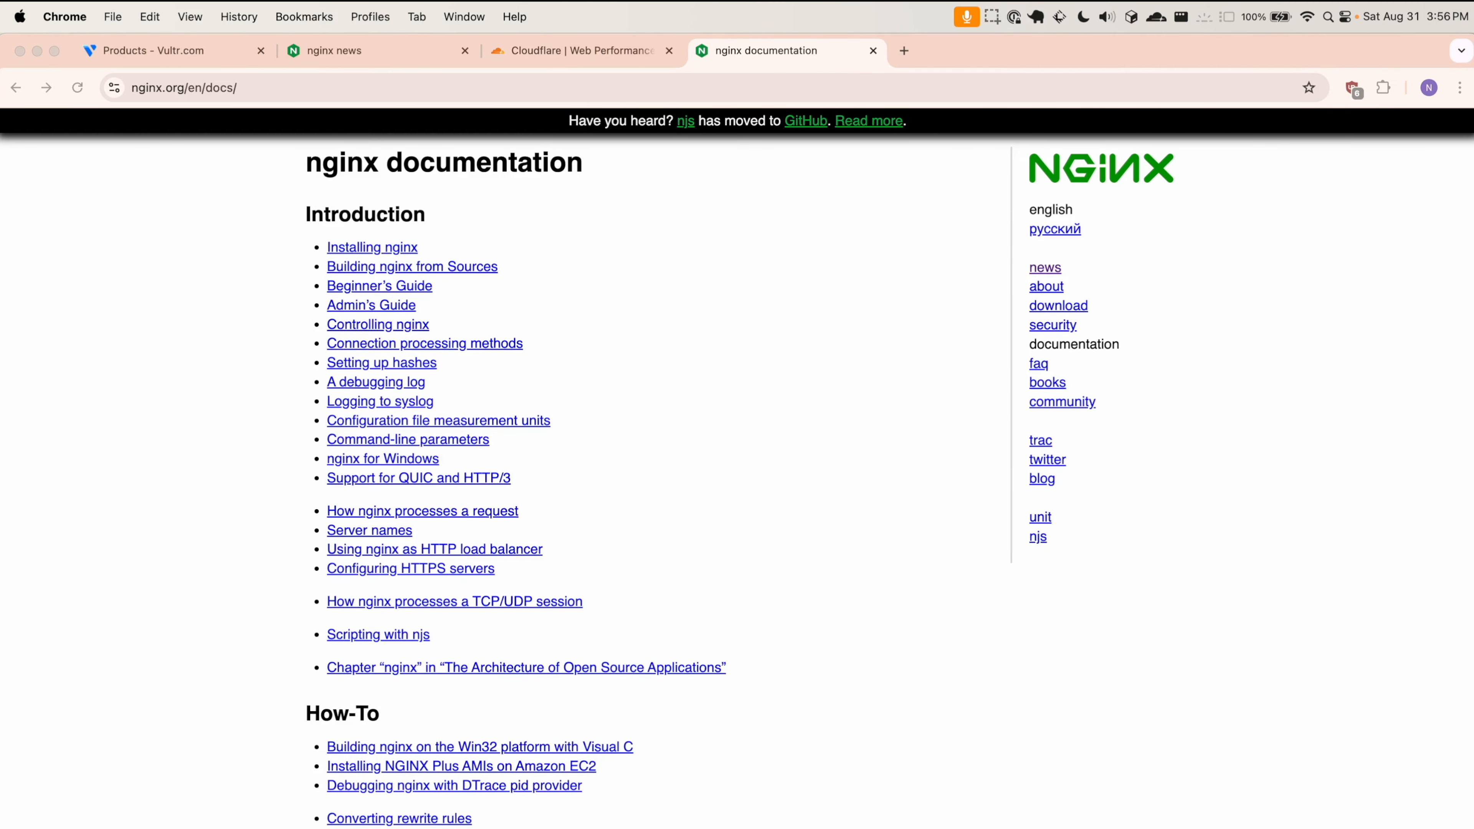
mouse_move(835, 576)
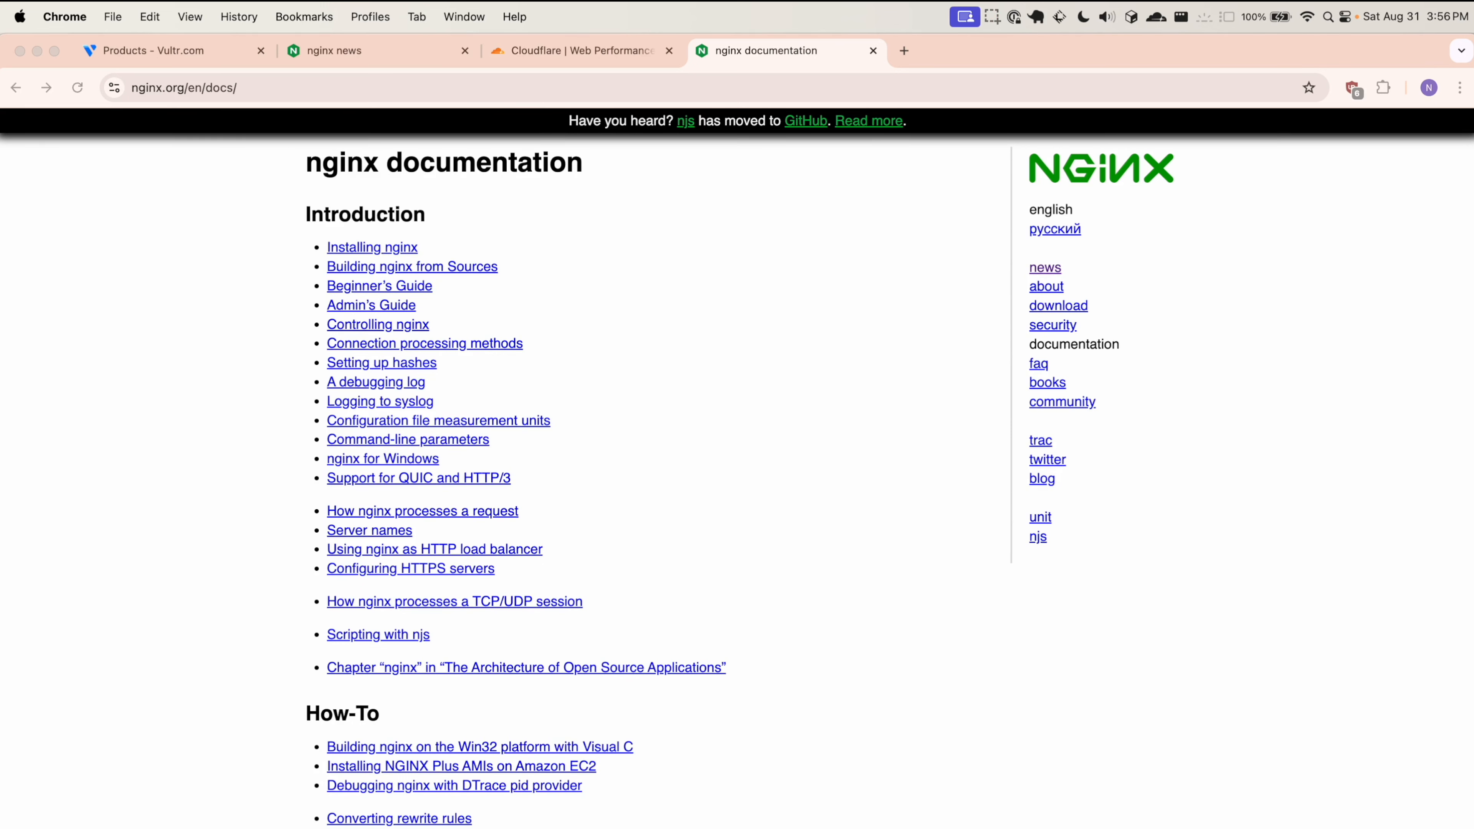
mouse_move(835, 577)
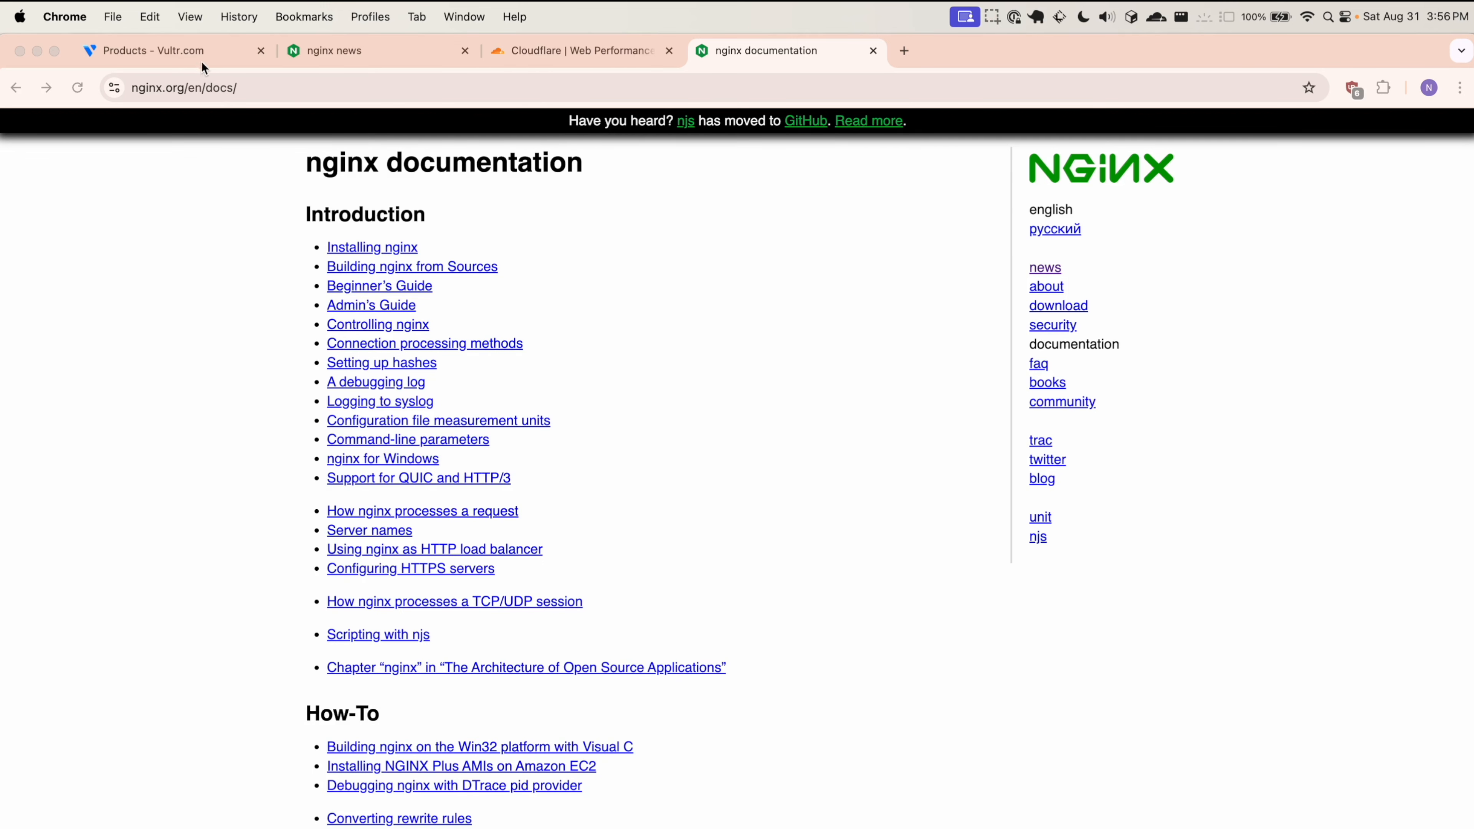
Start deploying a new server from the Vultr products page
left_click(153, 50)
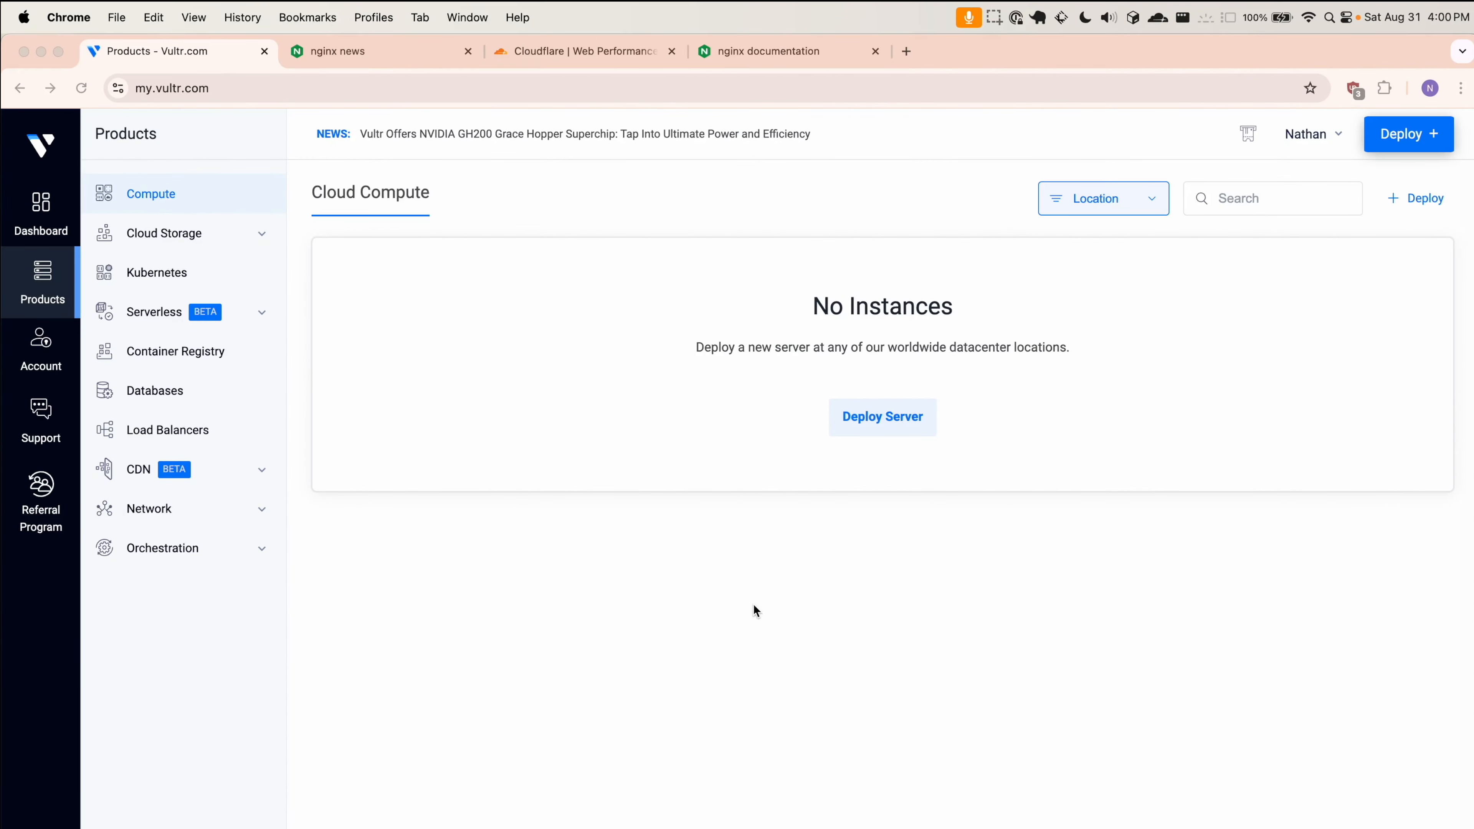
mouse_move(645, 404)
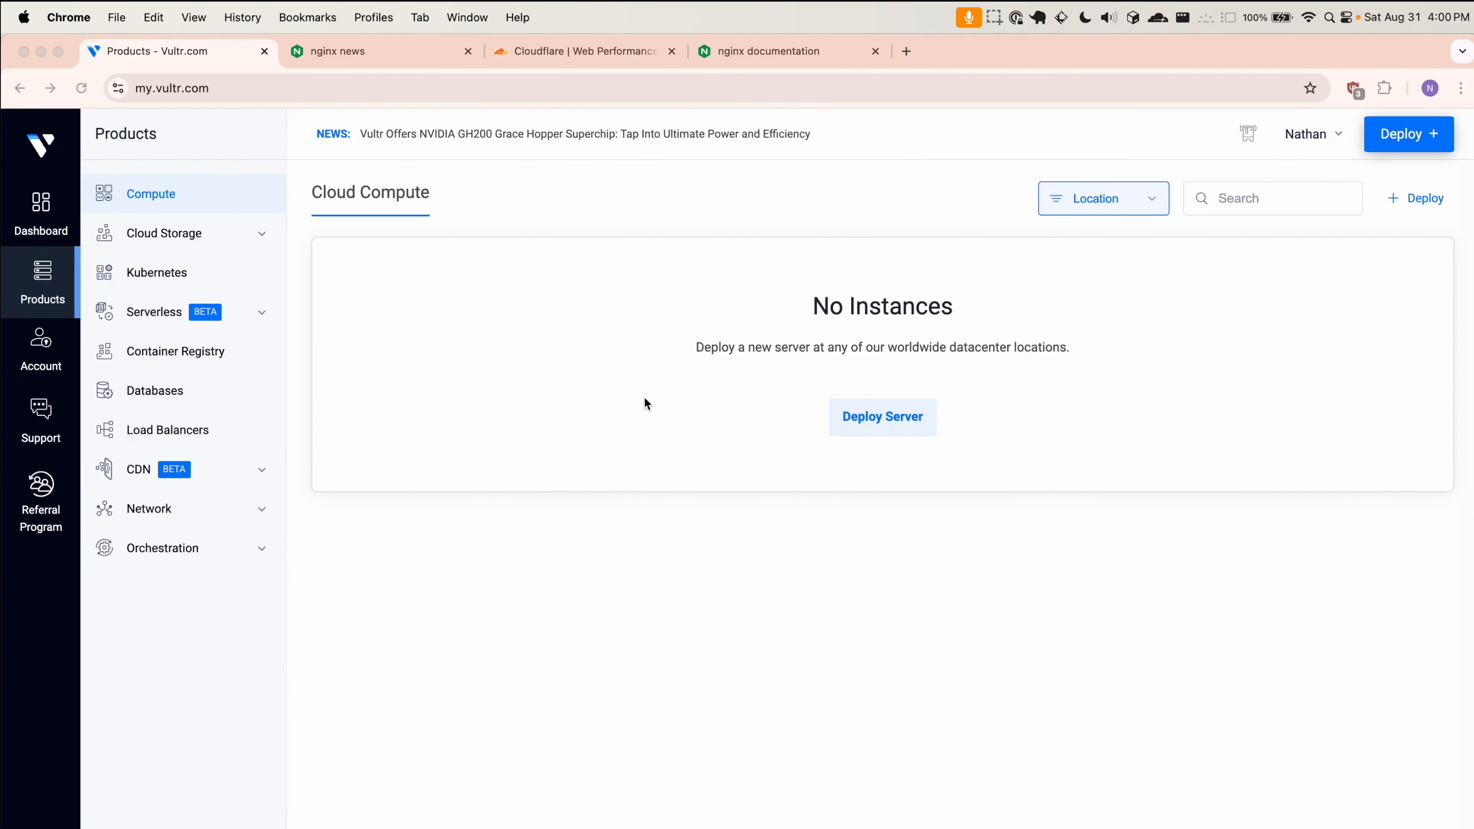
mouse_move(568, 313)
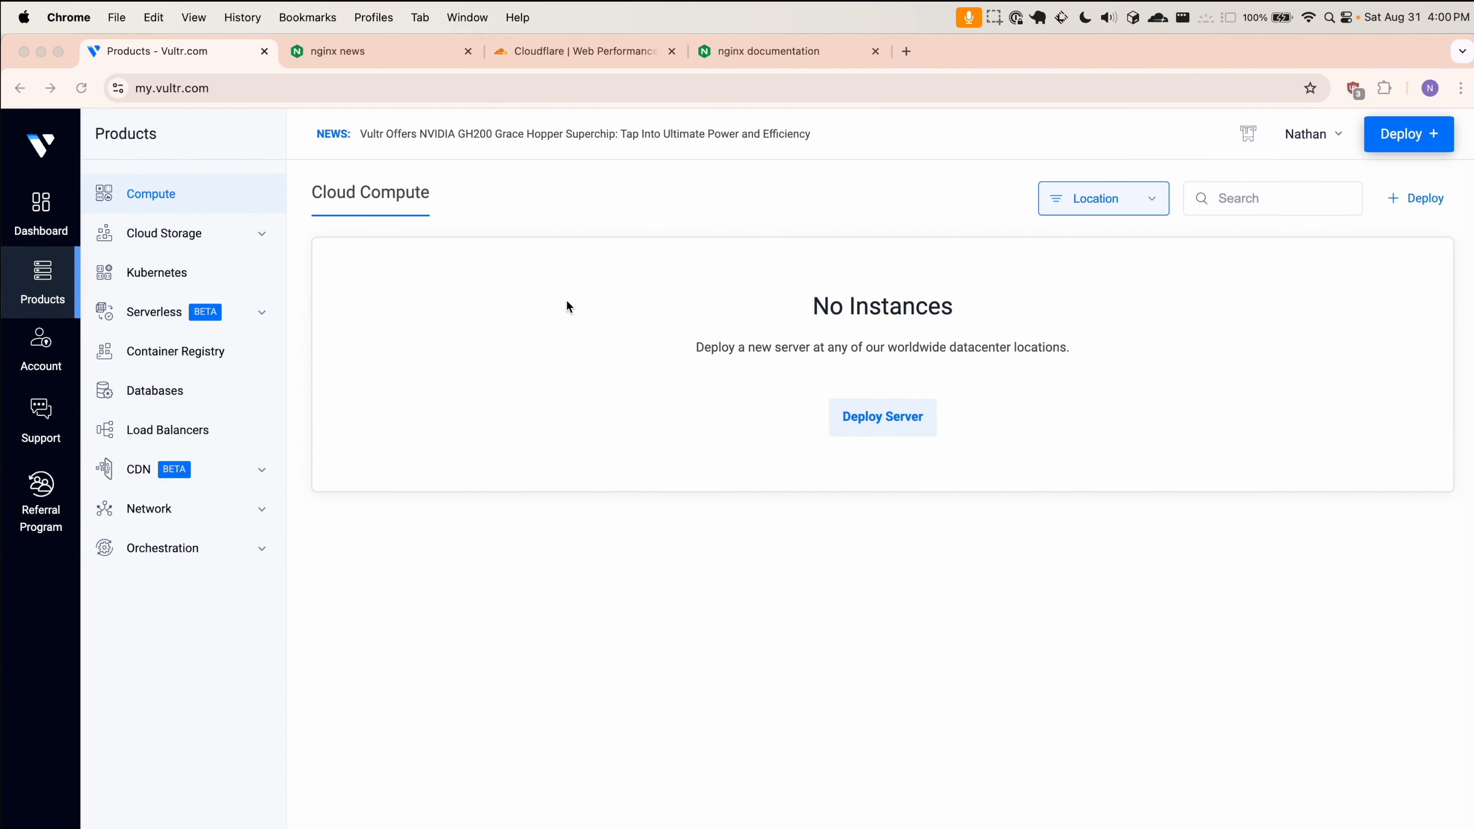
mouse_move(111, 322)
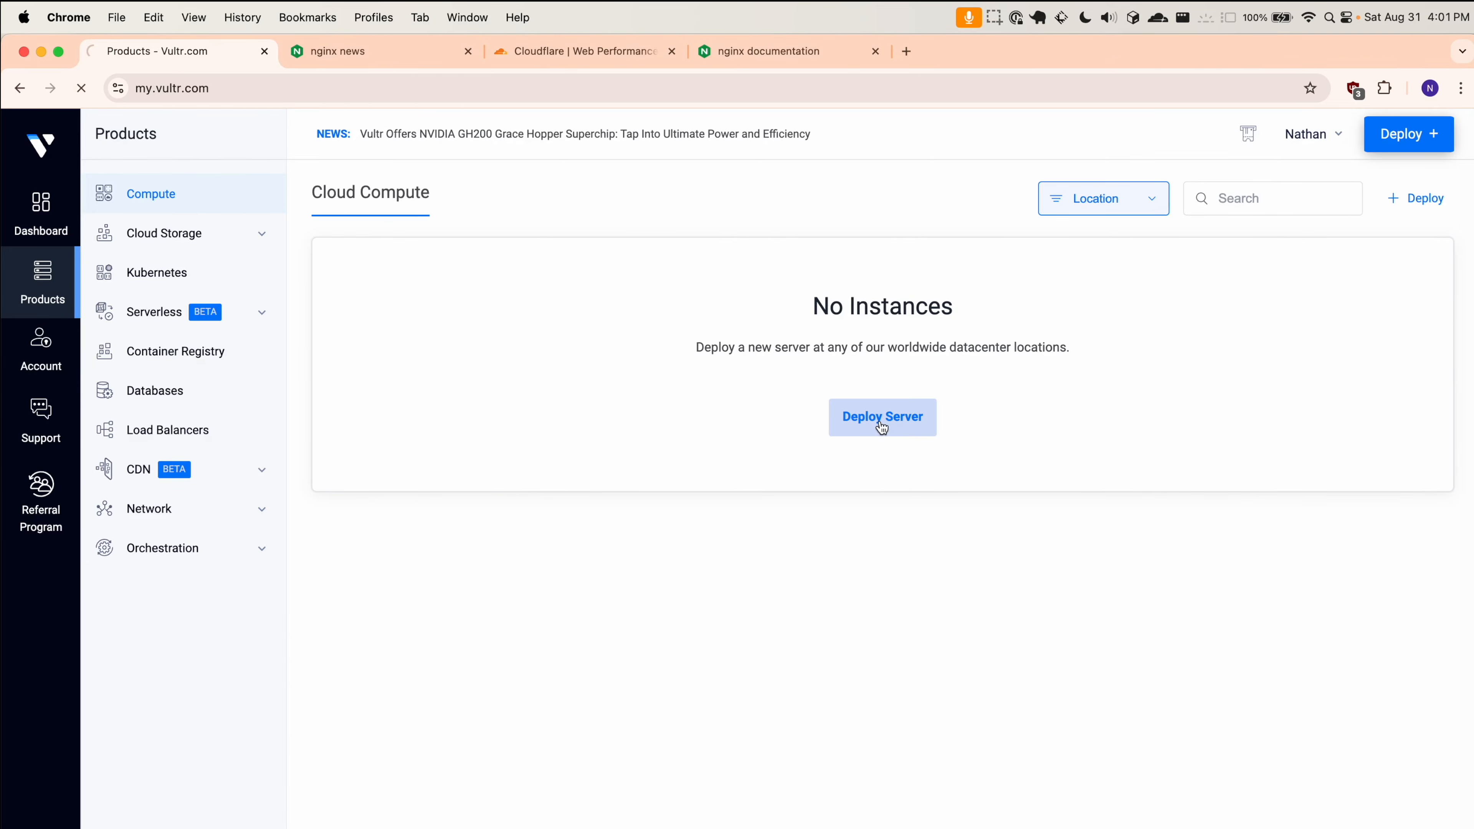
left_click(882, 417)
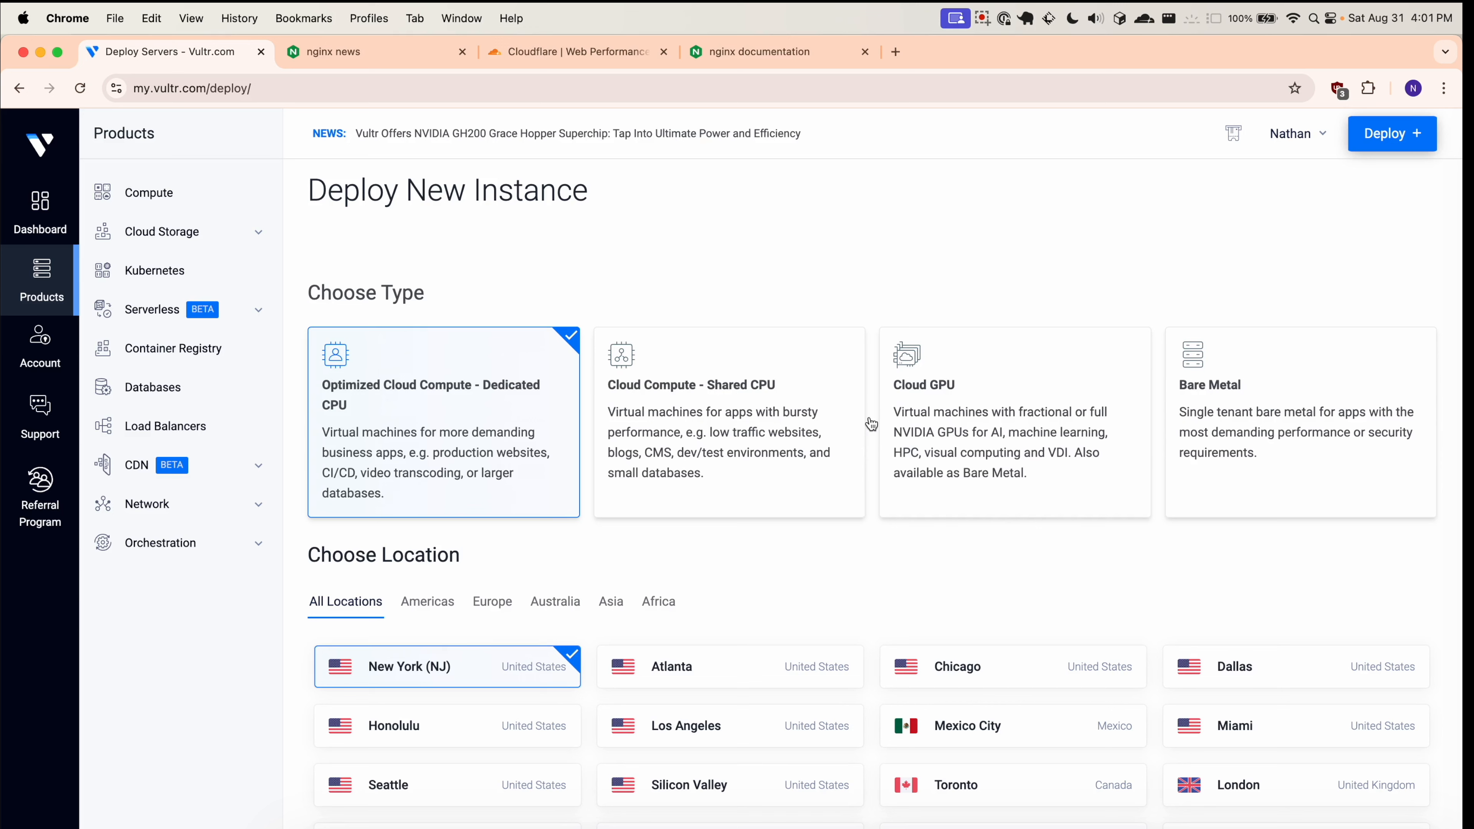
mouse_move(849, 423)
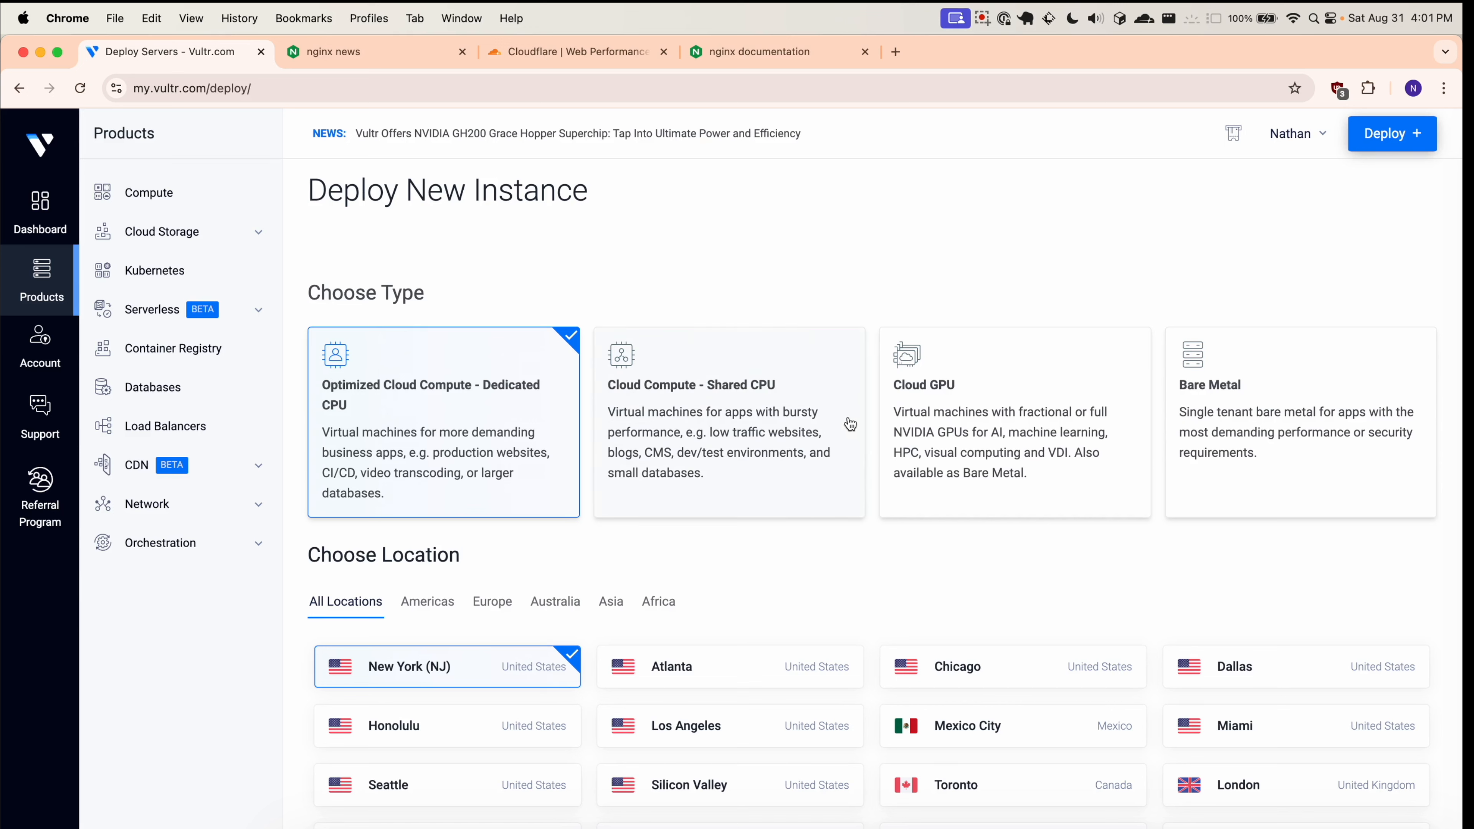
mouse_move(840, 434)
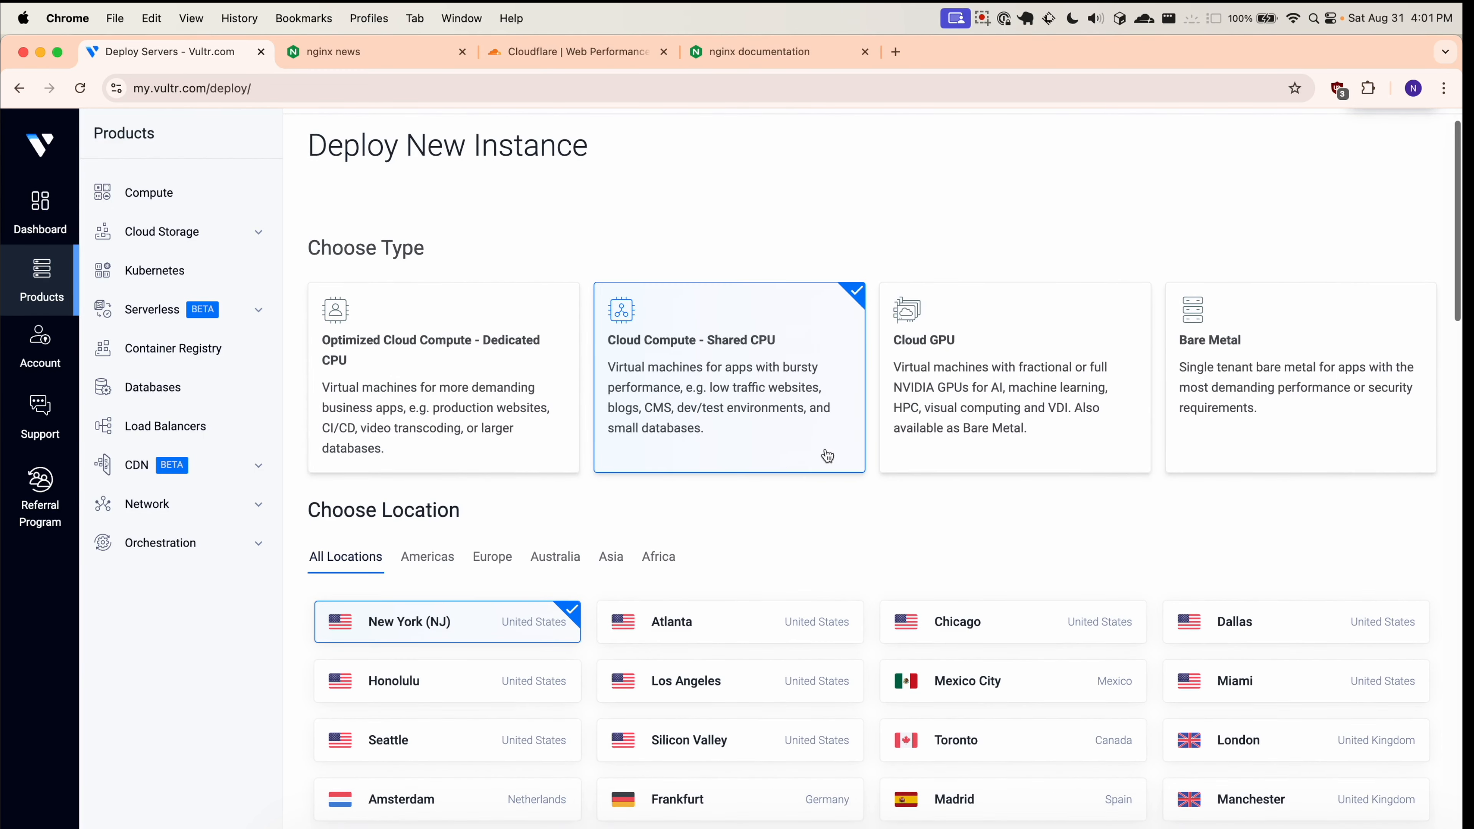
Keep the New York (NJ) location and choose the Ubuntu 24.04 LTS x64 image
scroll("down", 3)
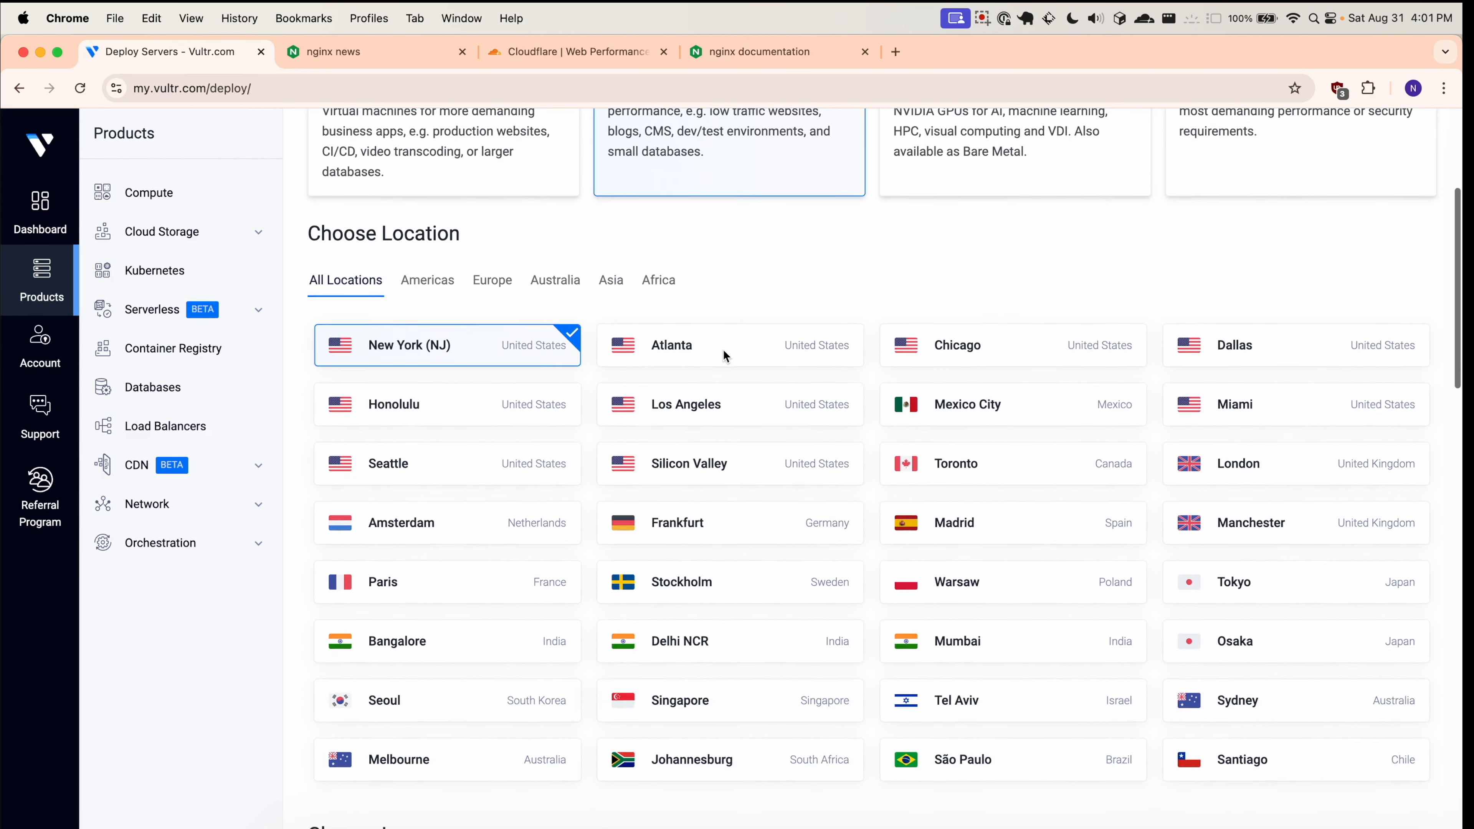
mouse_move(536, 360)
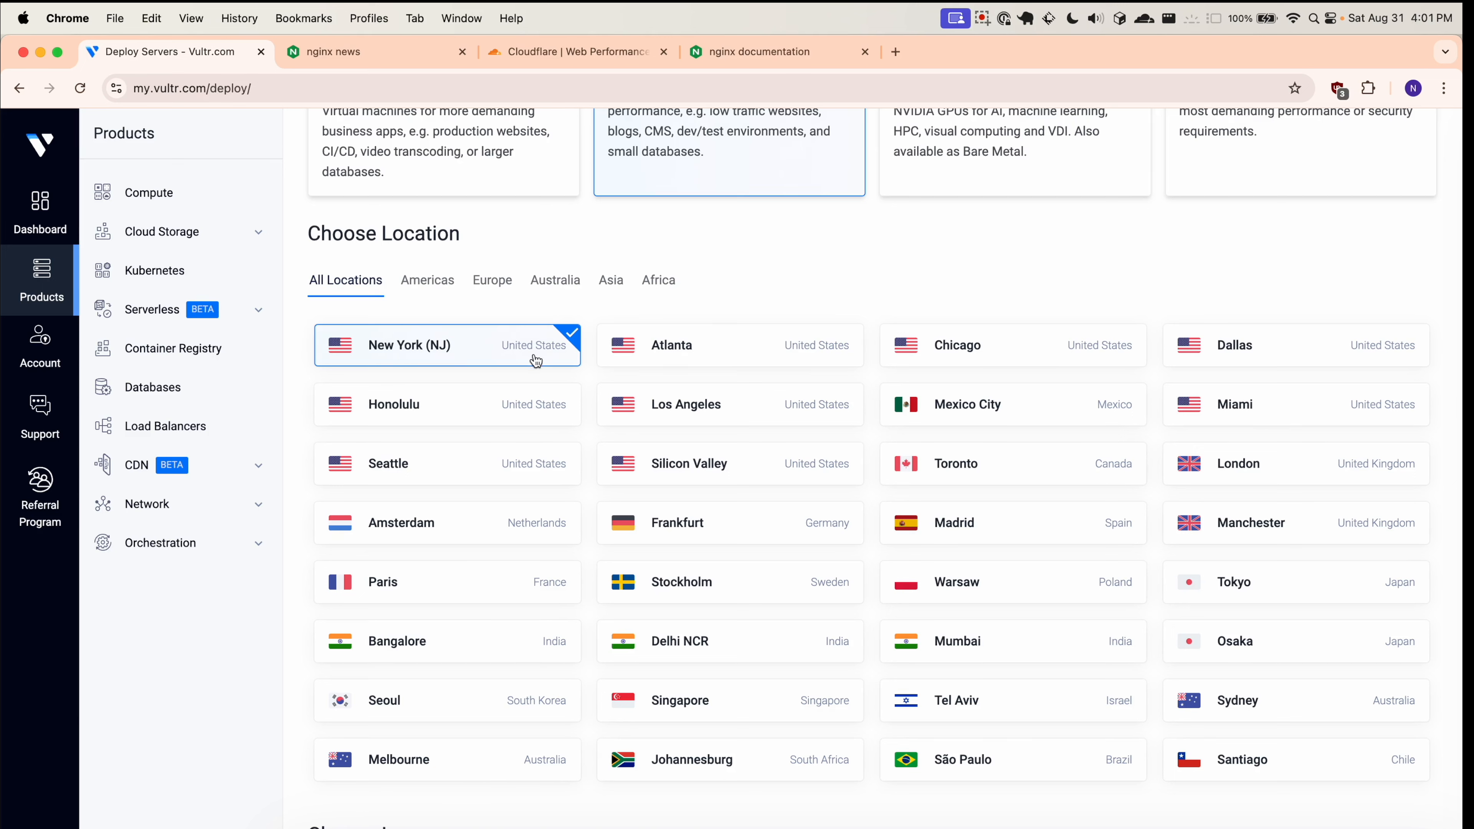
mouse_move(556, 343)
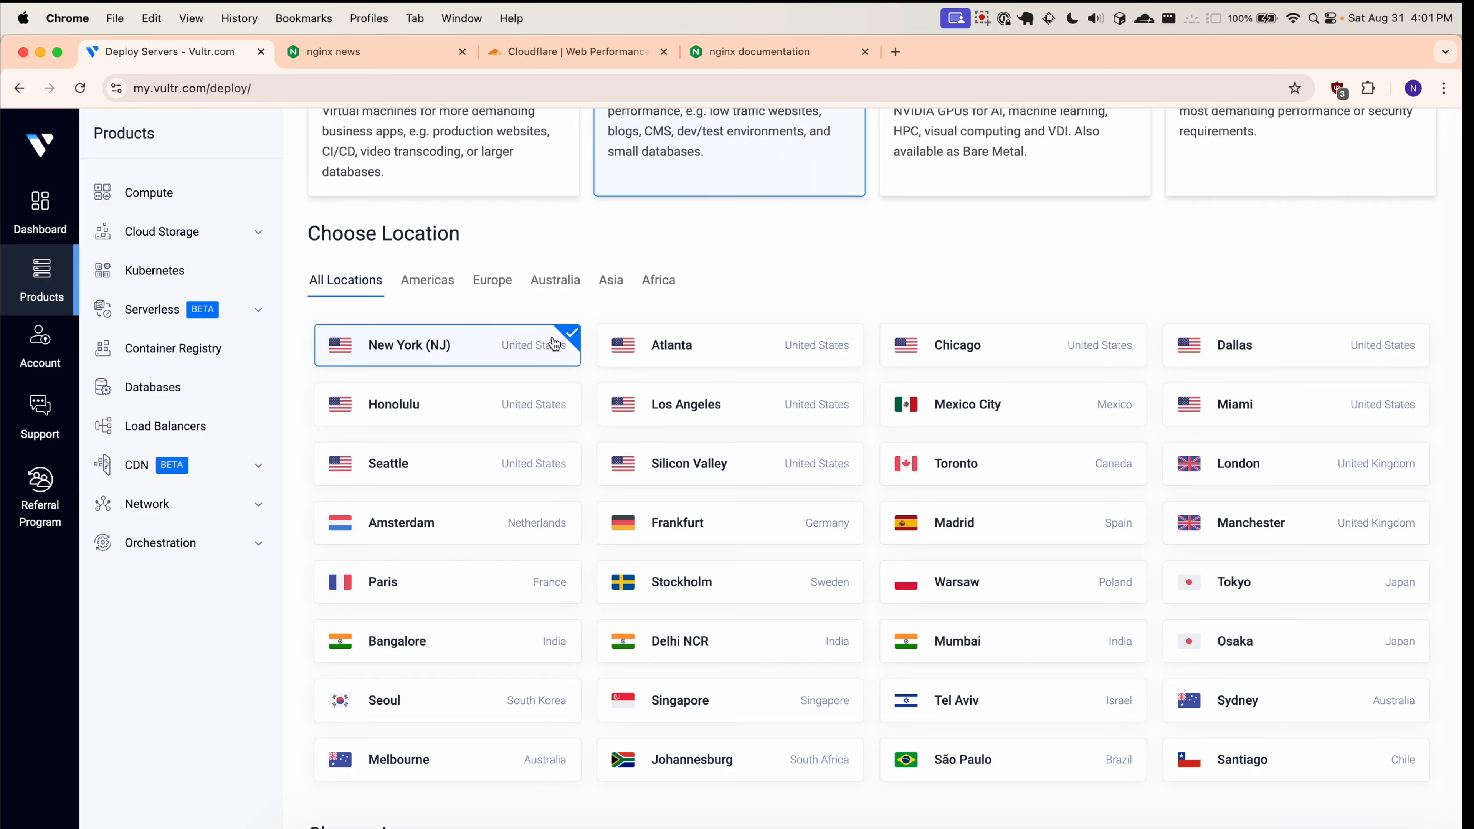
scroll("down", 3)
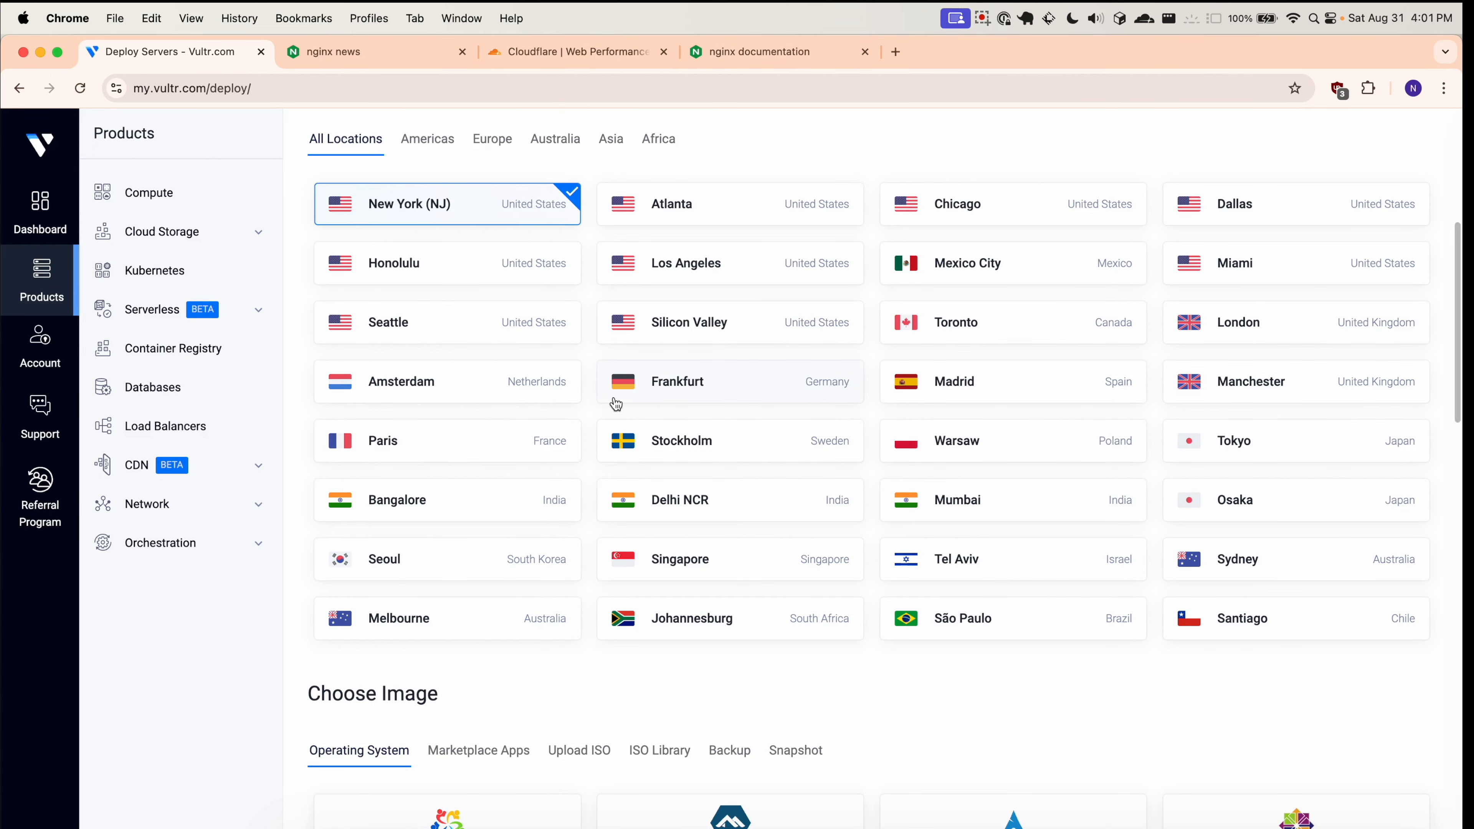
scroll("down", 3)
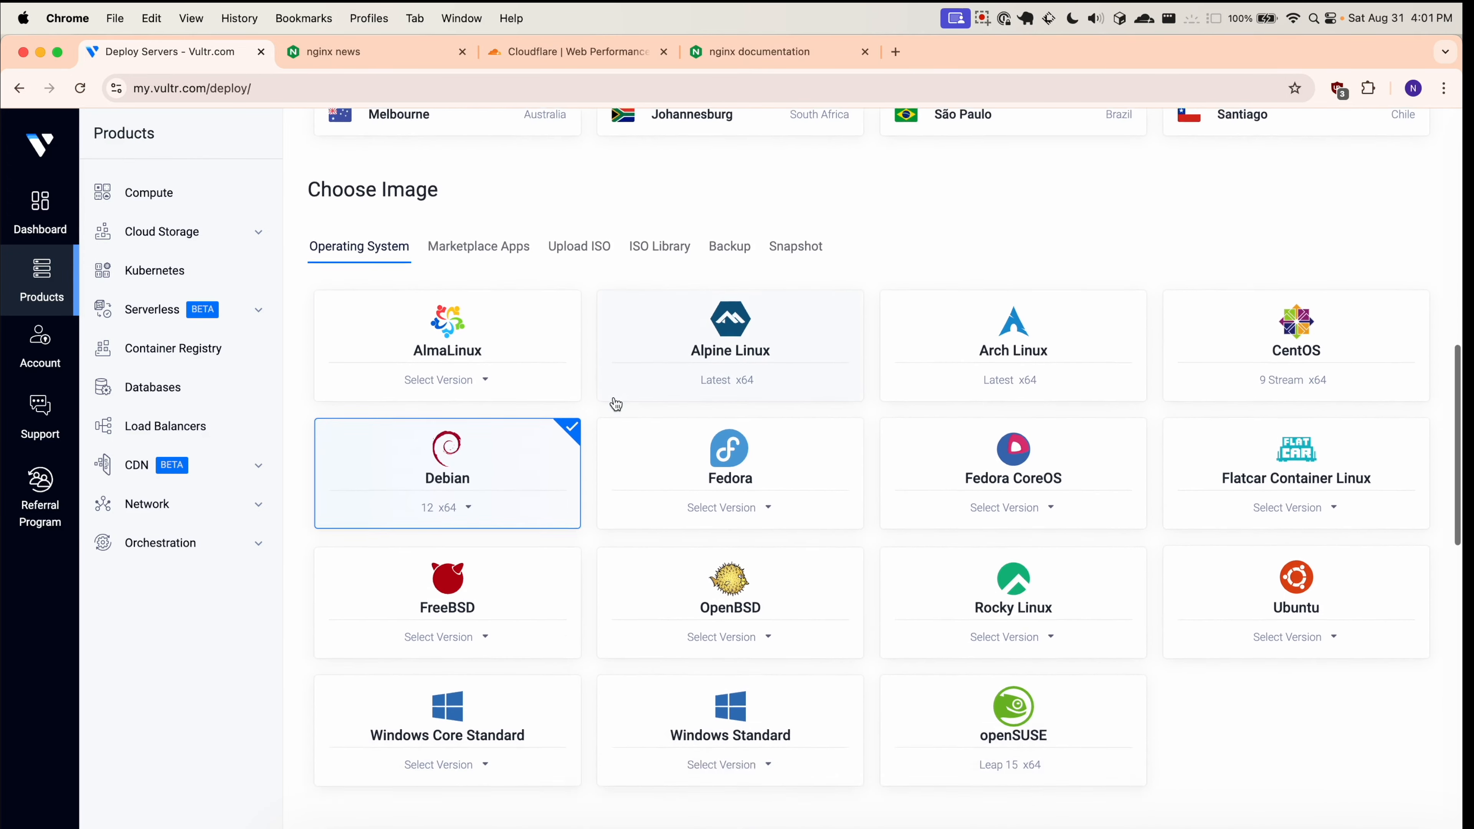
scroll("down", 3)
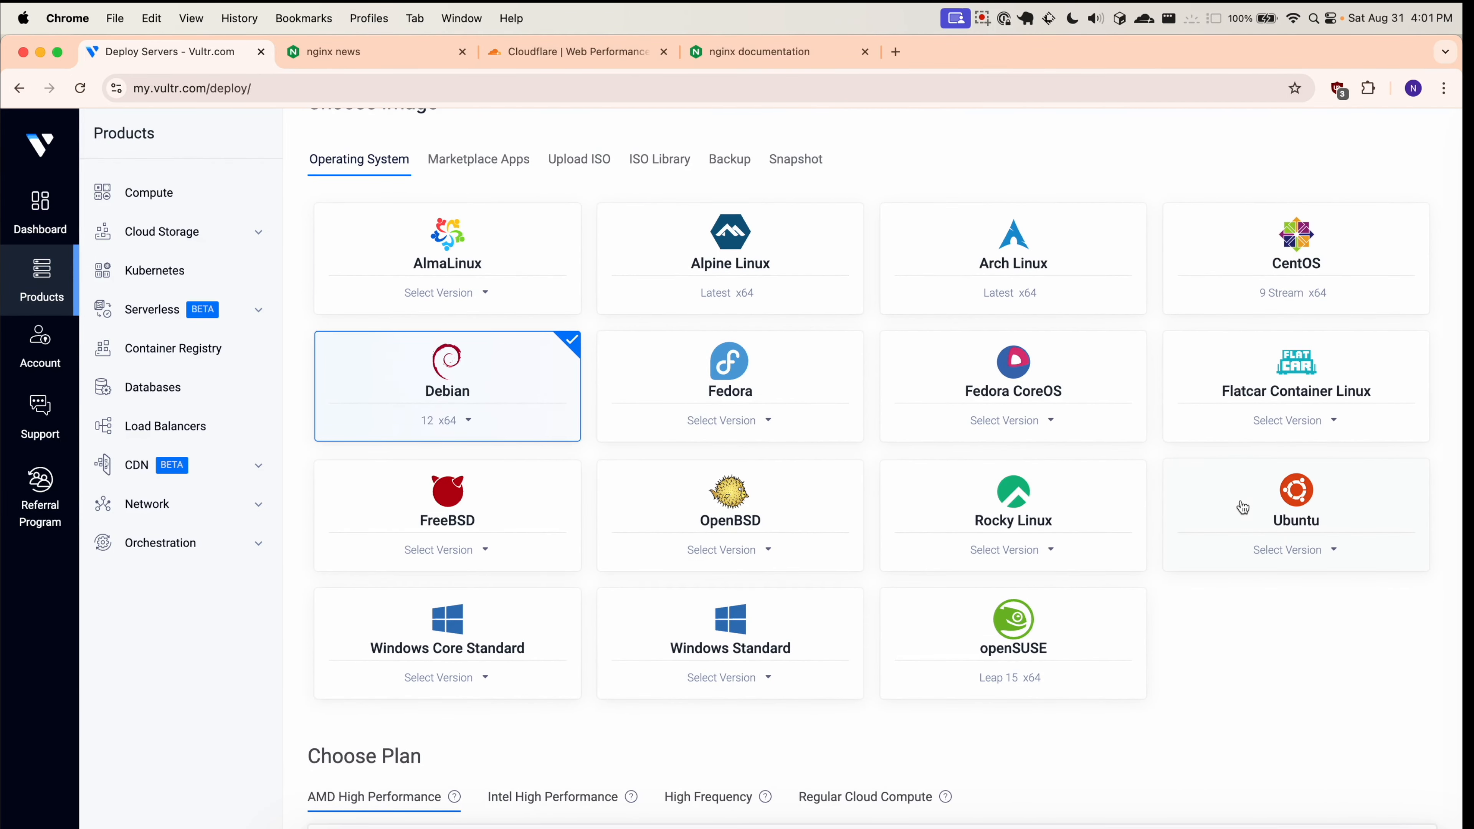
left_click(1295, 497)
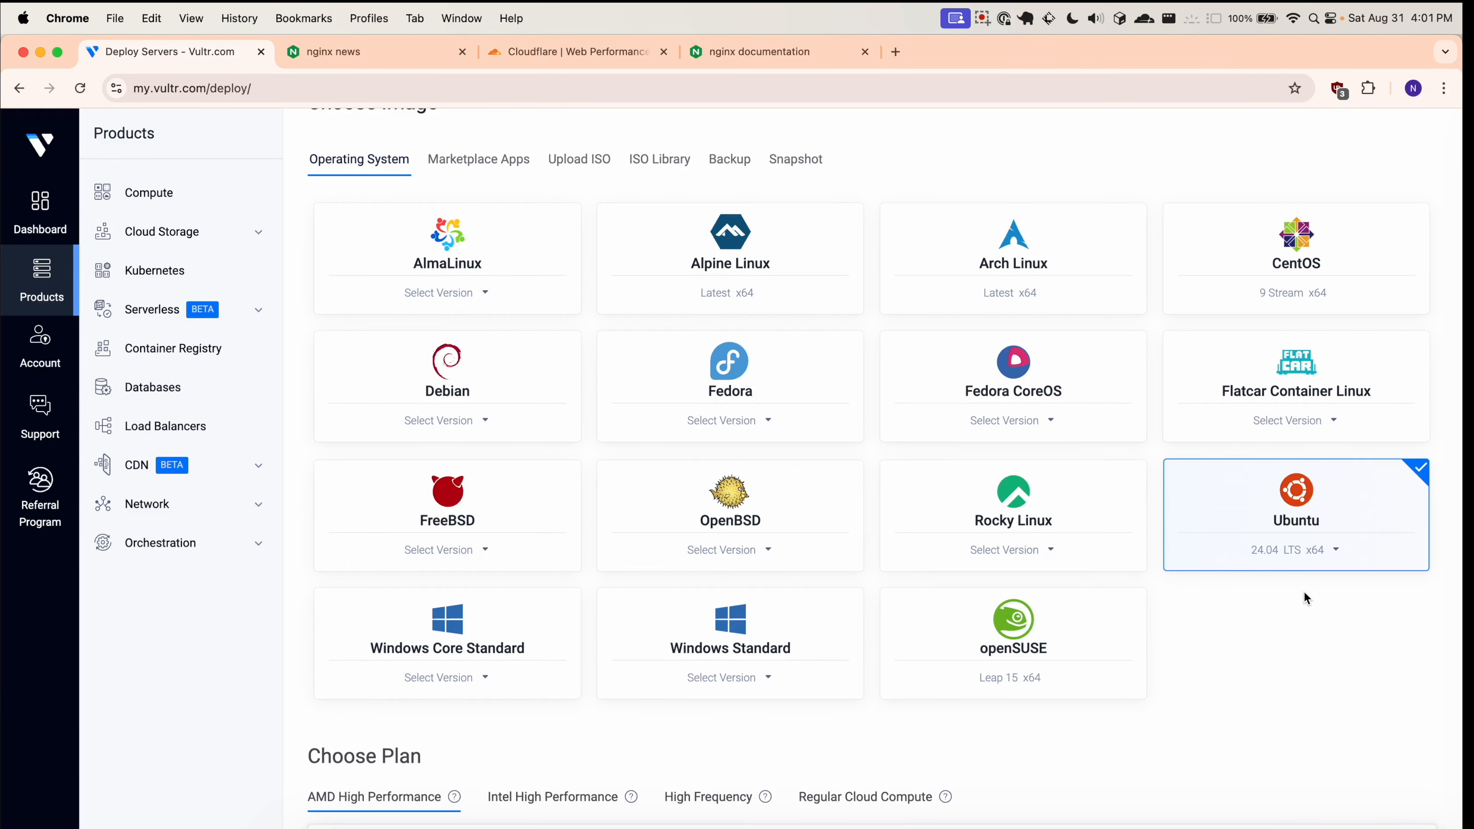
scroll("down", 3)
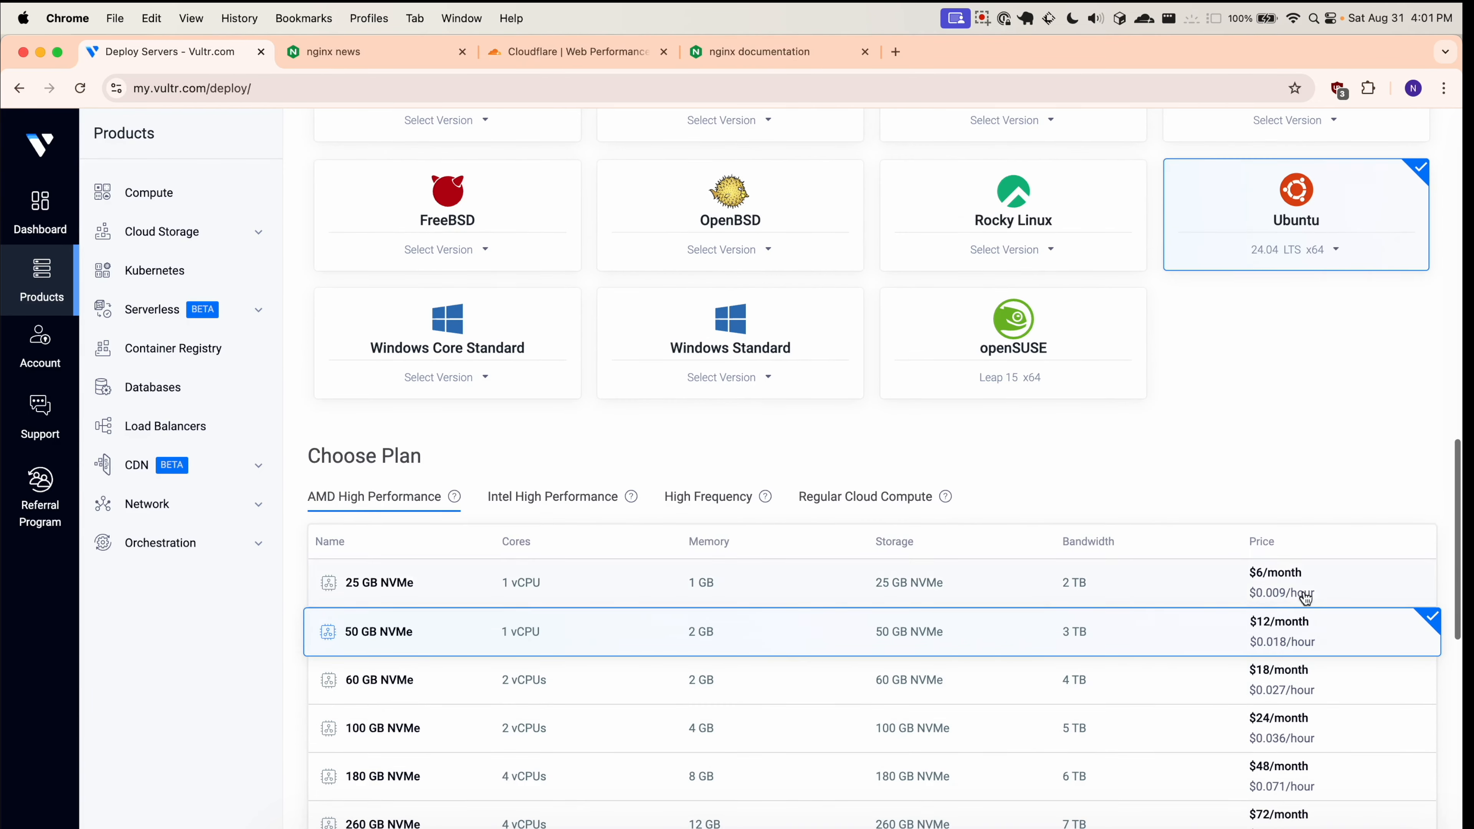
Choose the $5/month 25 GB SSD Regular Cloud Compute plan and decline the NVMe upgrade
scroll("down", 3)
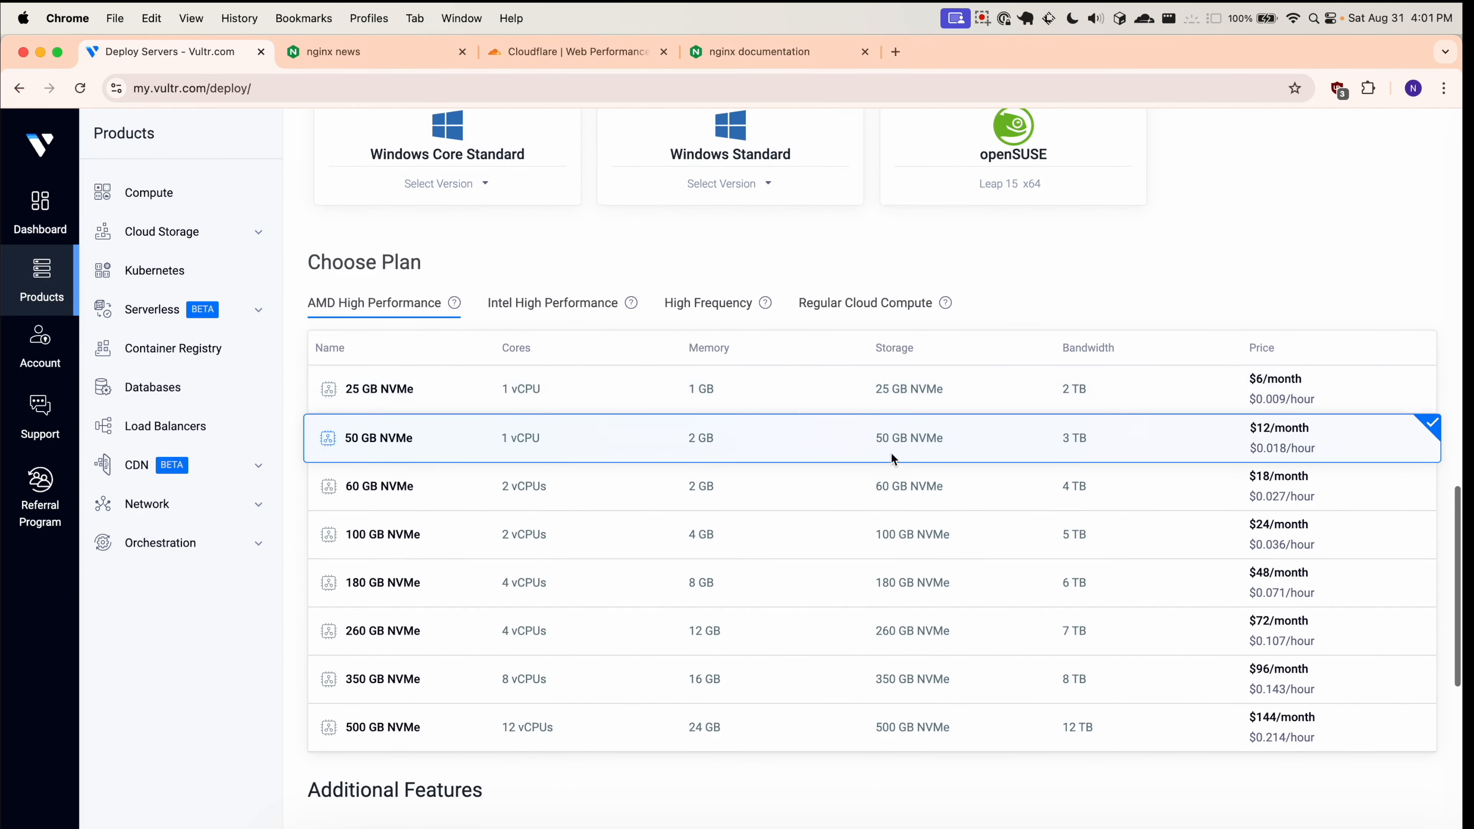
scroll("down", 3)
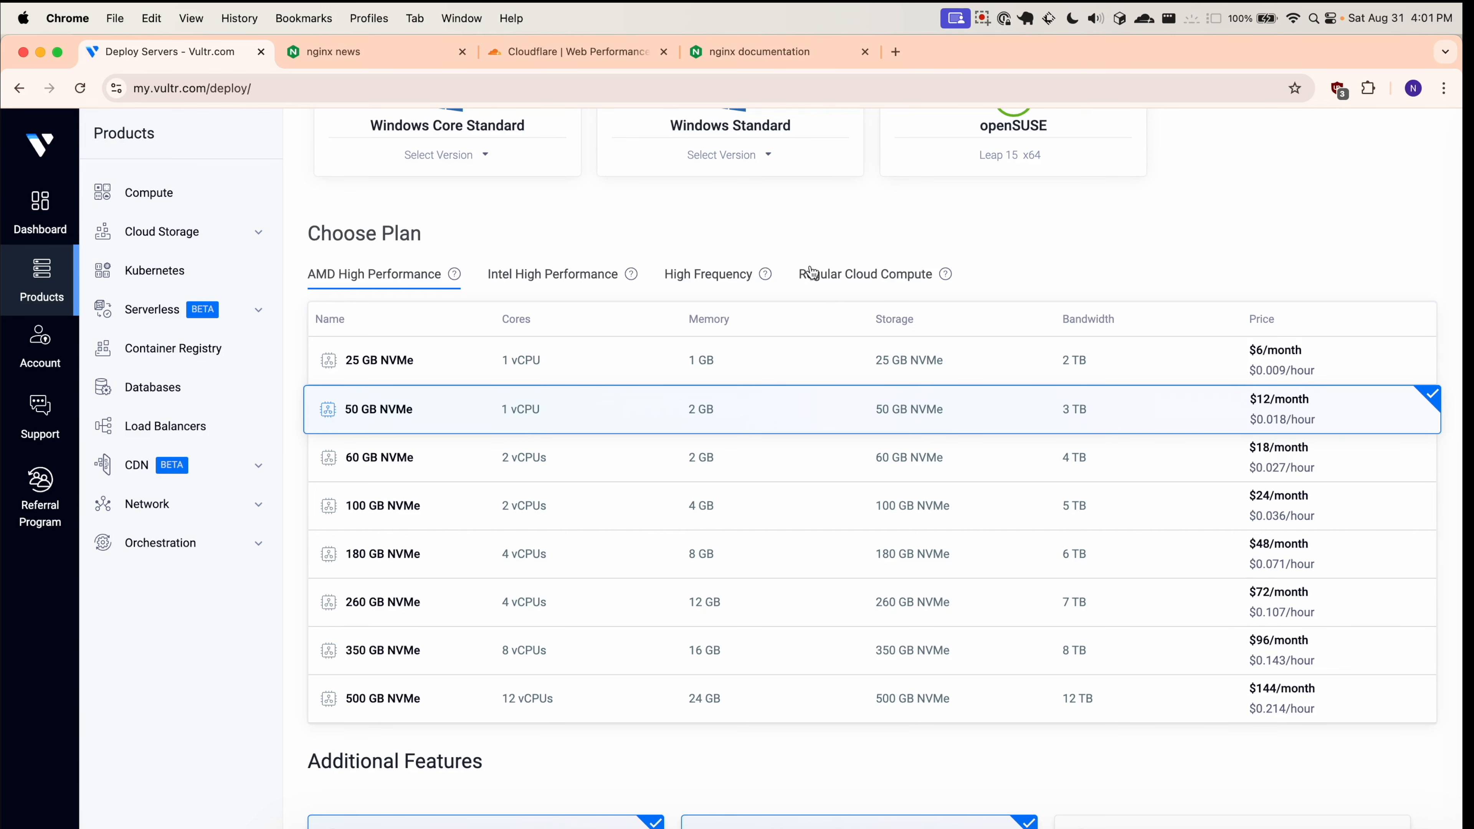
left_click(865, 274)
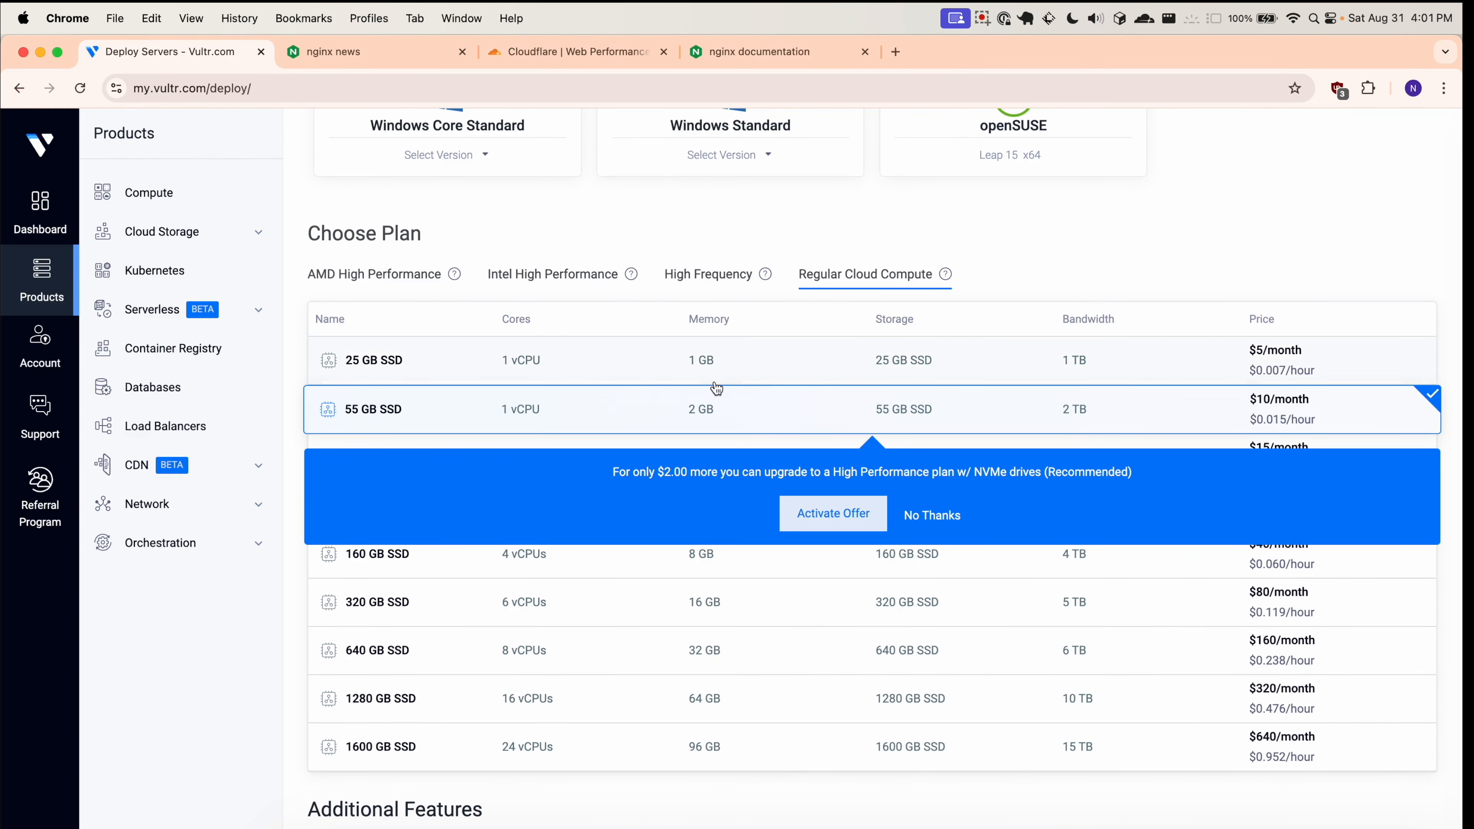
left_click(386, 360)
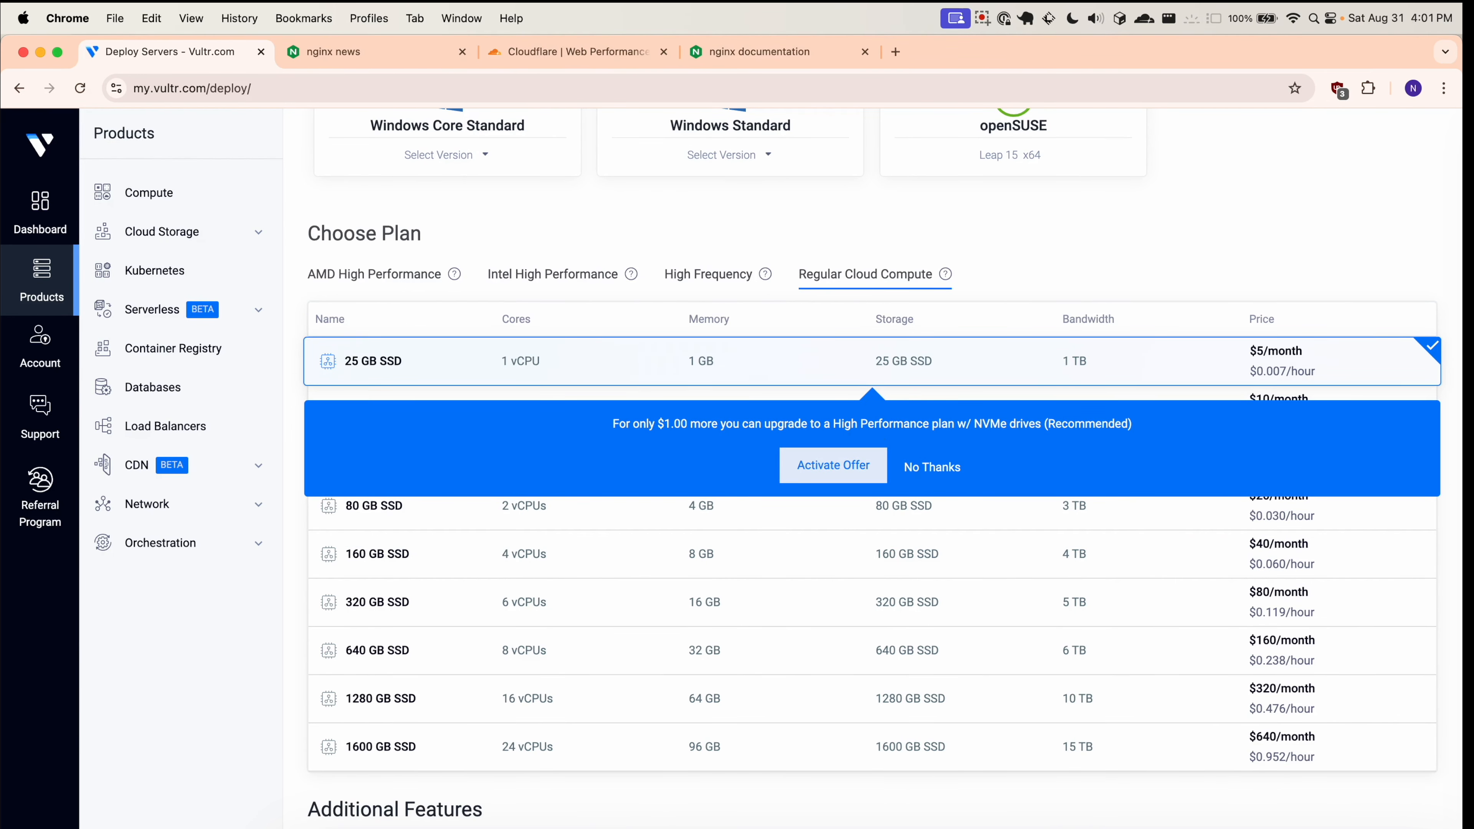
left_click(932, 466)
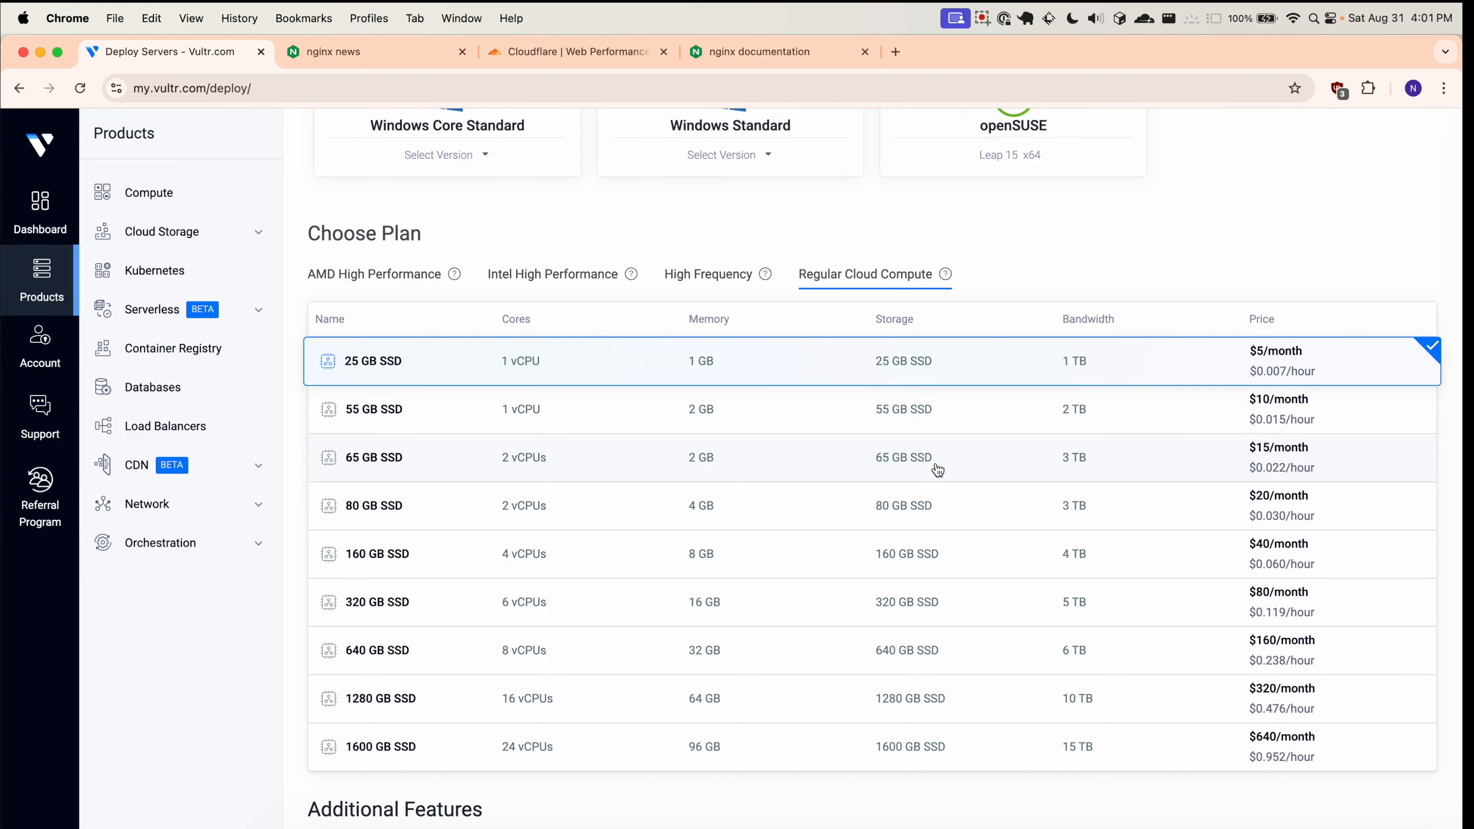
Disable automatic backups for the server, confirming the risk warning
scroll("down", 3)
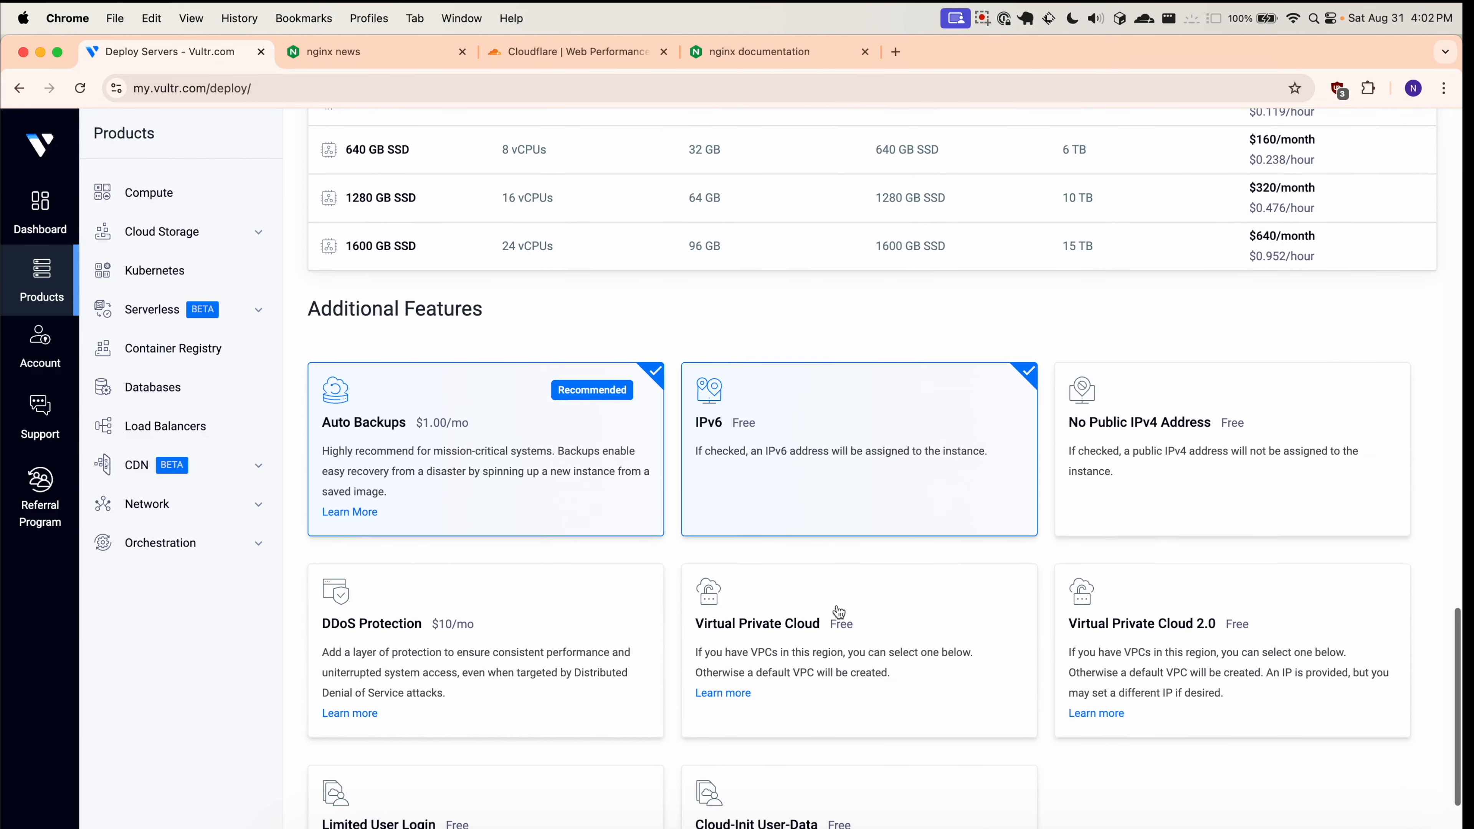
left_click(655, 375)
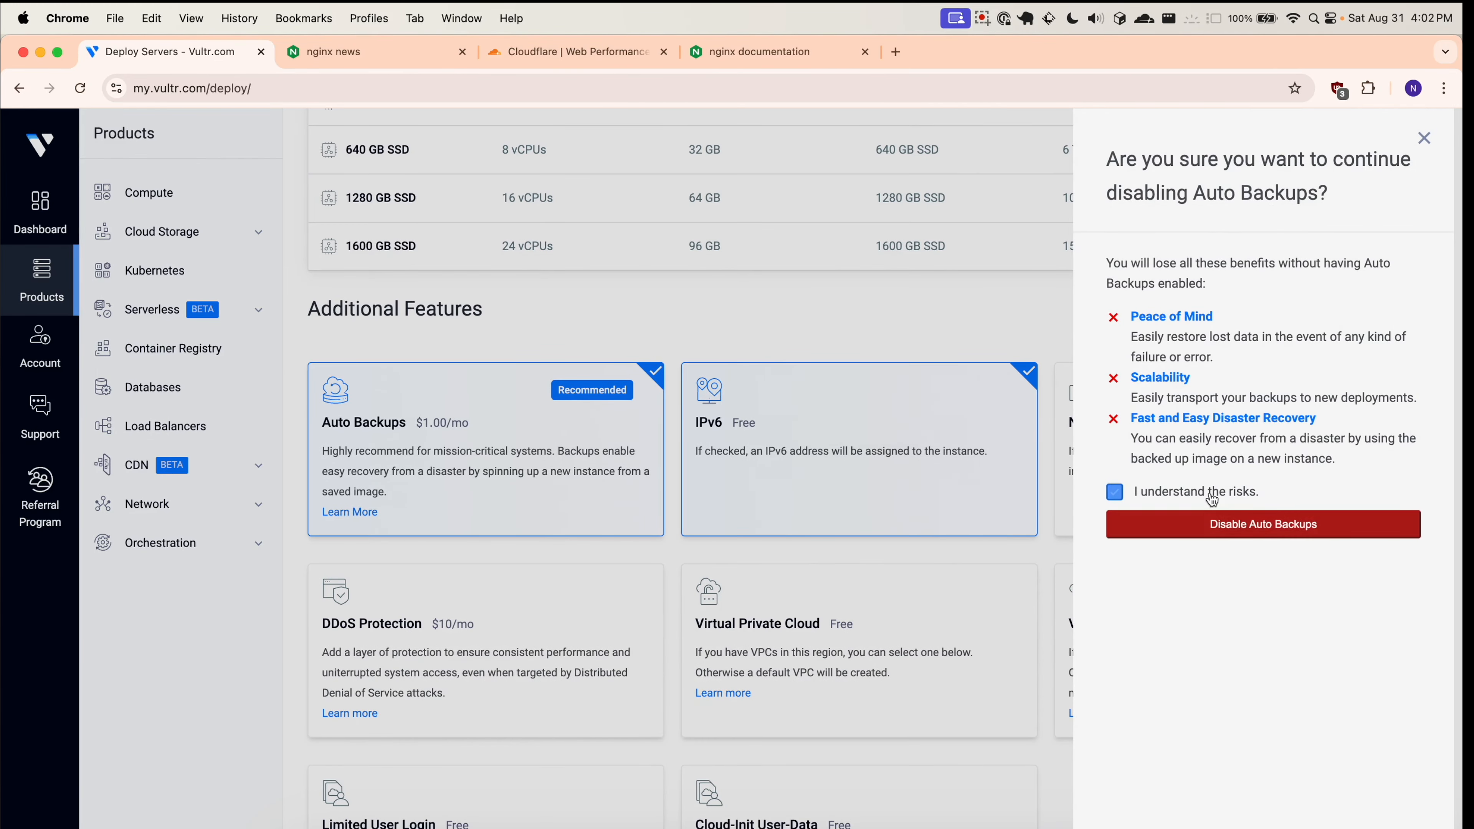
left_click(1264, 524)
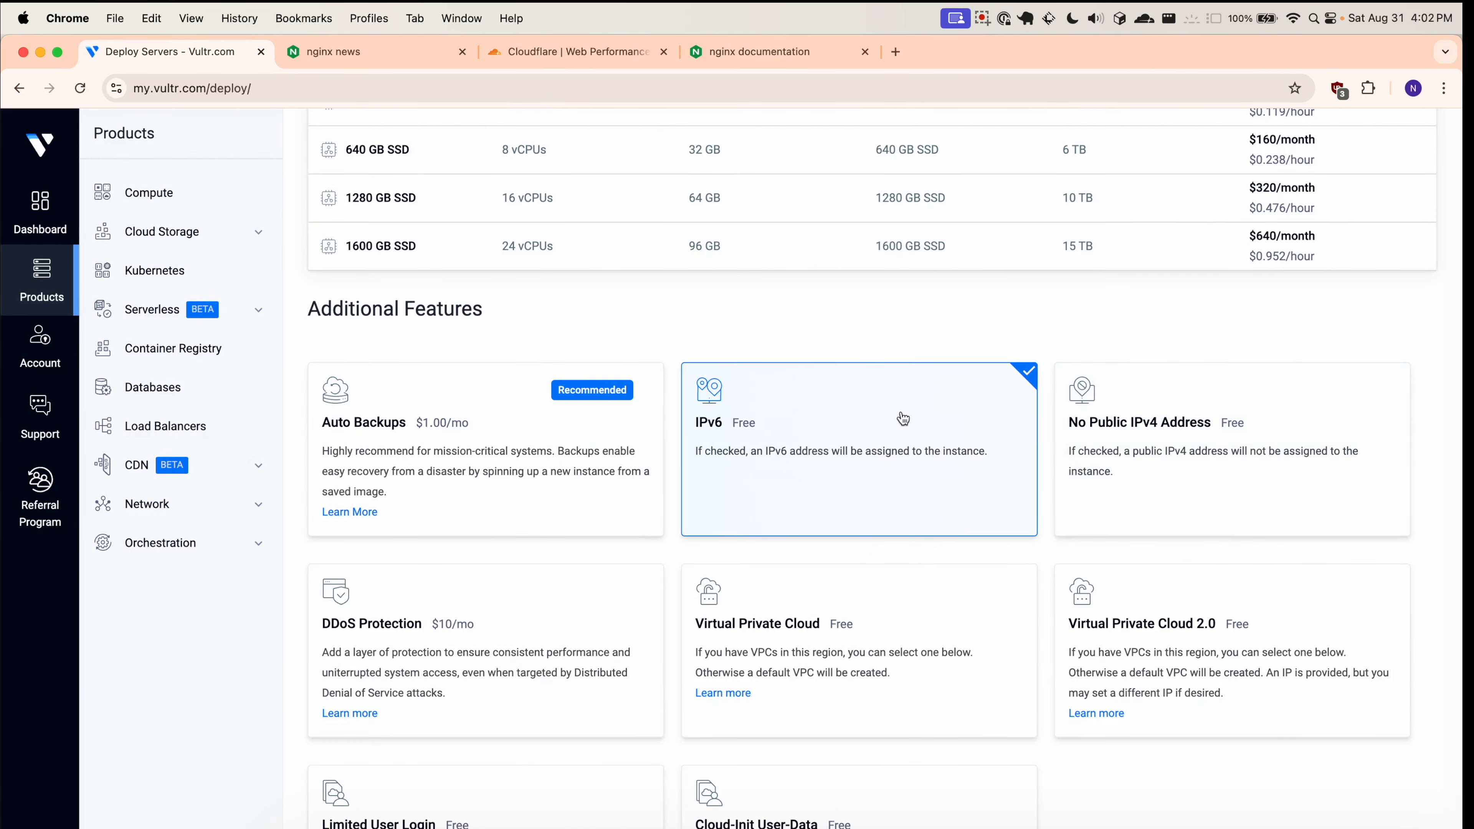
scroll("down", 3)
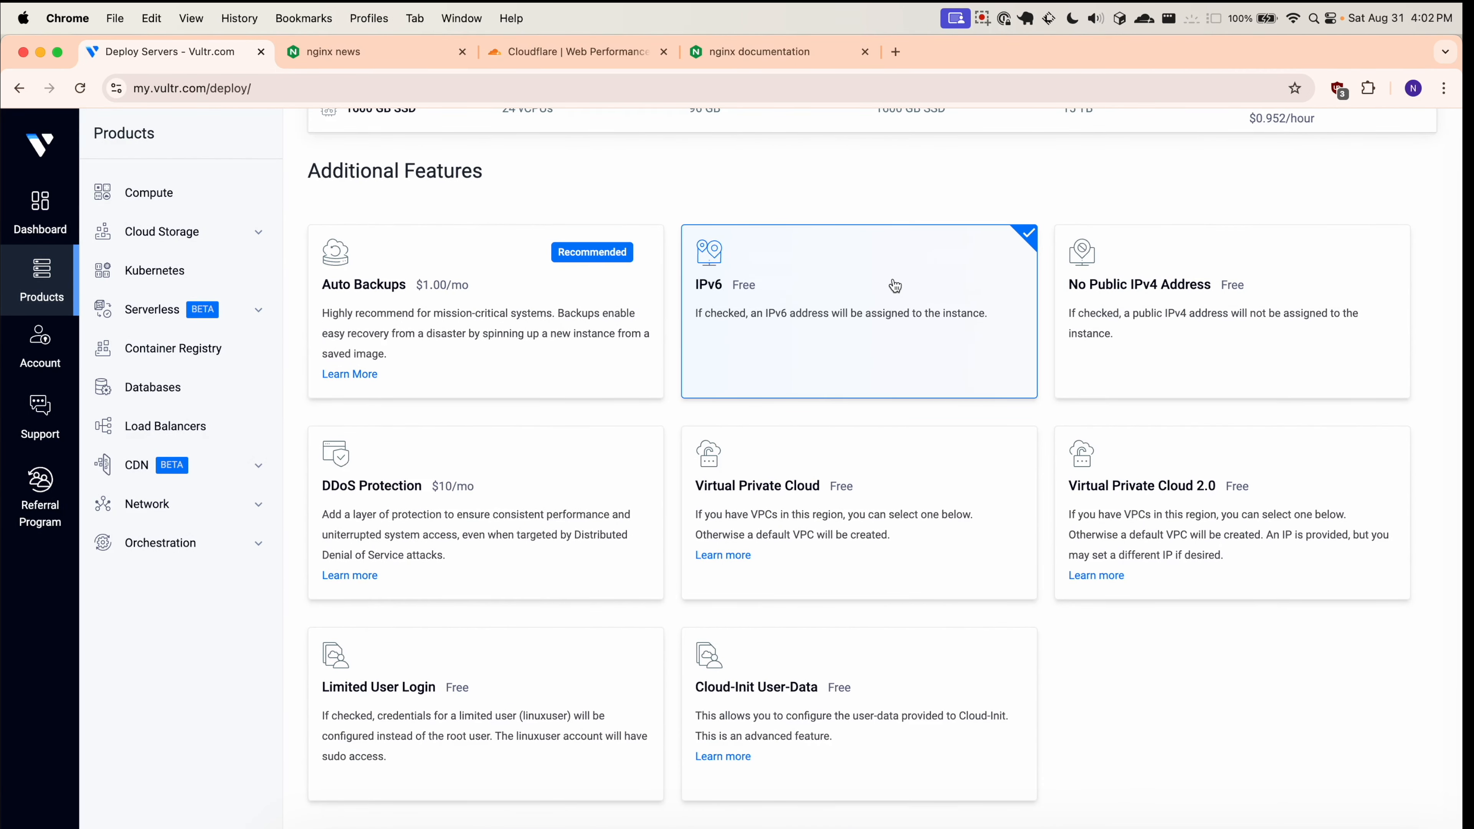
scroll("down", 3)
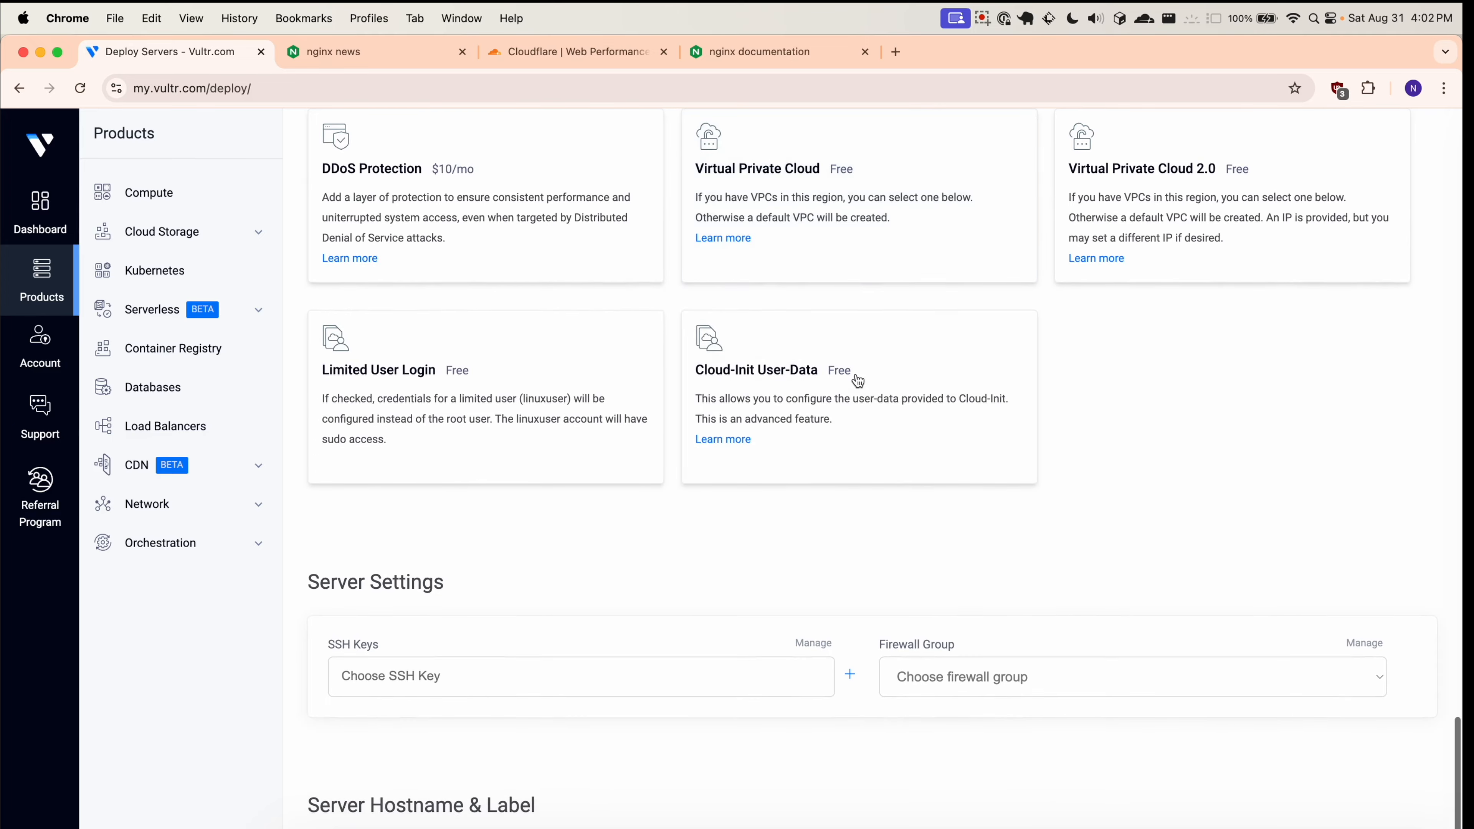
scroll("down", 3)
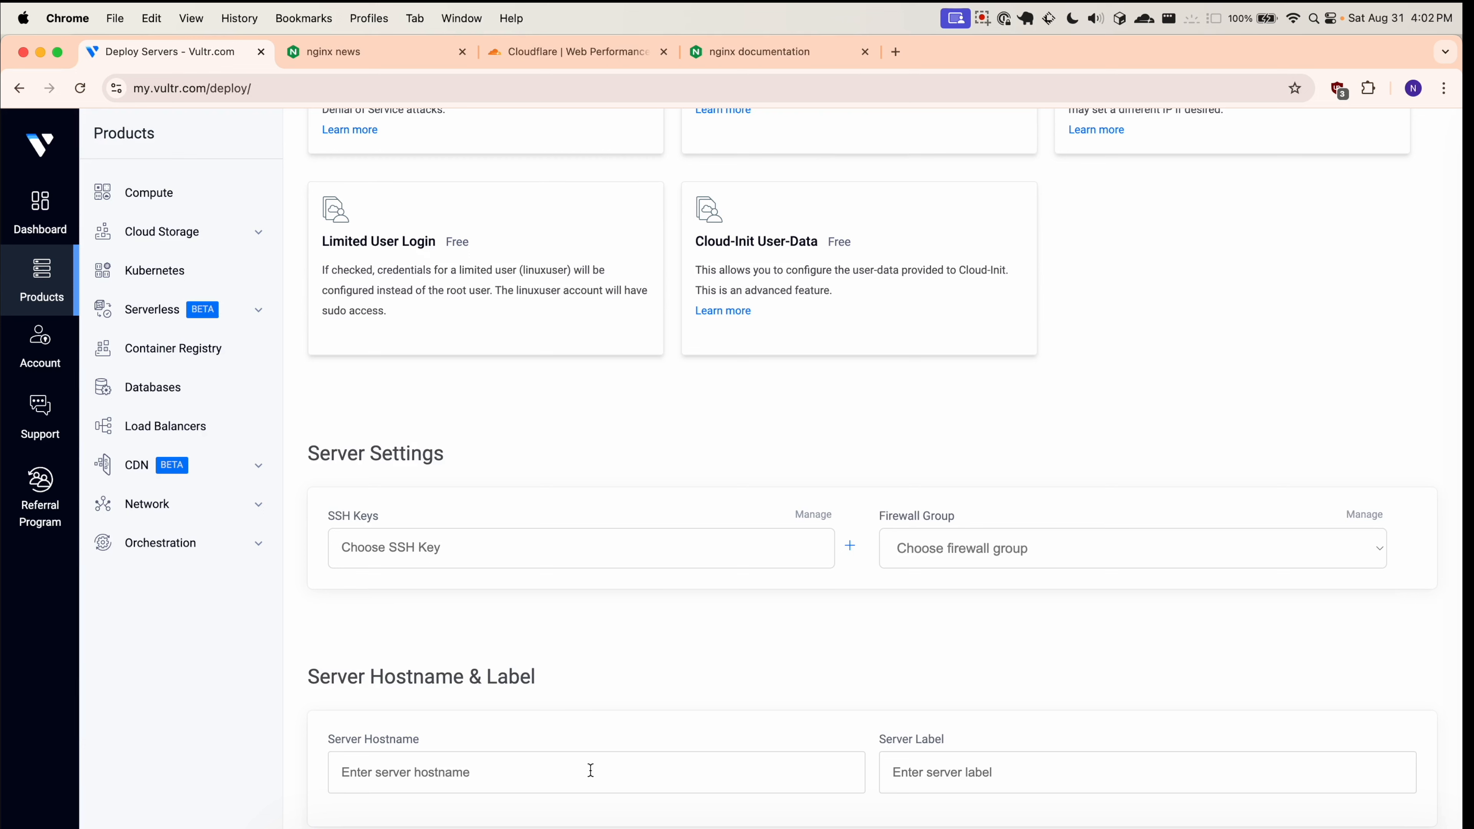
Set the server hostname to nginx before deploying
left_click(601, 774)
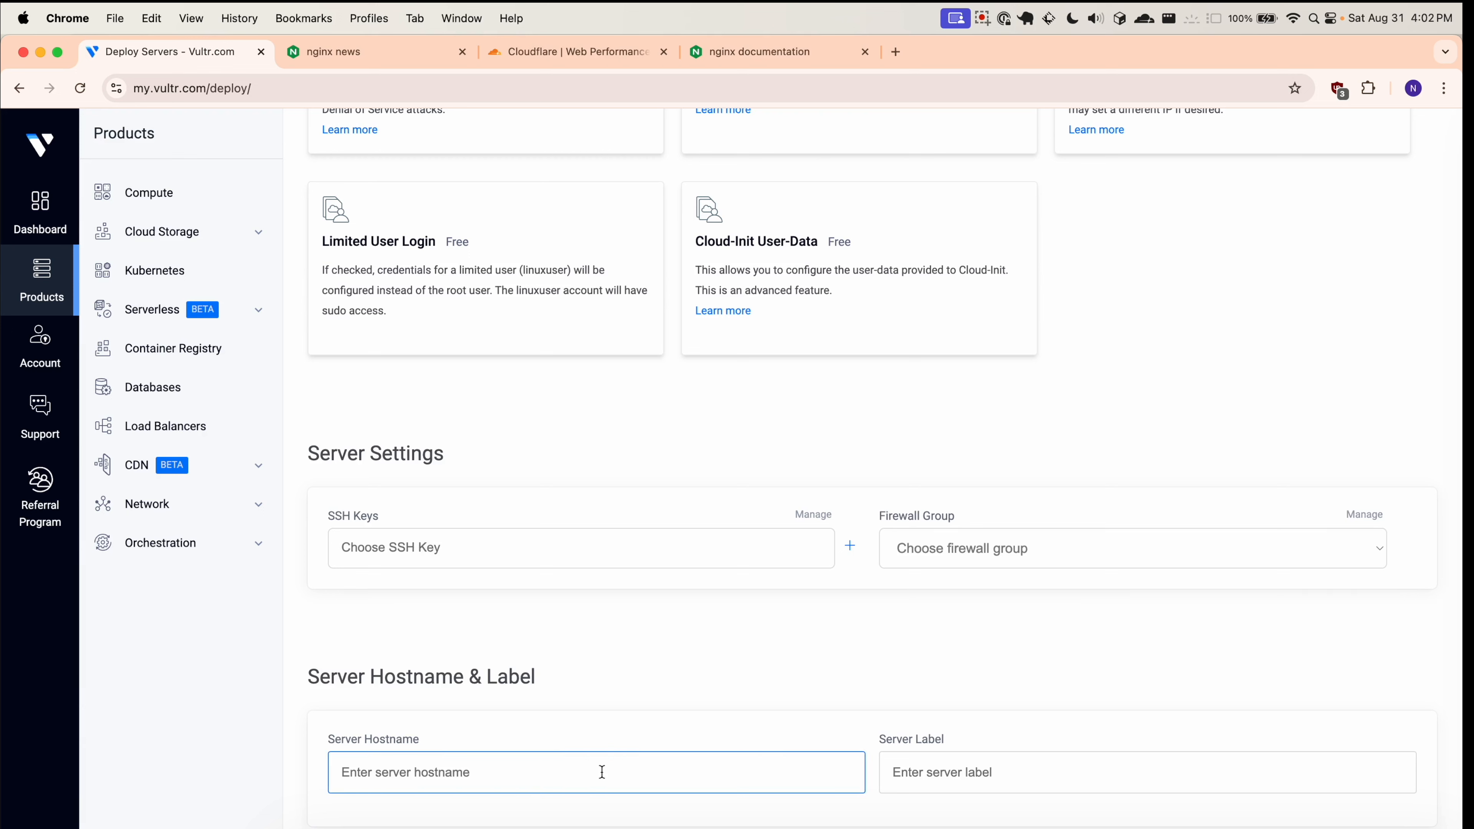
type("nginx")
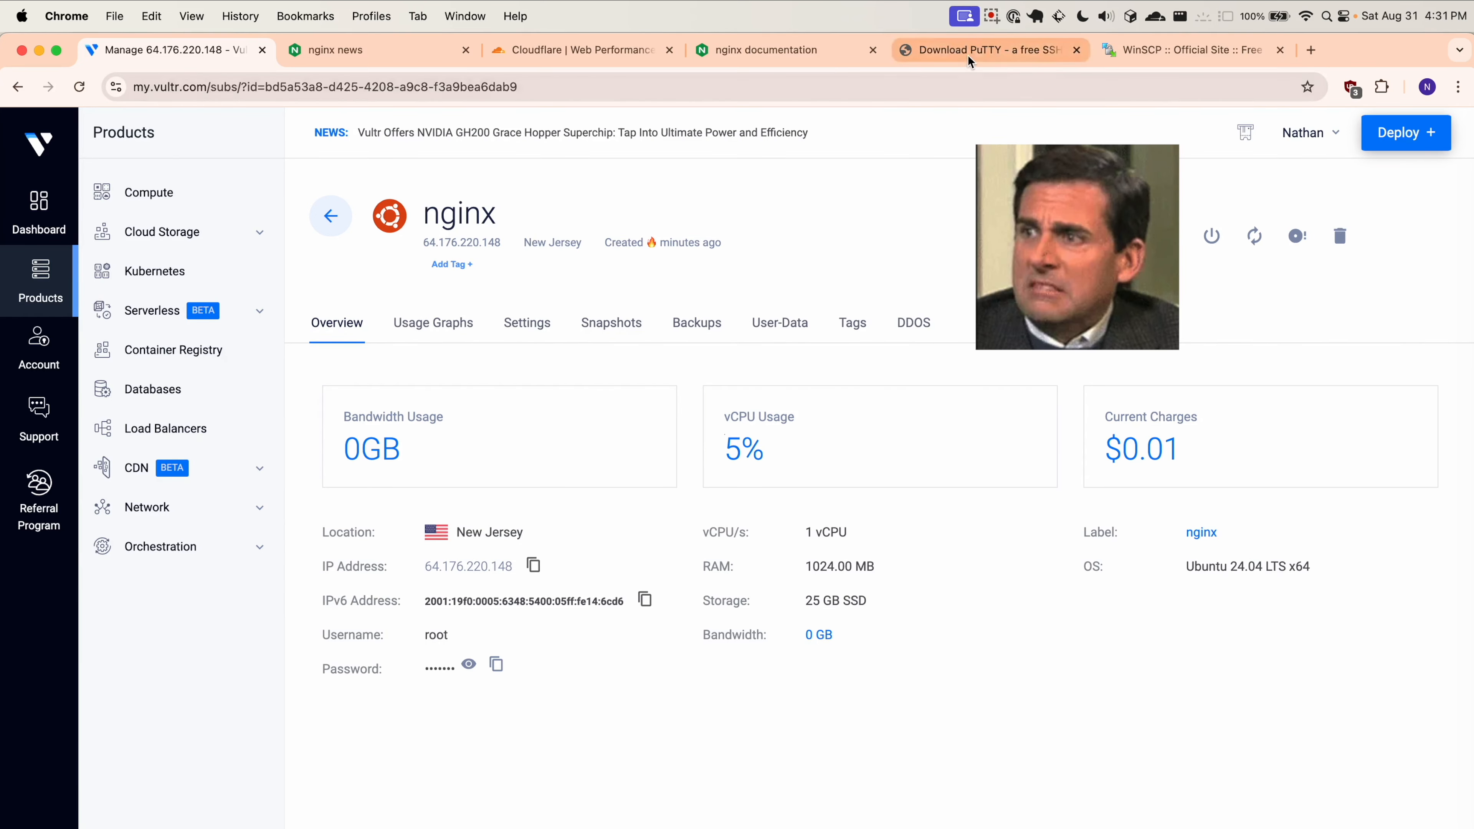
Glance at the PuTTY download page, then return to the local Terminal for ssh
left_click(988, 50)
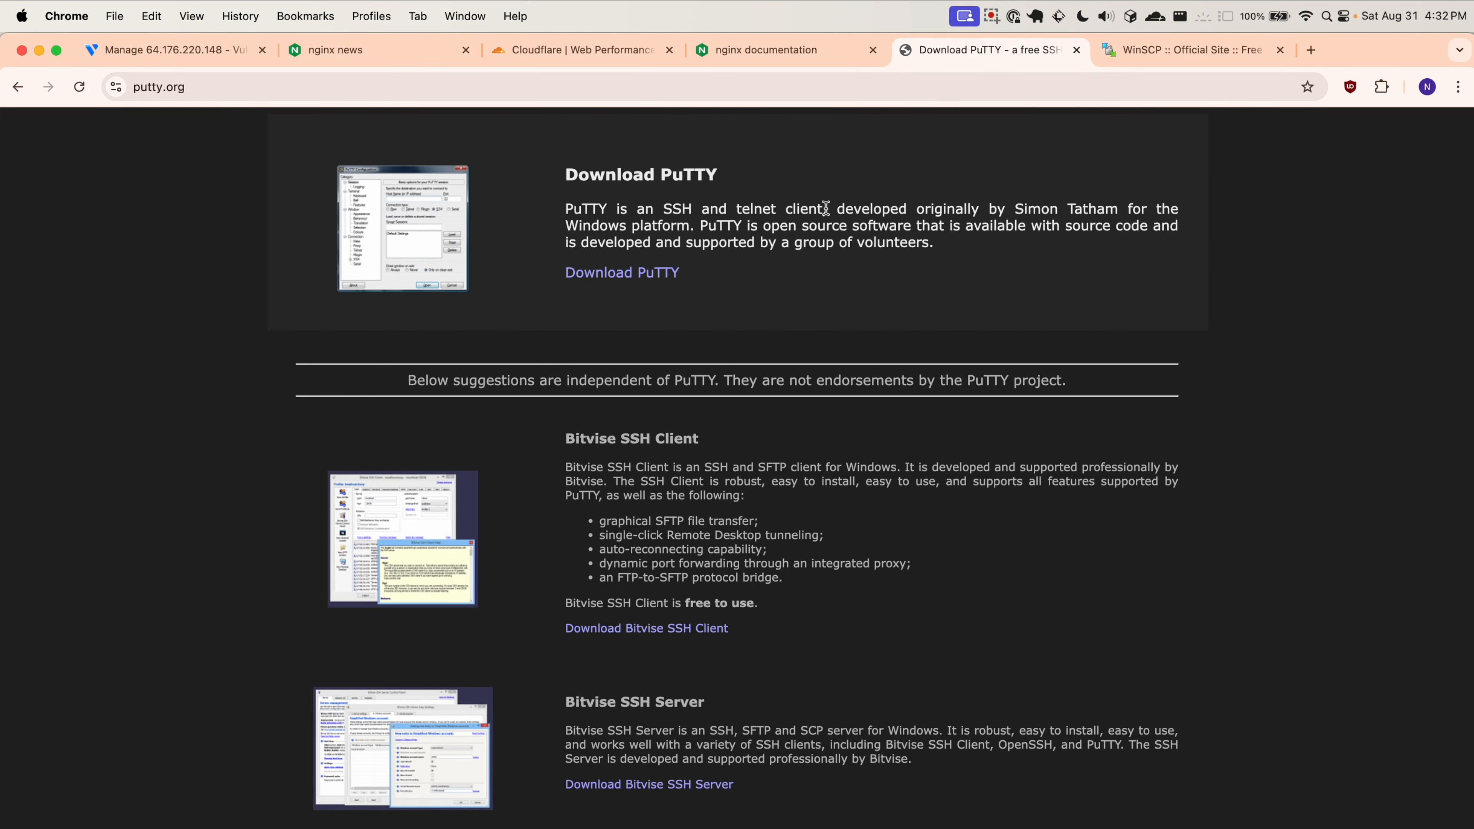
mouse_move(651, 215)
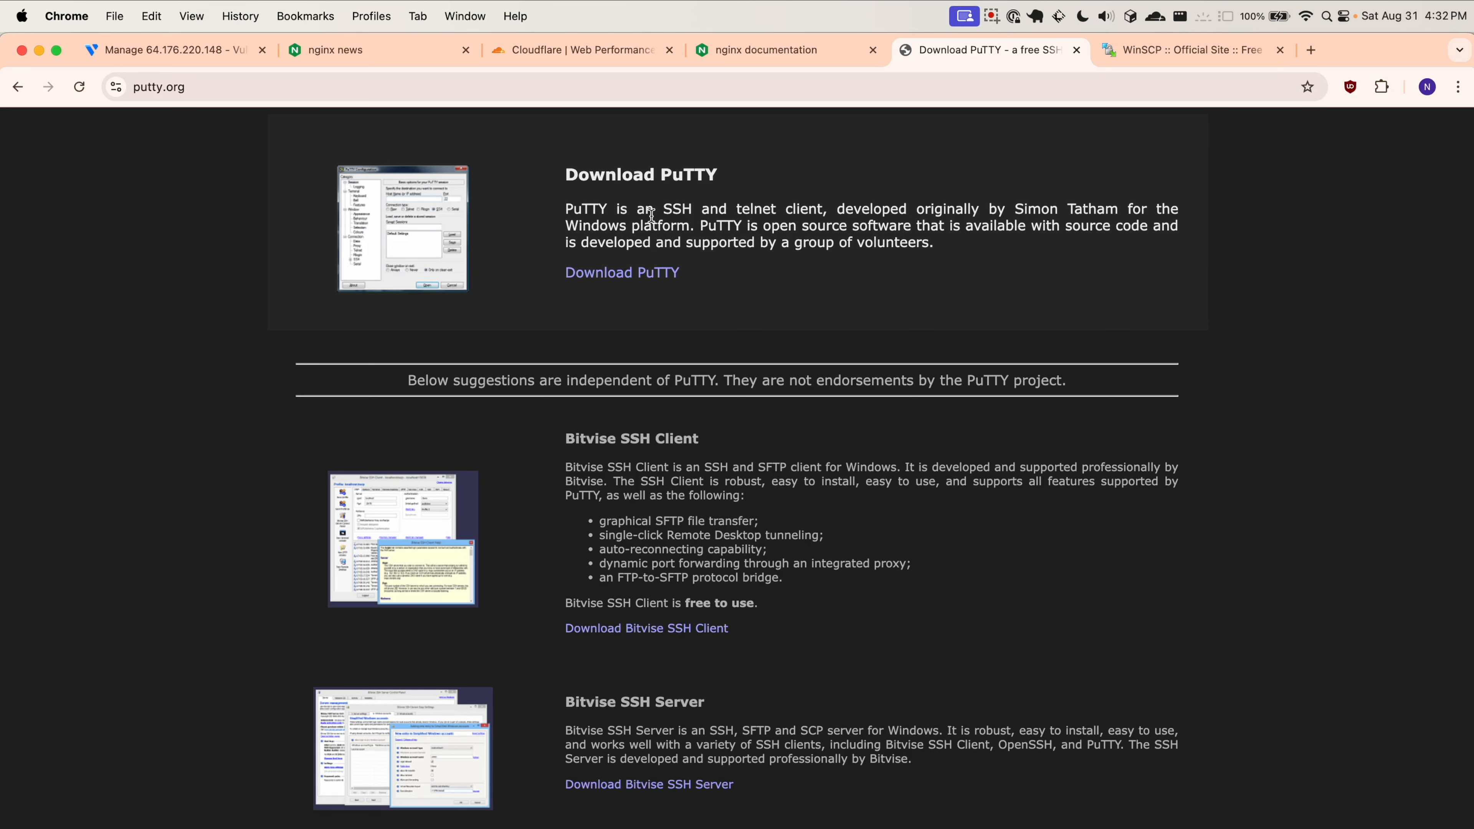
mouse_move(859, 228)
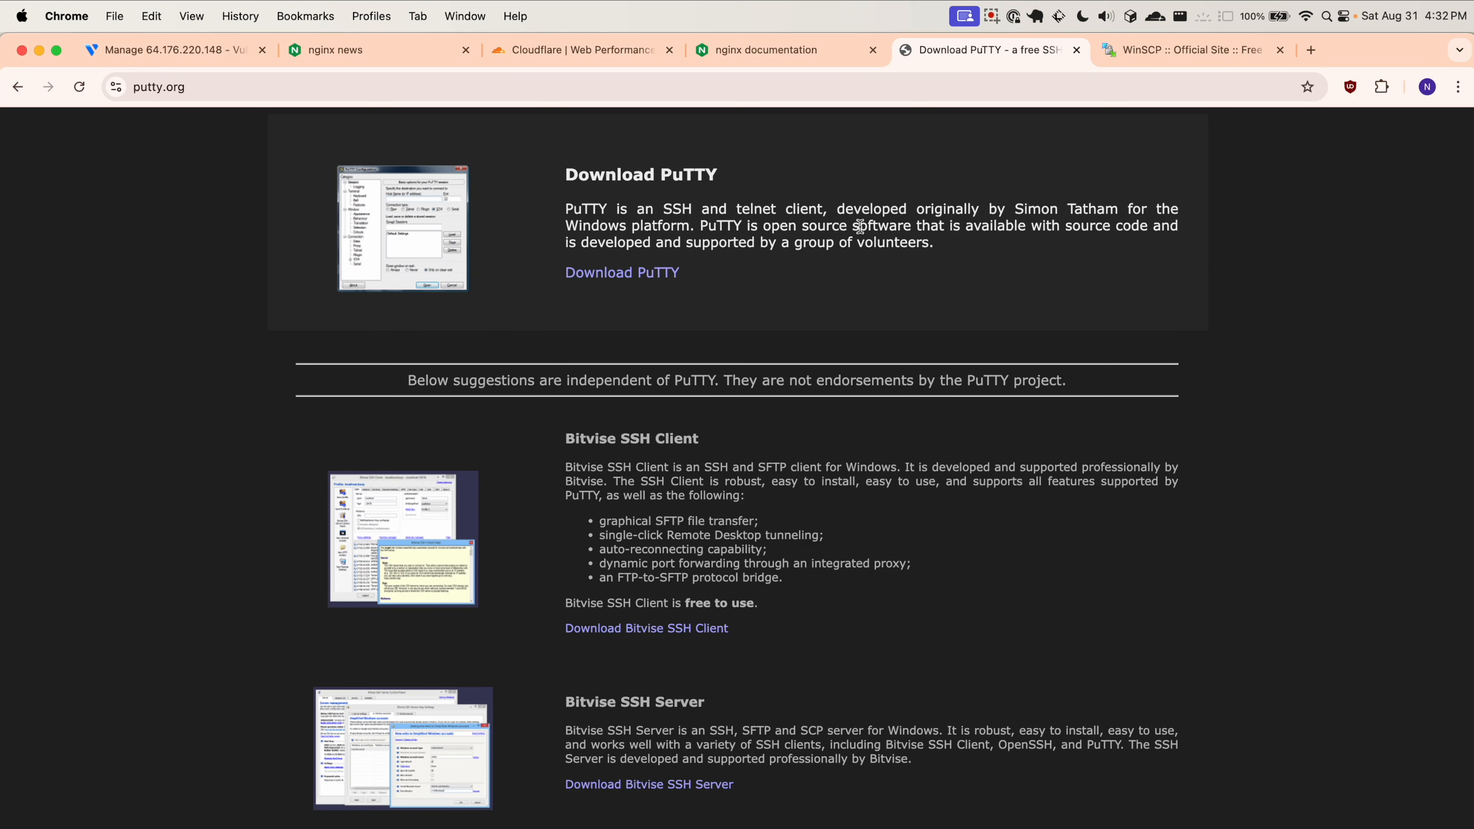
left_click(166, 50)
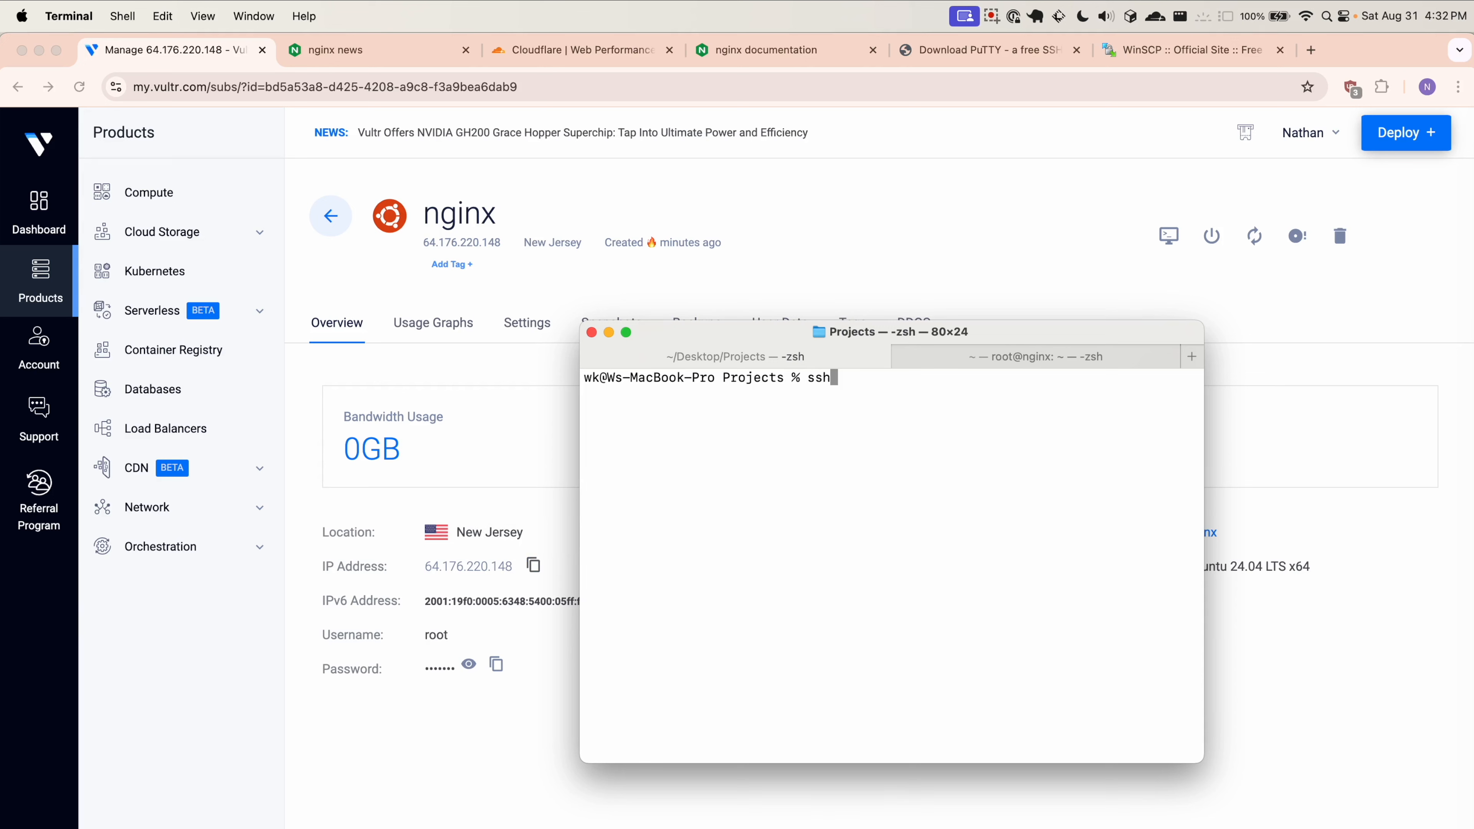
type("r")
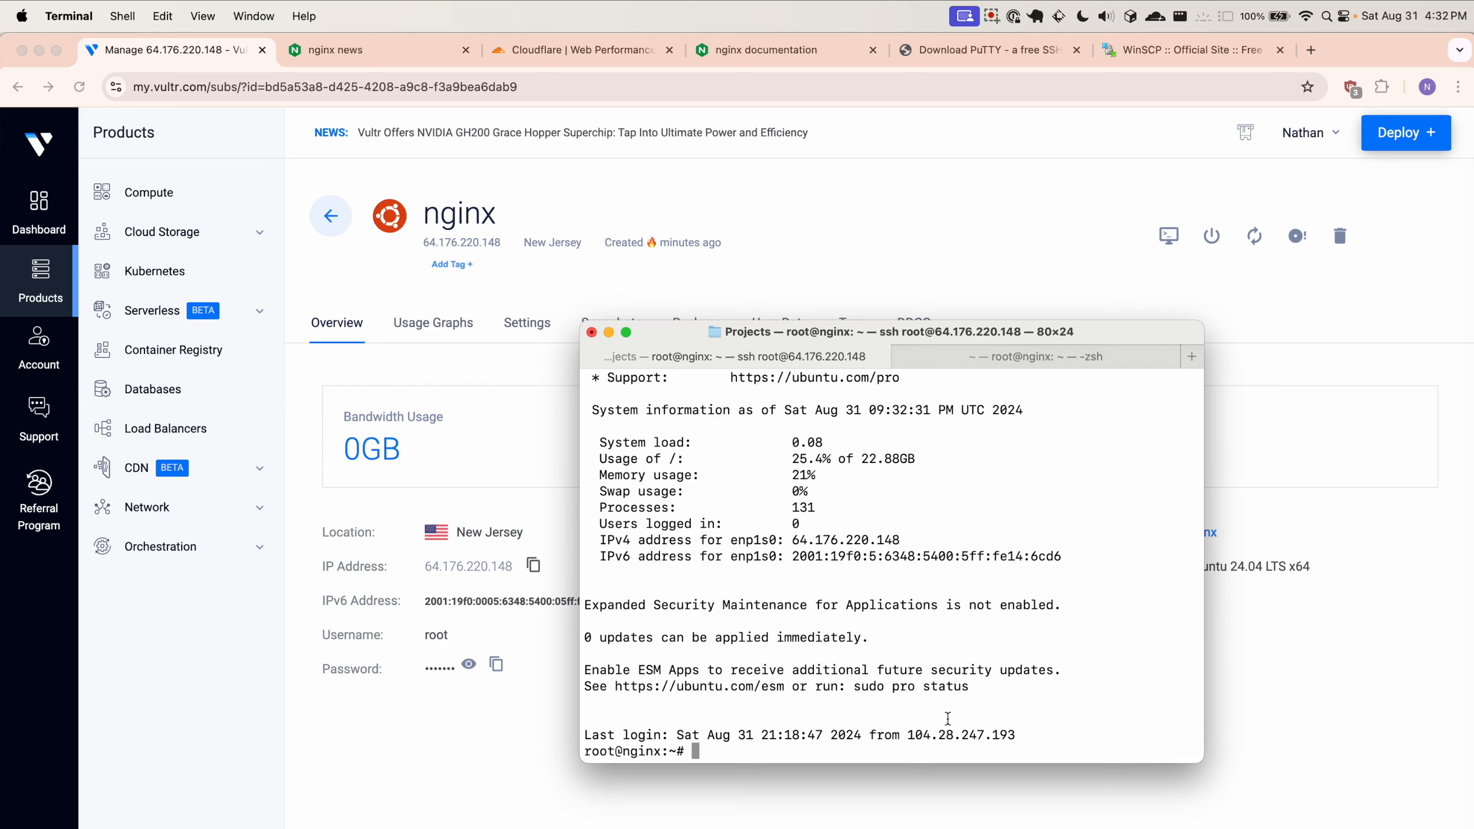
type("c")
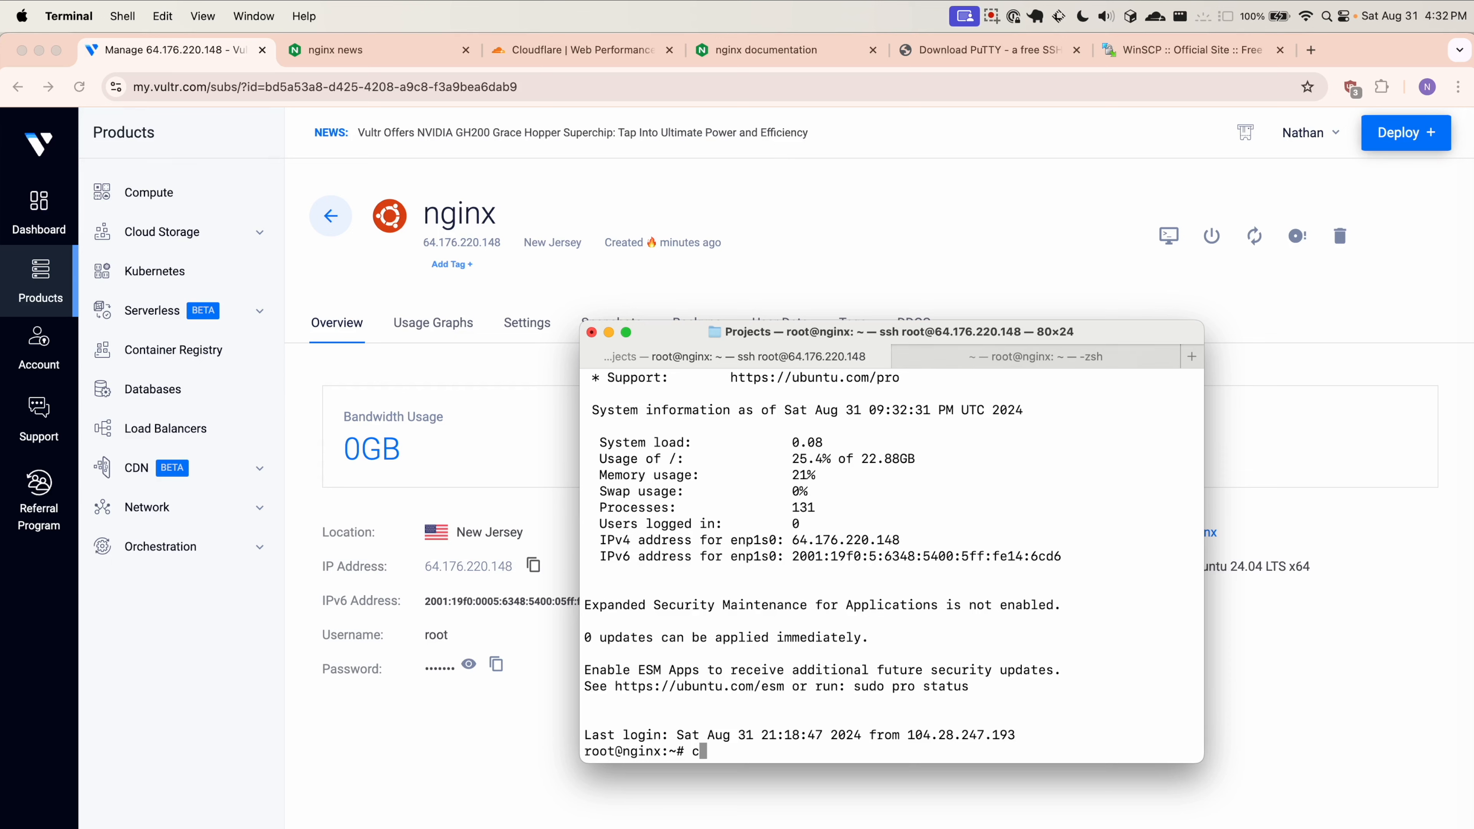
type("apt insta")
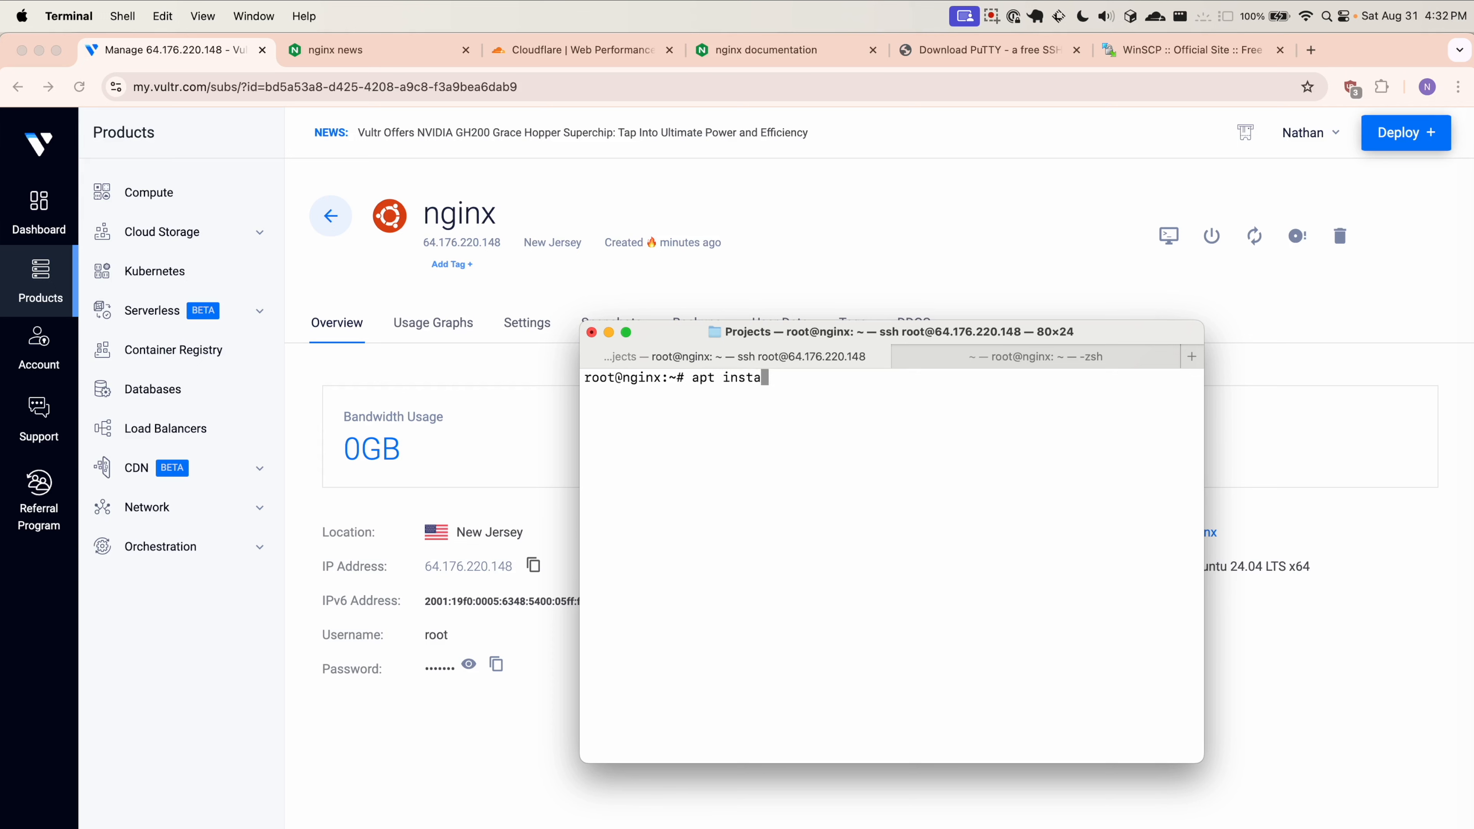
type("ll")
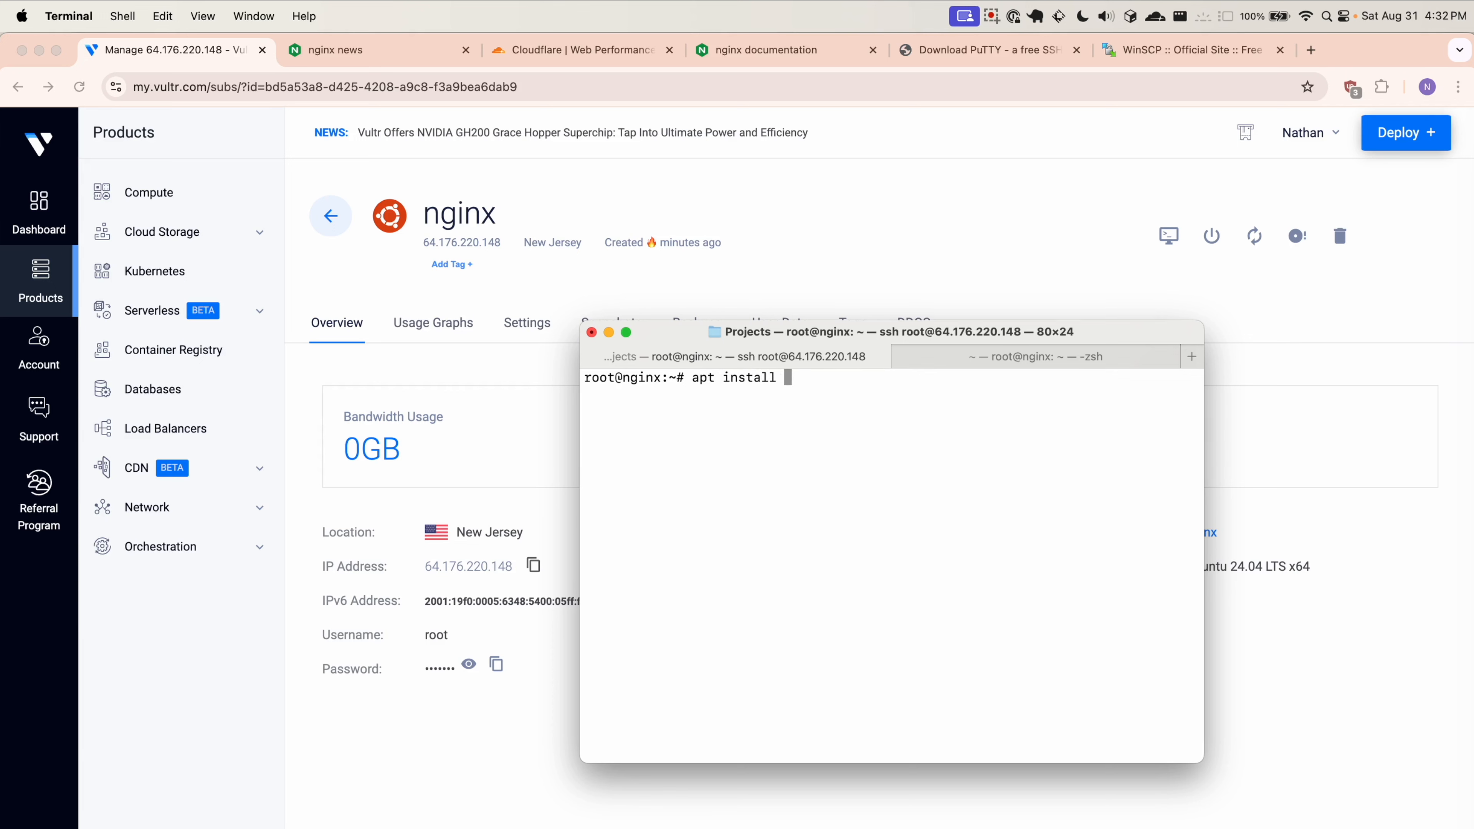
type("b")
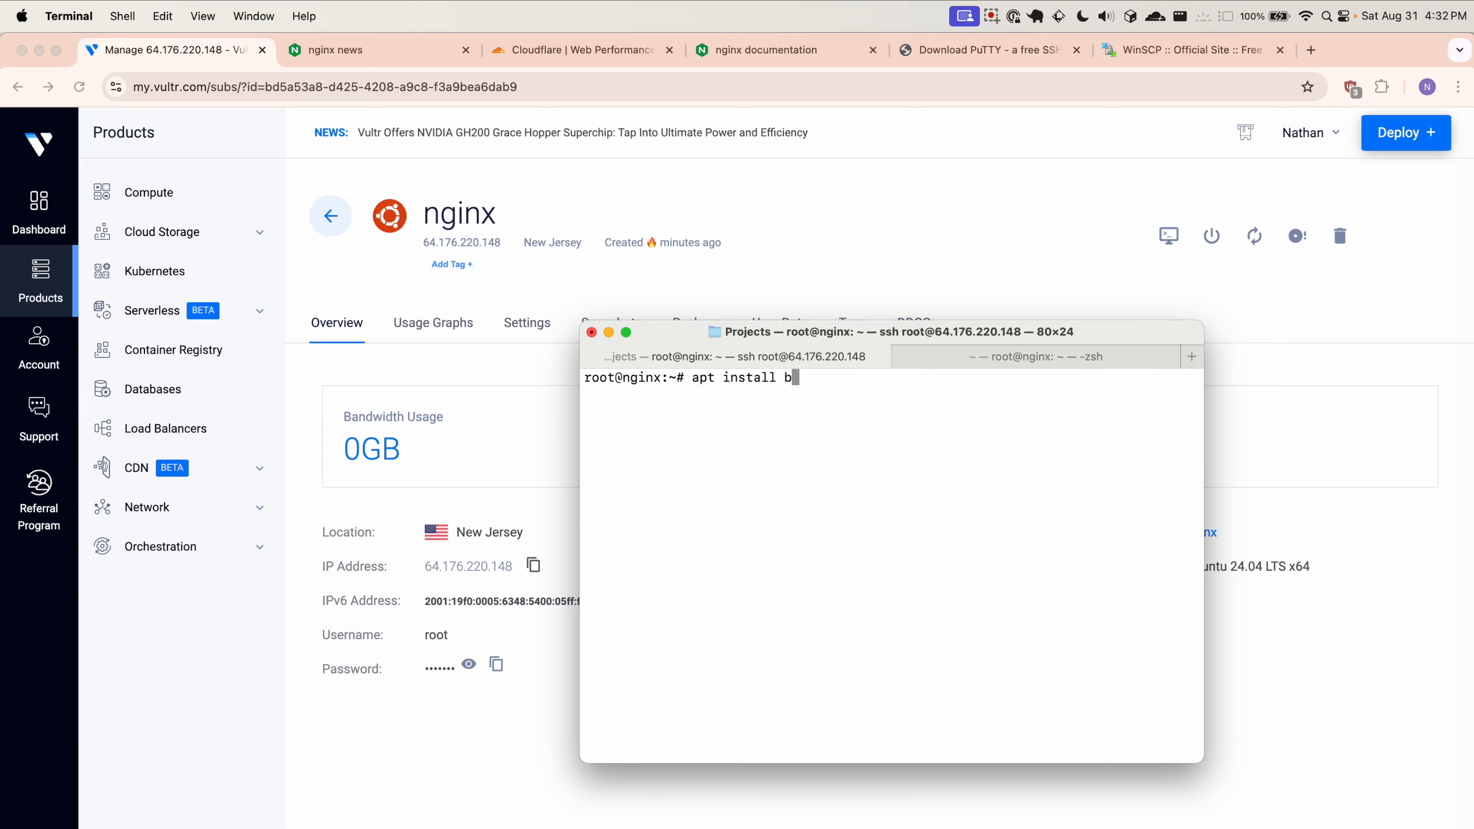
type("nginx")
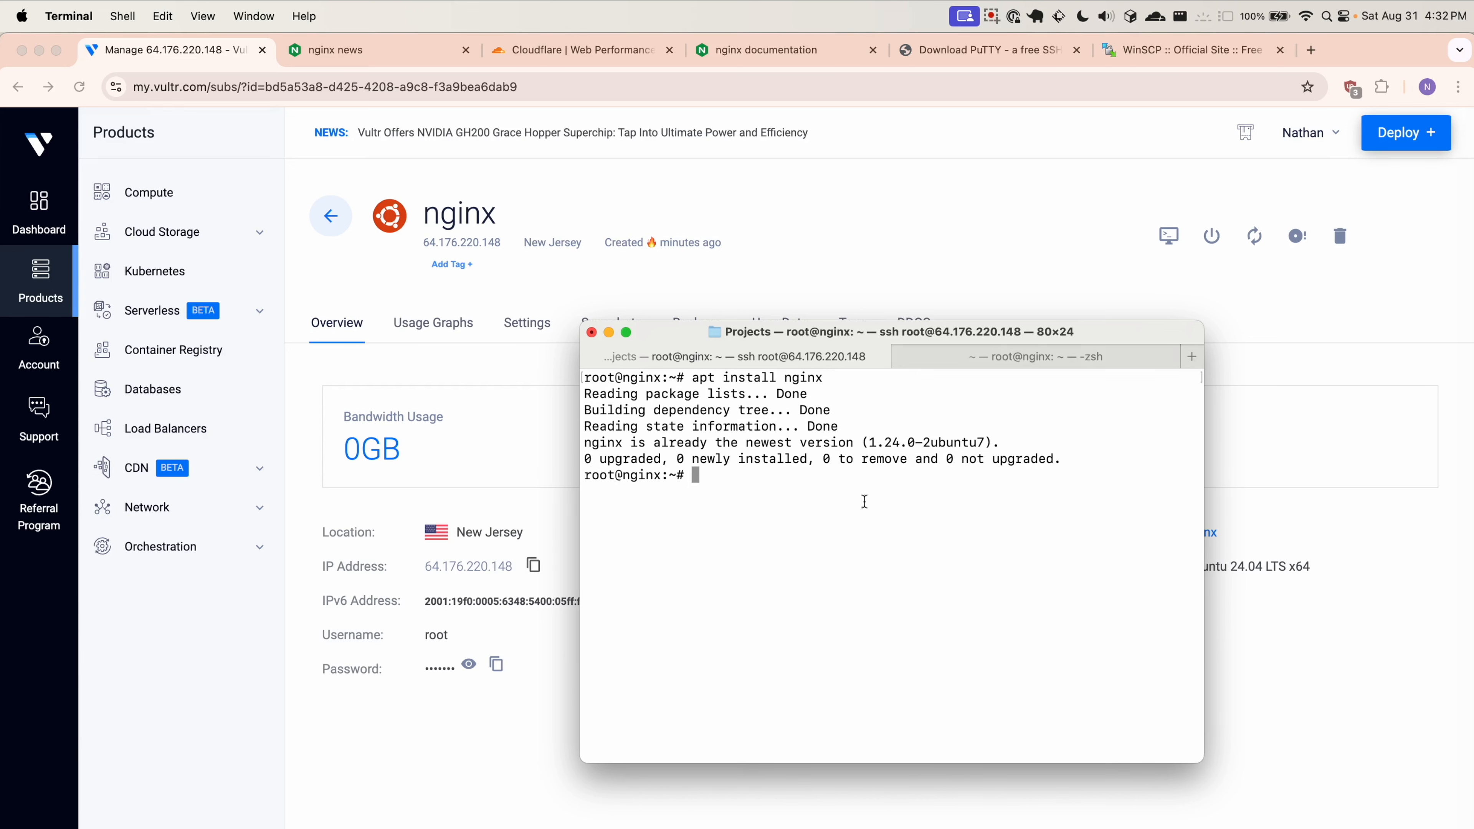
Allow ports 80 and 443 through ufw and check that the nginx service is running
type("ufw allow")
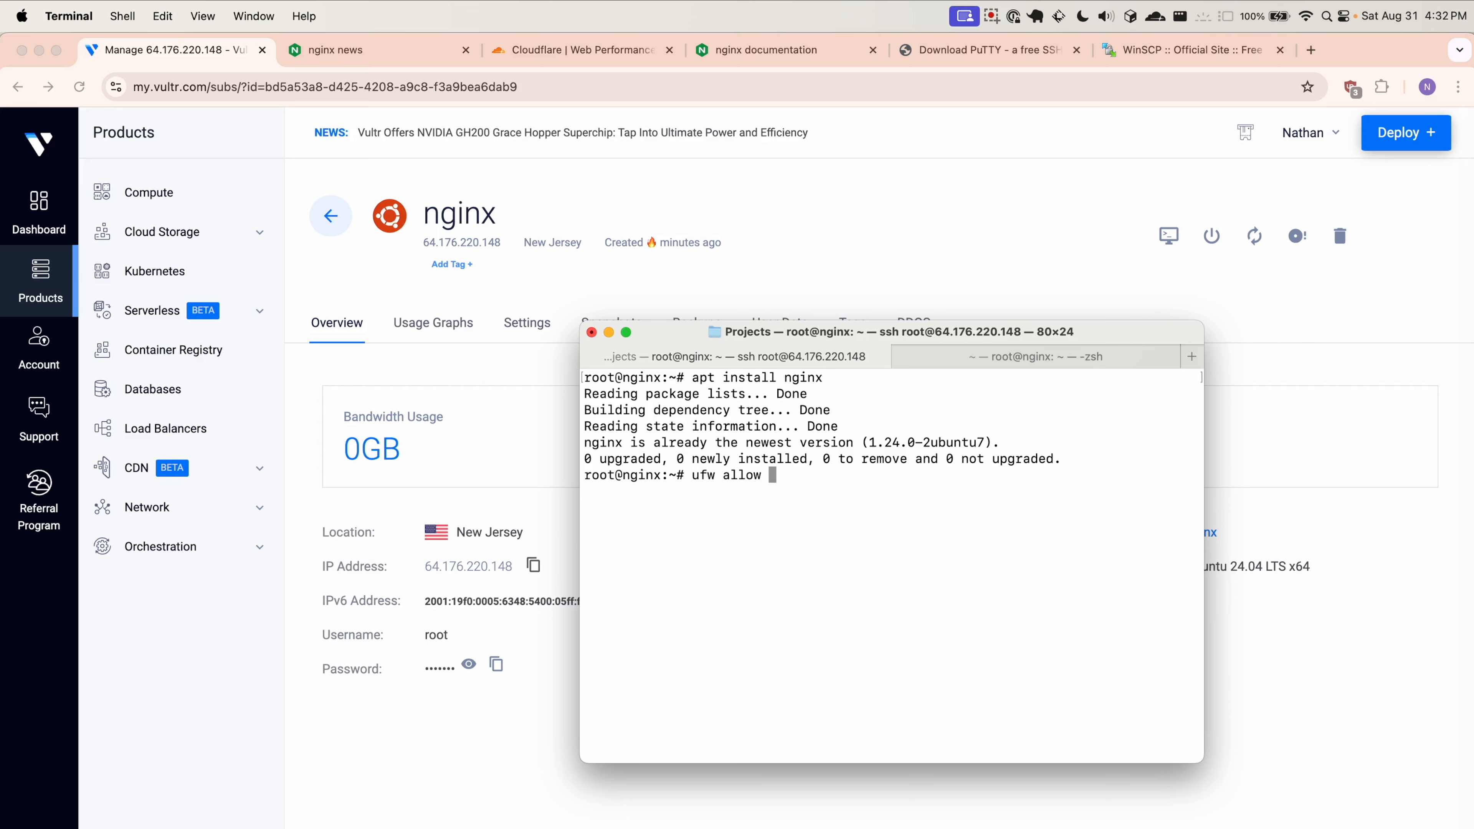
type("80")
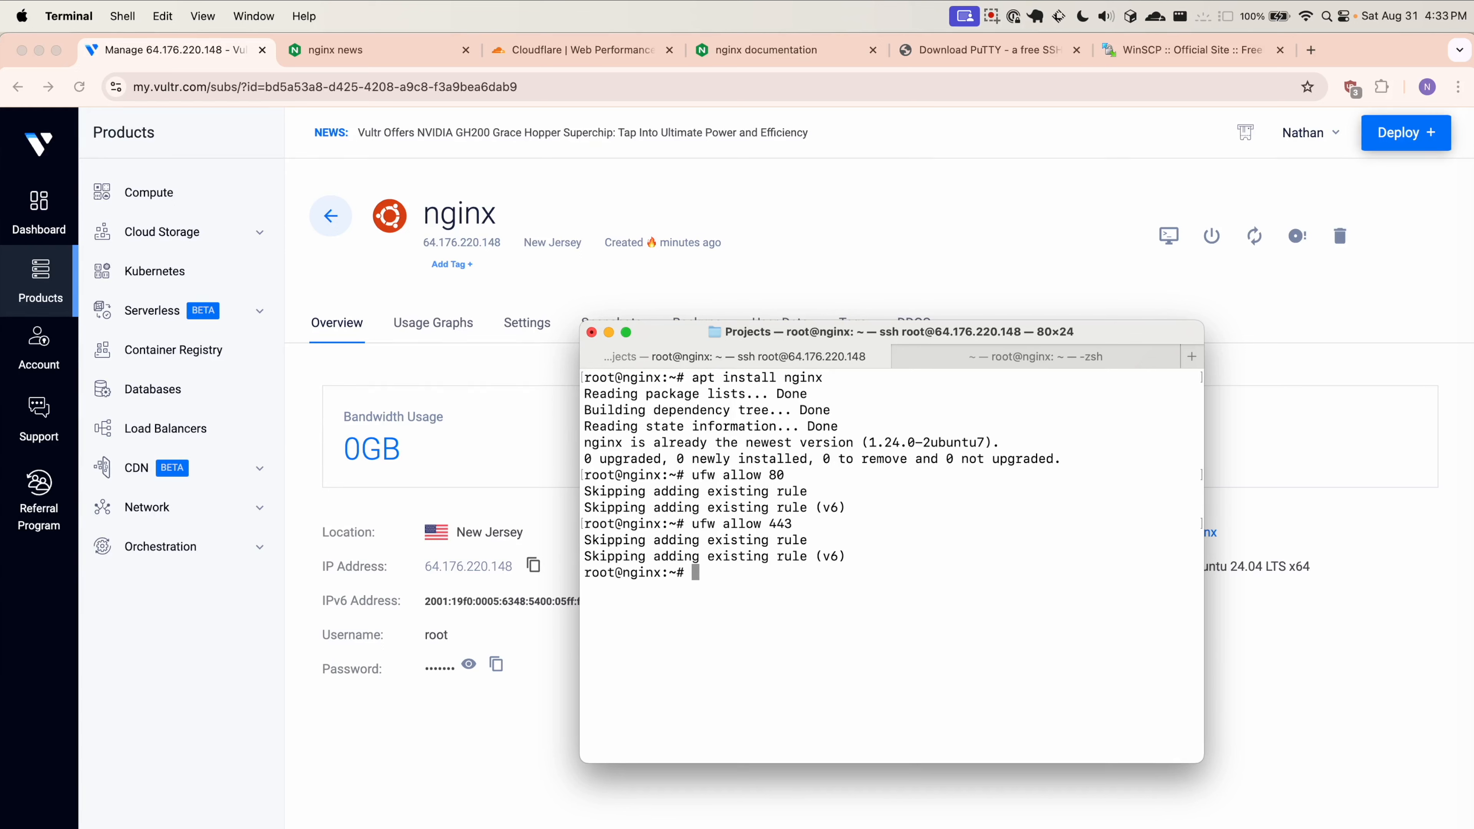
type("serv")
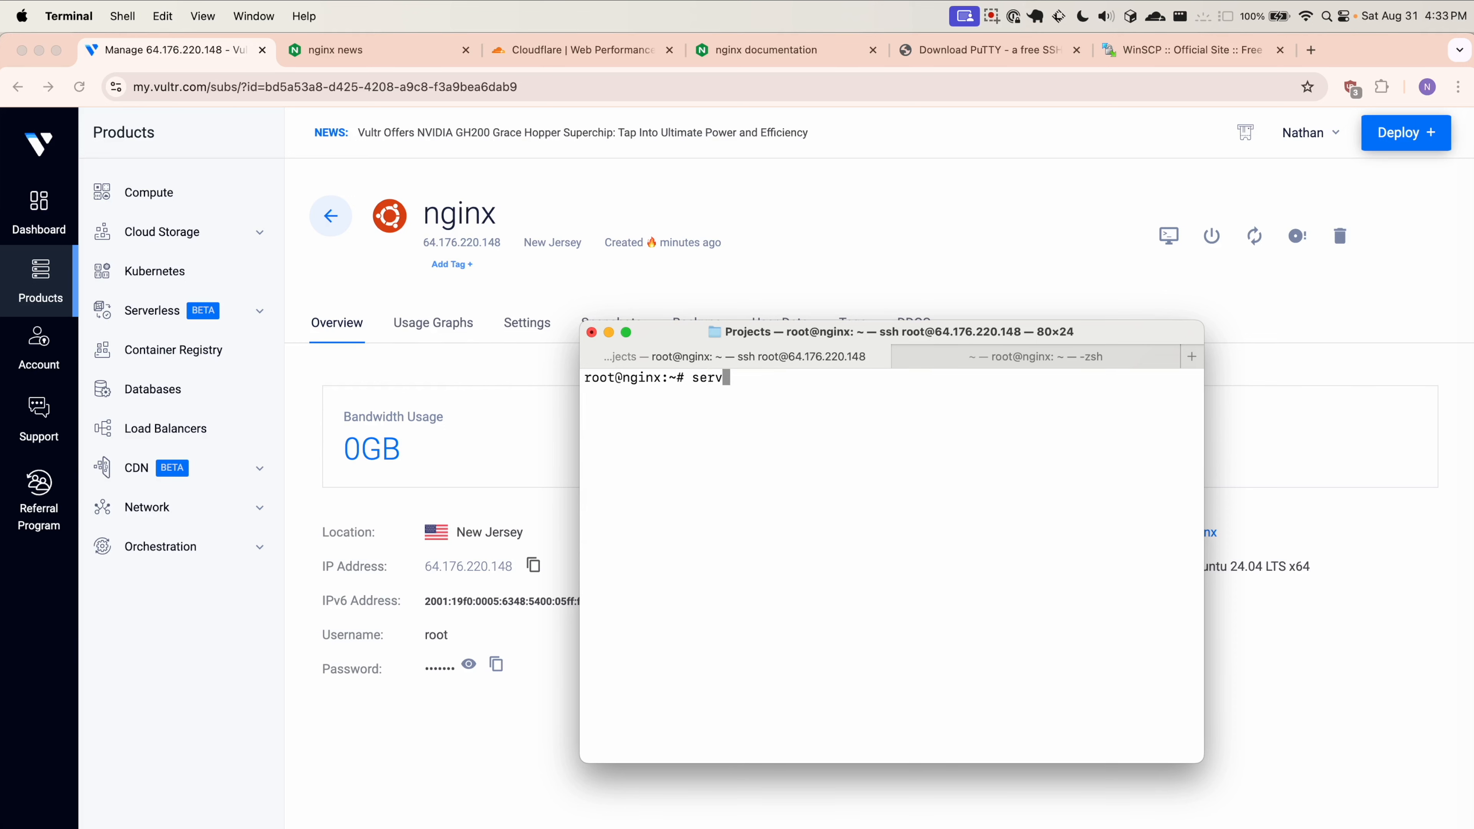
type("ice nginx status")
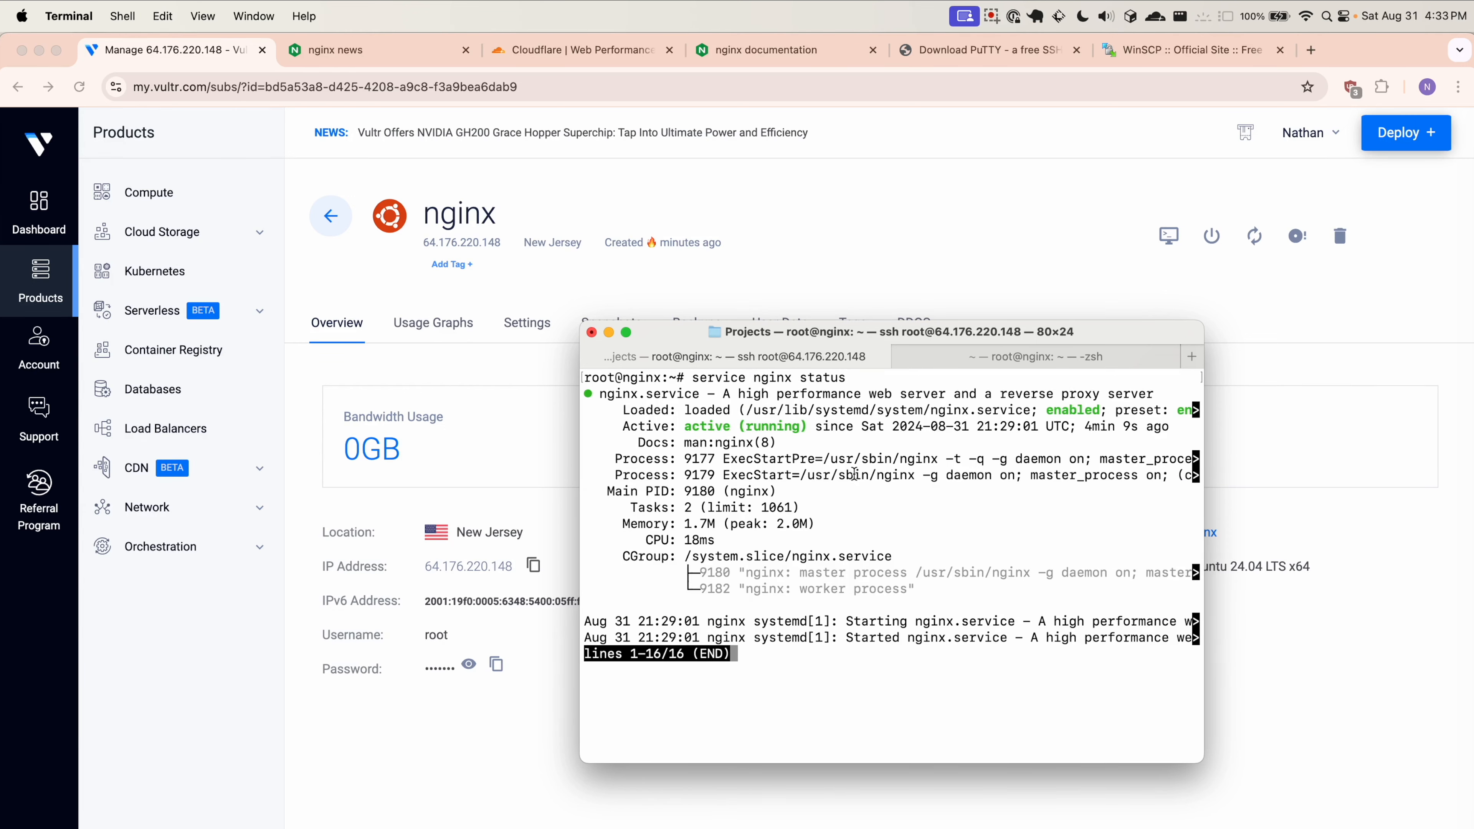
Load 64.176.220.148 in a new Chrome tab to see the Welcome to nginx page
key("q")
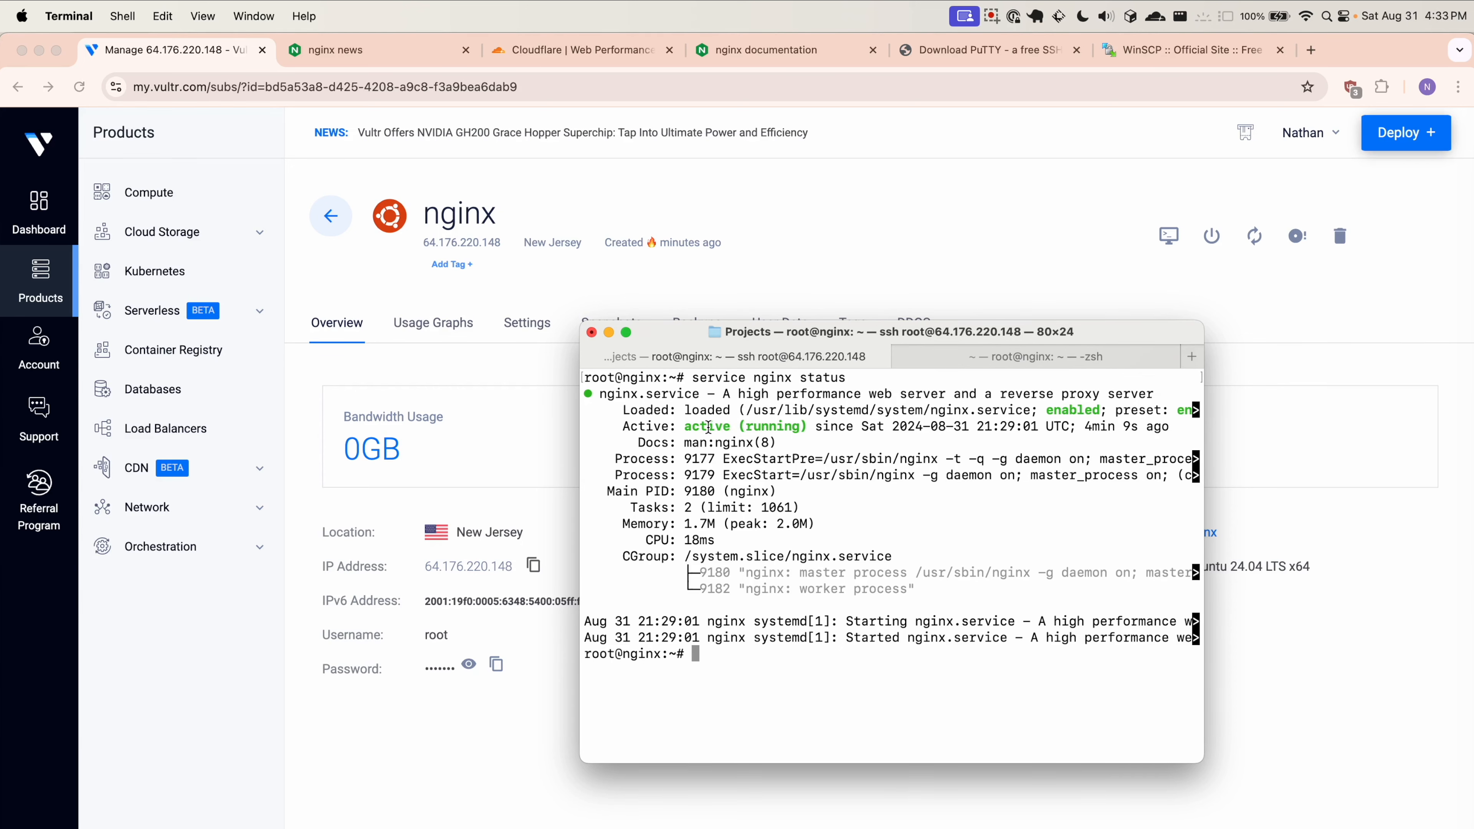
left_click(533, 565)
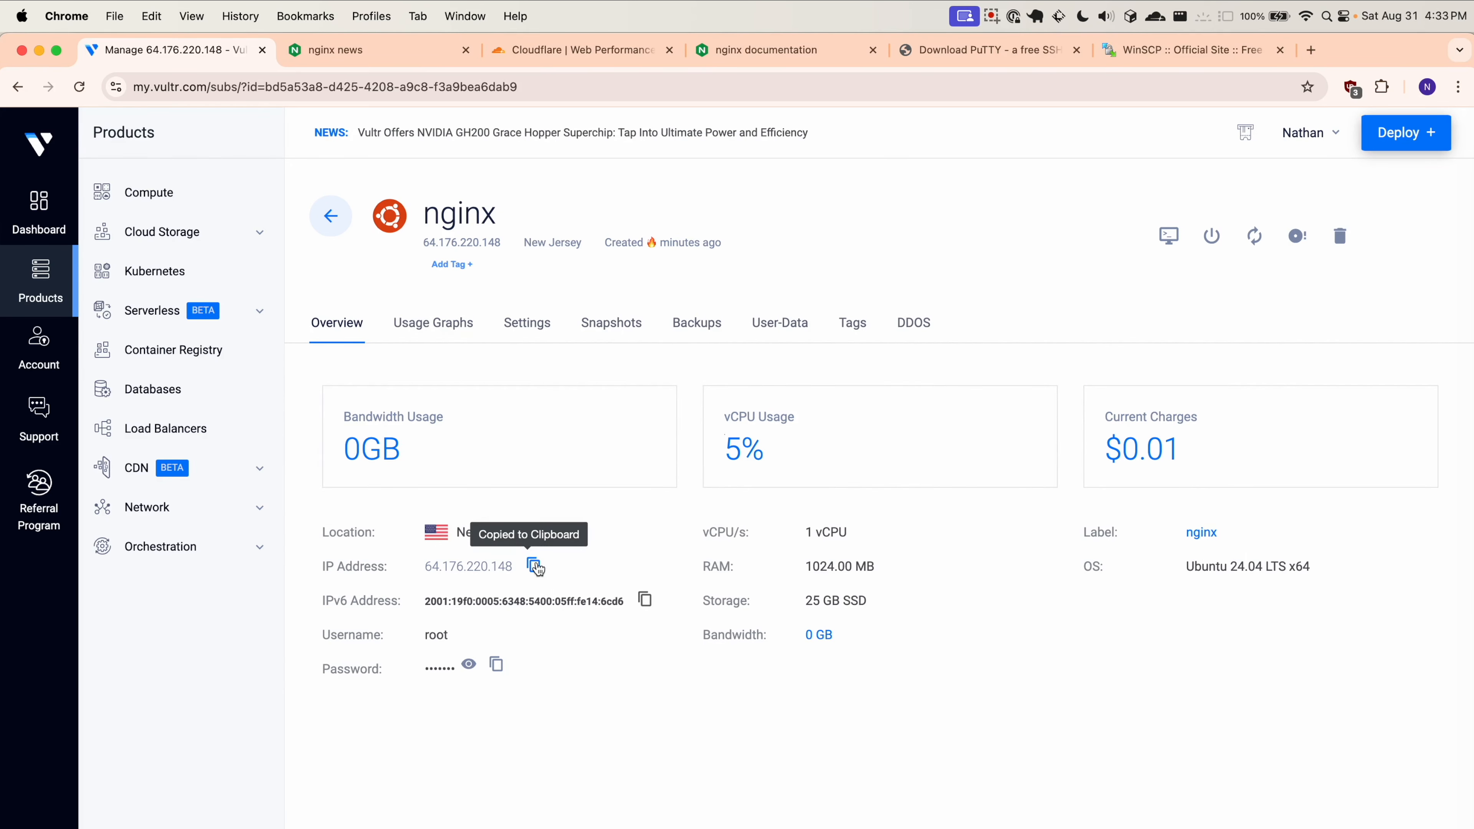
left_click(1309, 50)
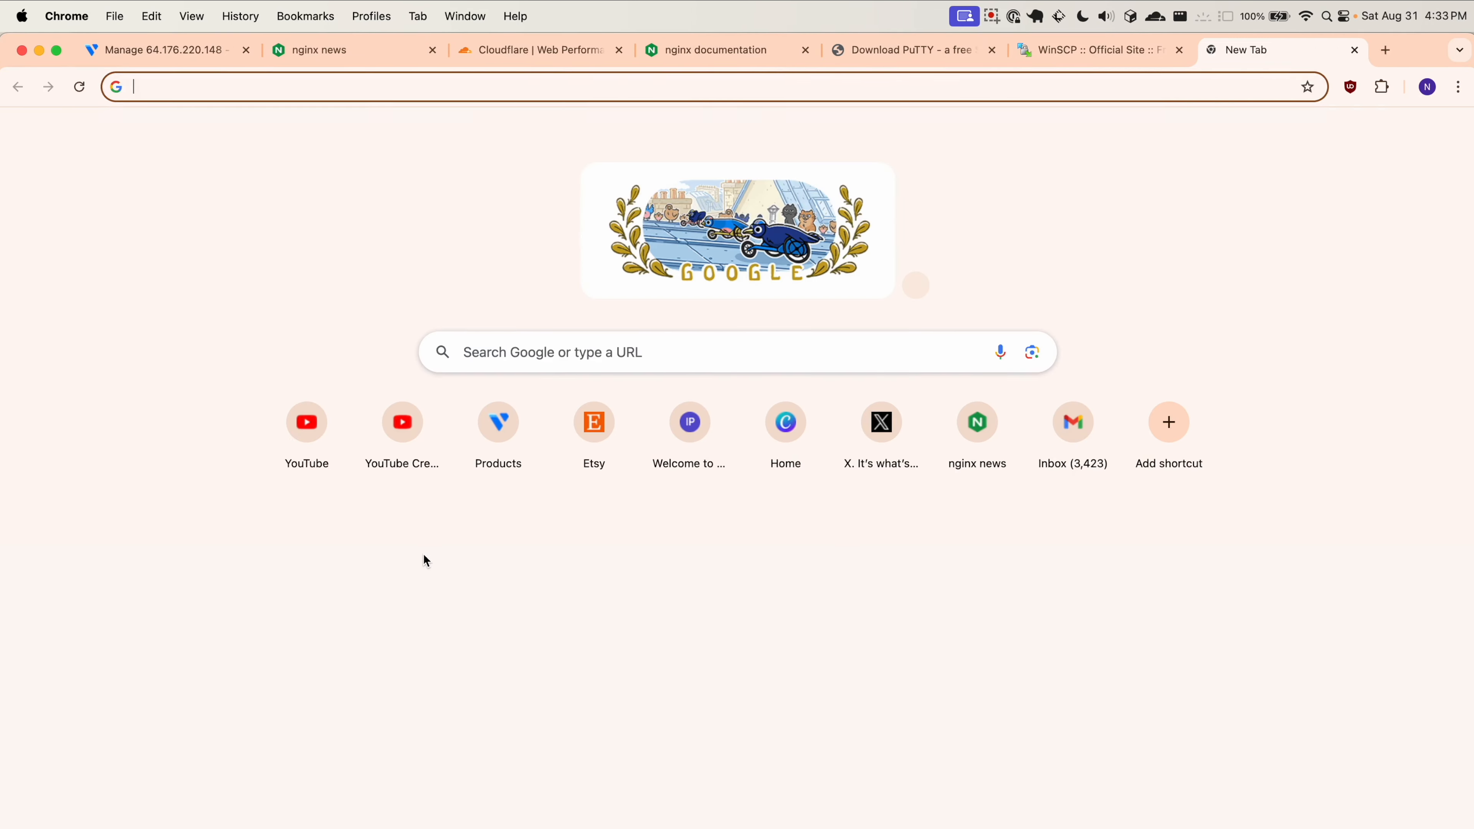
type("64.176.220.148")
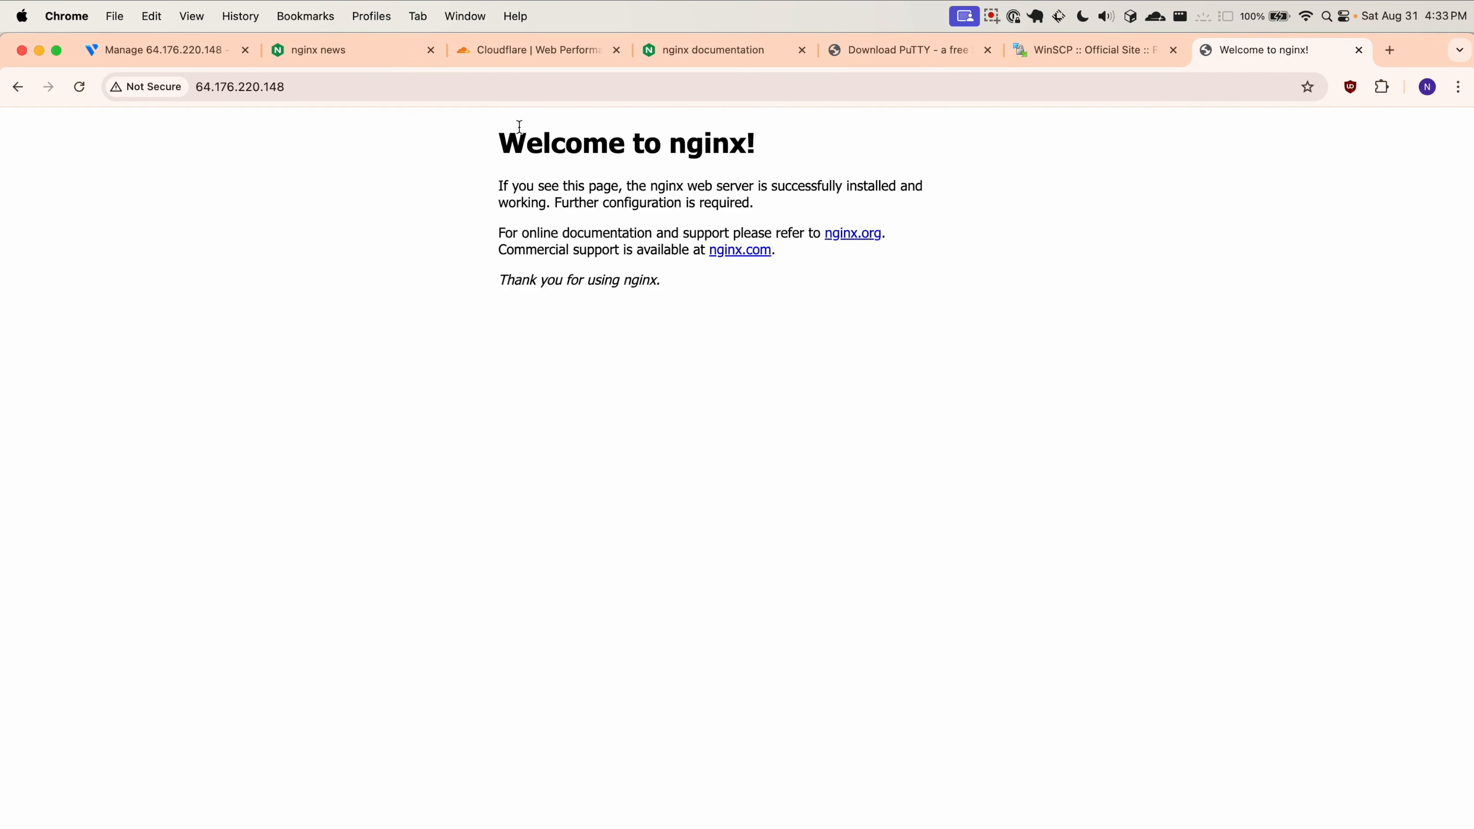
mouse_move(677, 233)
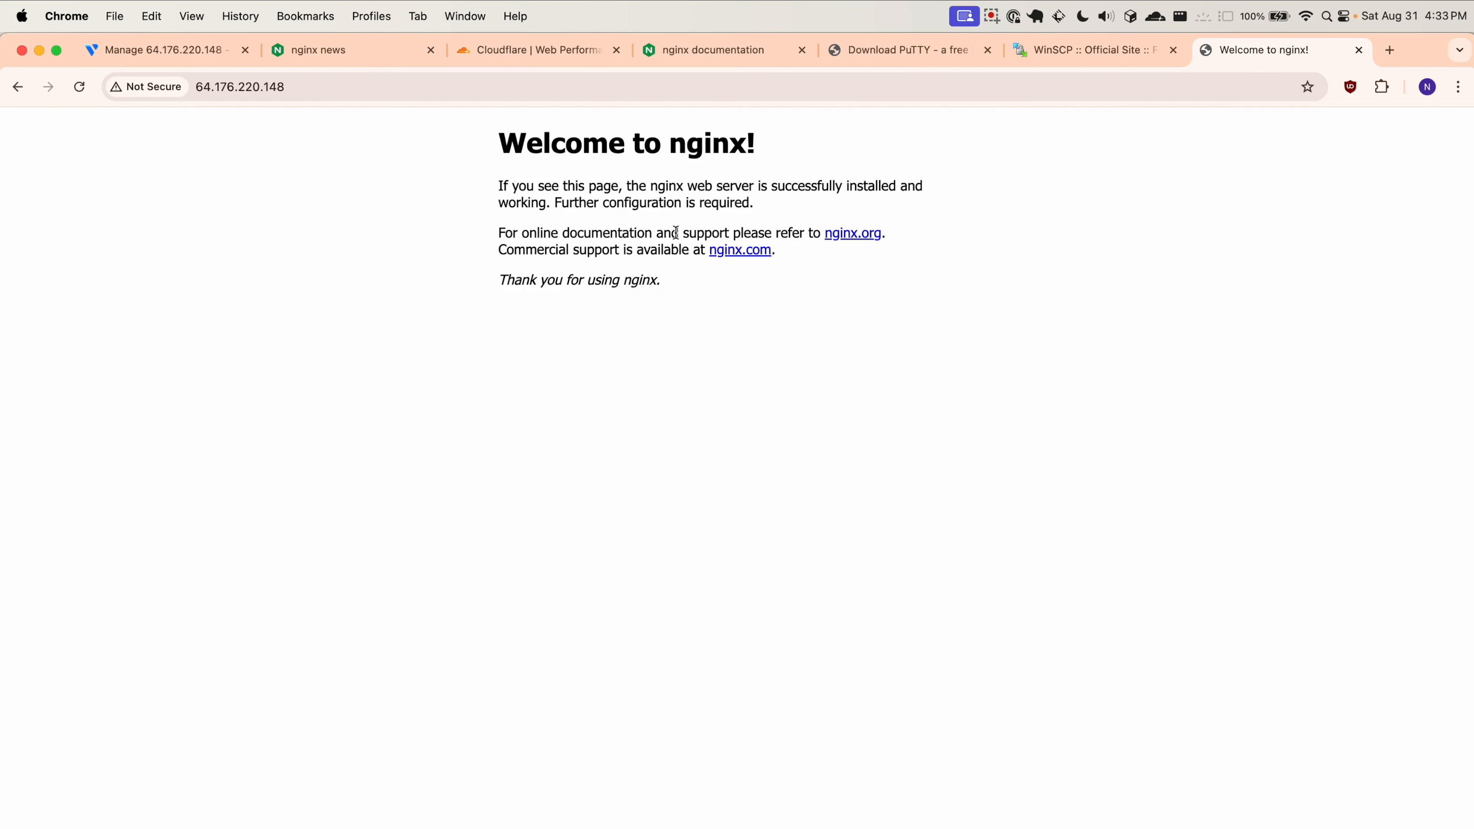
left_click(160, 50)
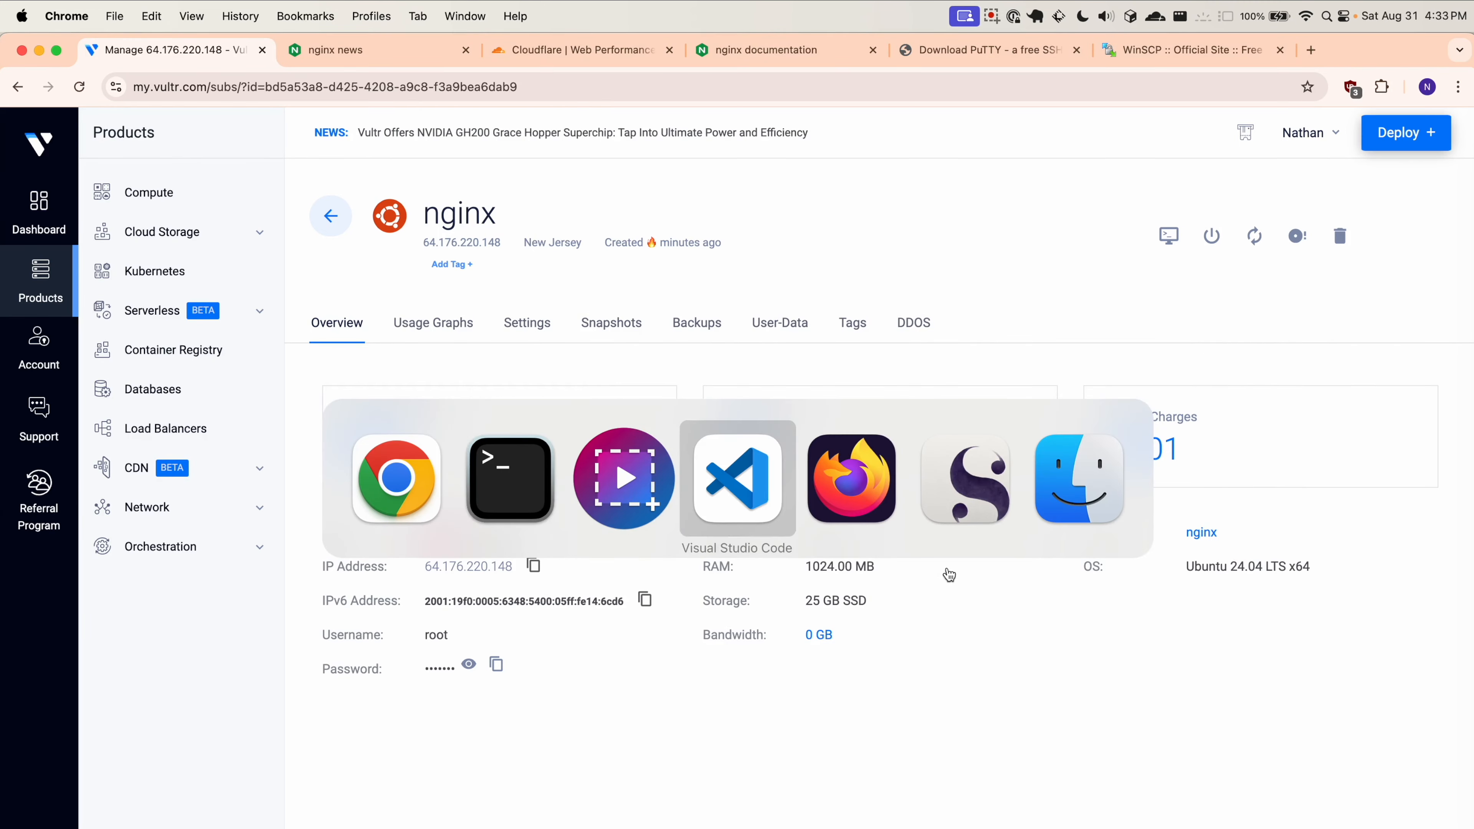
left_click(737, 479)
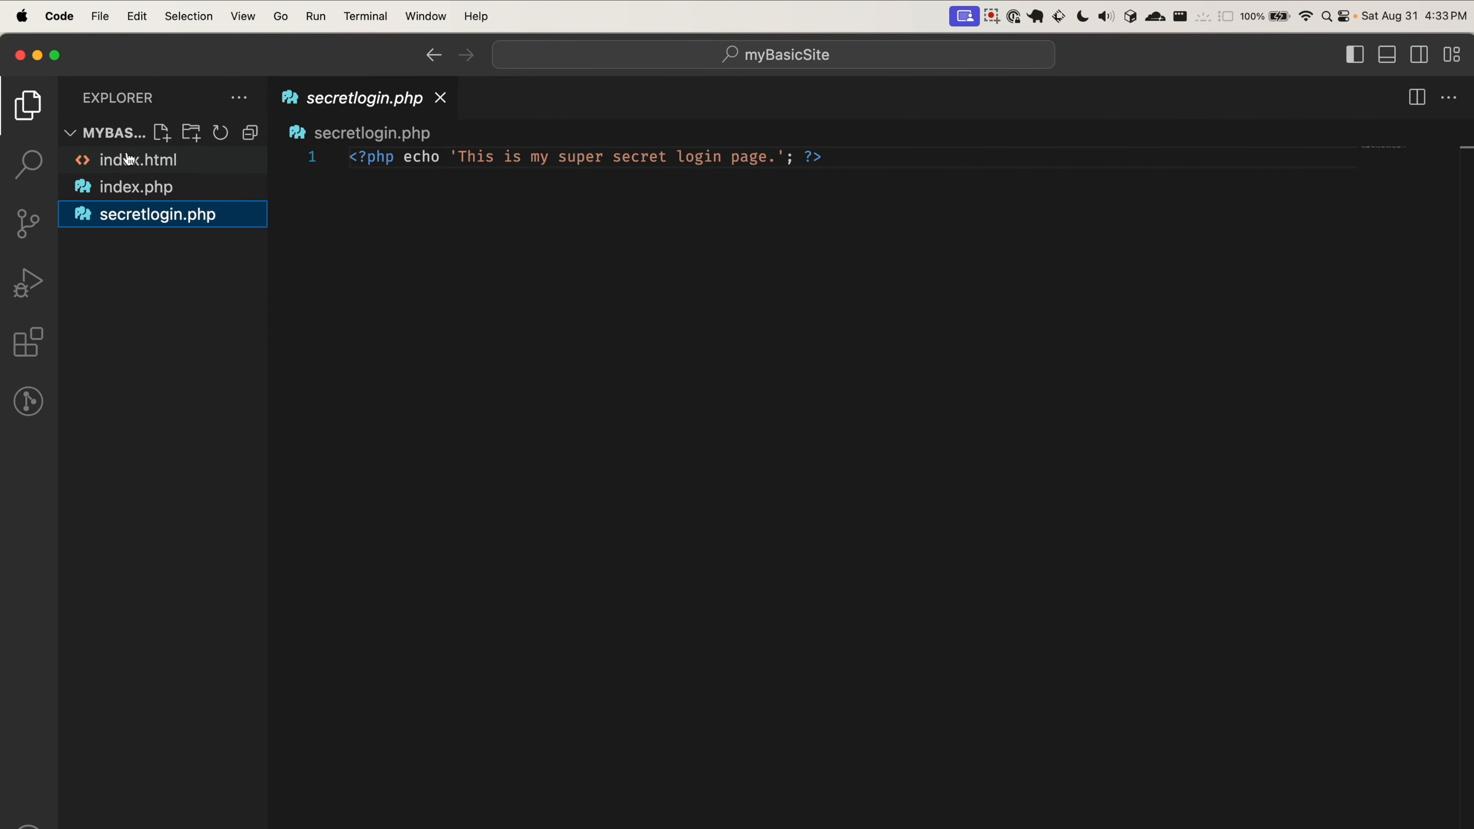
left_click(130, 160)
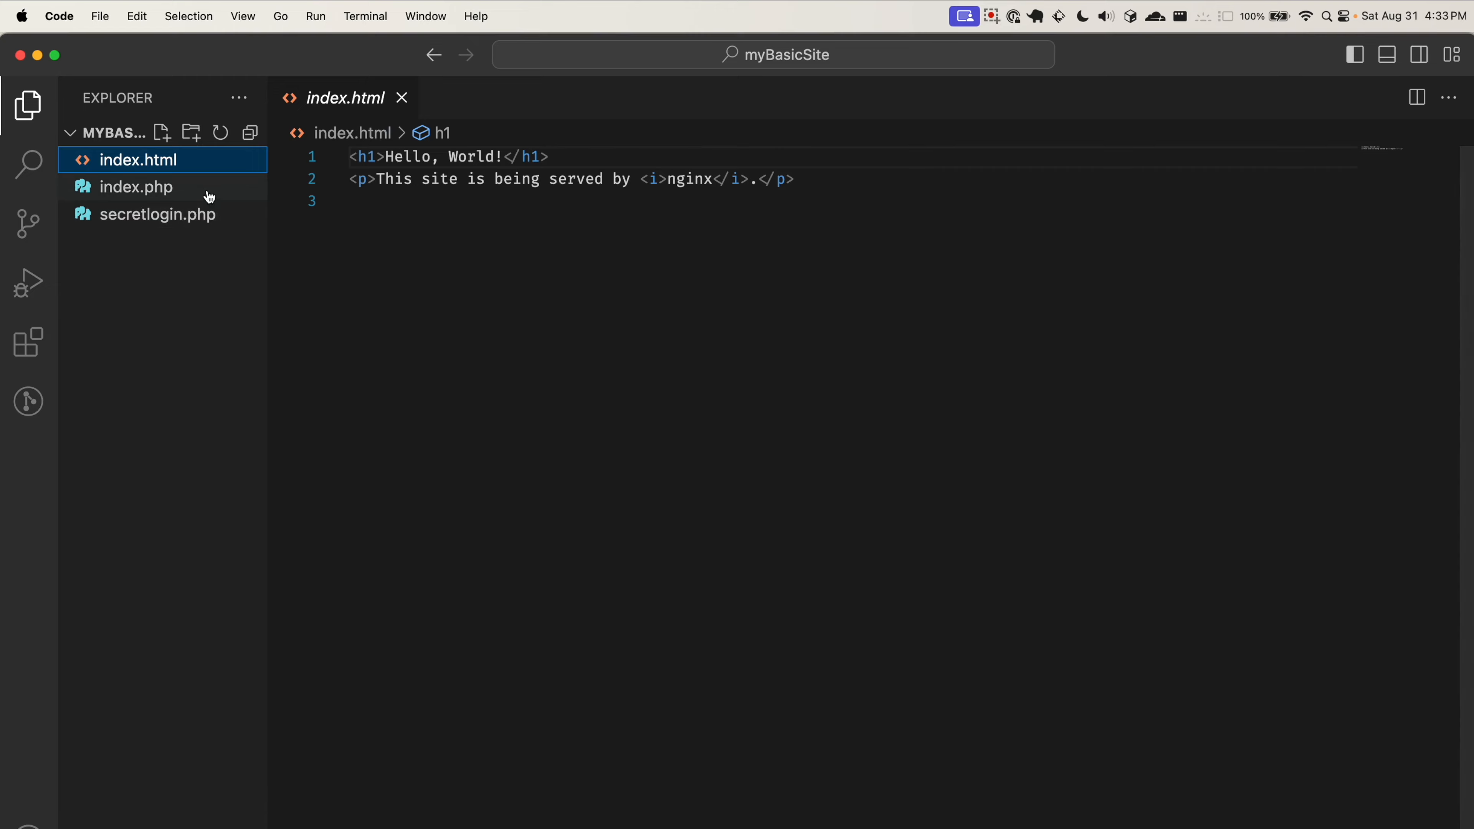
left_click(137, 186)
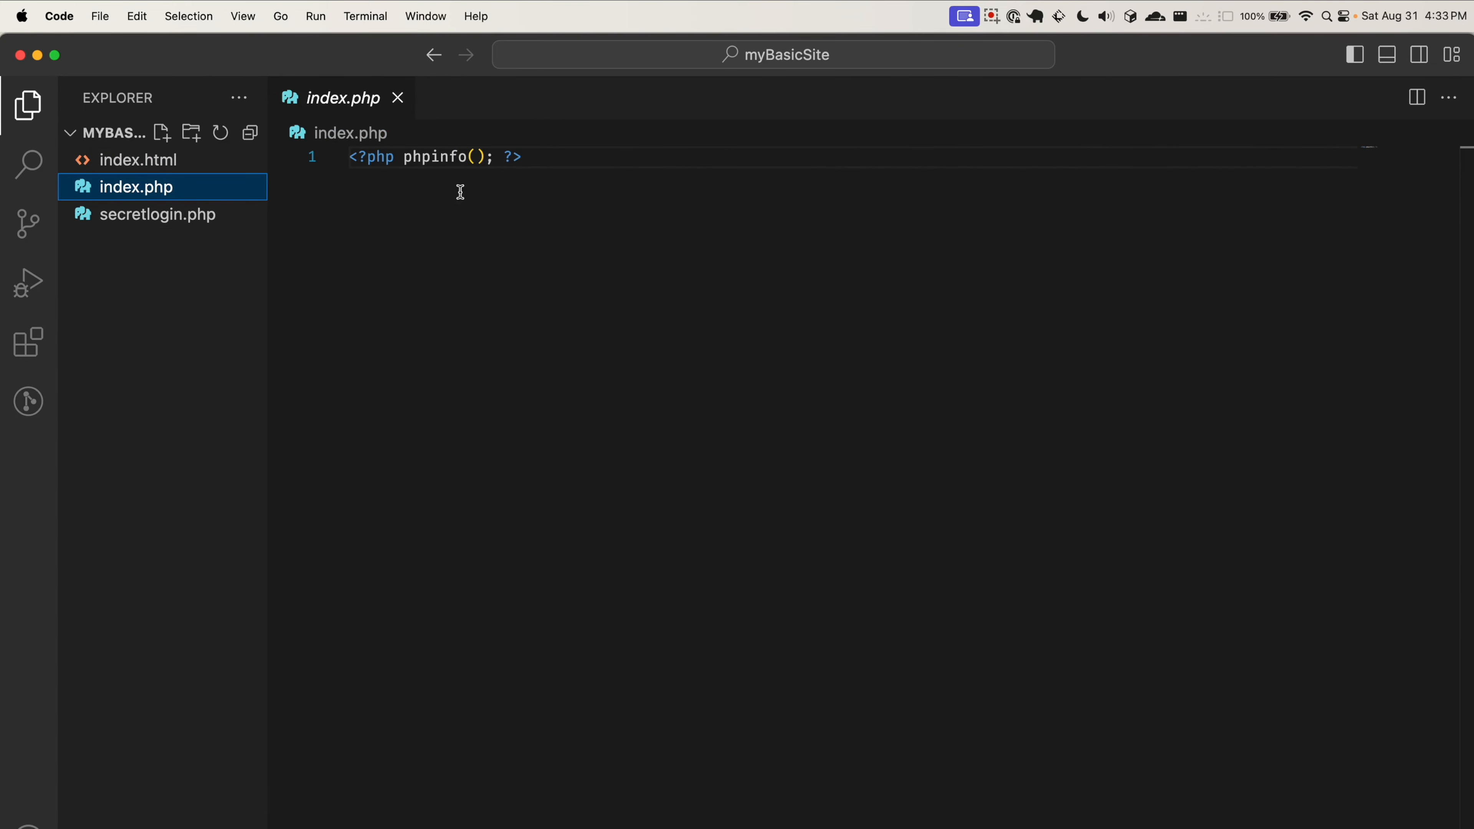
mouse_move(151, 219)
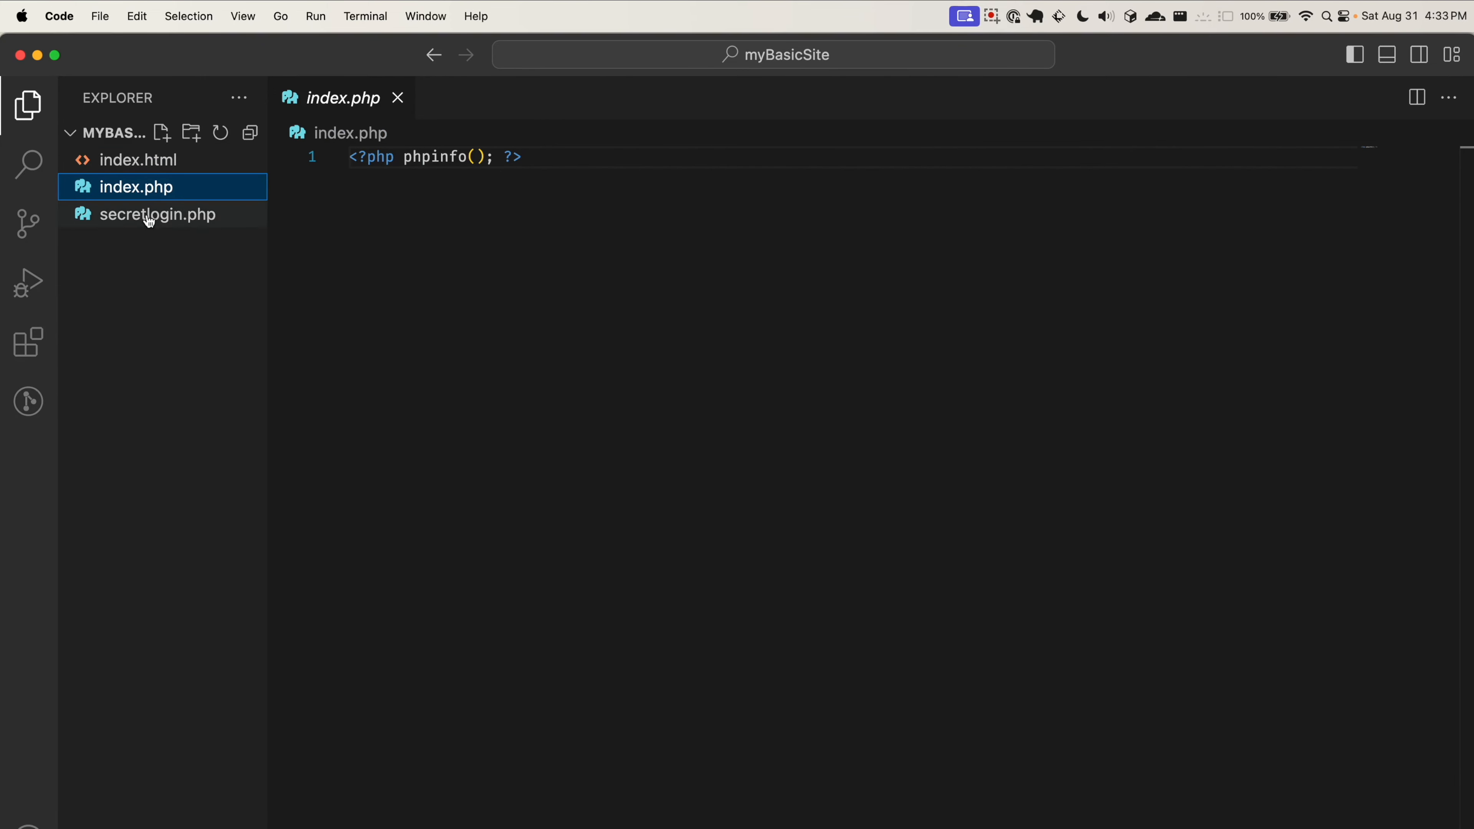
left_click(151, 215)
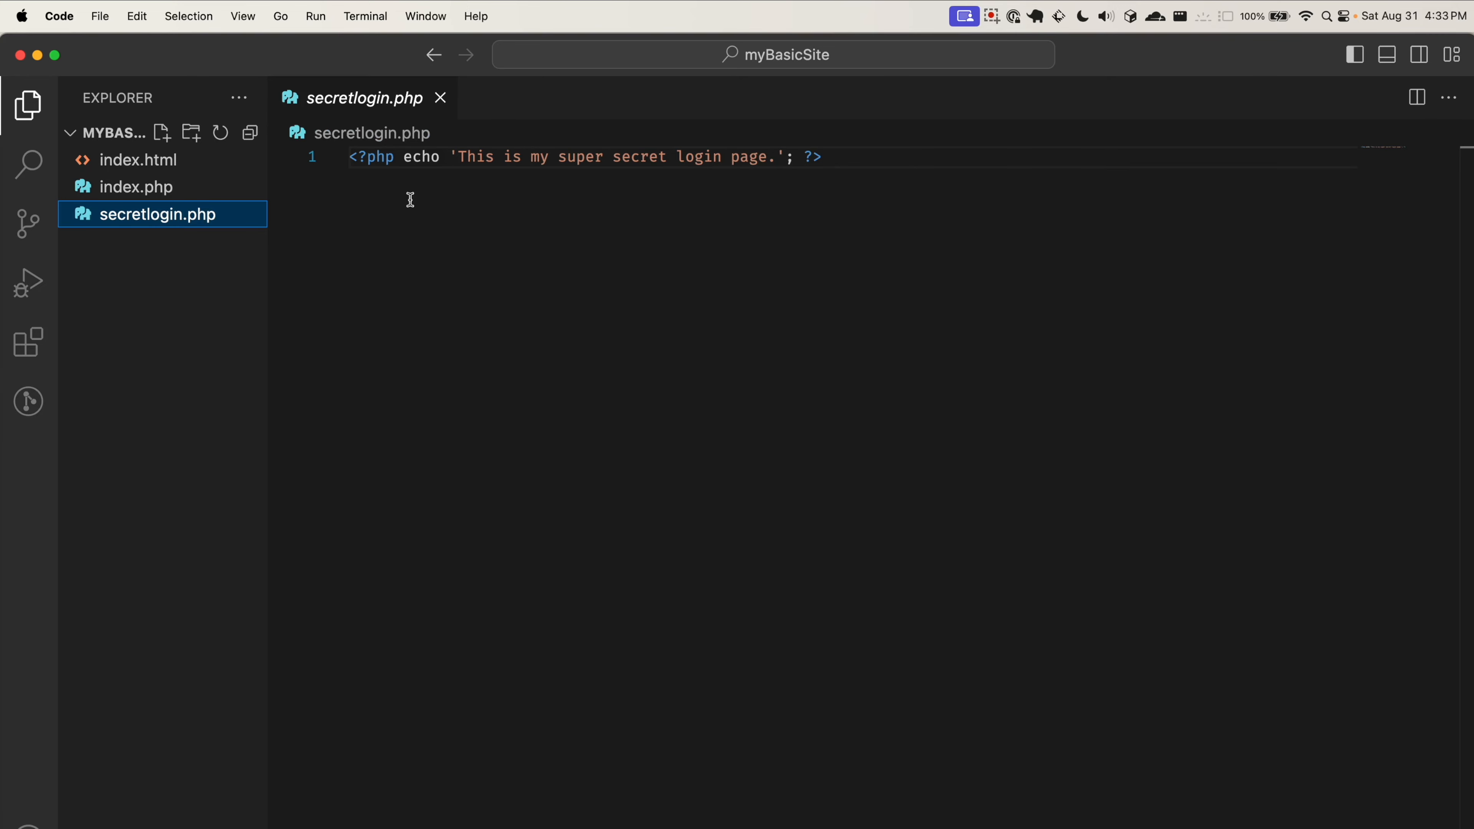
mouse_move(402, 213)
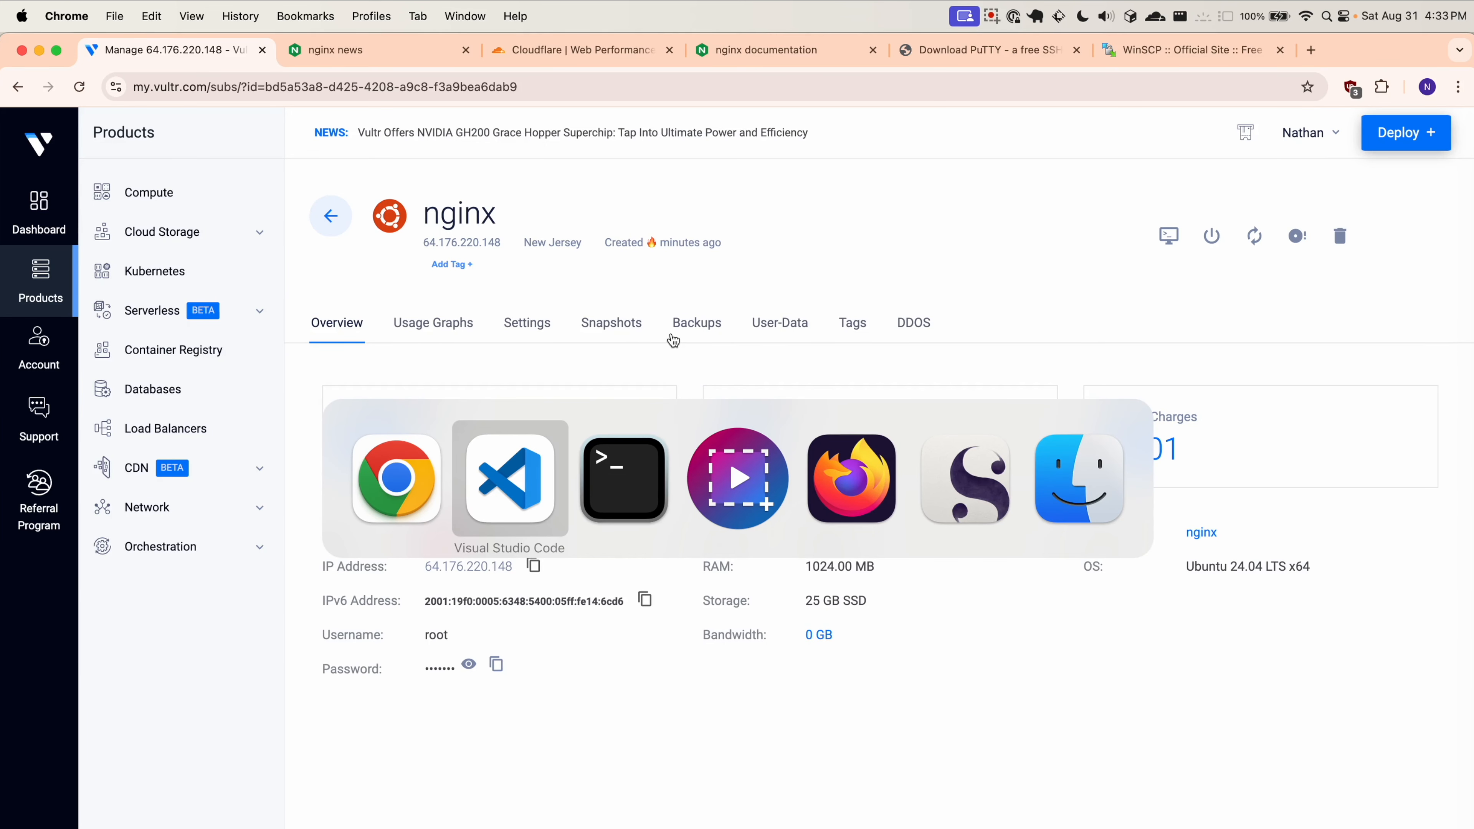
left_click(623, 478)
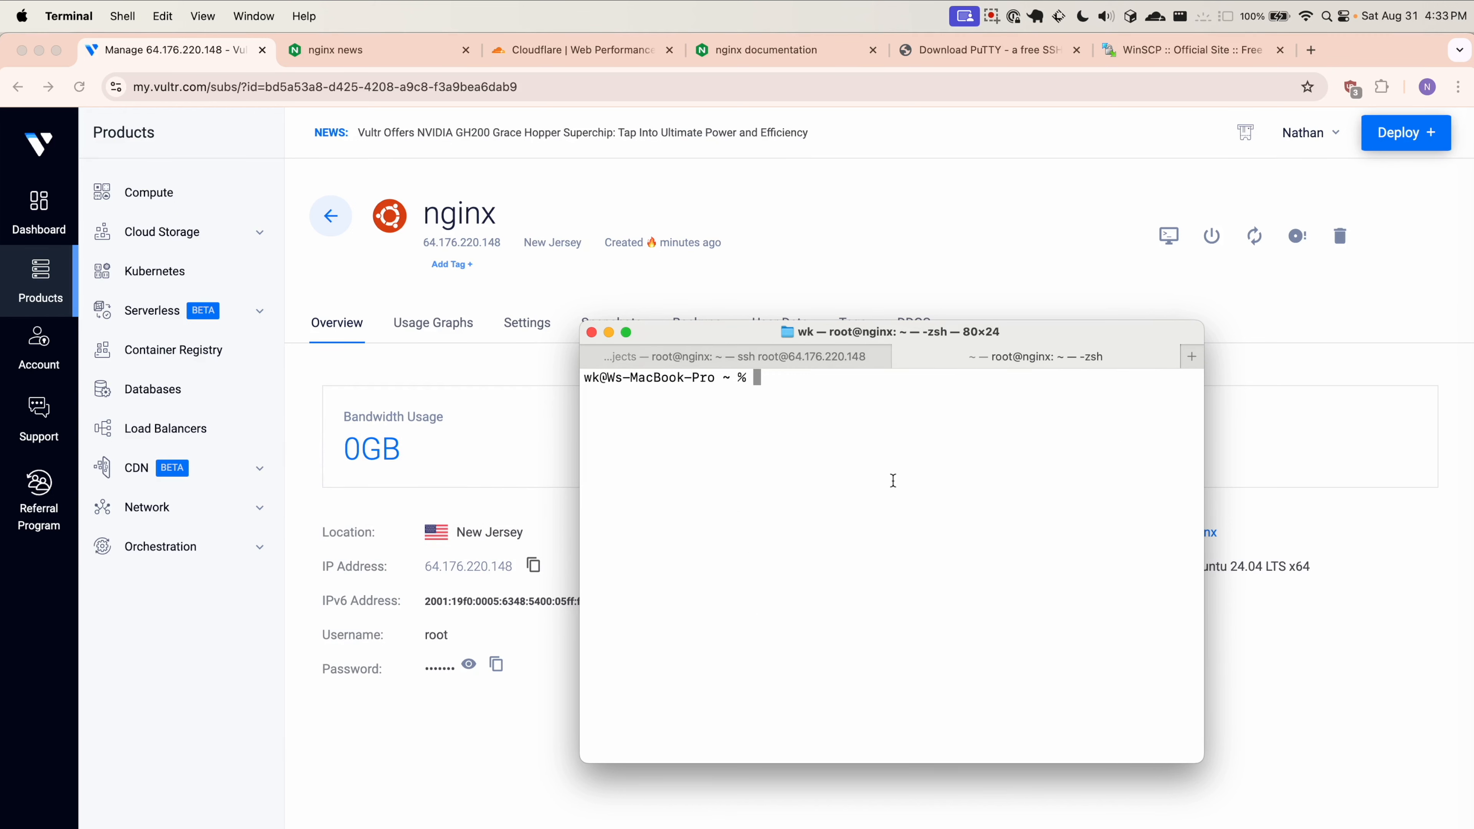
type("cd Desktop/Project")
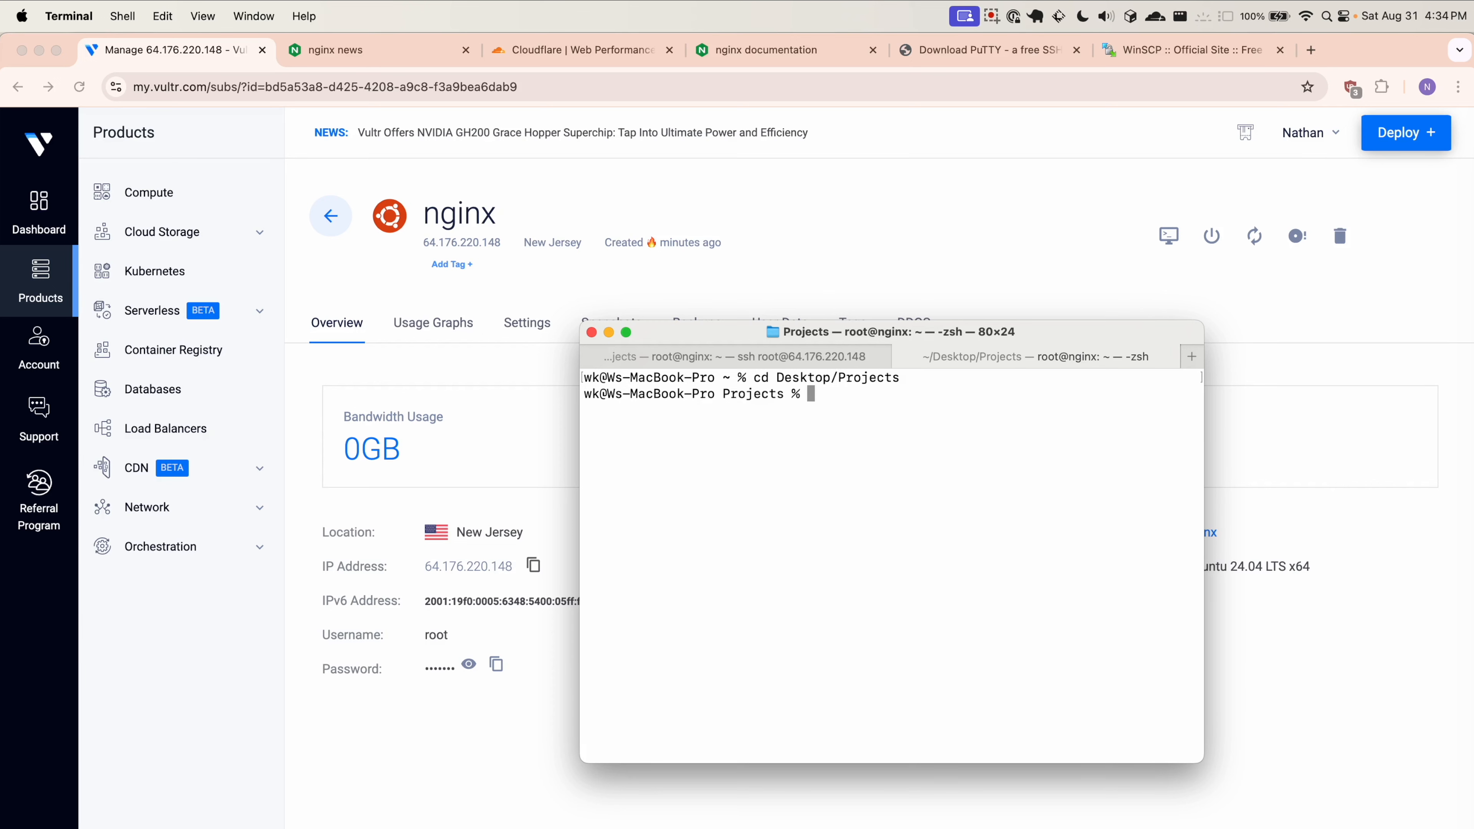
type("sftp root@64.176.220.148")
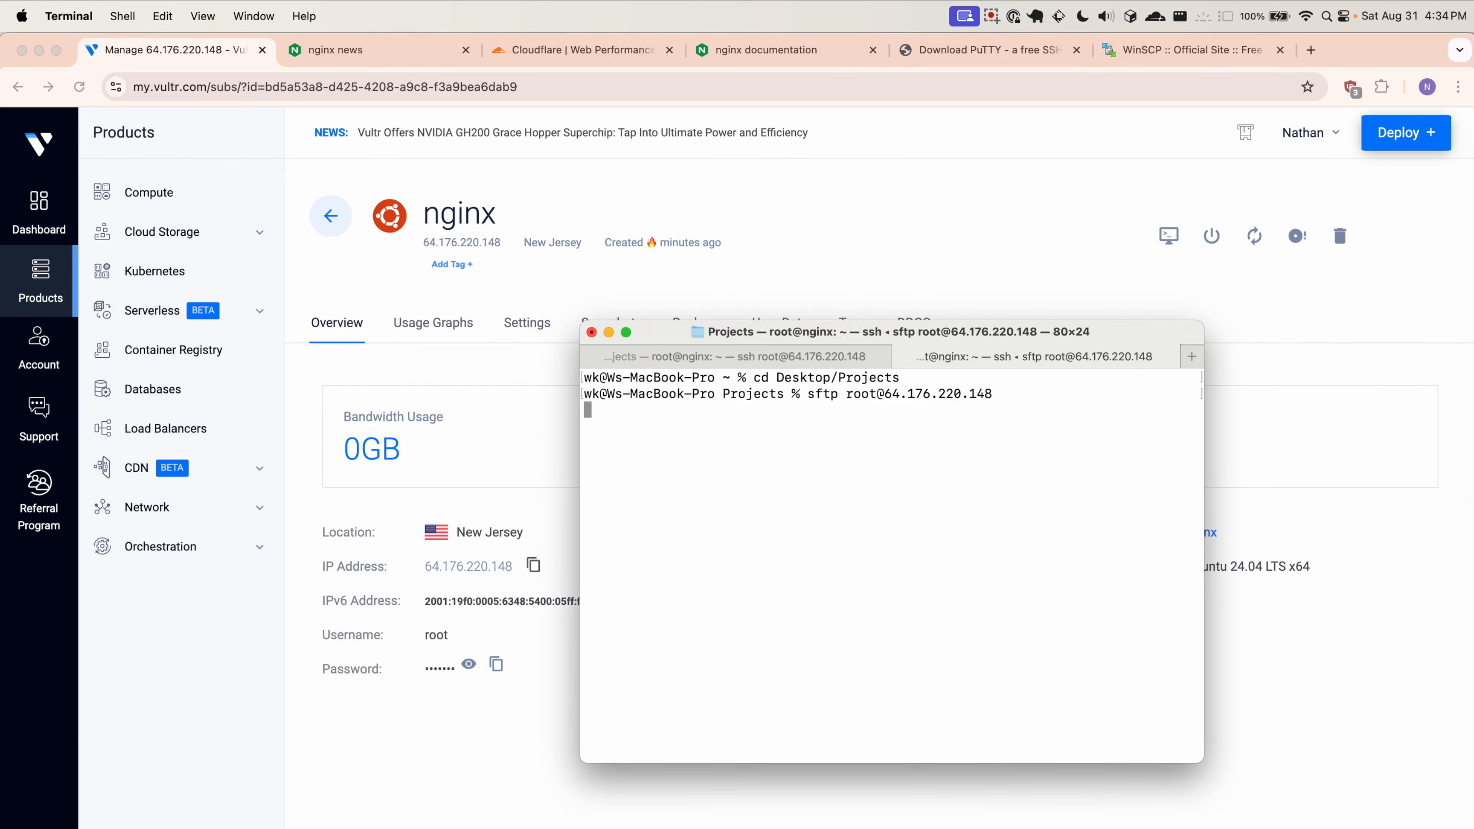
key("Enter")
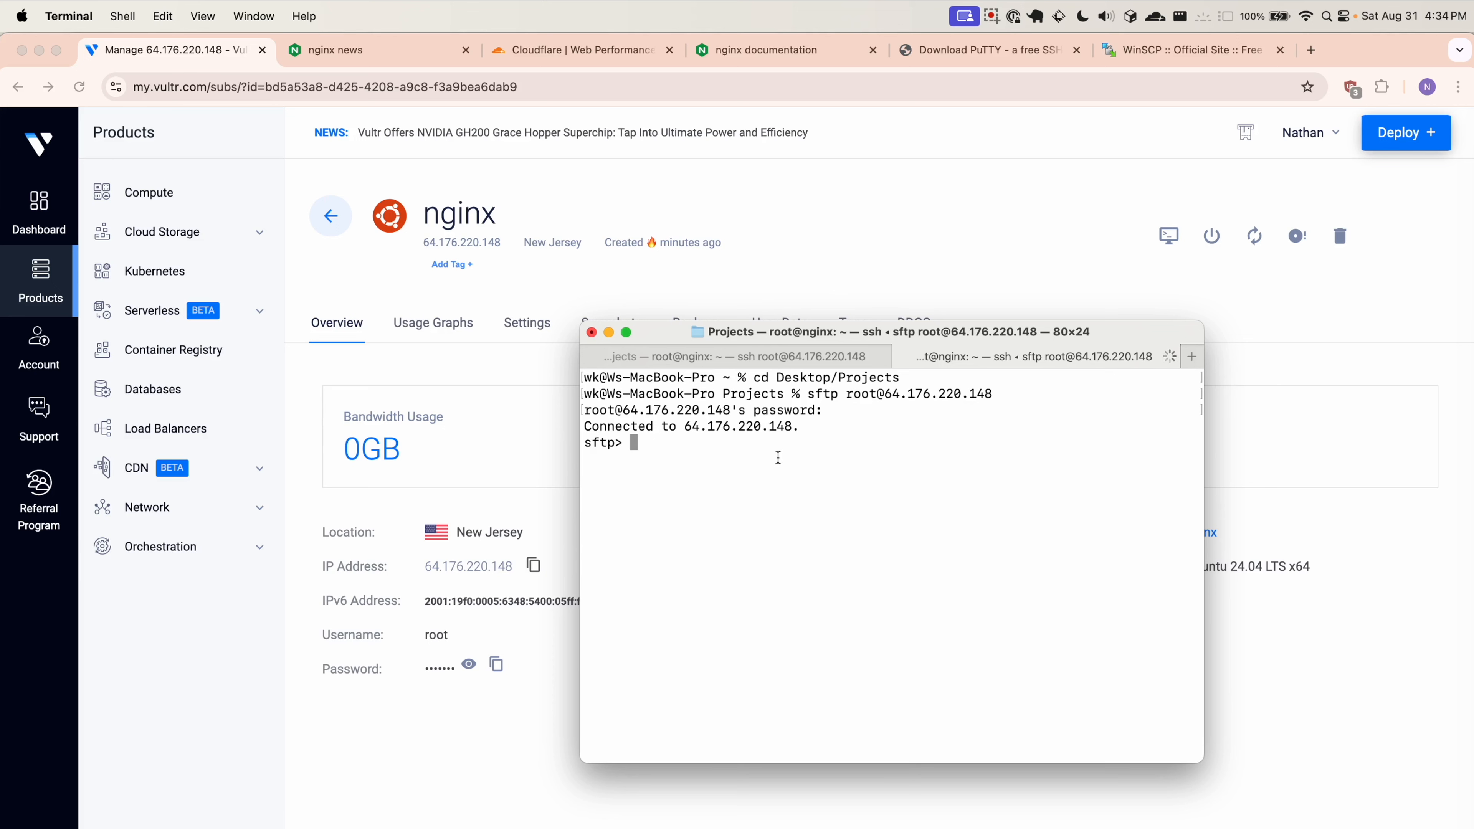
Upload the myBasicSite folder recursively with put -r
type("put -r myBasicS")
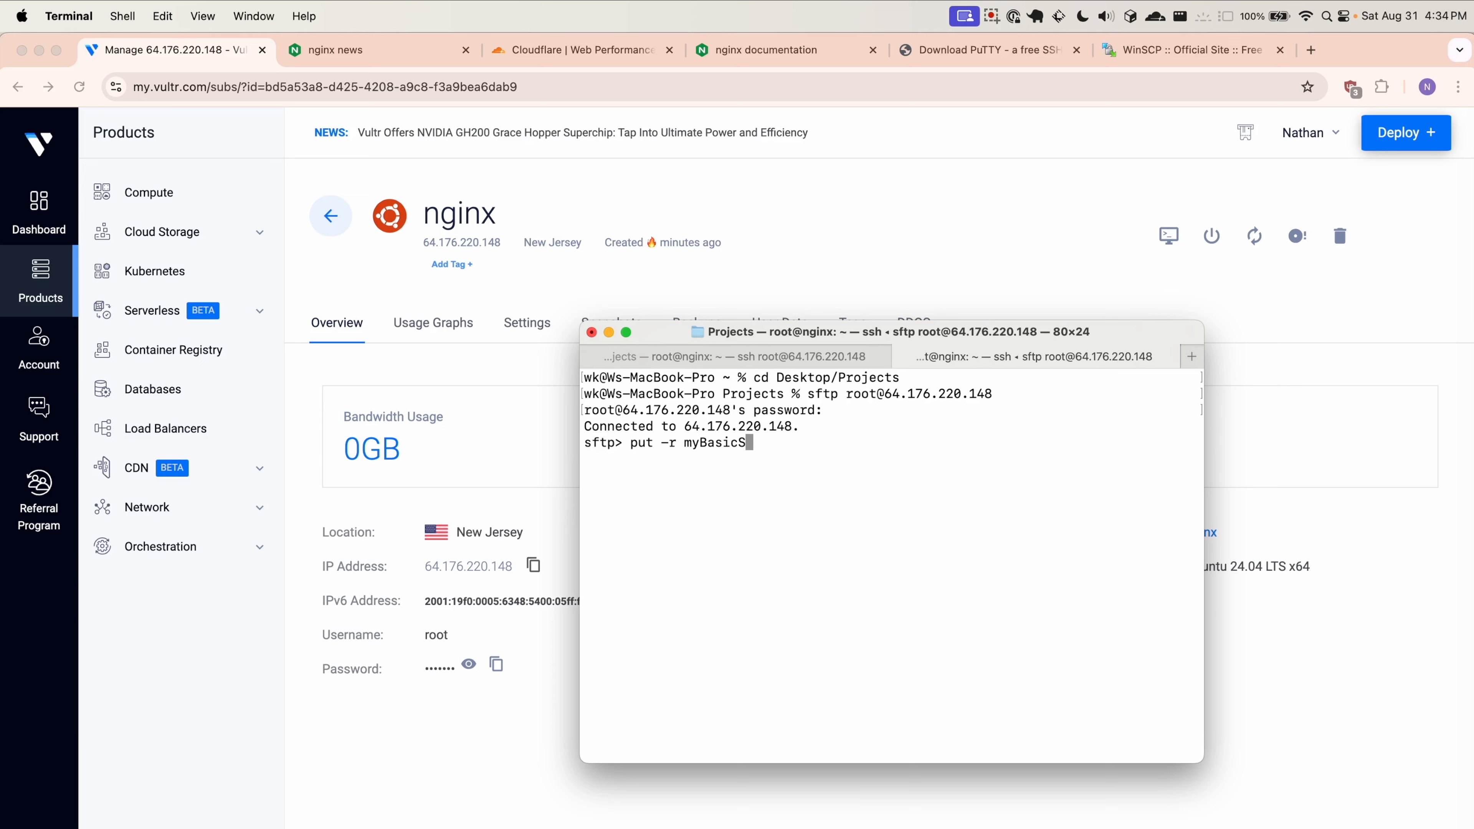
key("Enter")
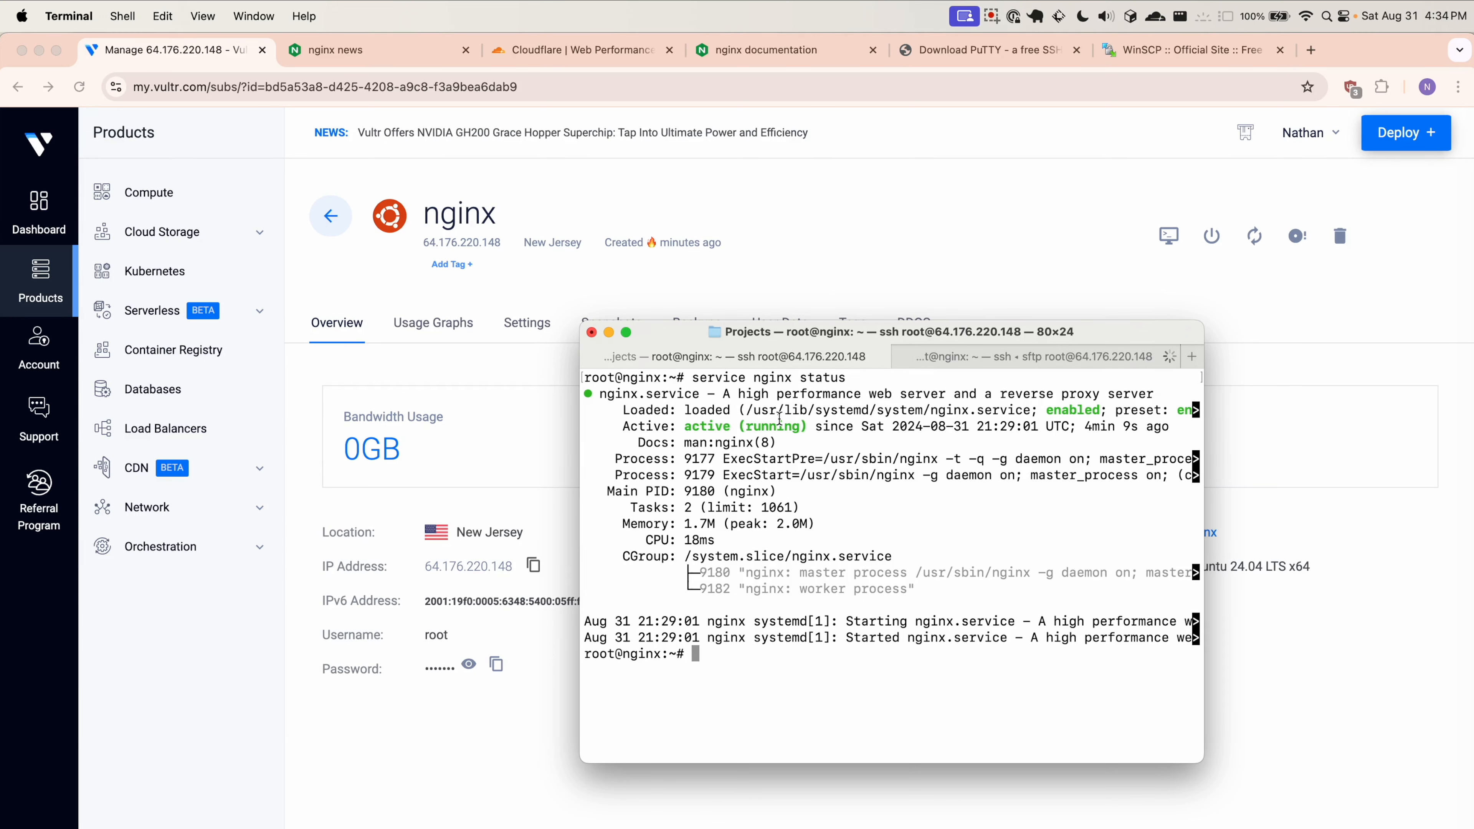
type("ls")
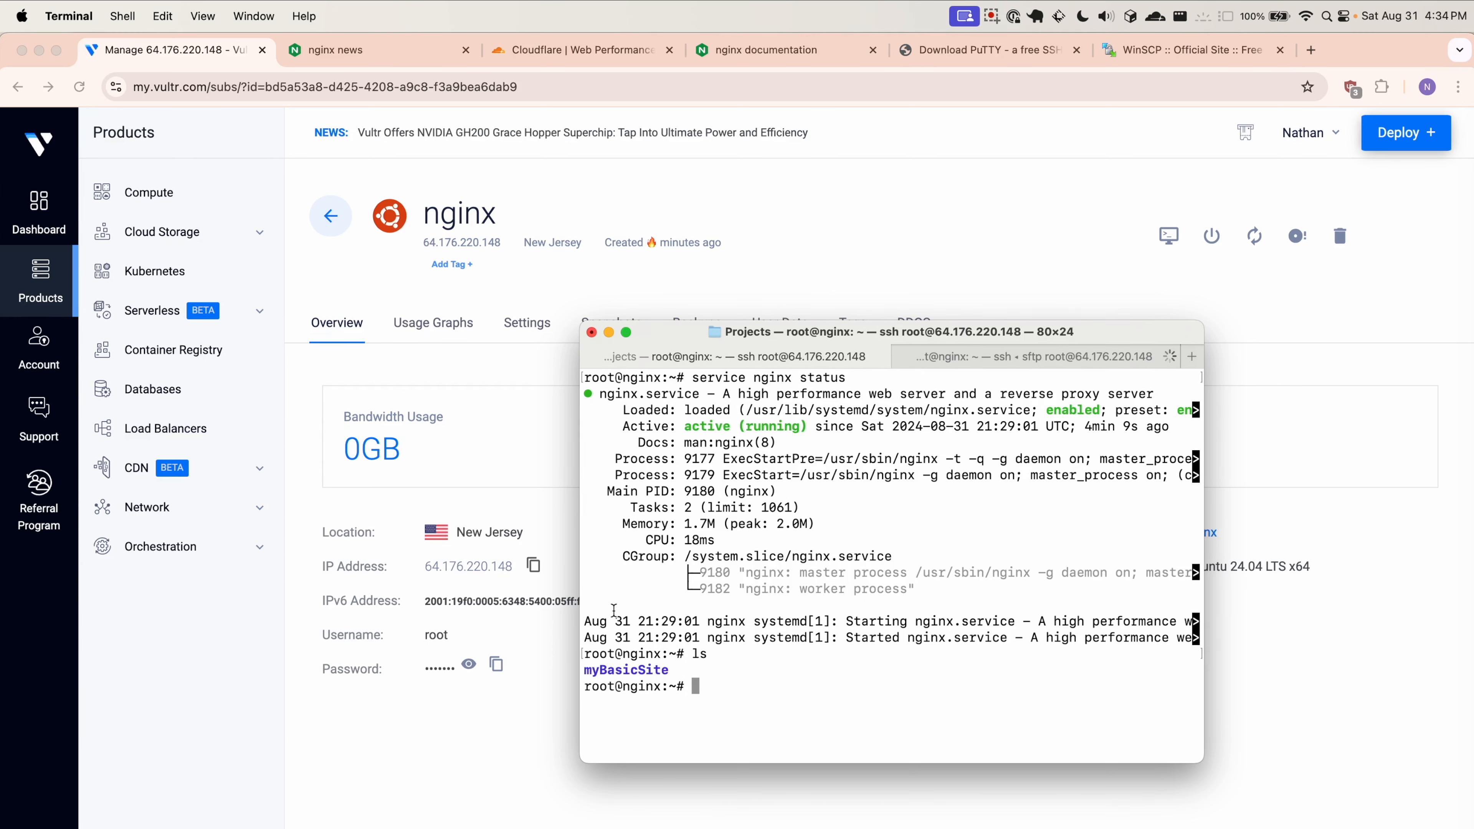
double_click(626, 670)
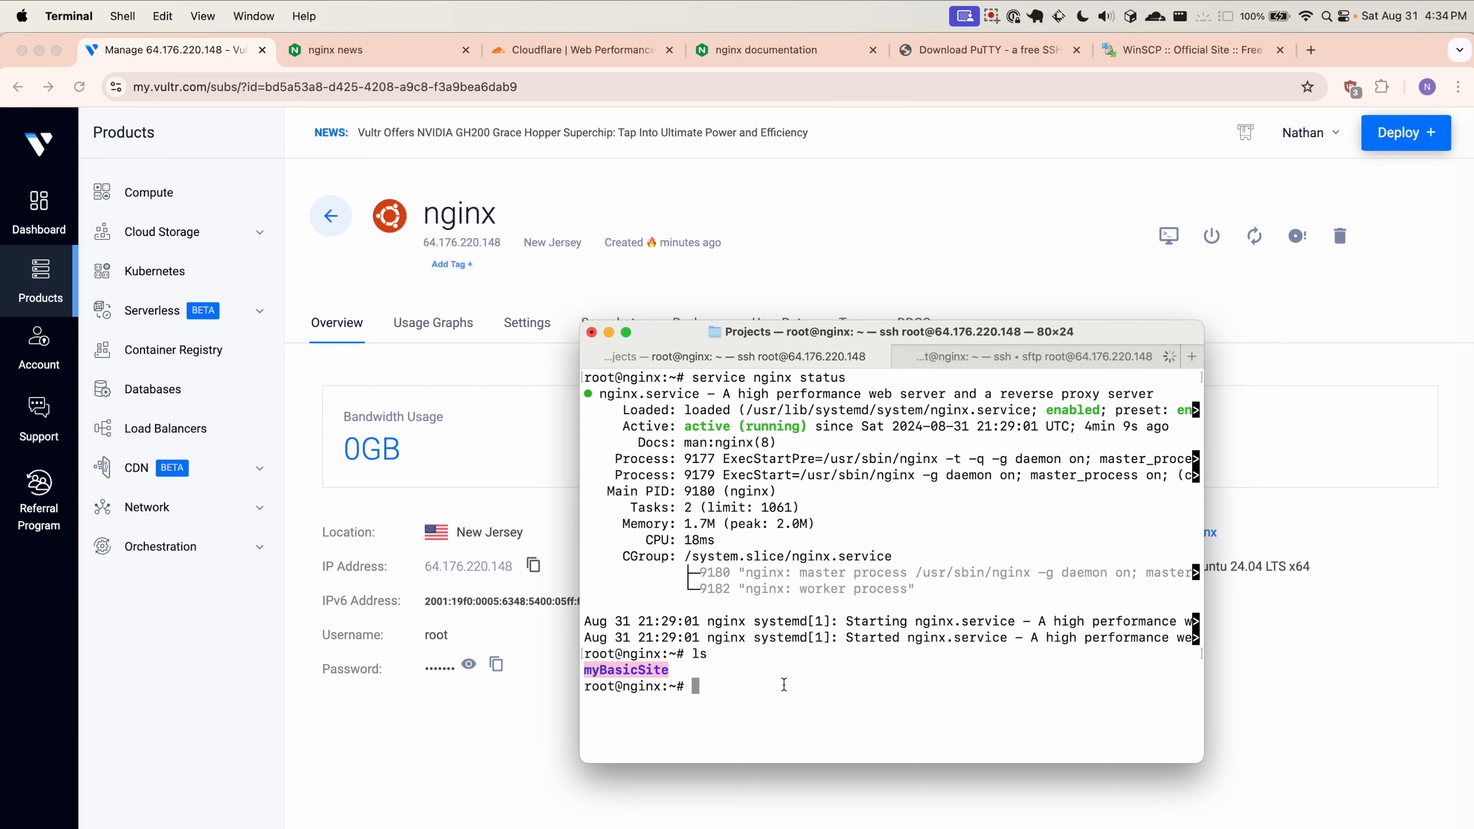
key("Ctrl+c")
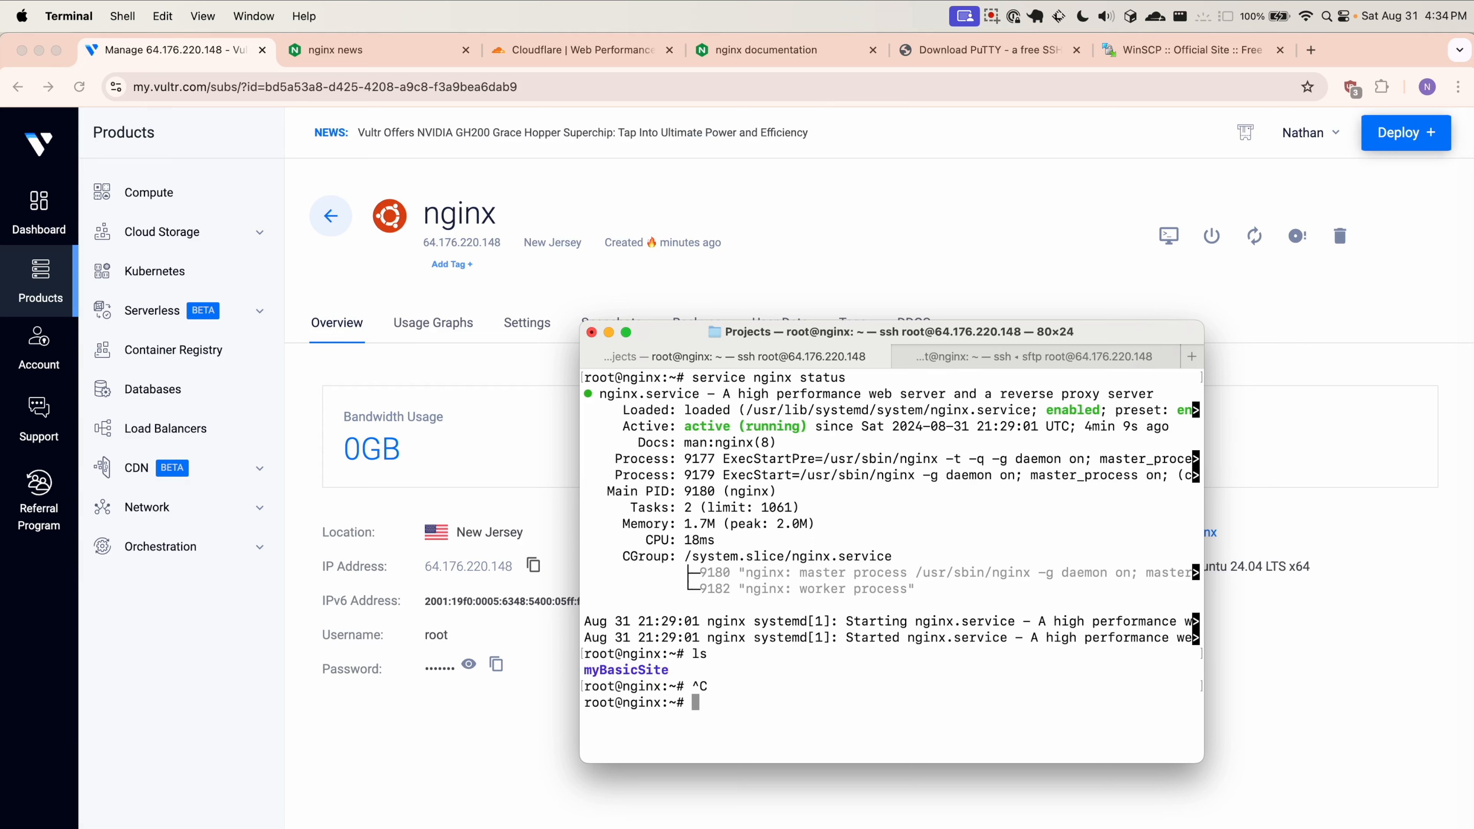
type("mv")
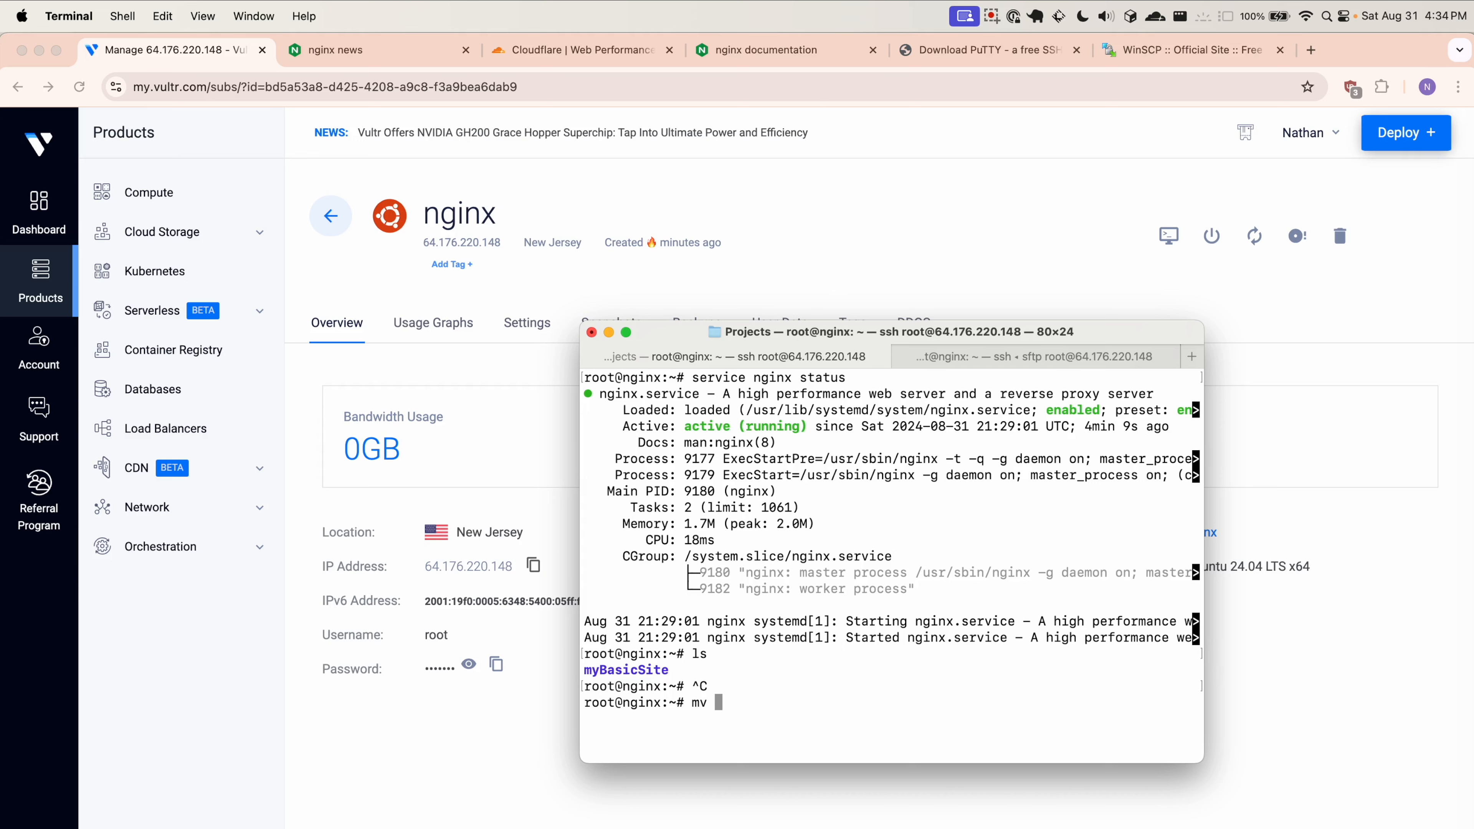
type("myBasicSite/")
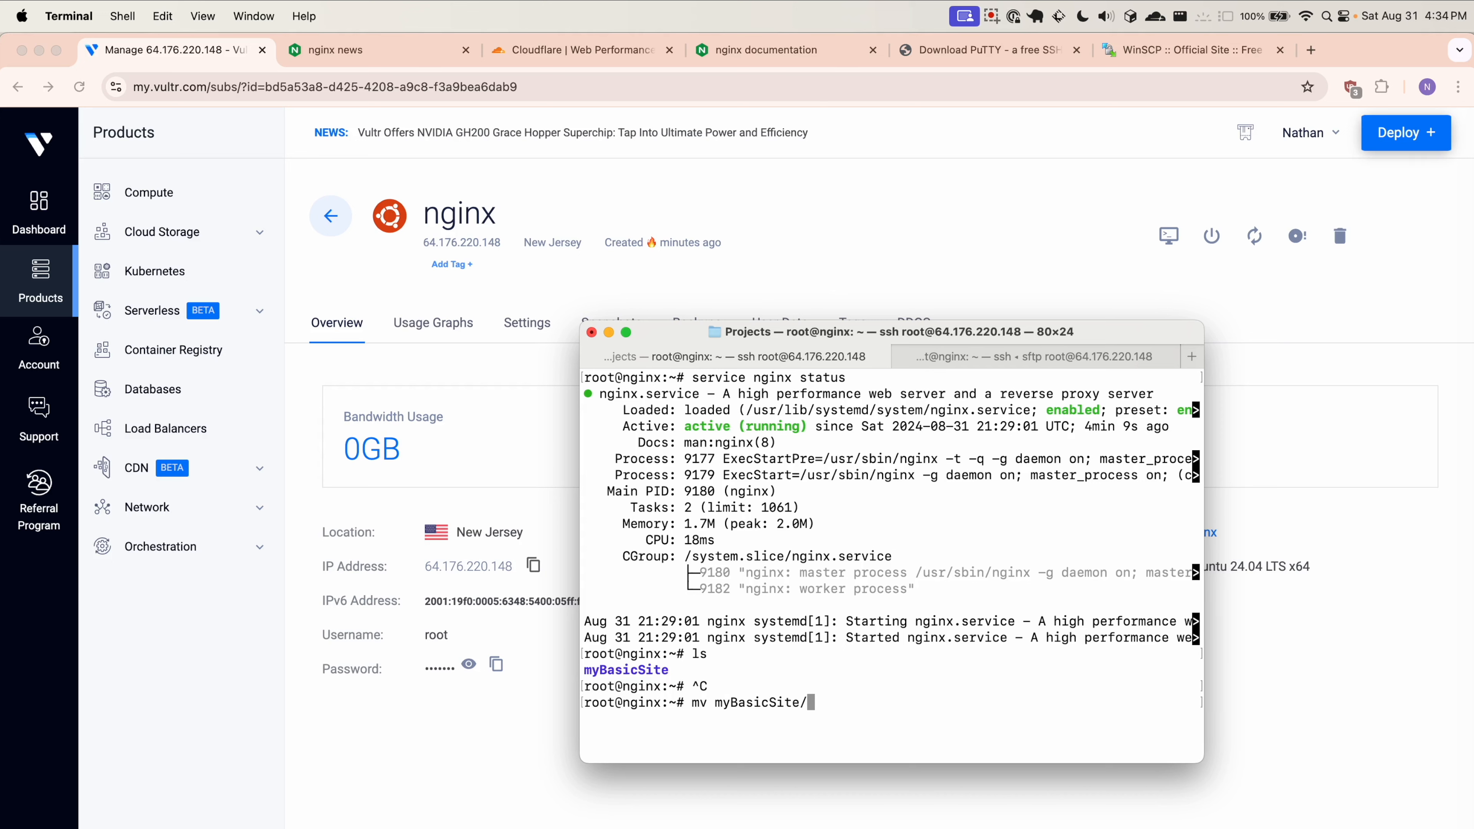
type("/var/www/")
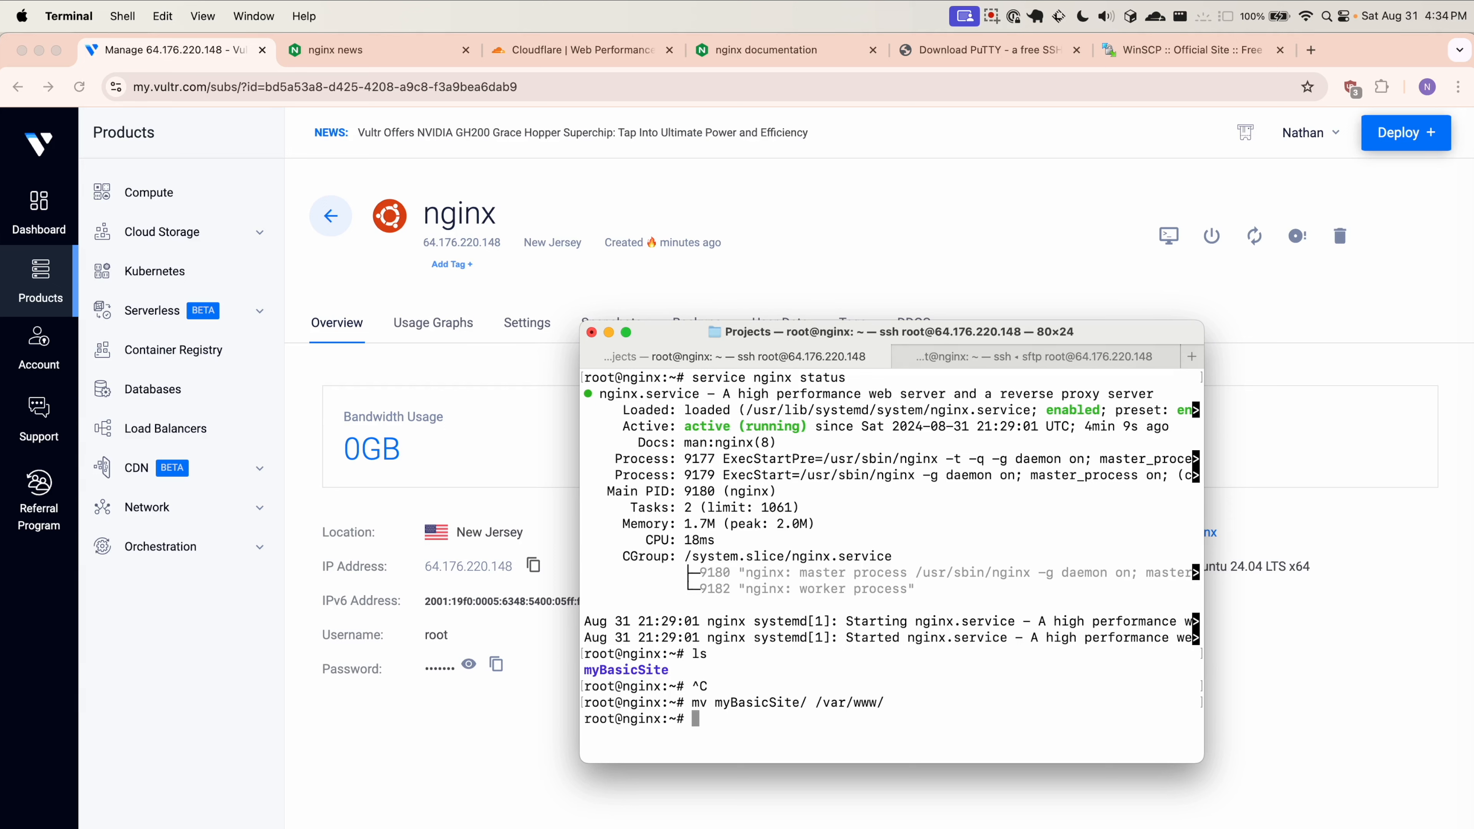
type("ls /var/www/myBasicSite/")
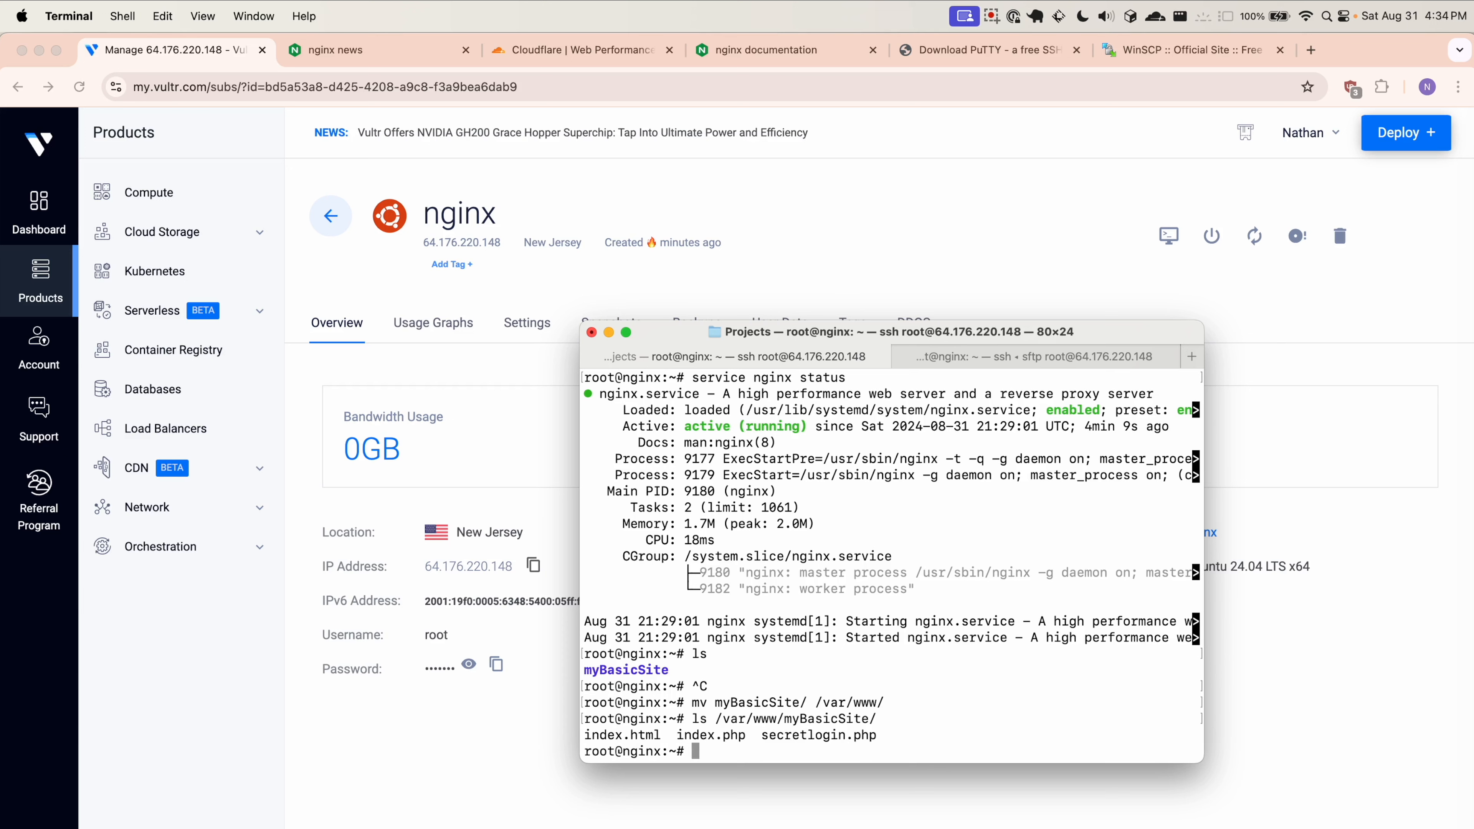
type("cd")
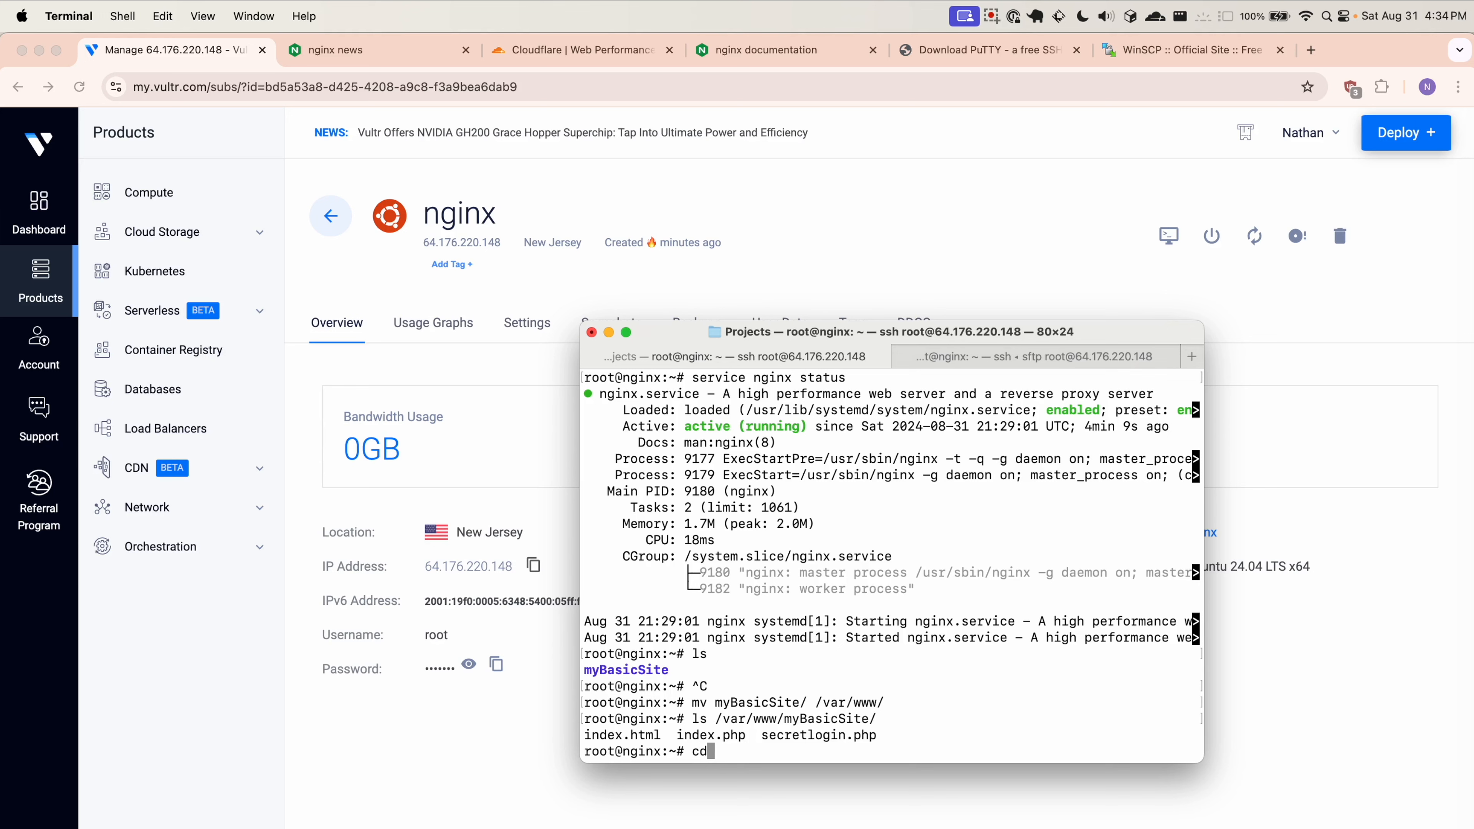
type("/var/www/myBasicSite/")
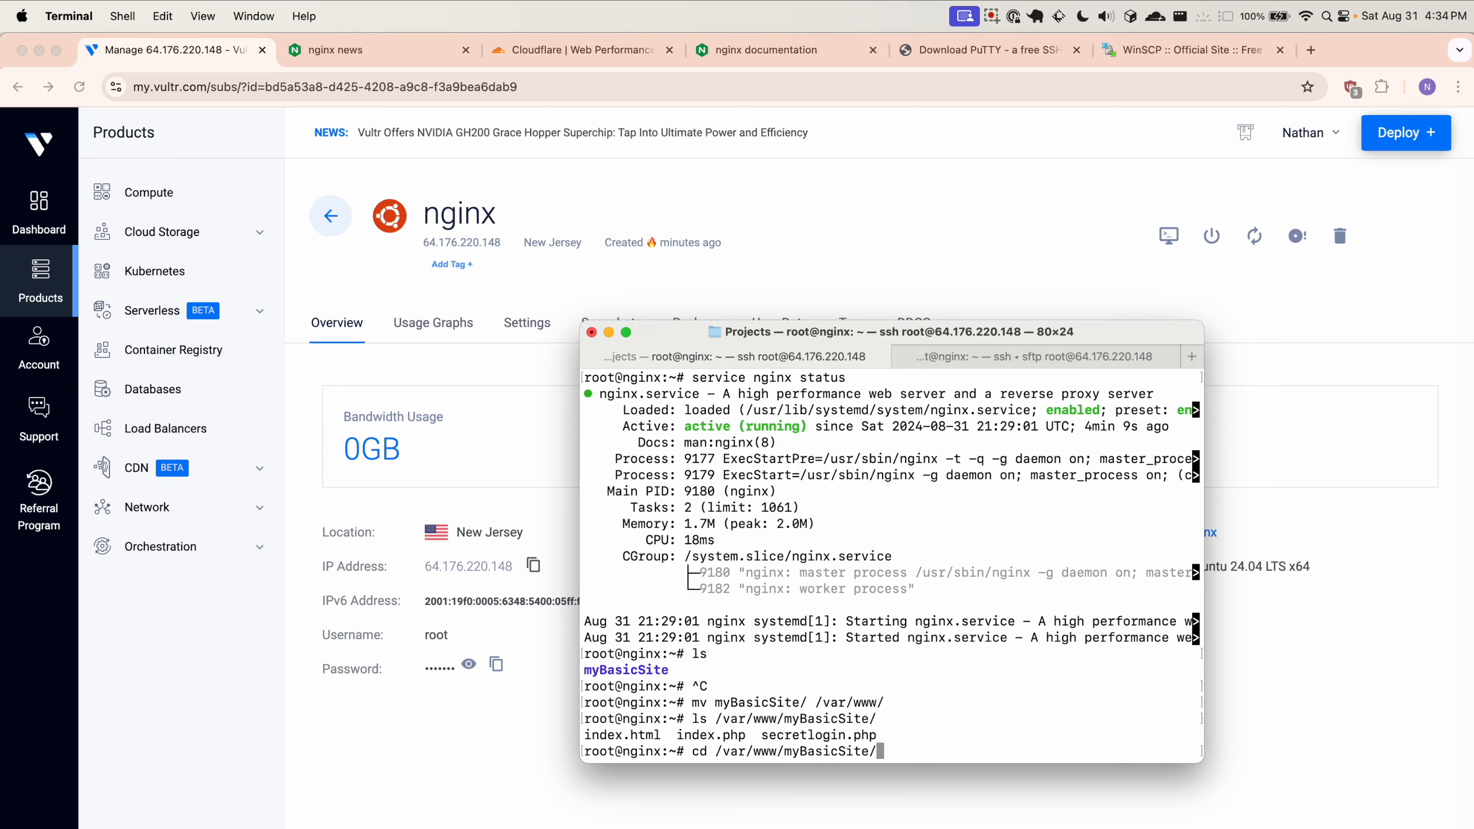
type("cd ..")
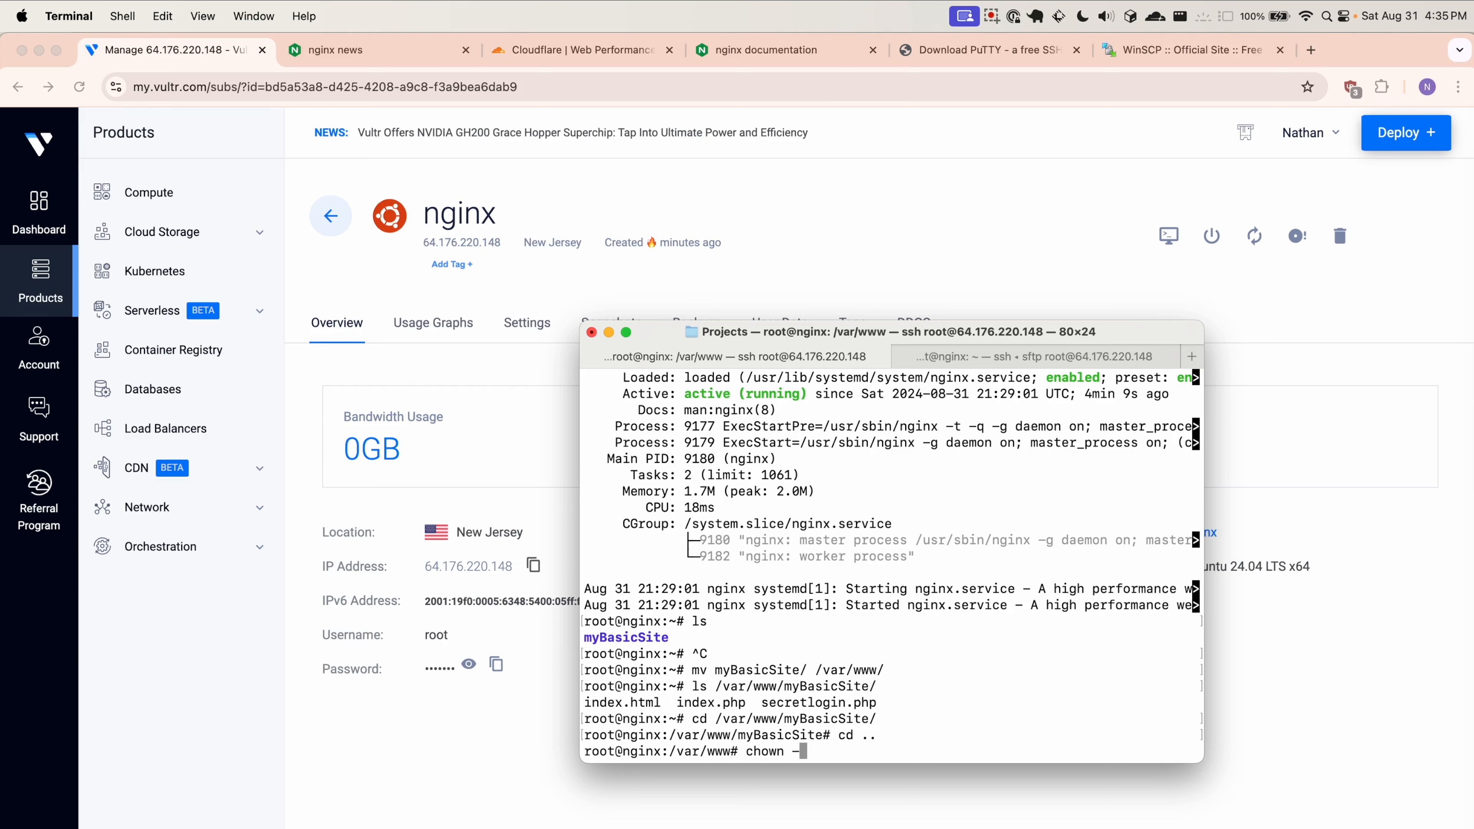
Run chown -R www-data:www-data on myBasicSite and verify ownership with ls -l
type("R")
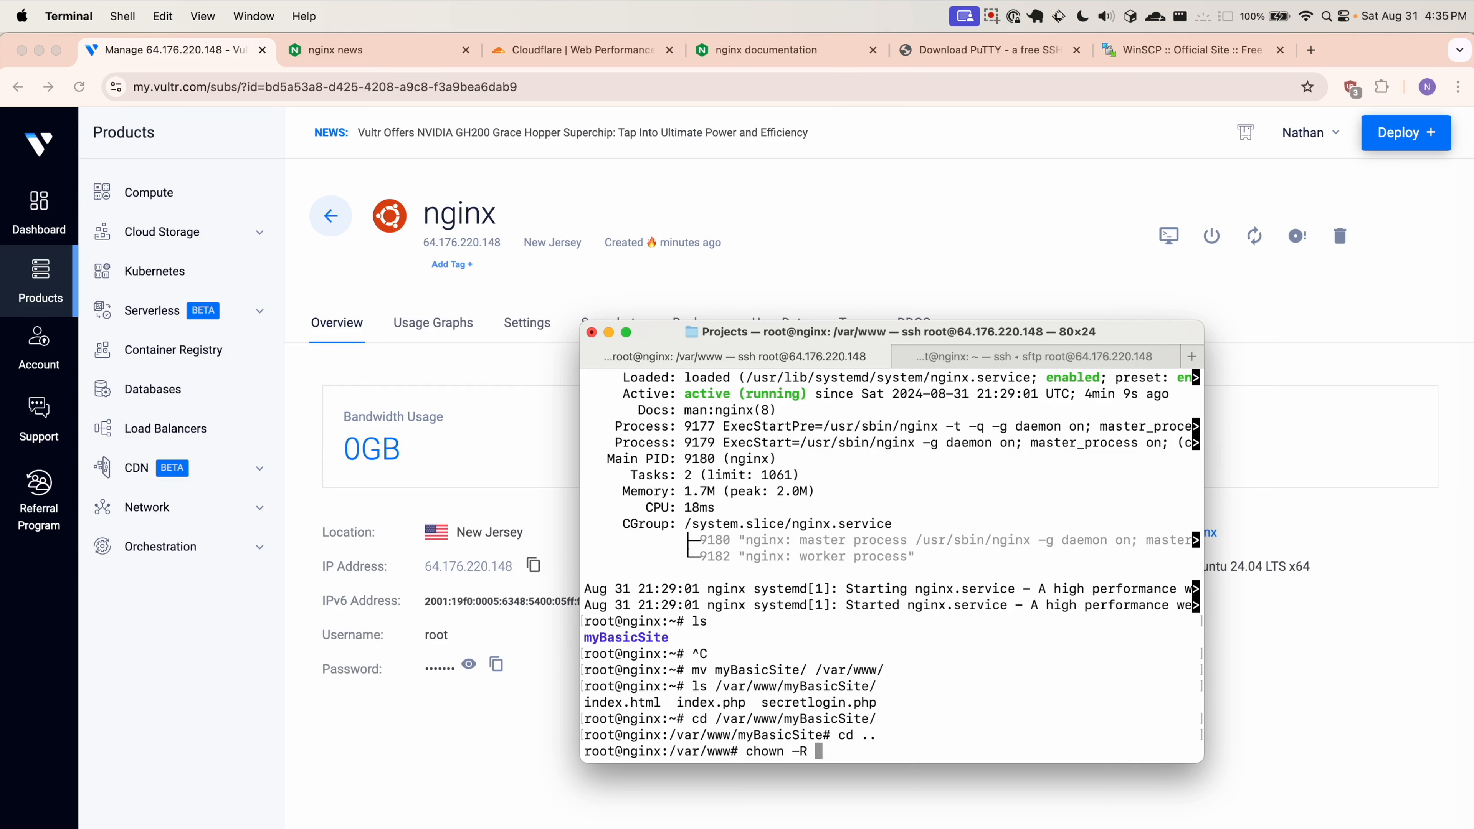
type("www-d")
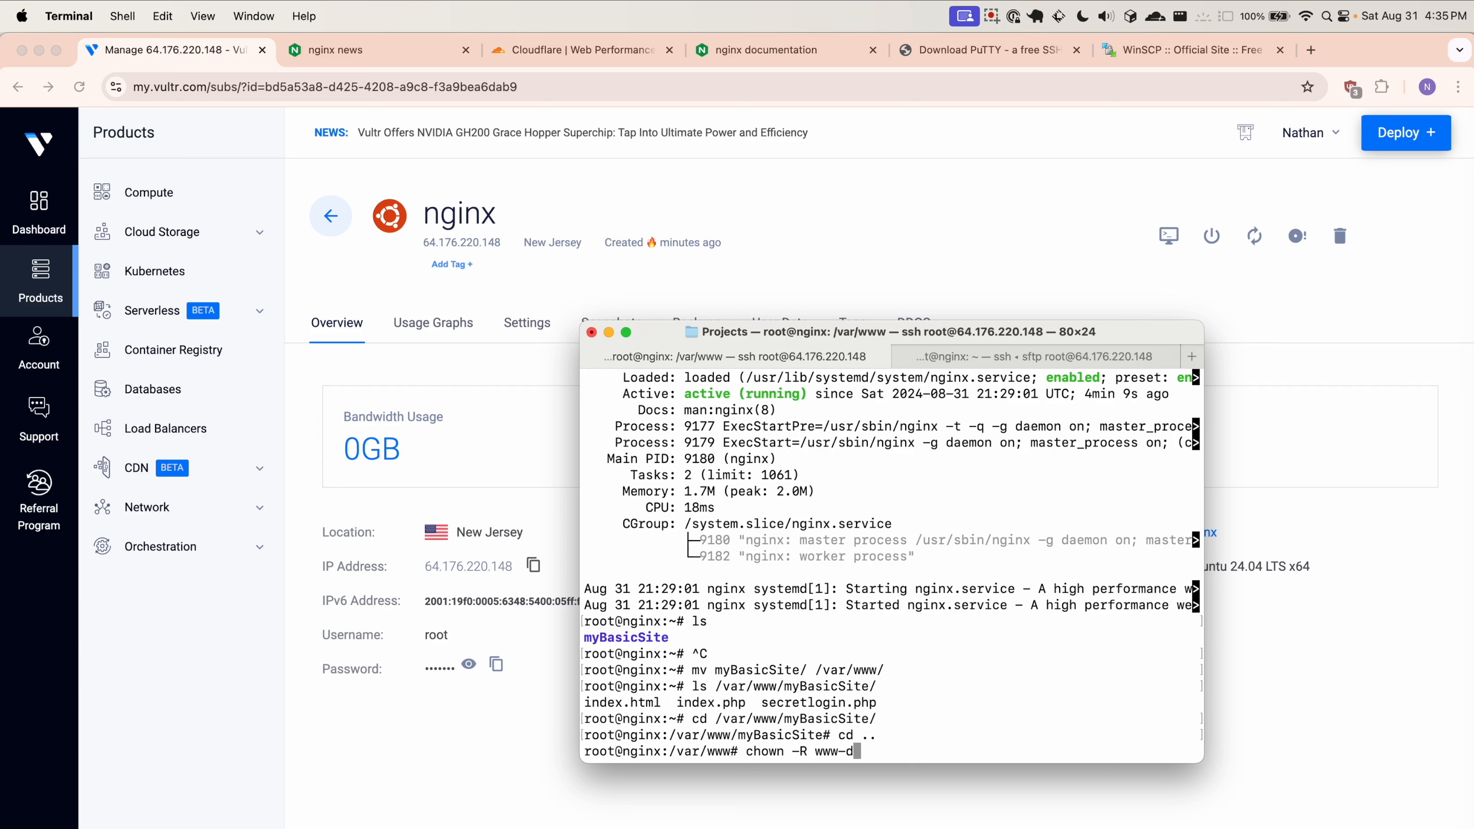
type("ata:www-data")
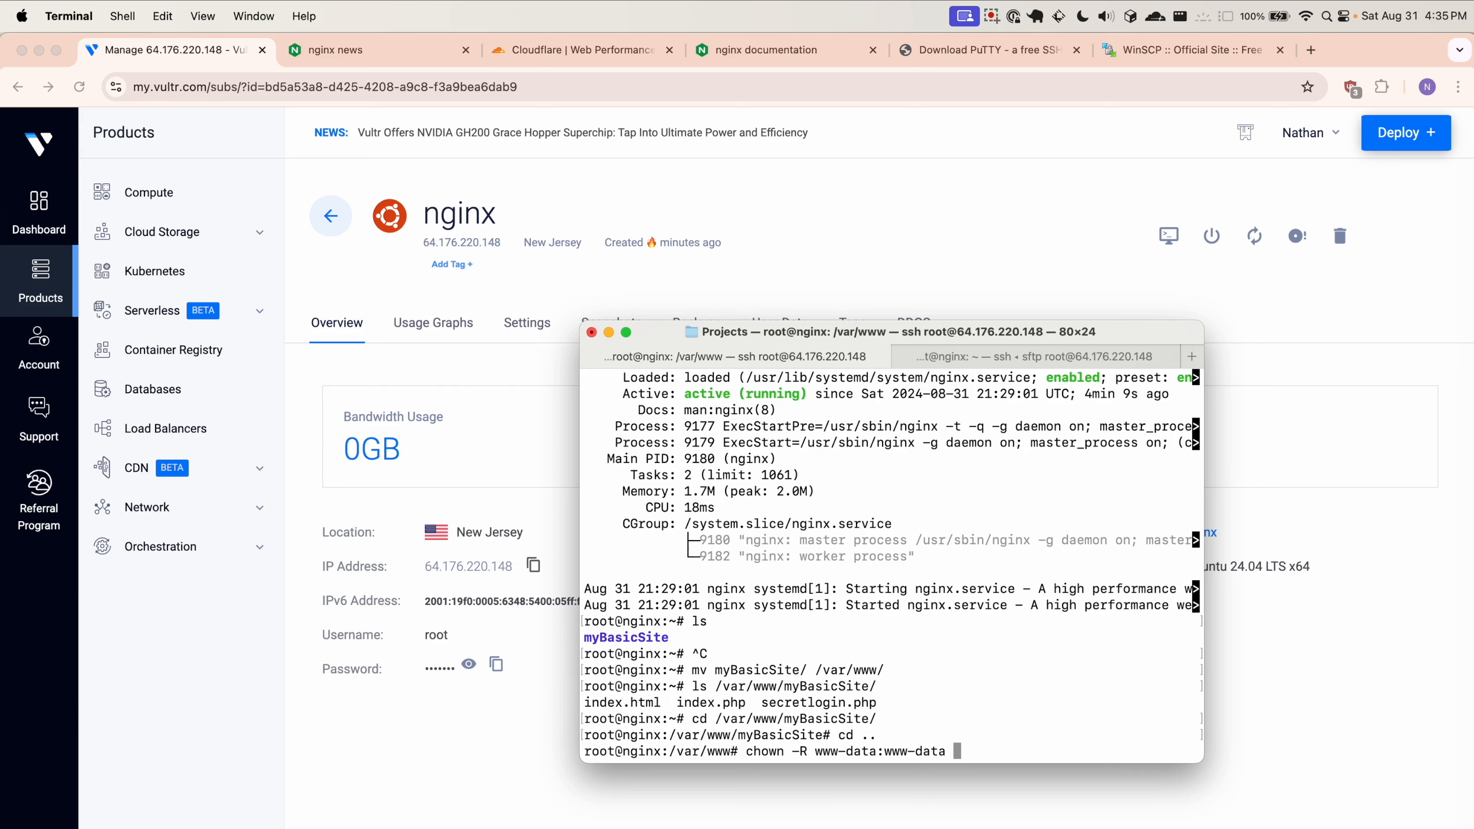
key("Return")
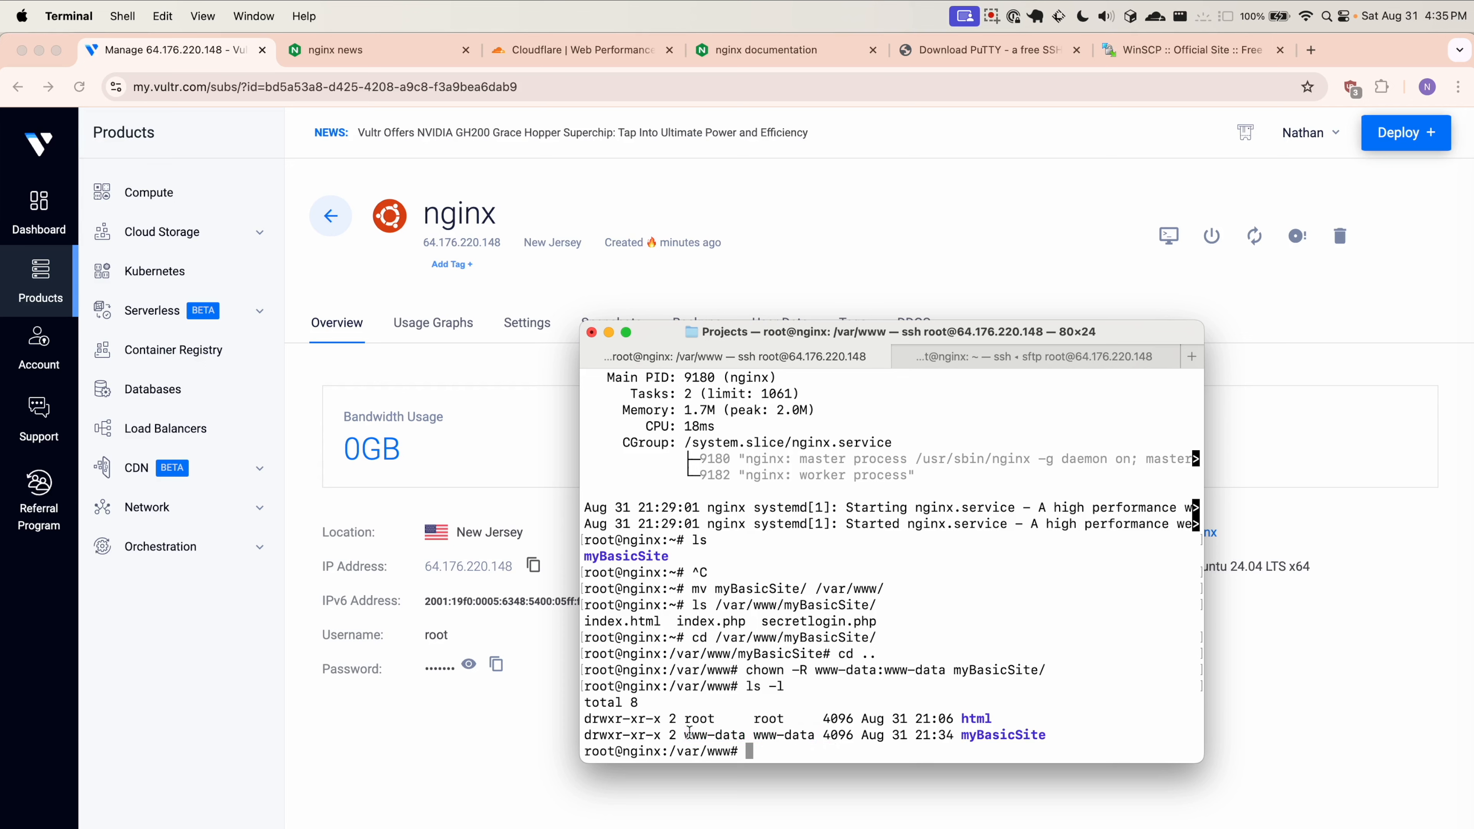
double_click(712, 735)
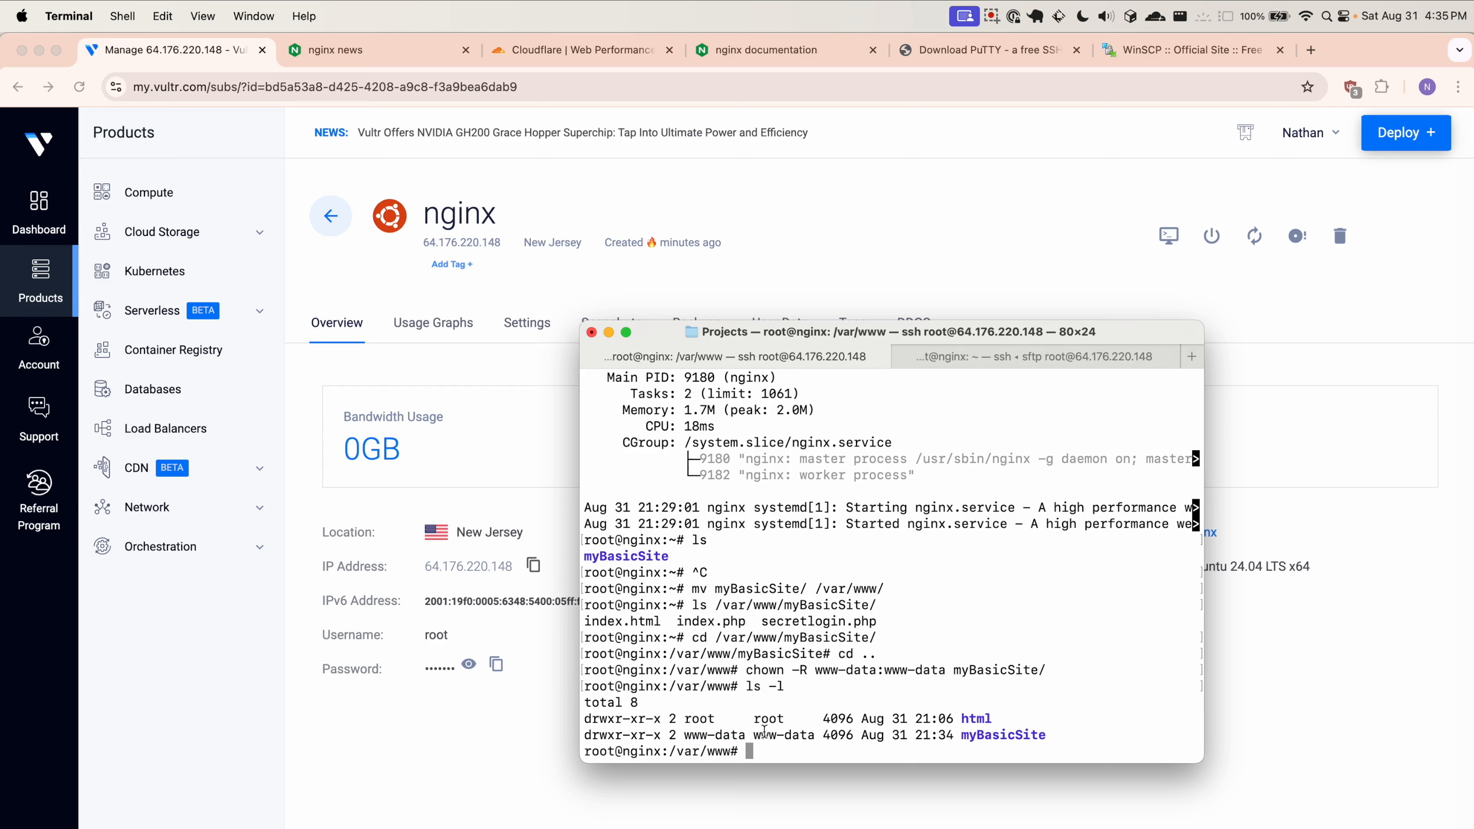
type("ls -l myBasicSite/")
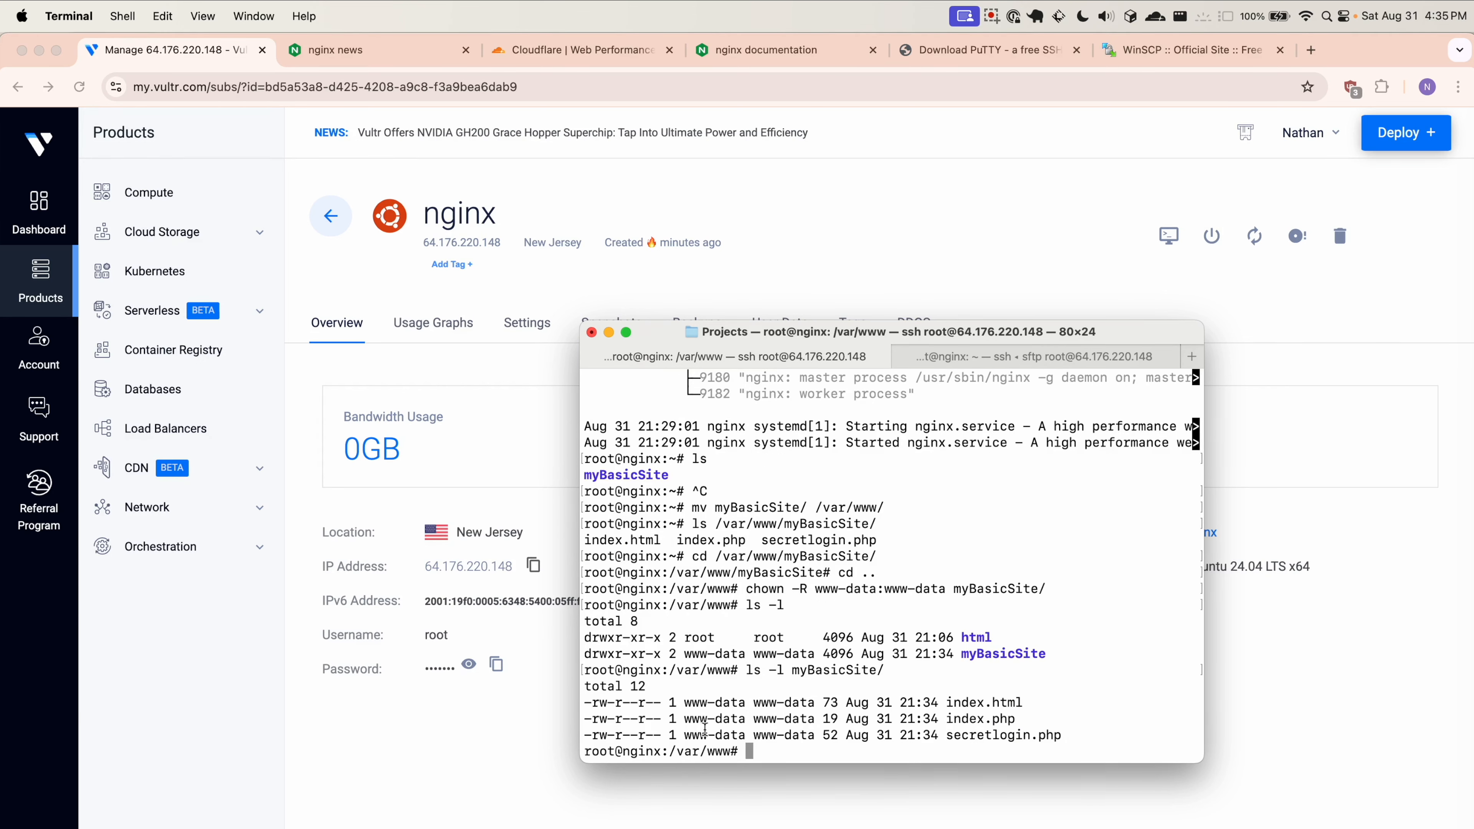
mouse_move(779, 728)
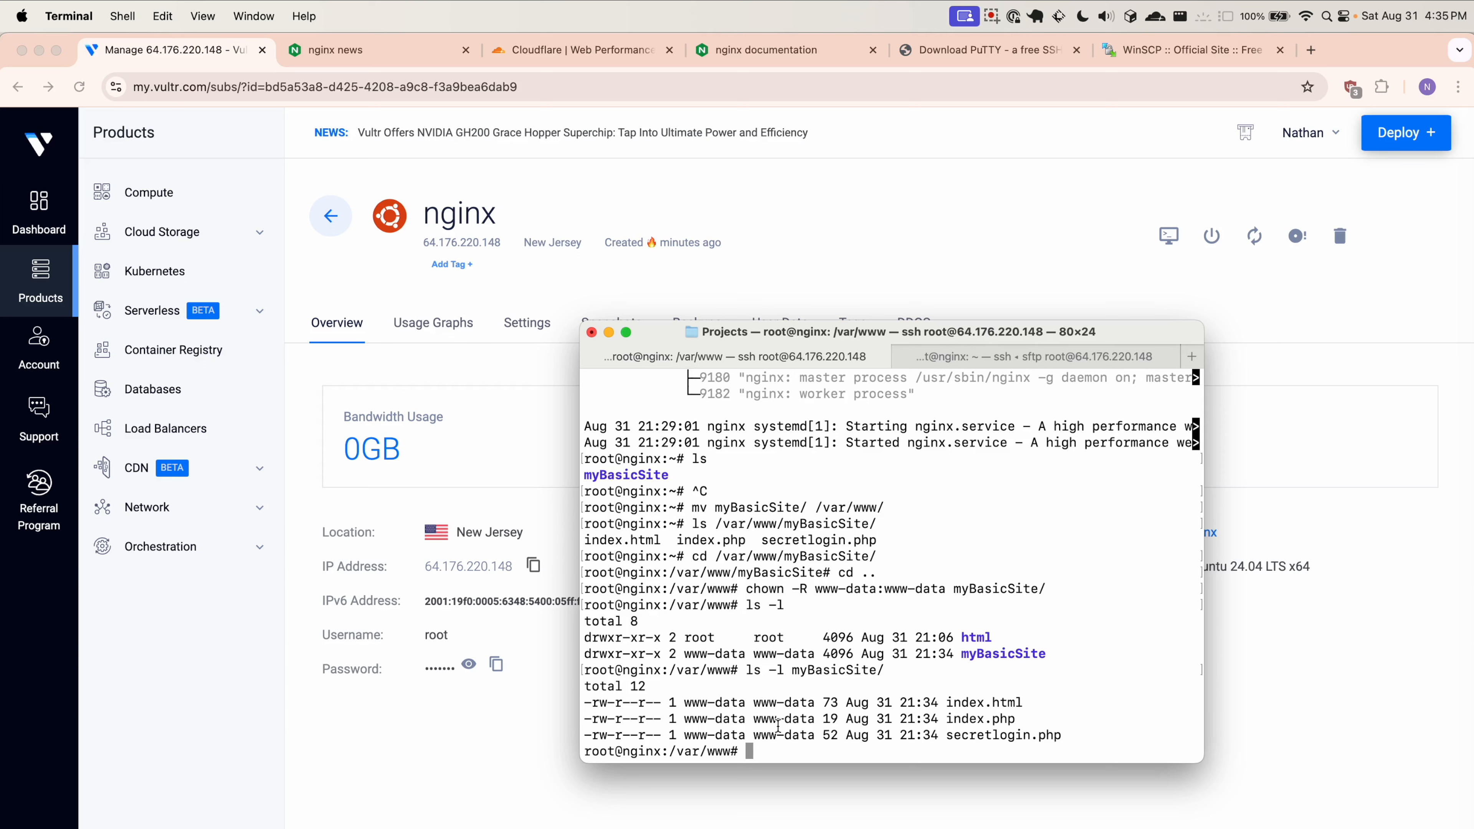
Edit /etc/nginx/sites-available/default in vim
type("vim /etc/")
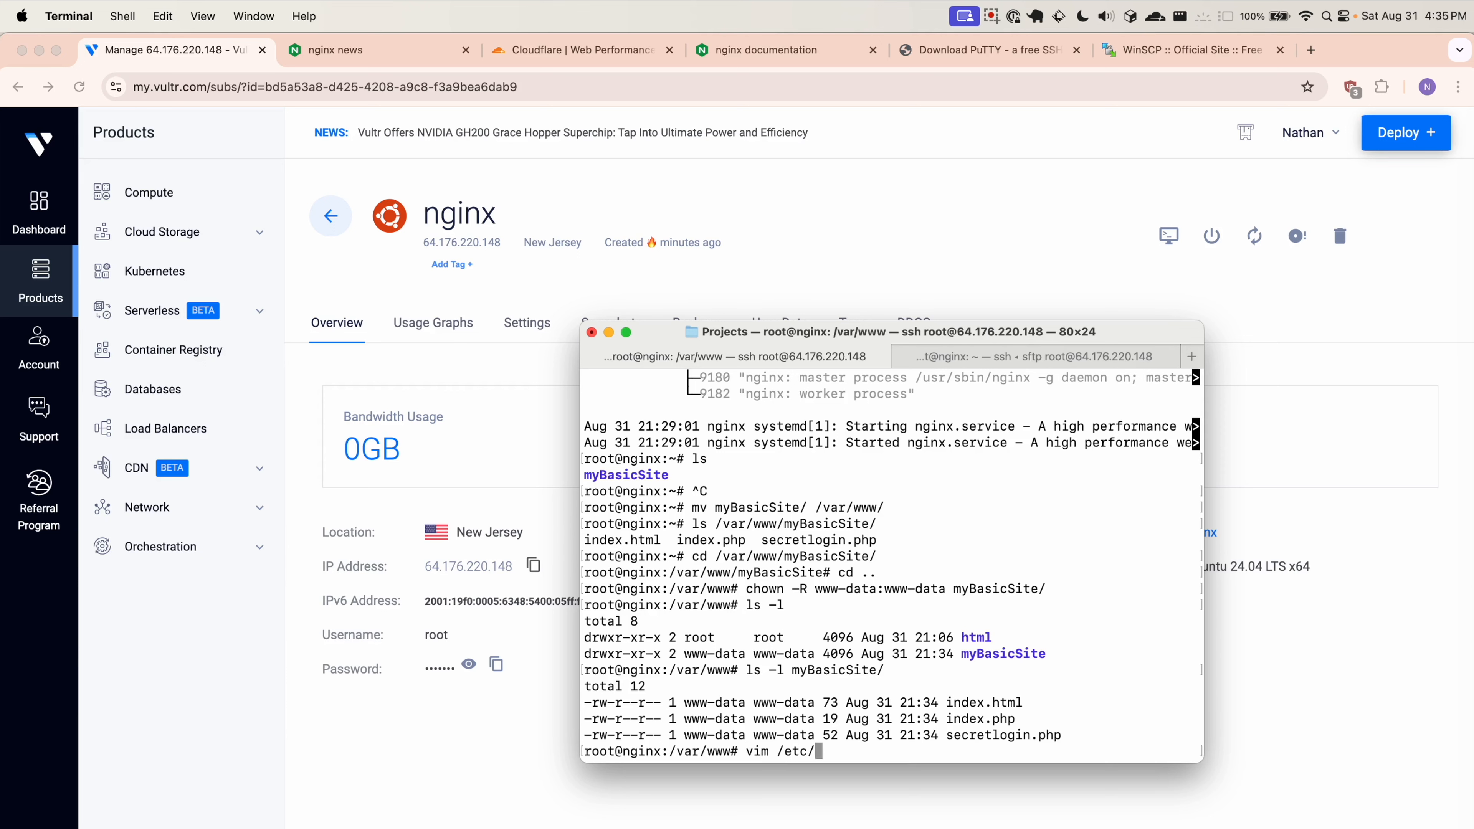
type("nginx/sites-a")
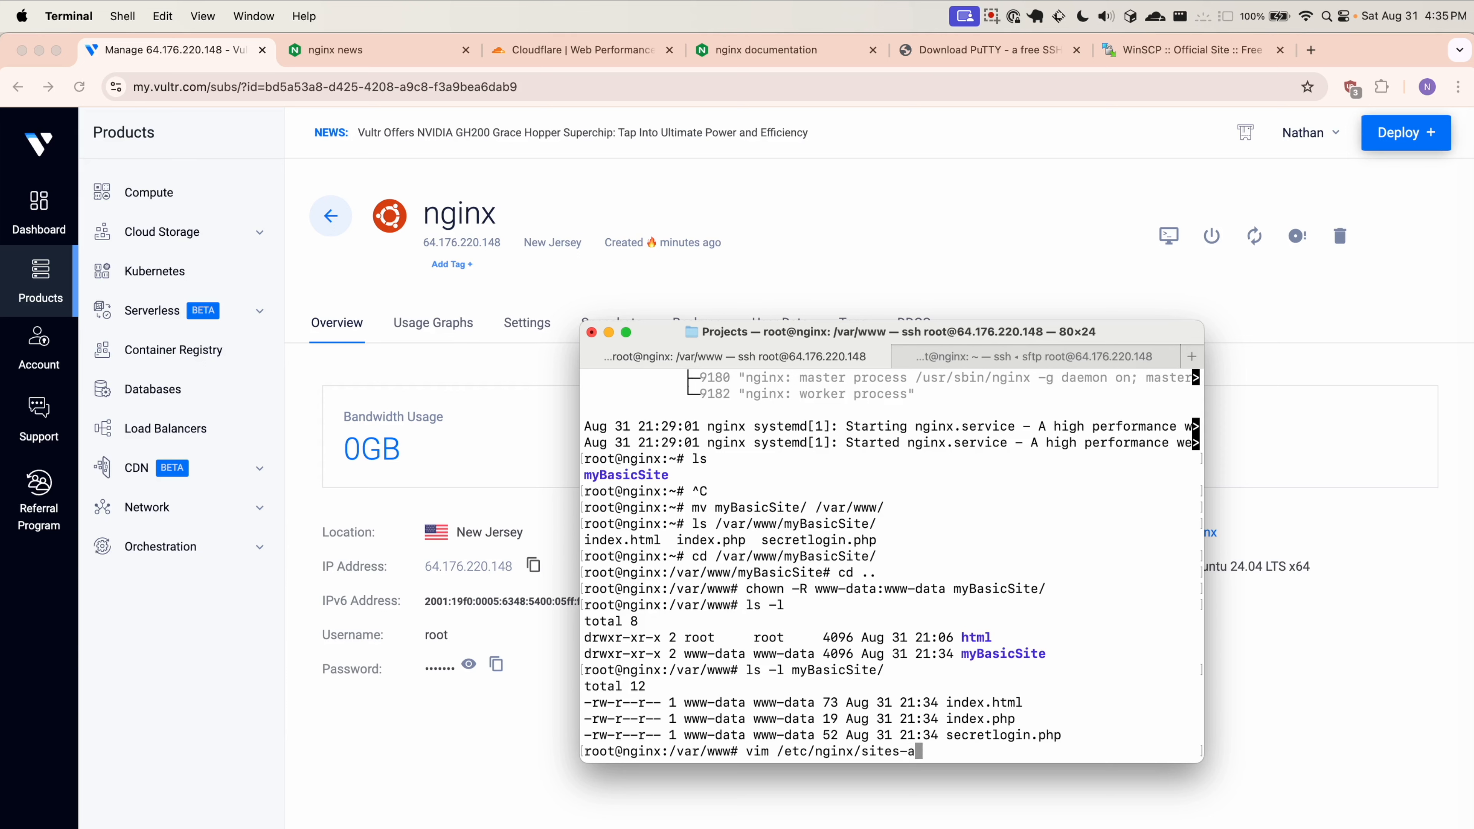
key("Enter")
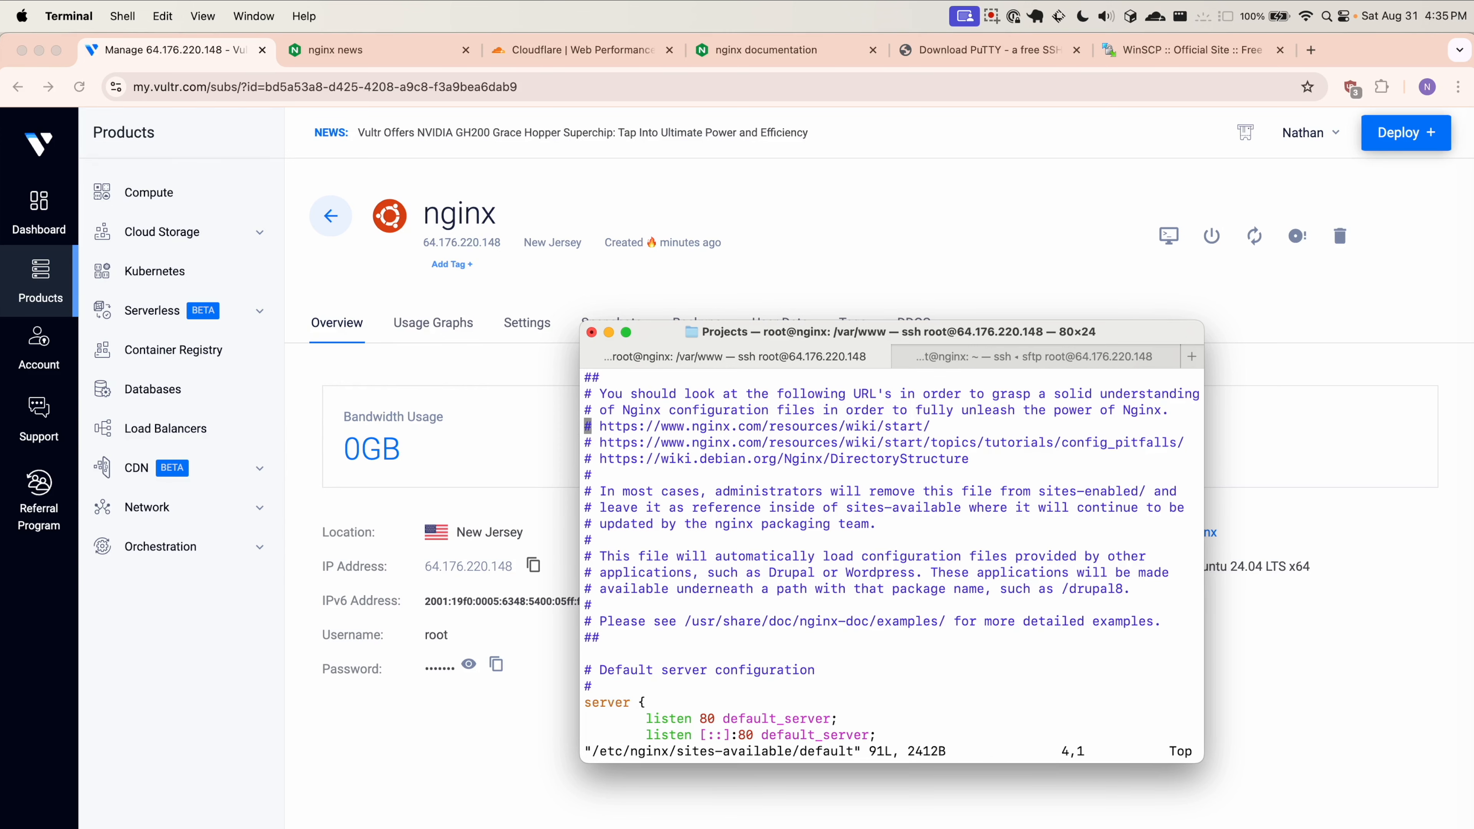
Change the root directive from /var/www/html to /var/www/myBasicSite
scroll("down", 3)
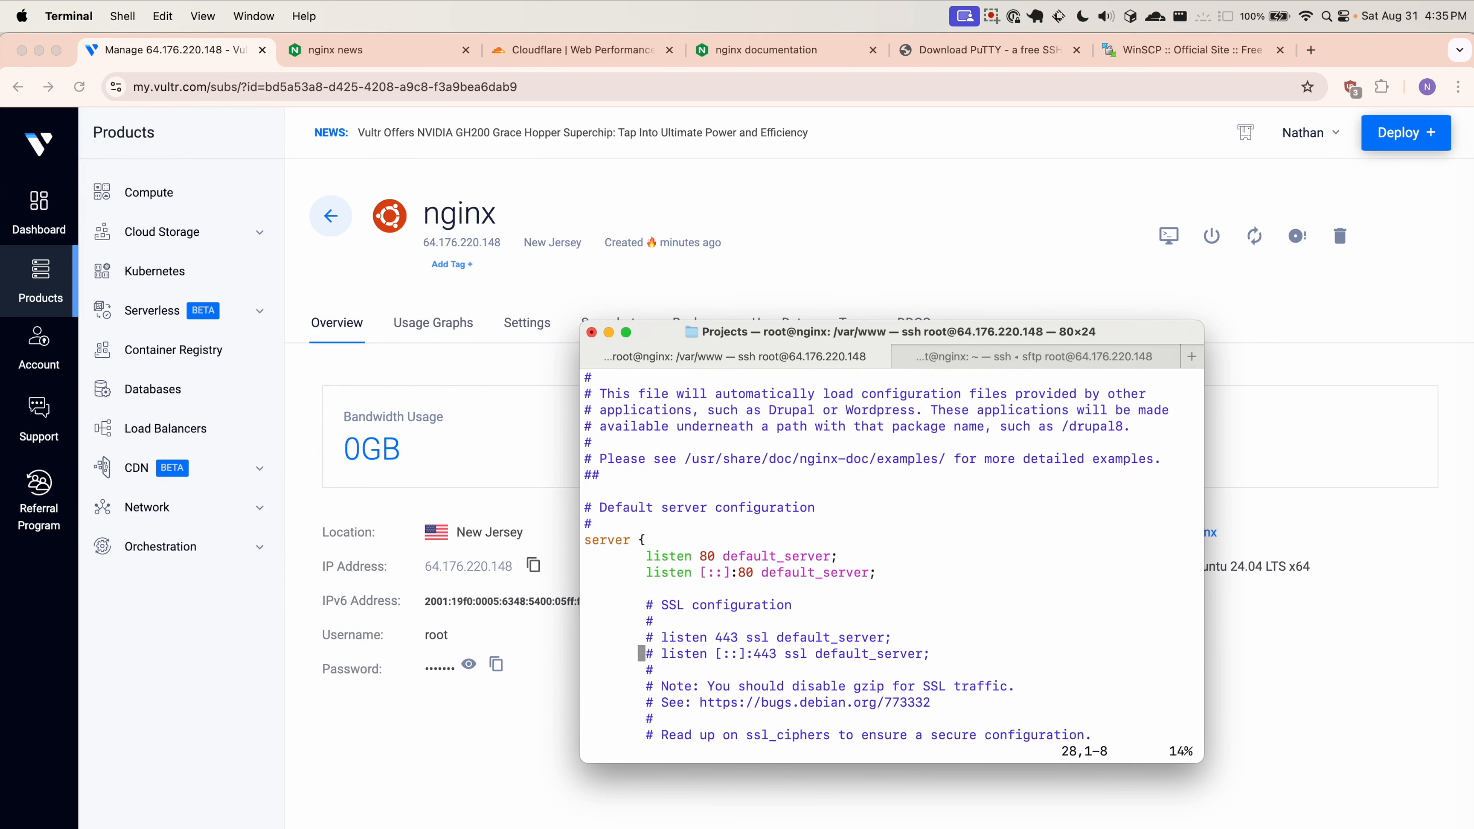
scroll("down", 3)
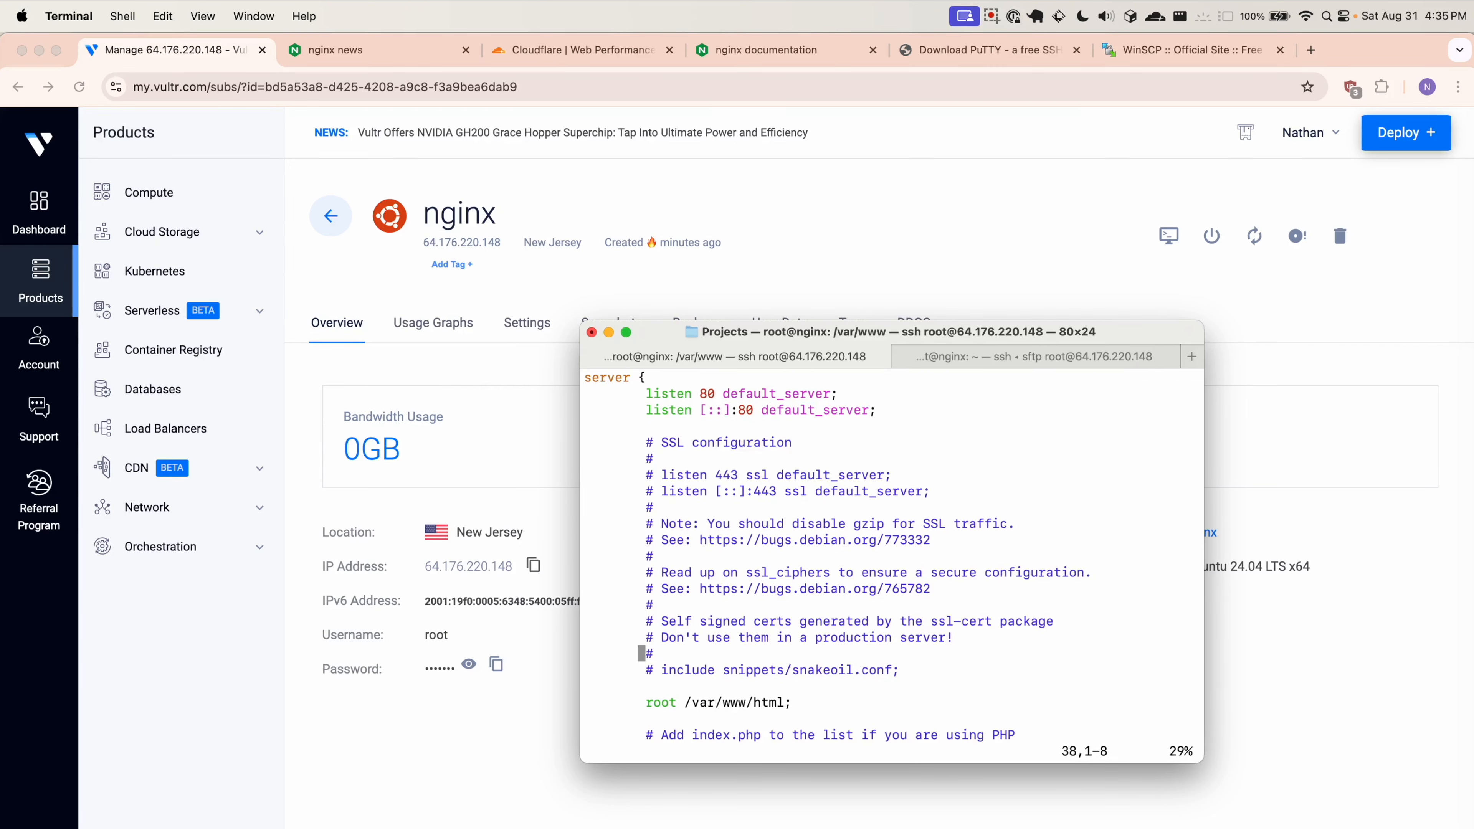
scroll("down", 3)
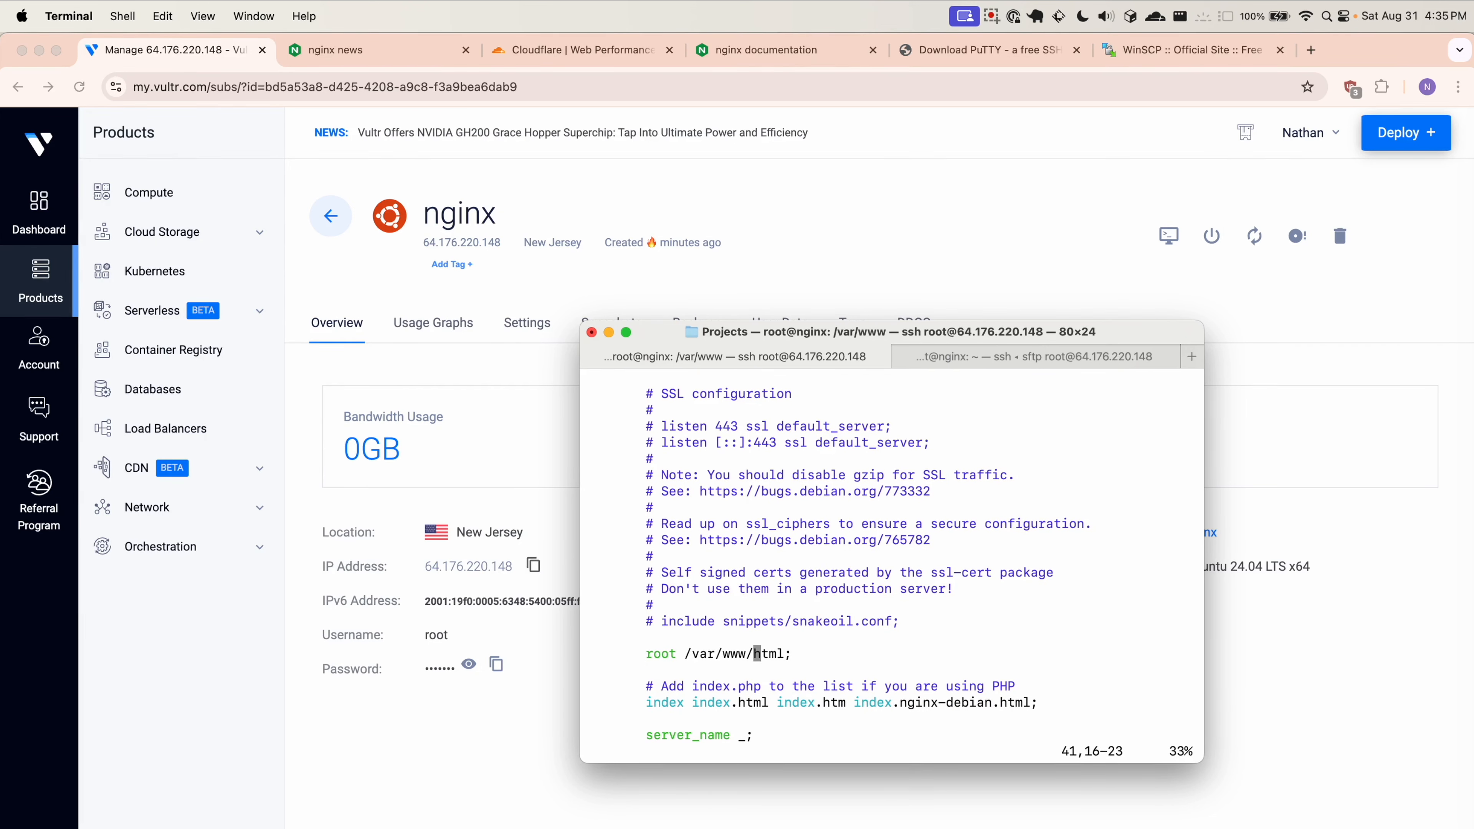
type("myBasicSite")
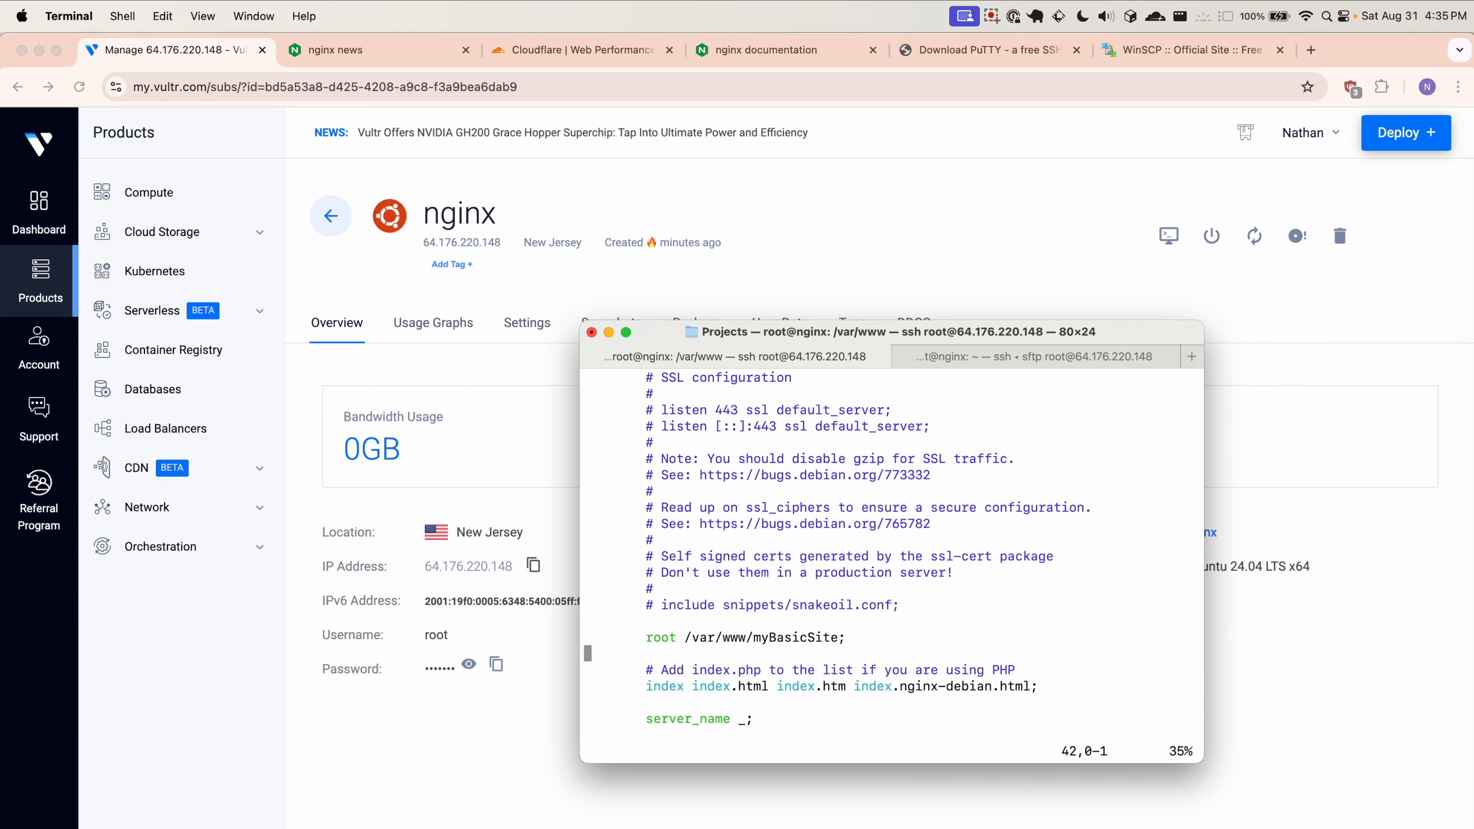
scroll("down", 3)
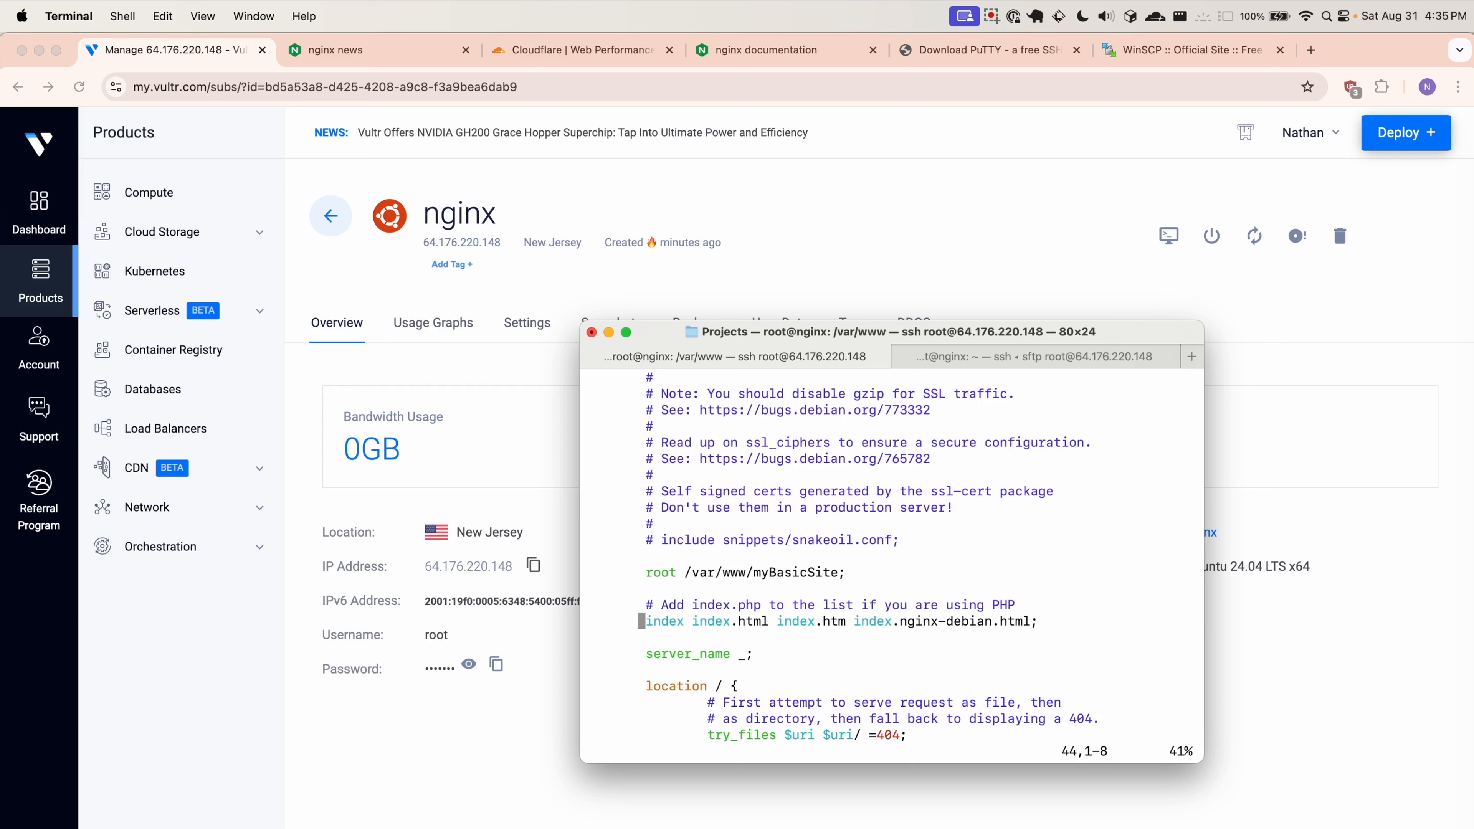
scroll("down", 3)
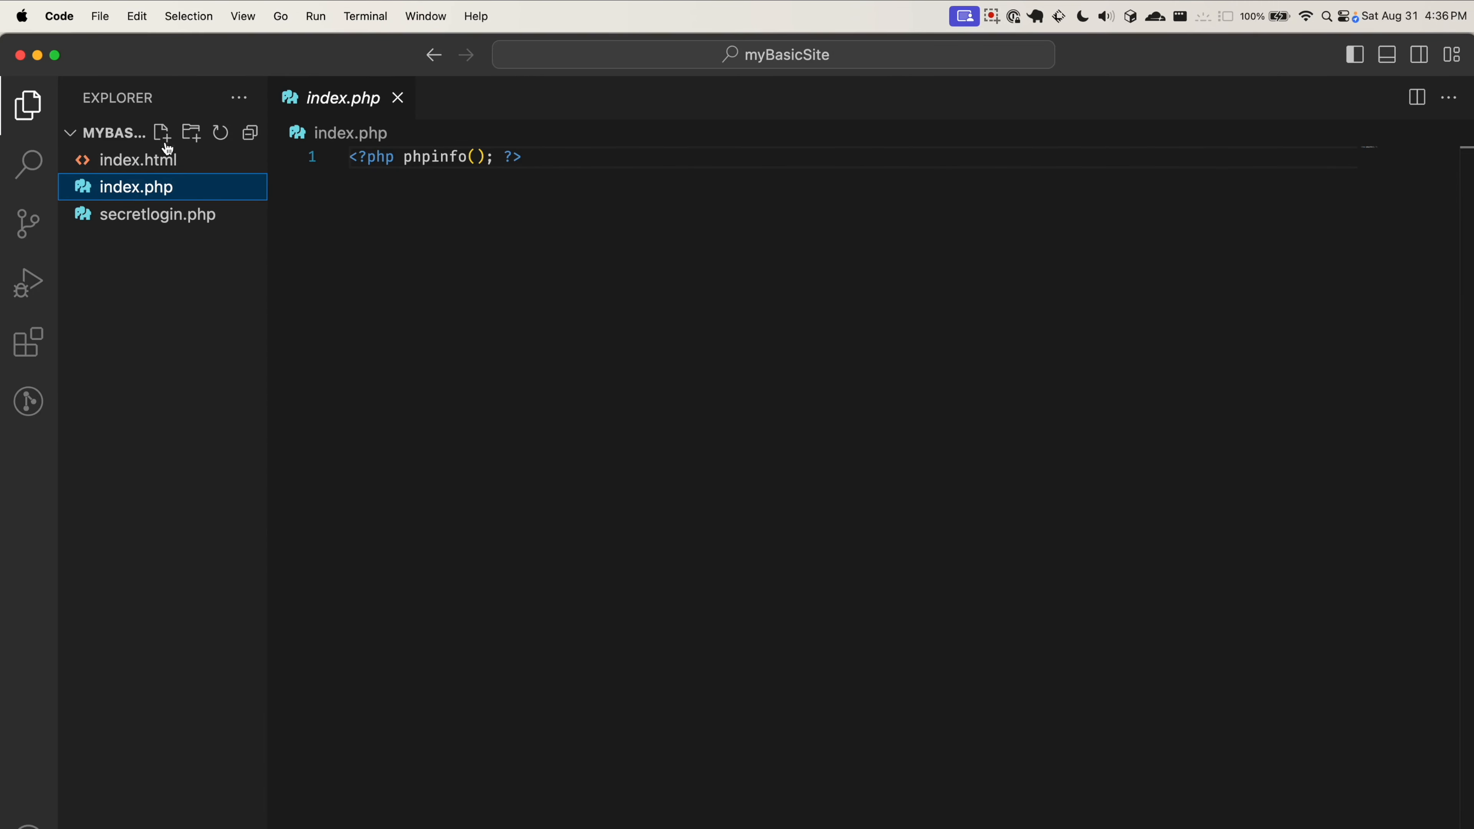
mouse_move(142, 160)
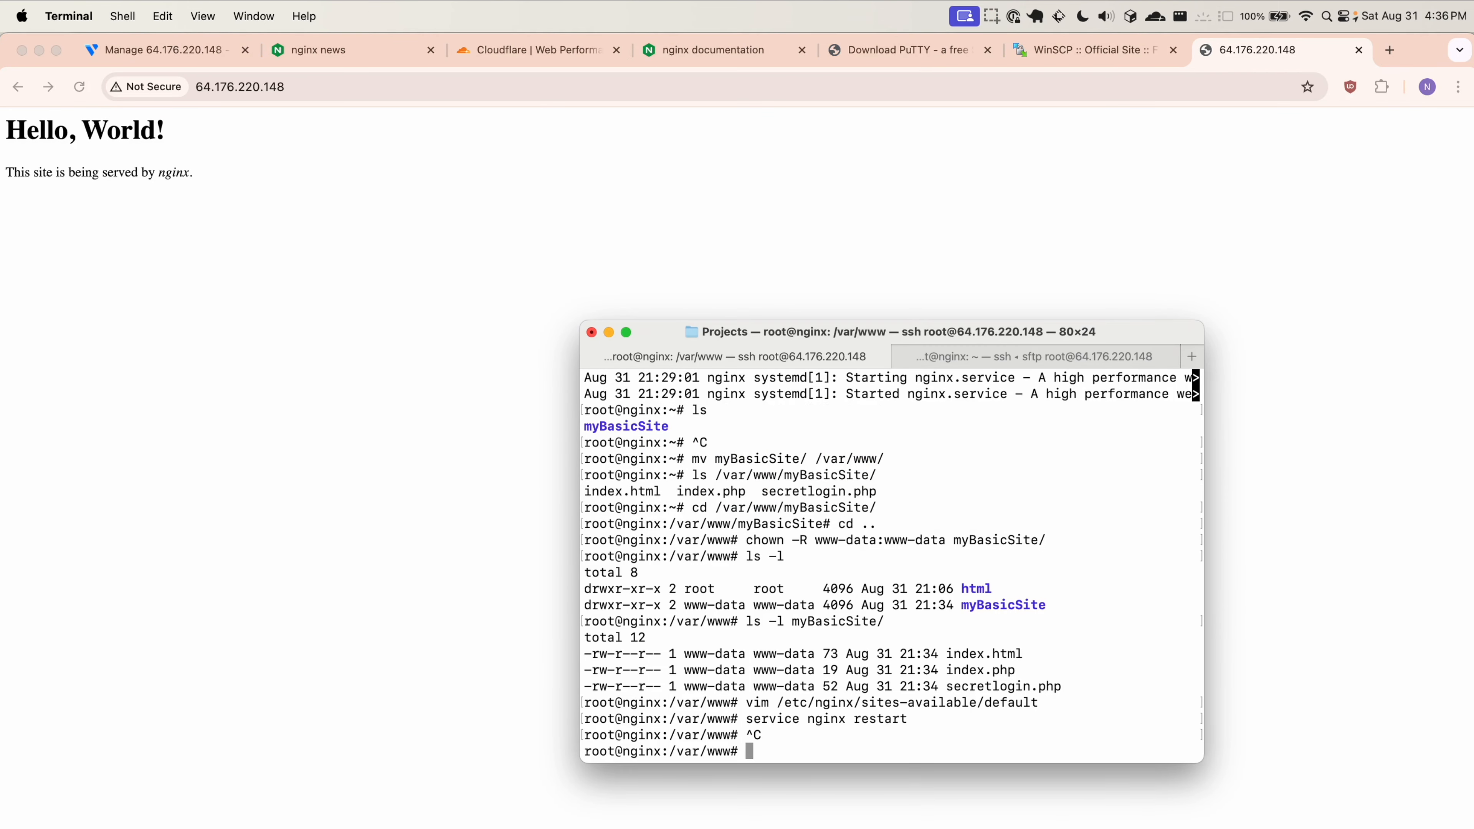
Run apt install php8.3-fpm, which reports it is already the newest version
type("apt install")
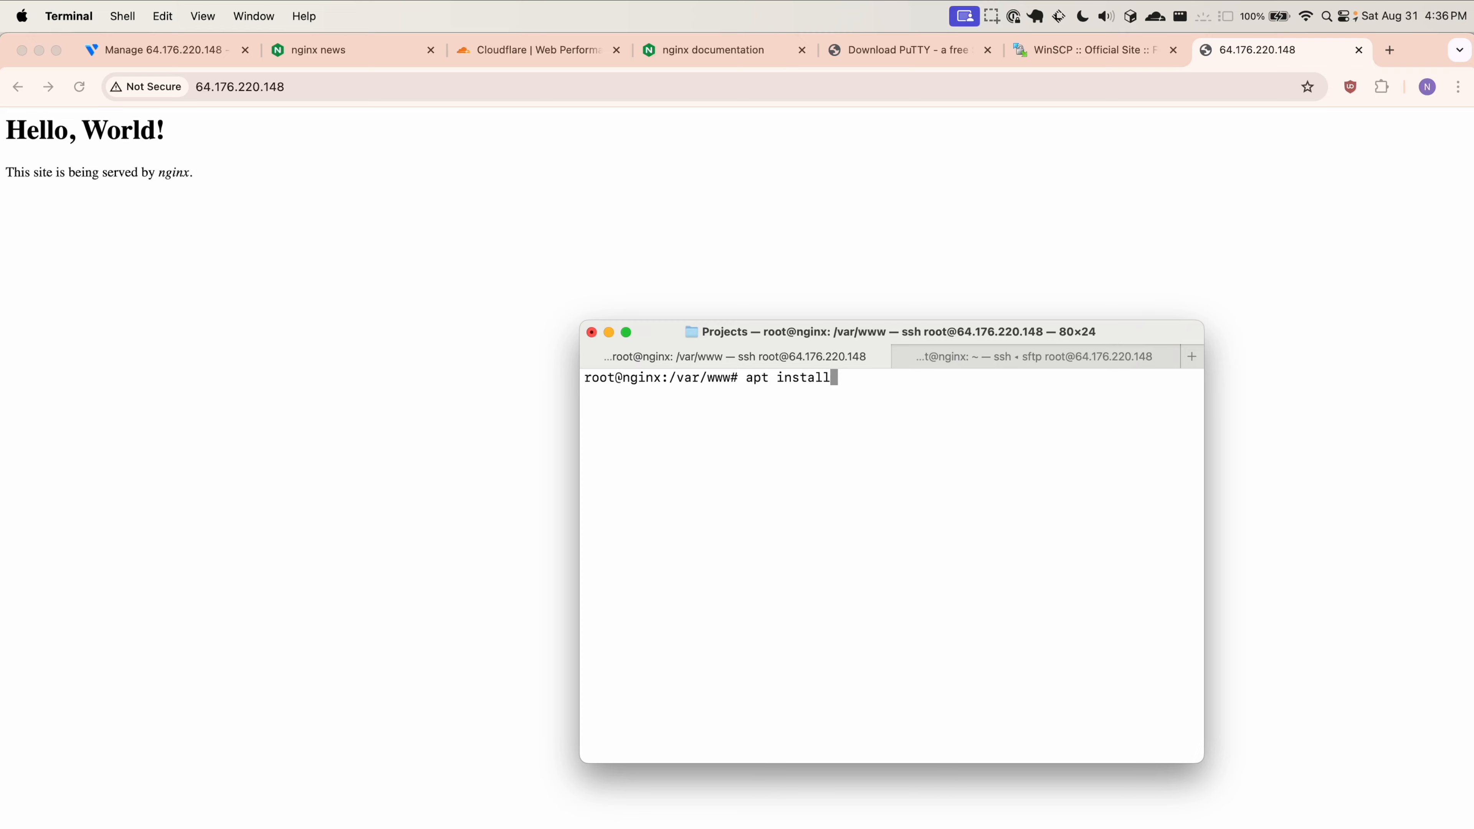
type("php8.3")
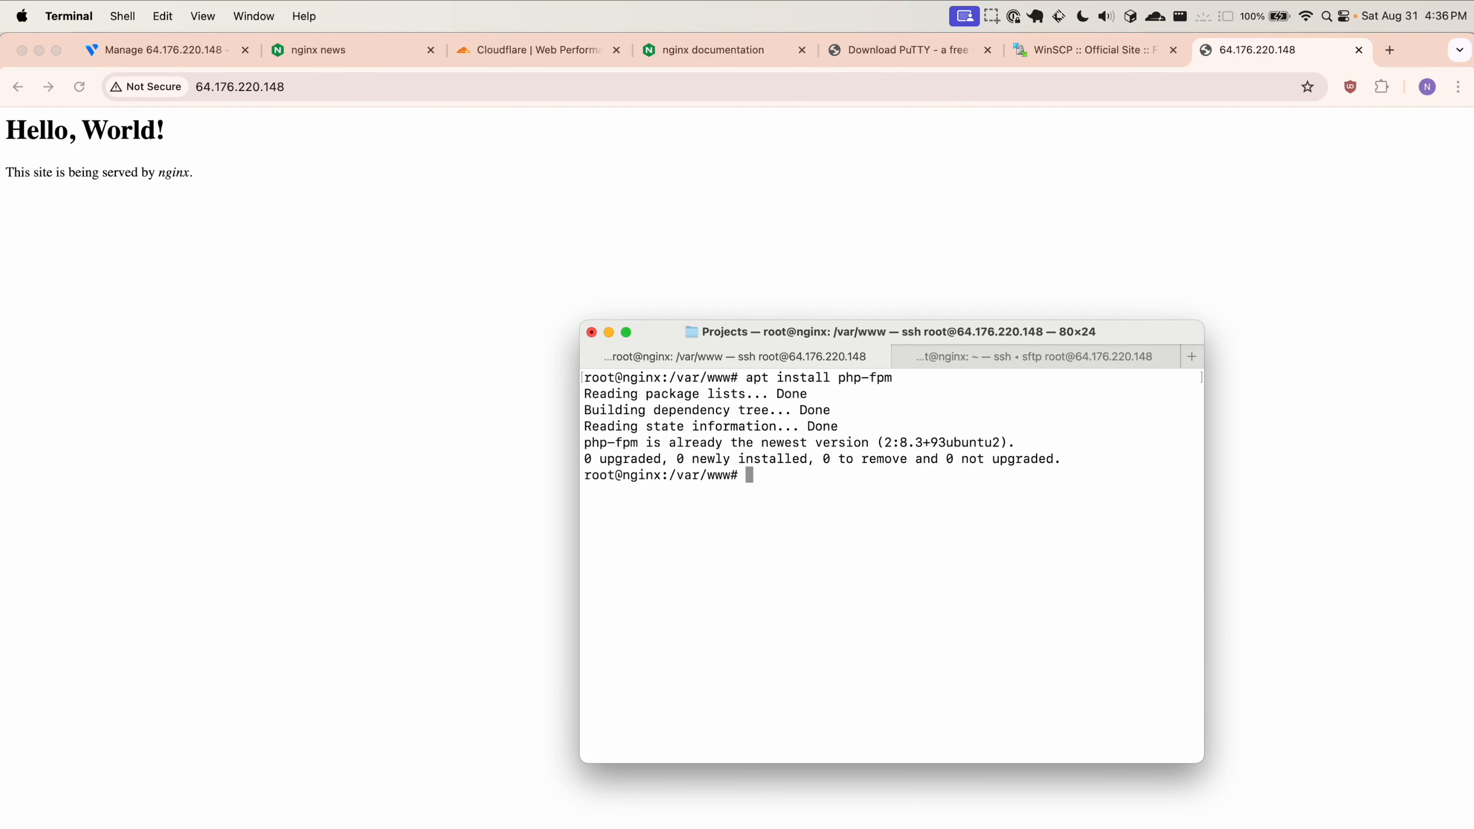
type("which")
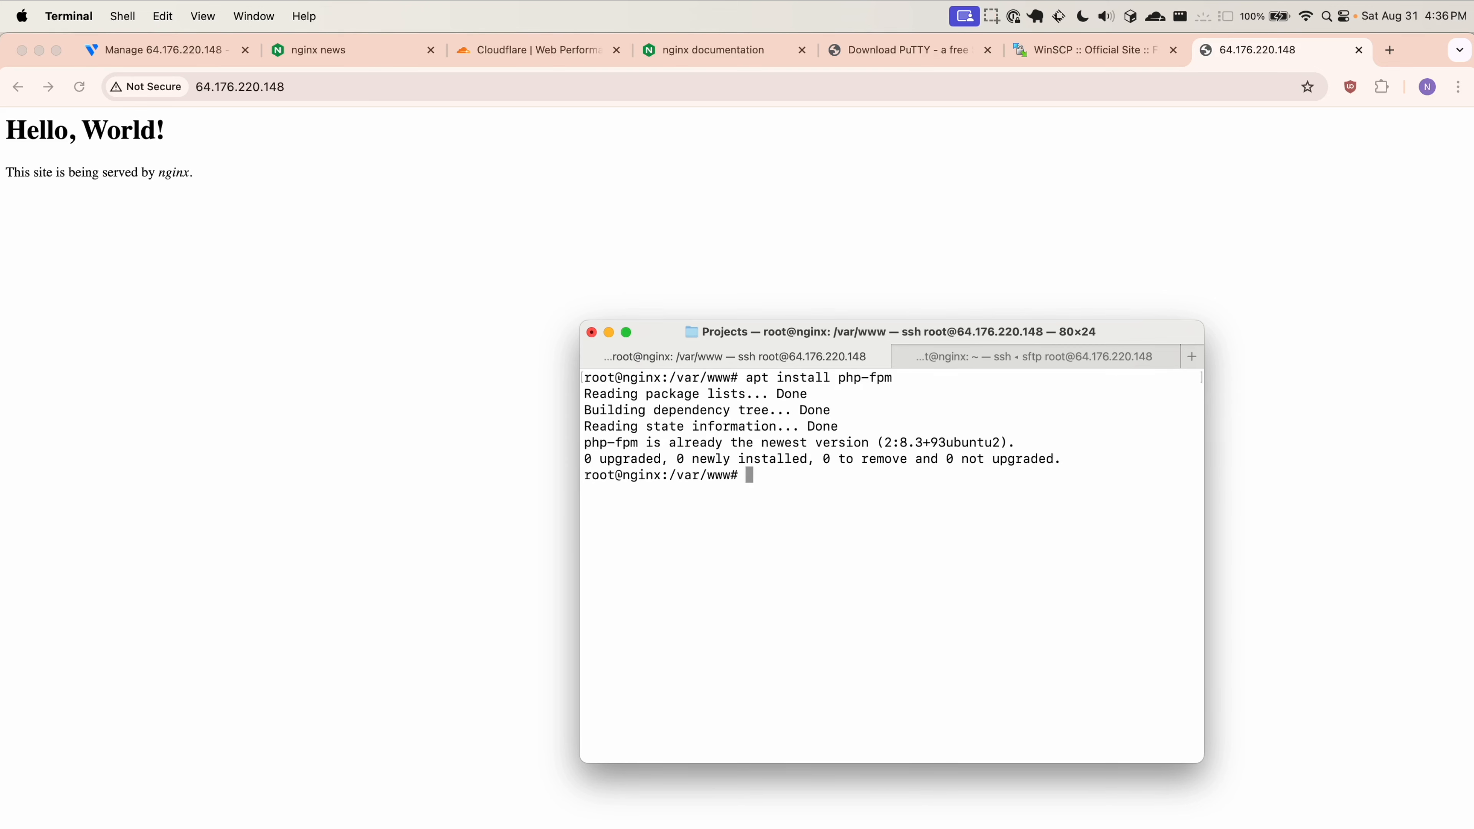
type("vim /etc/nginx/")
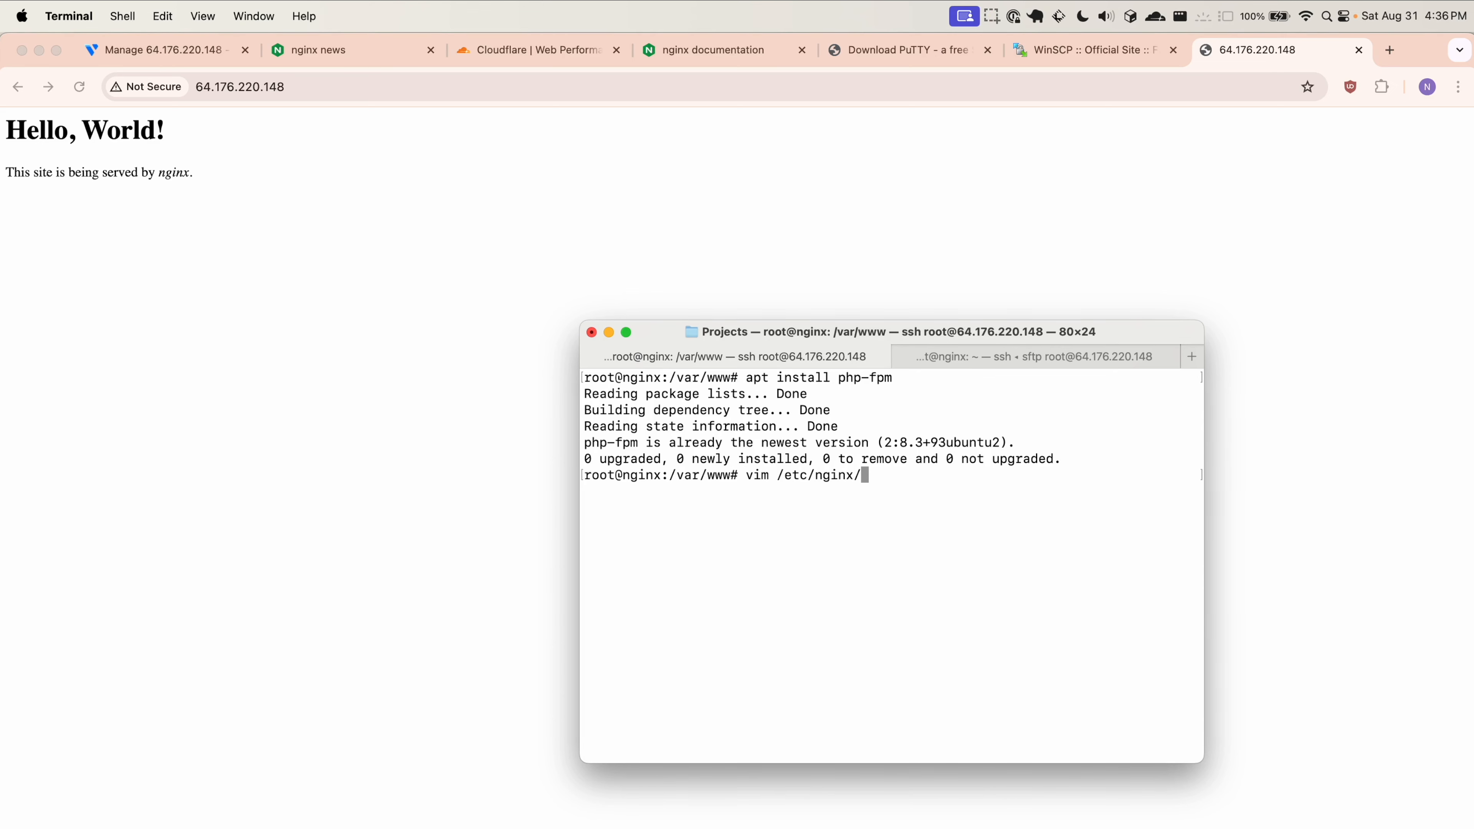
Reopen the default nginx site config in vim and scroll to the PHP location block
type("sites-available/")
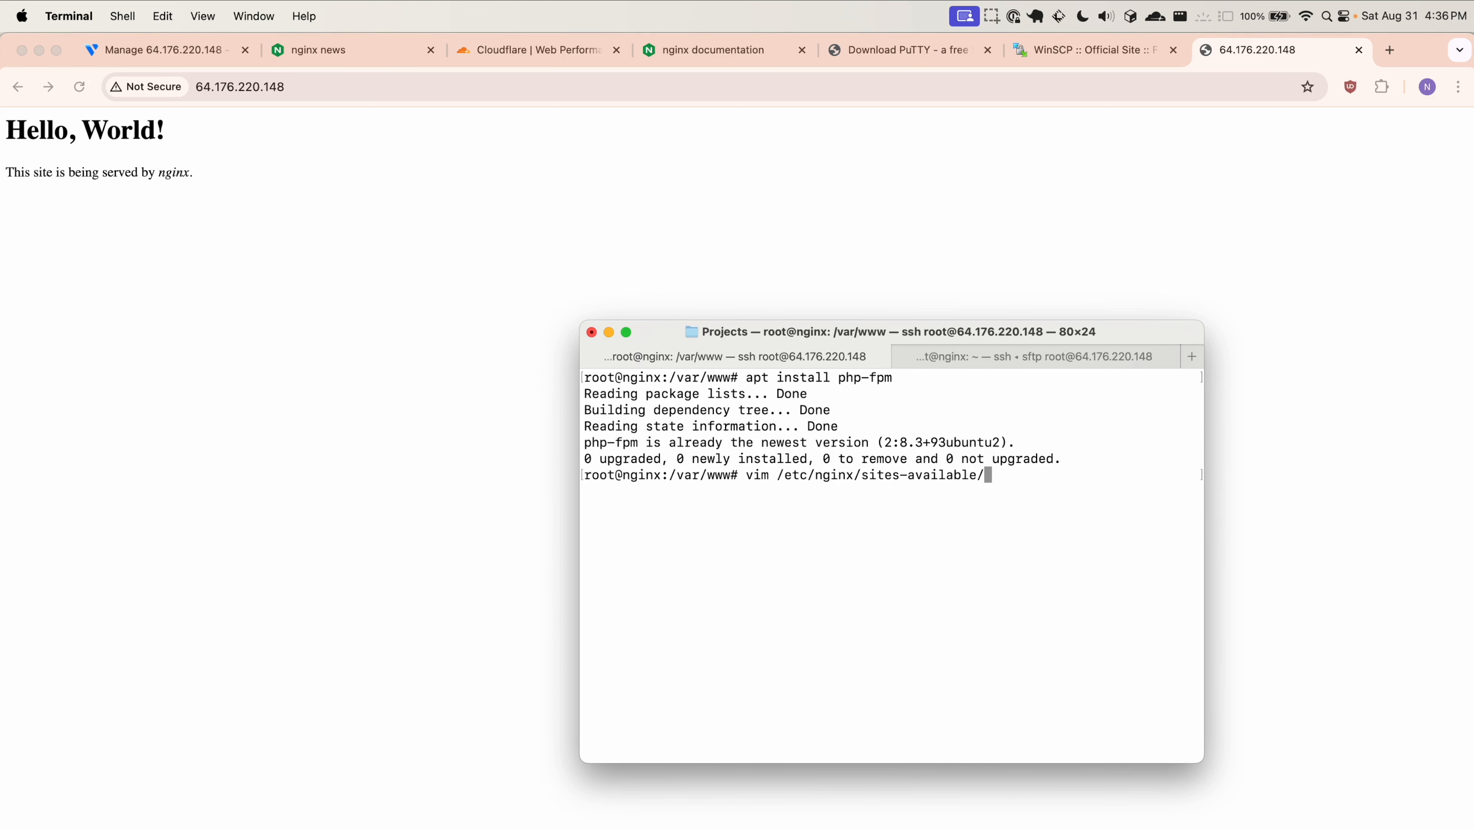
type("de")
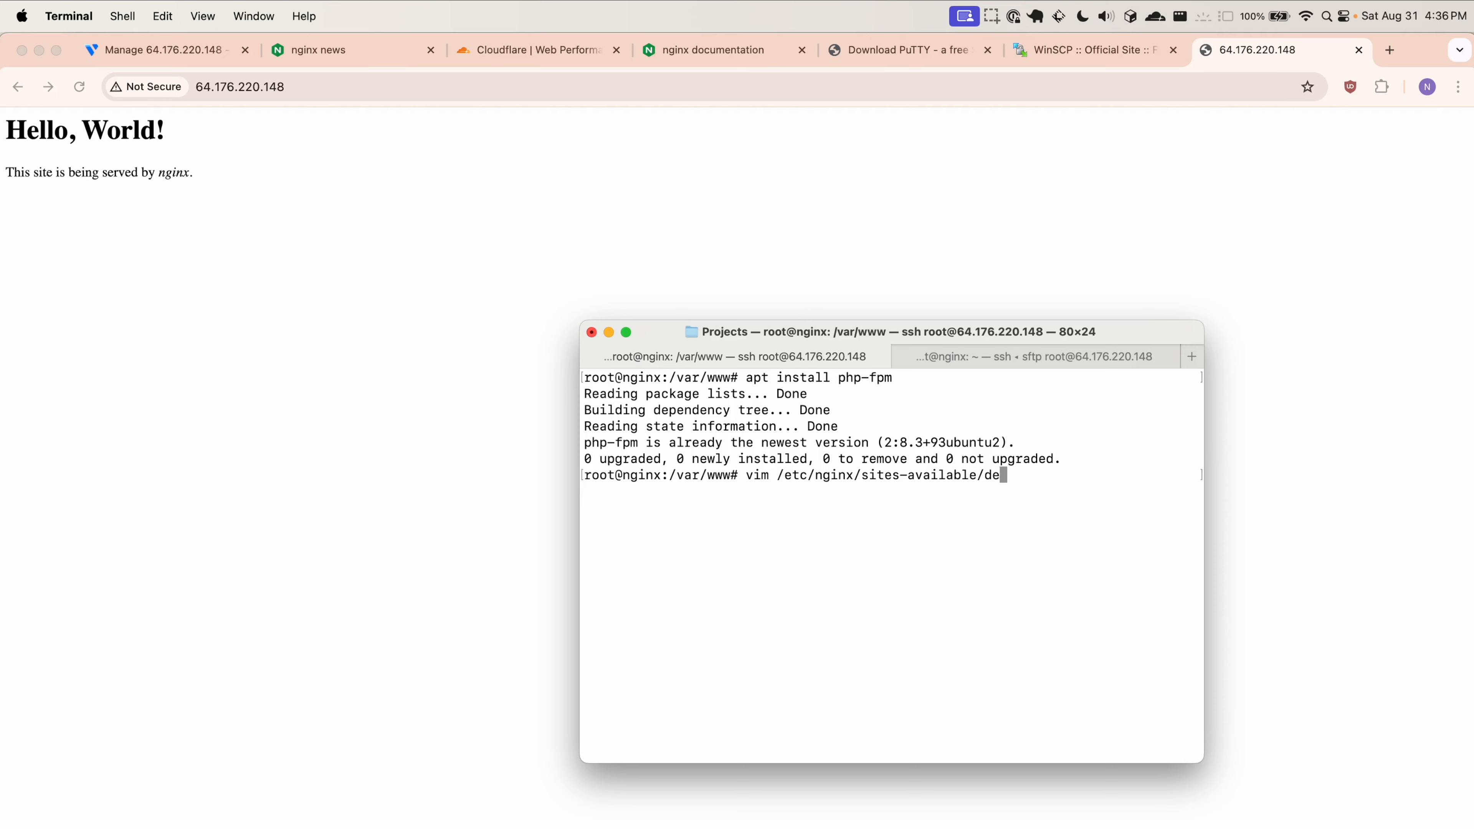
key("Enter")
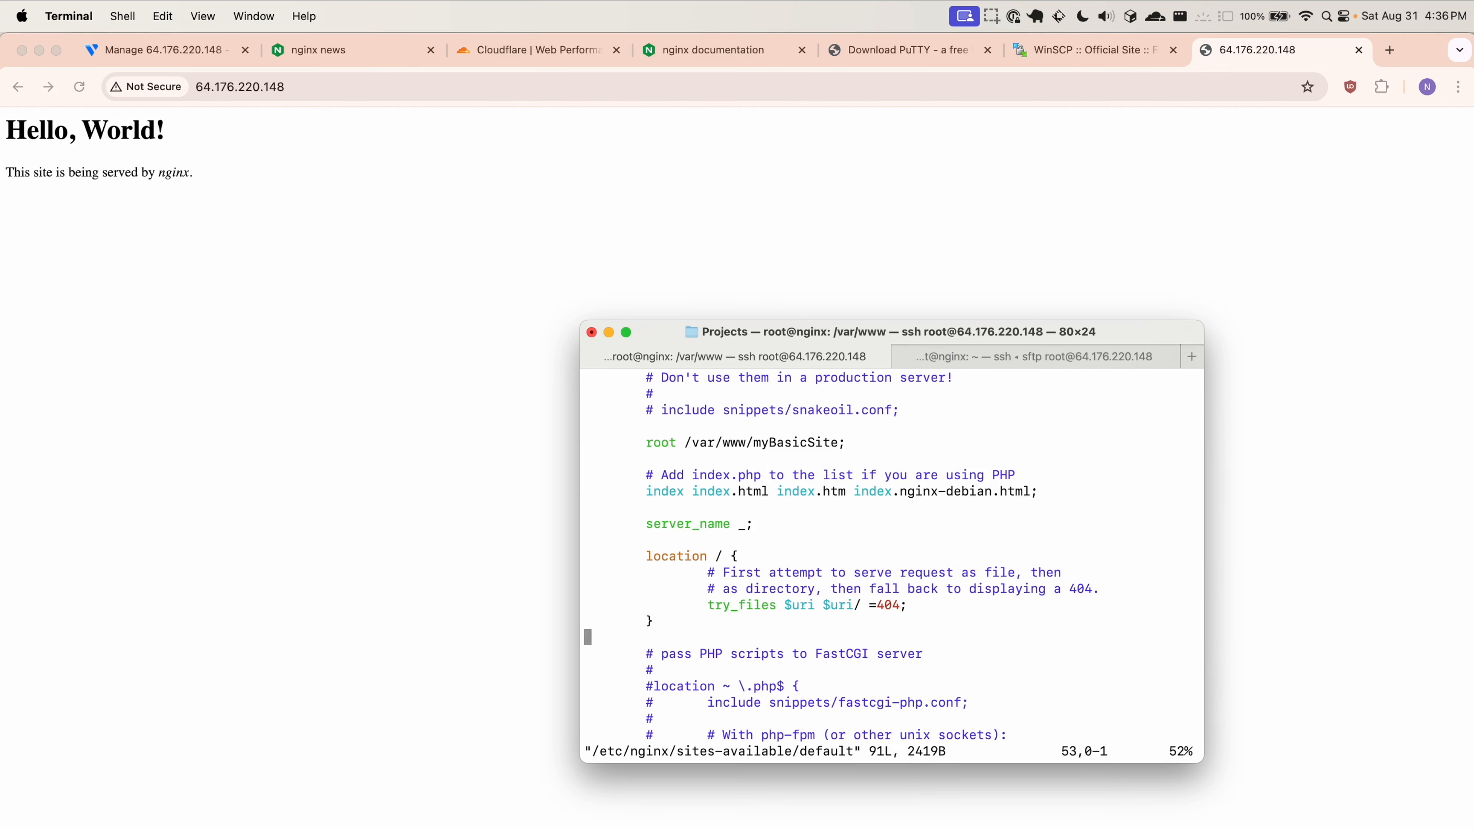
scroll("down", 3)
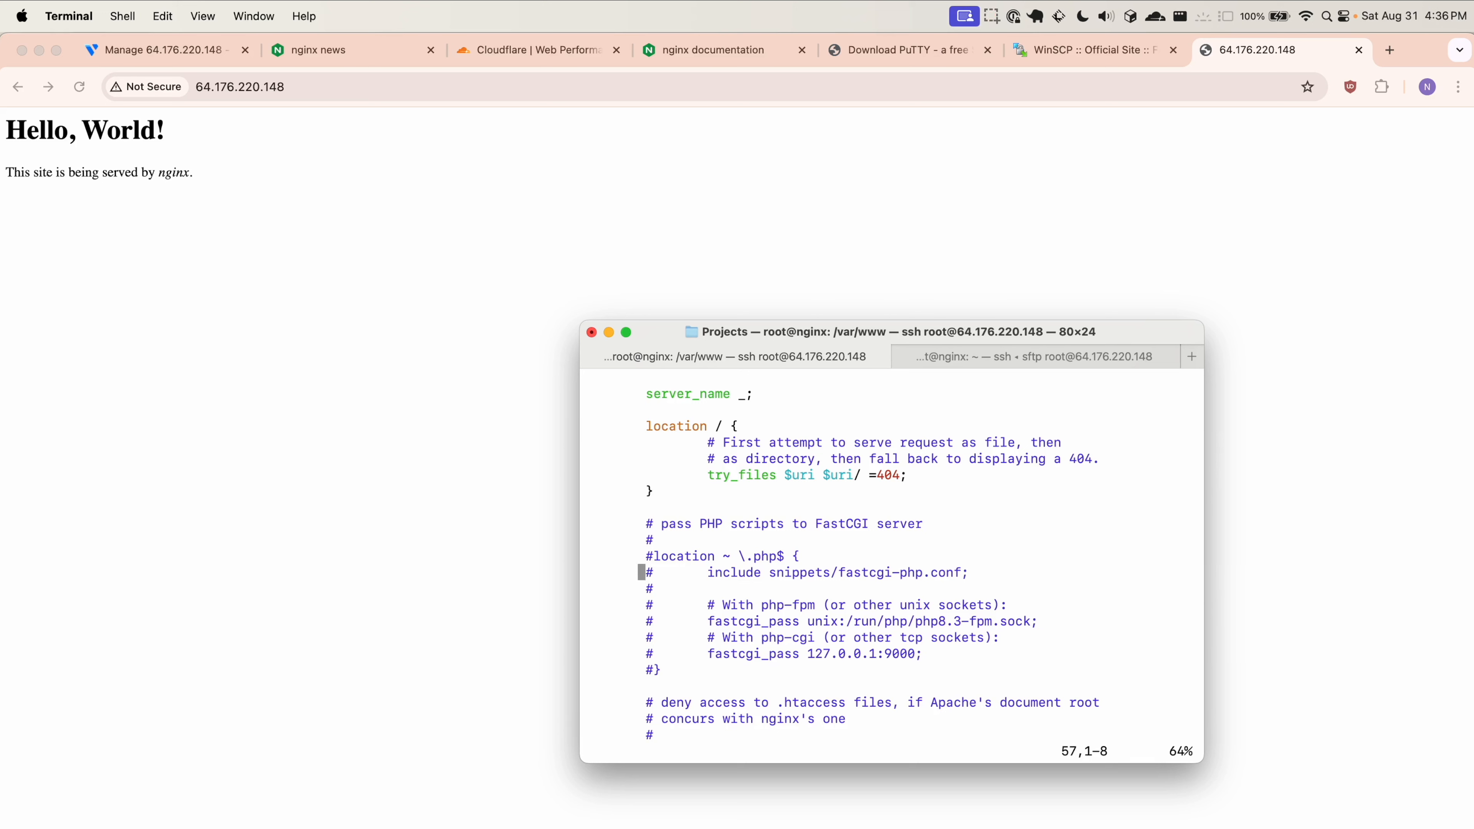
Uncomment the location ~ \.php$ block so requests pass to the php8.3-fpm socket, and save
key("Up")
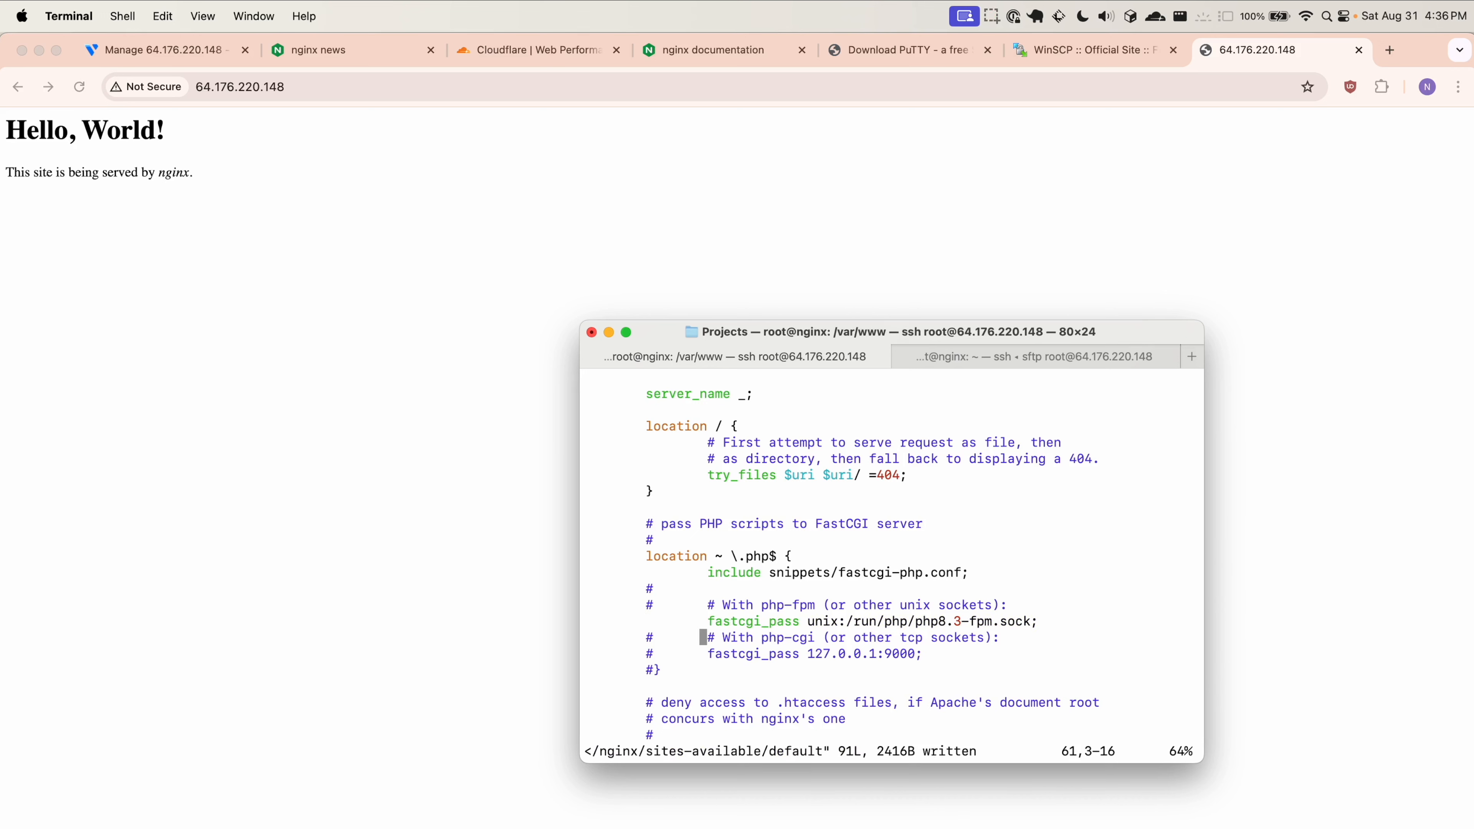
key("i")
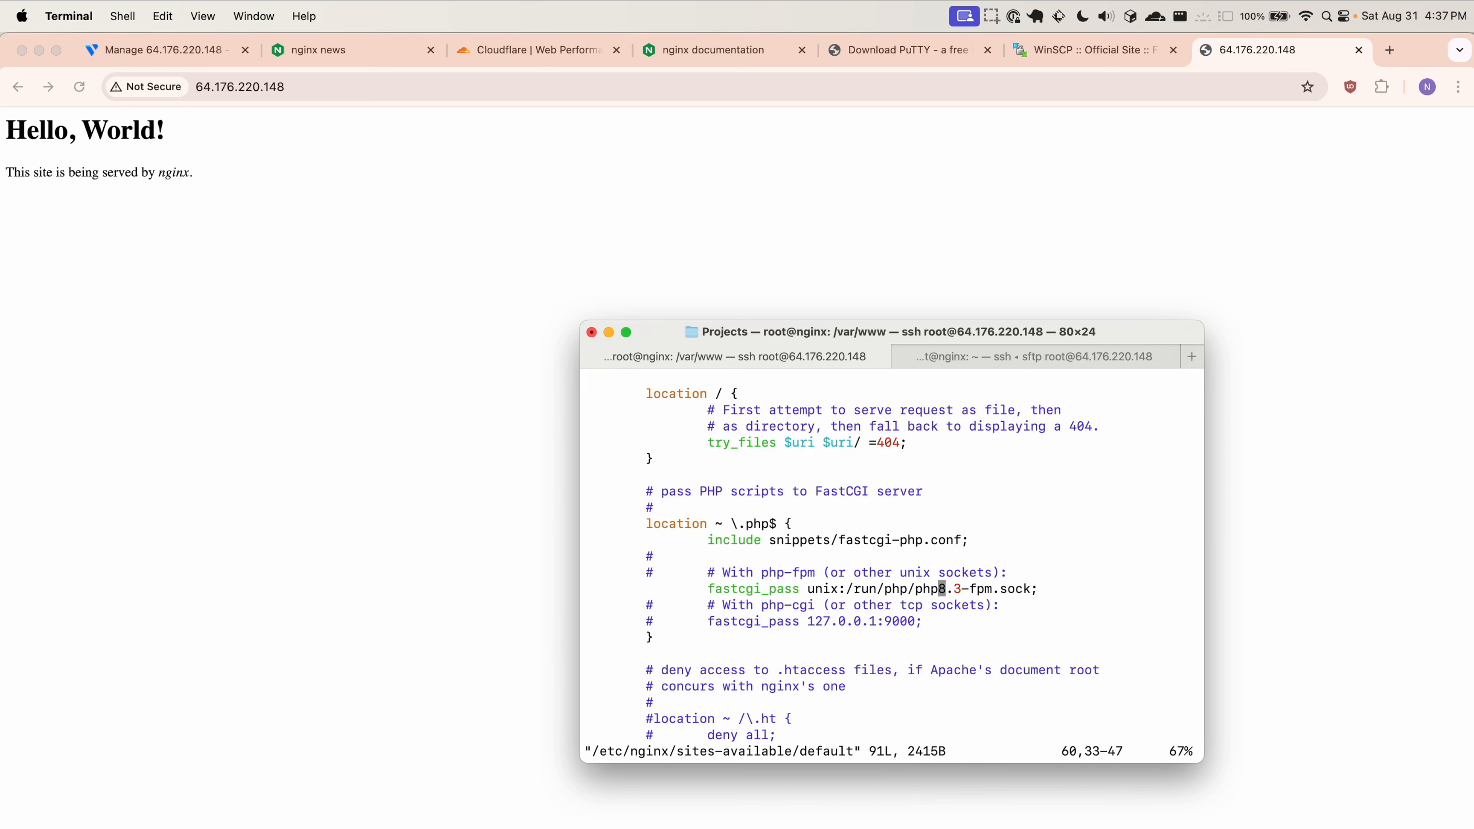
key("Right")
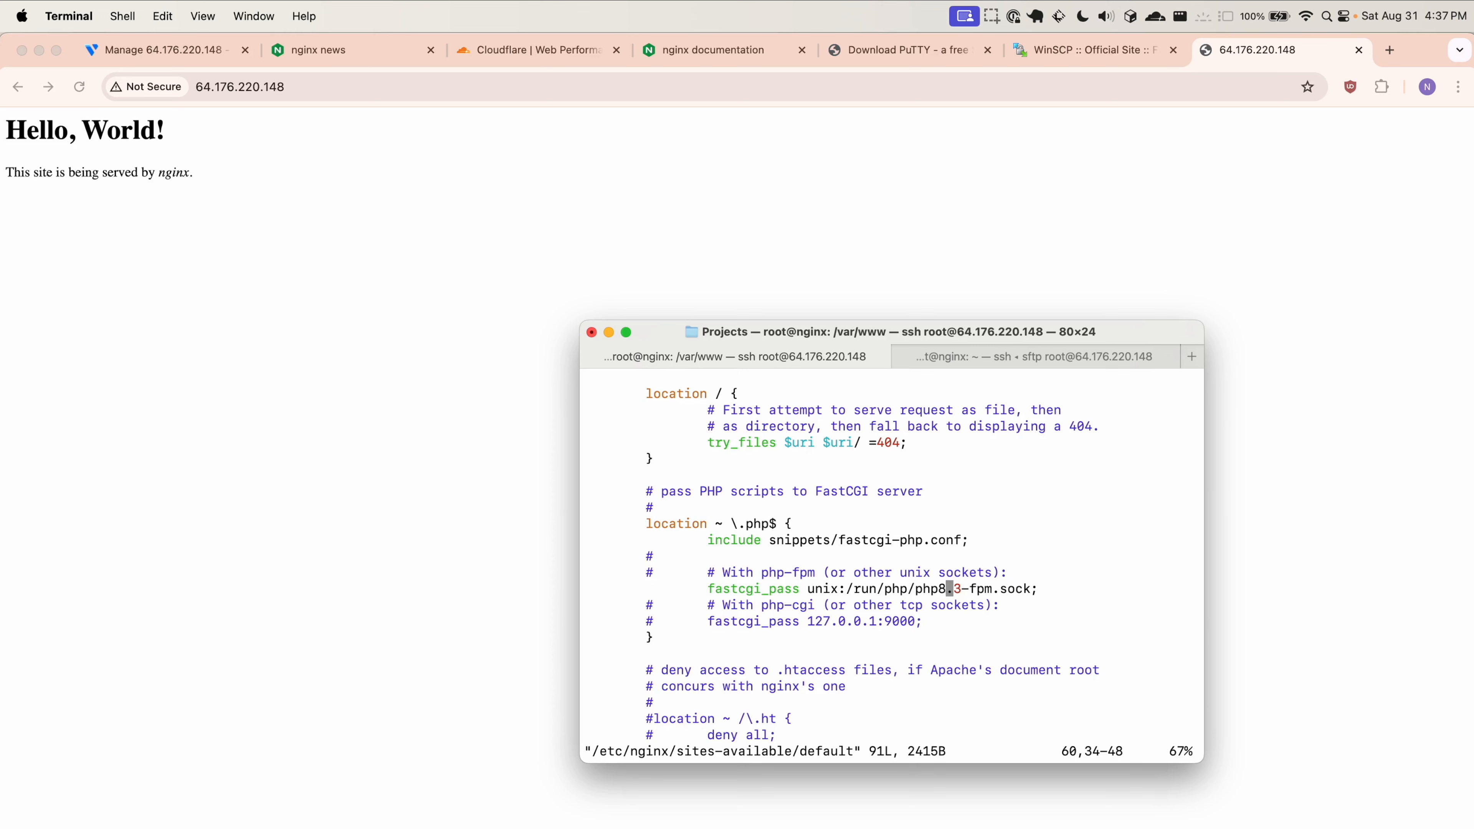
type("service")
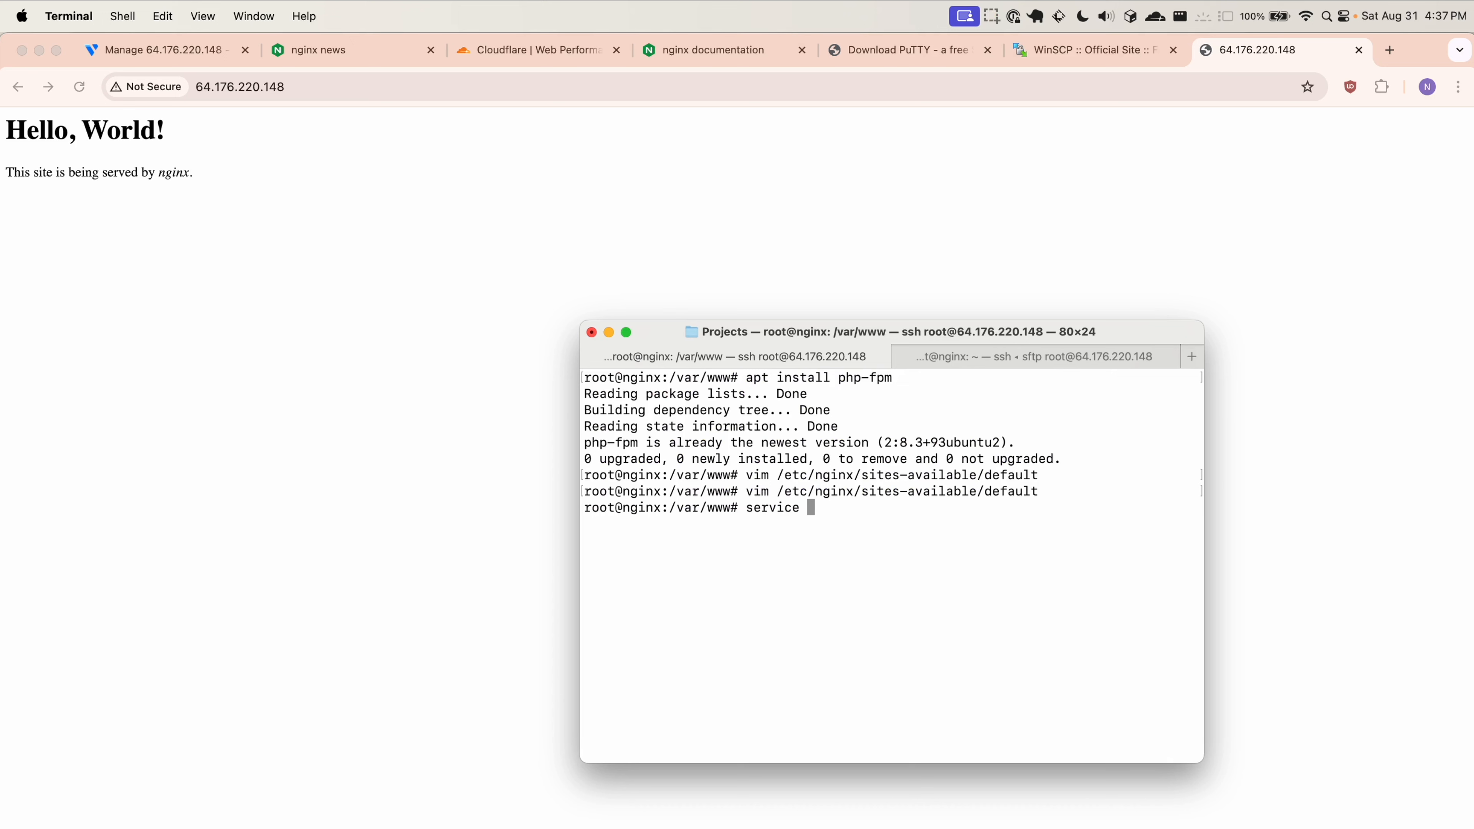
Start php8.3-fpm, restart nginx and add index.php to the site's index files
type("php8.3-fpm start")
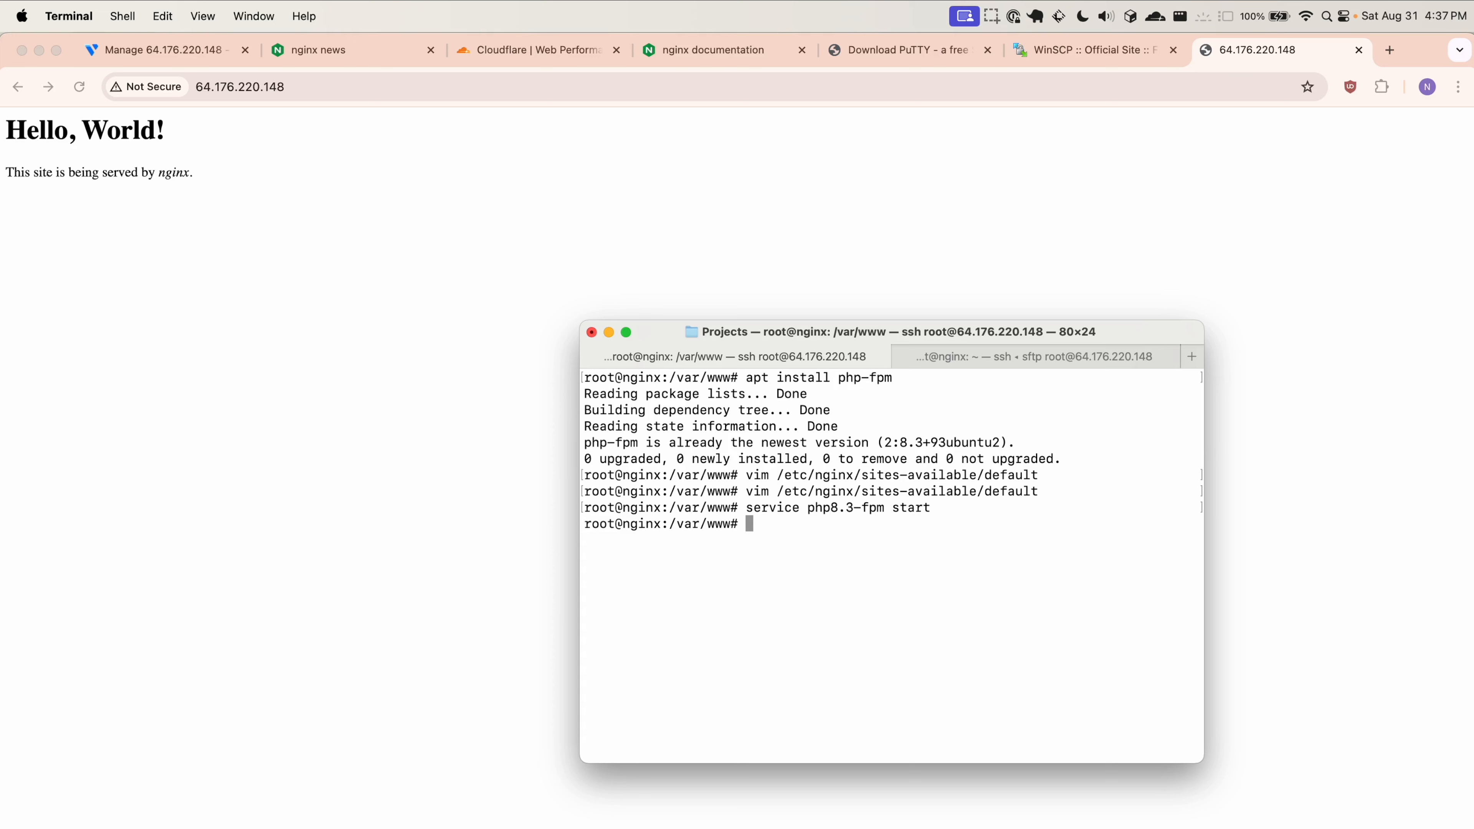
type("service nginx")
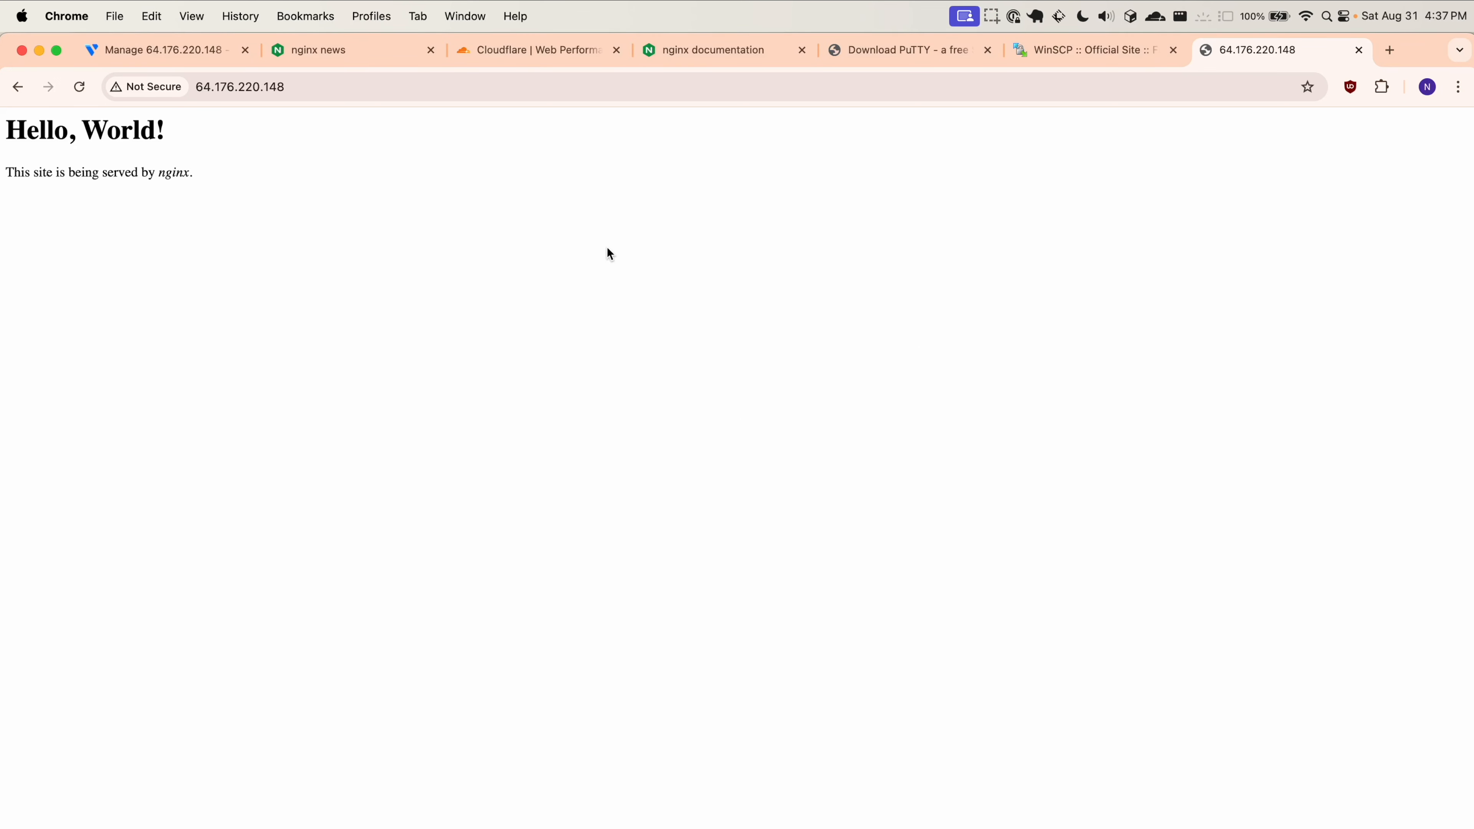
mouse_move(612, 360)
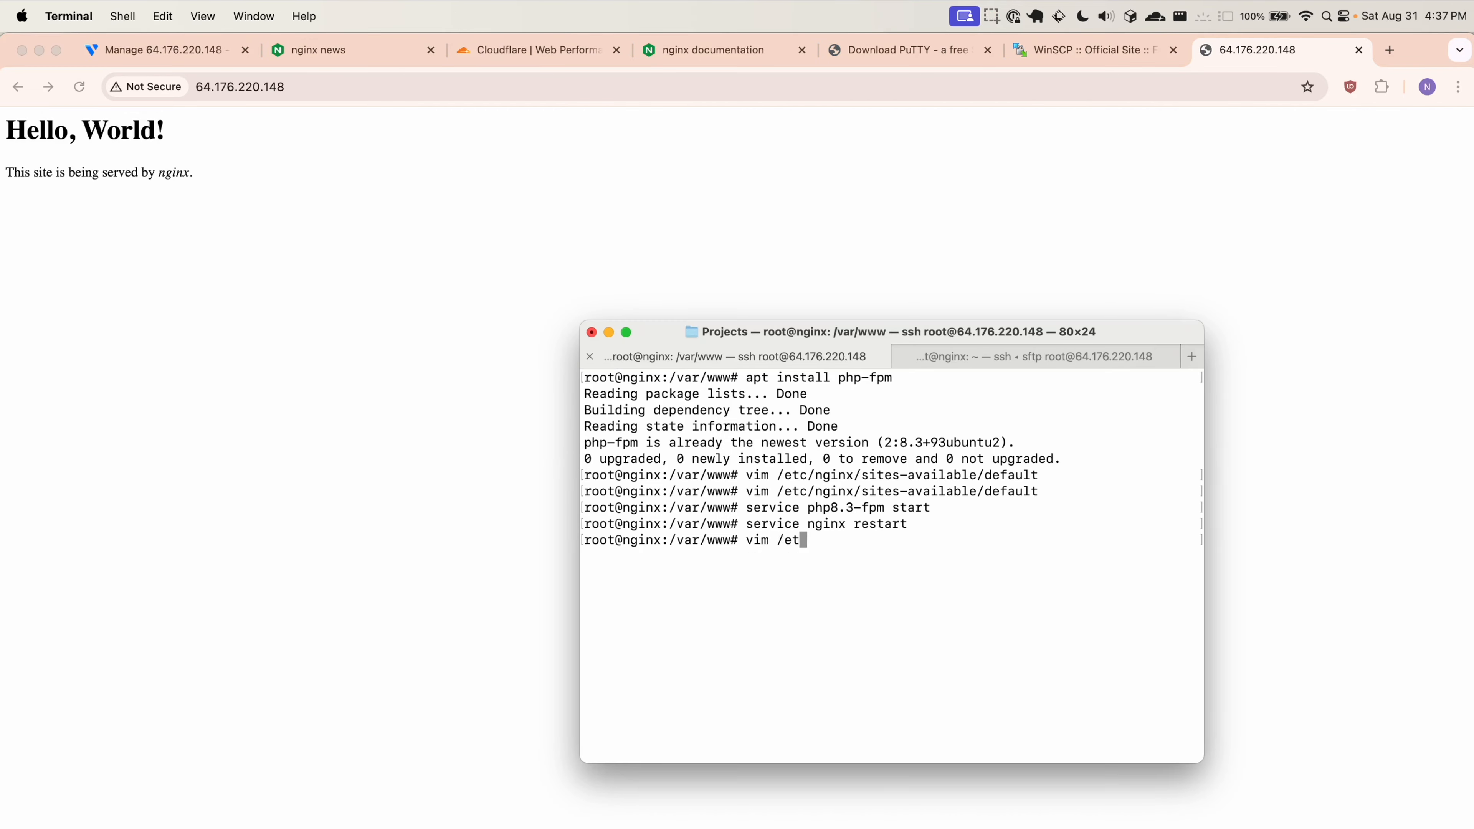
key("Enter")
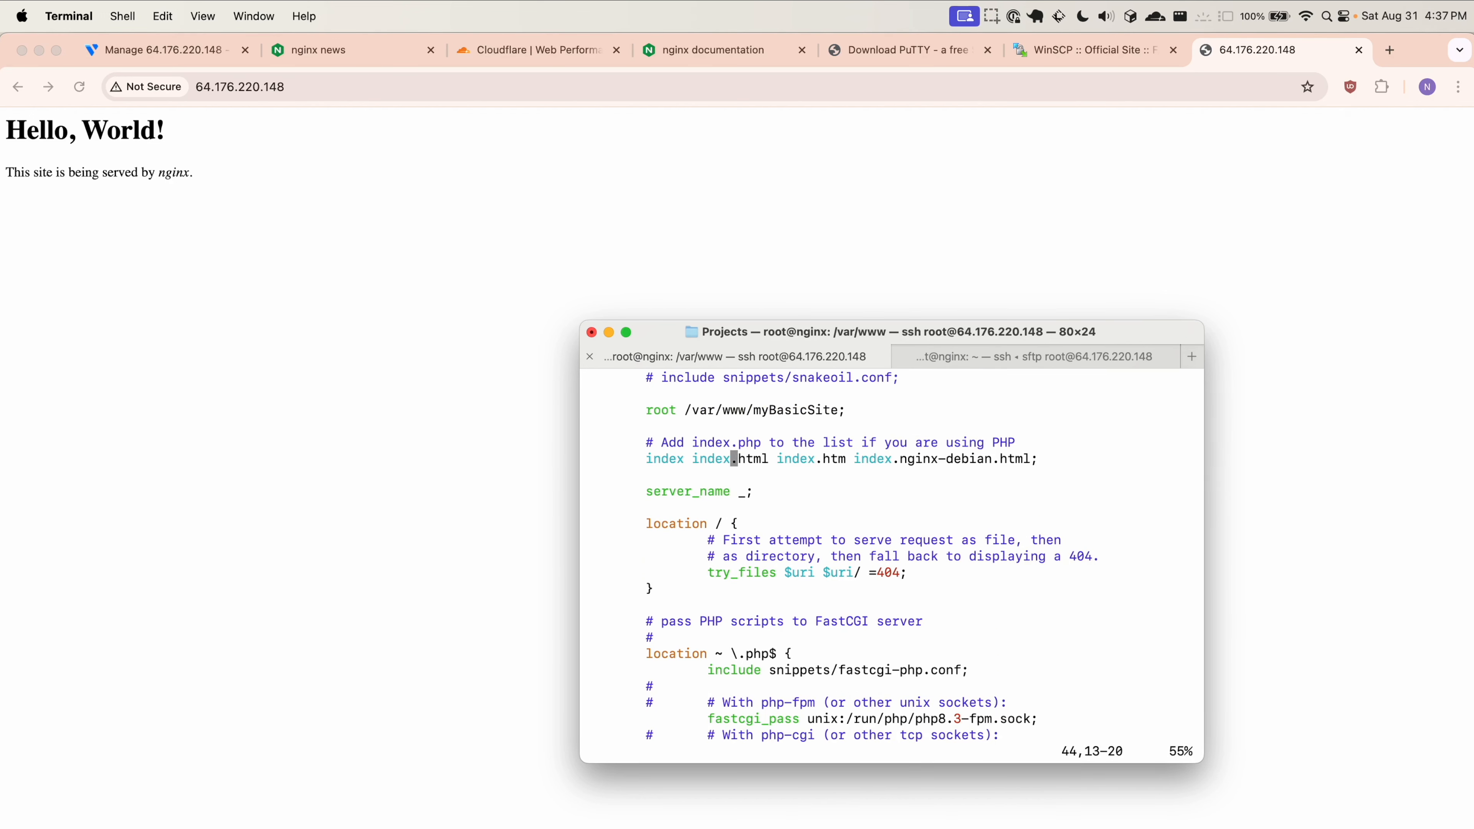
type("index.php")
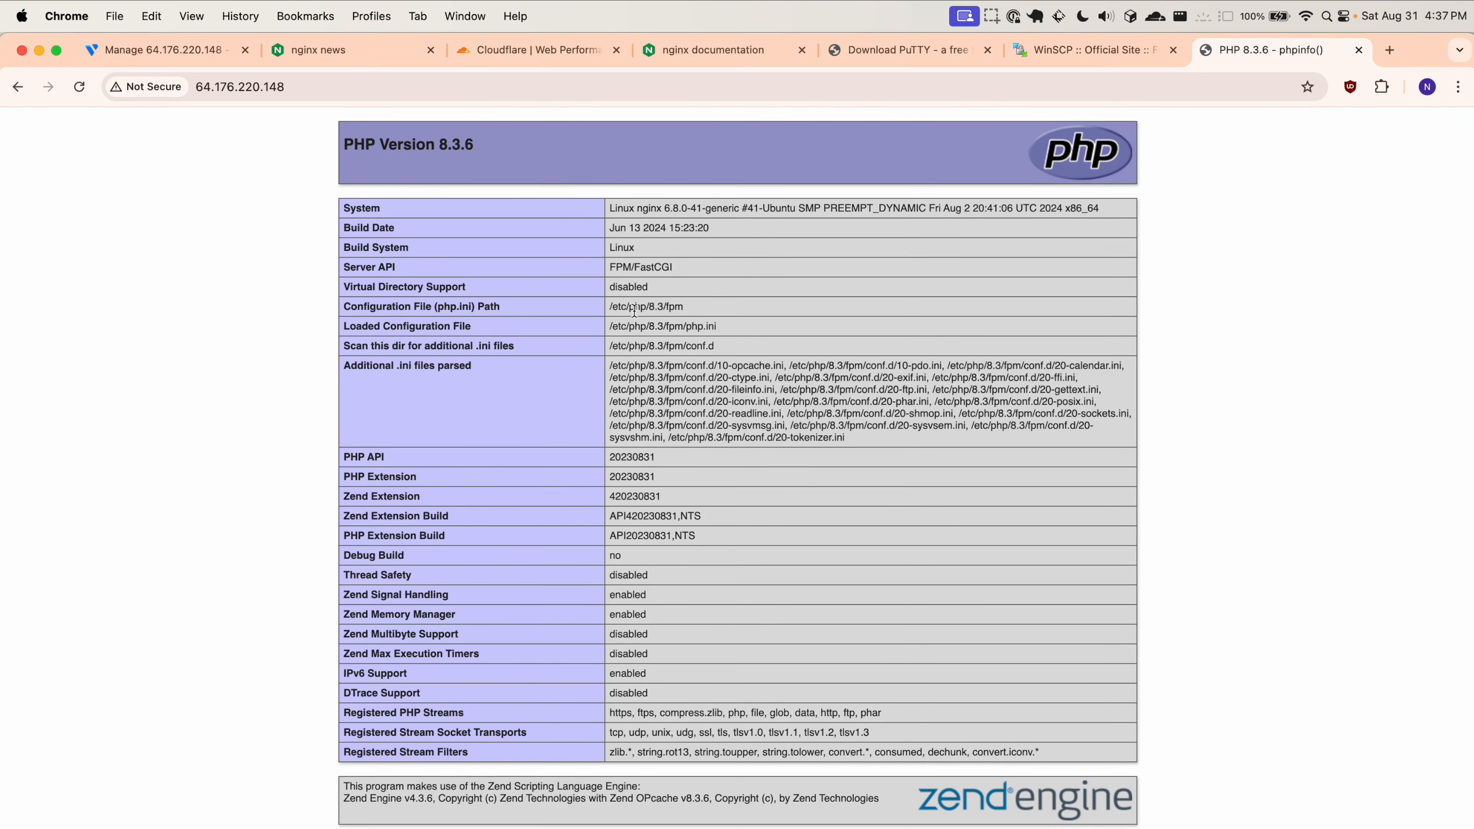
Load 64.176.220.148/secretlogin.php, showing the super secret login page
scroll("down", 3)
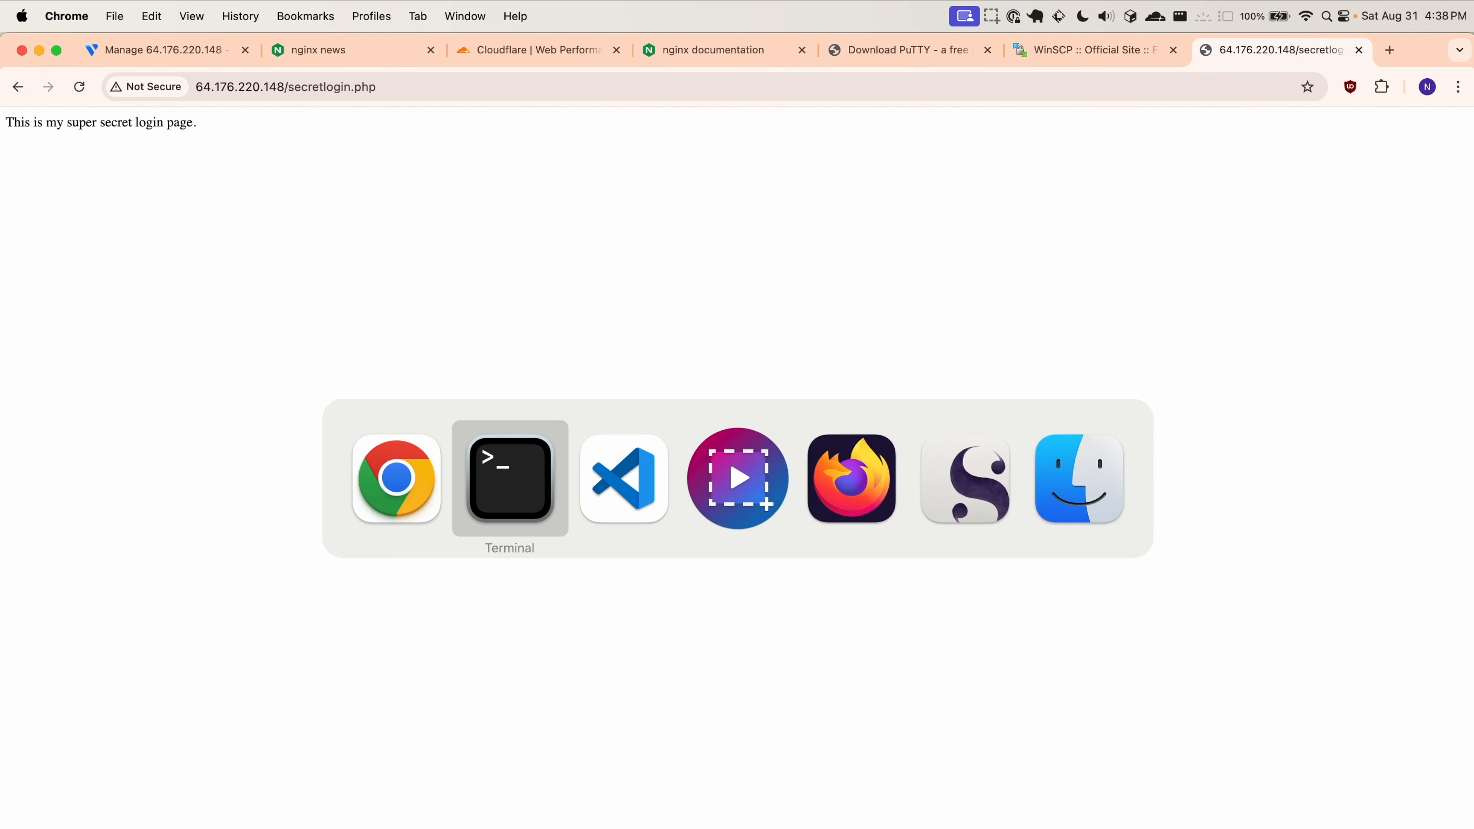
left_click(621, 479)
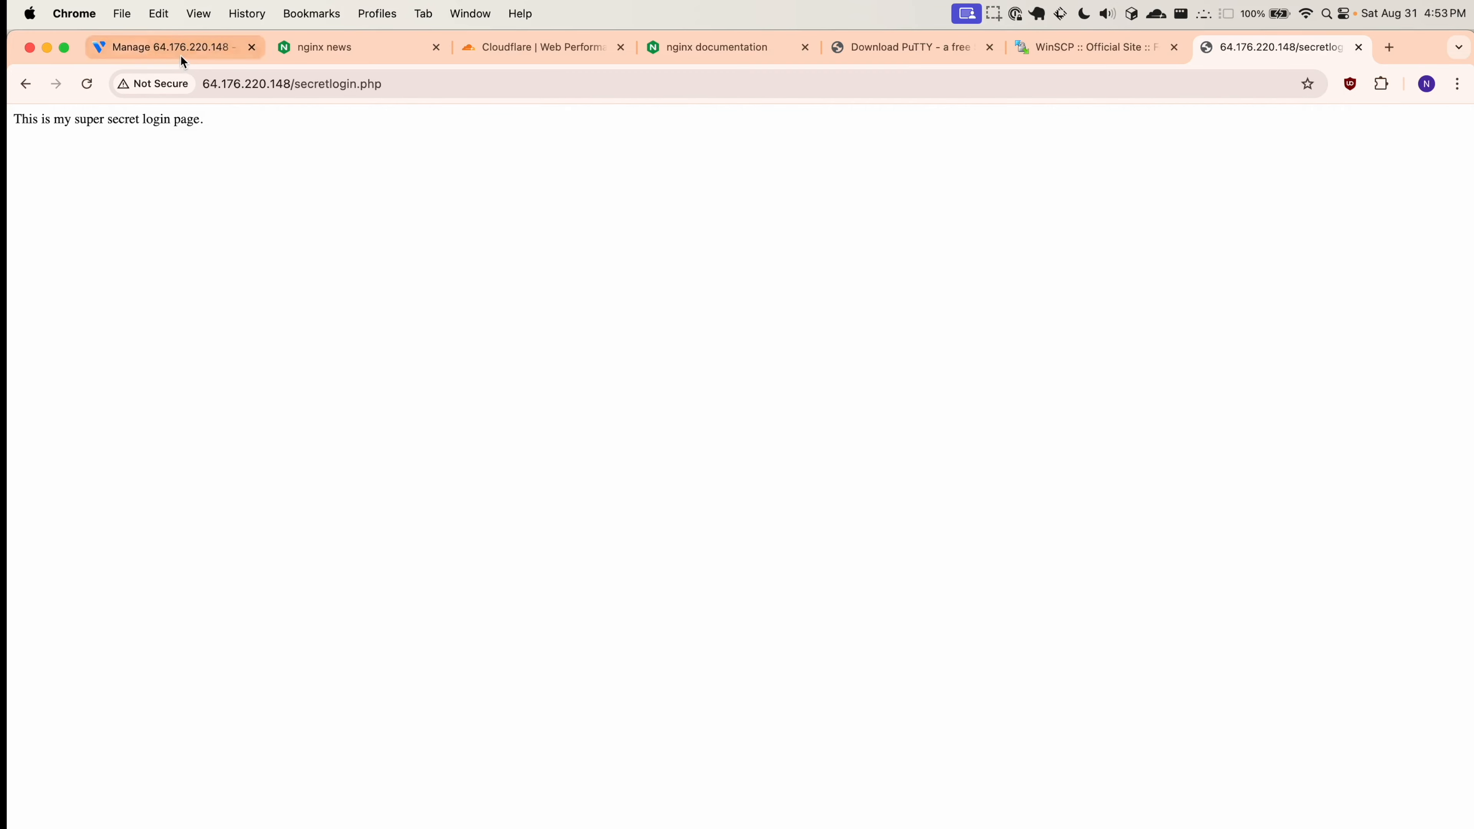
Add a proxied A record for nerdofcode.com root (@) pointing to 64.176.220.148
left_click(173, 46)
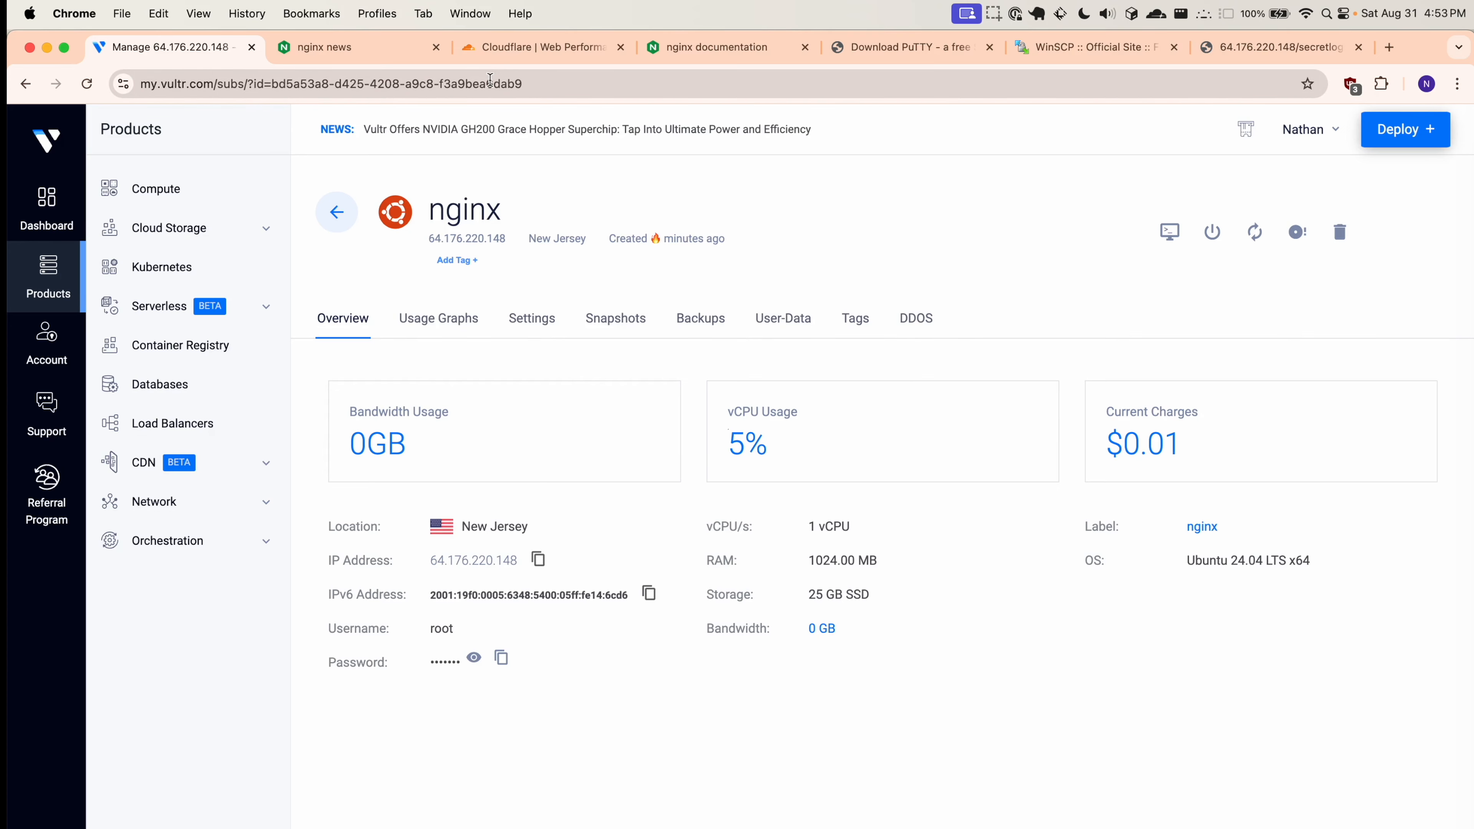
mouse_move(524, 7)
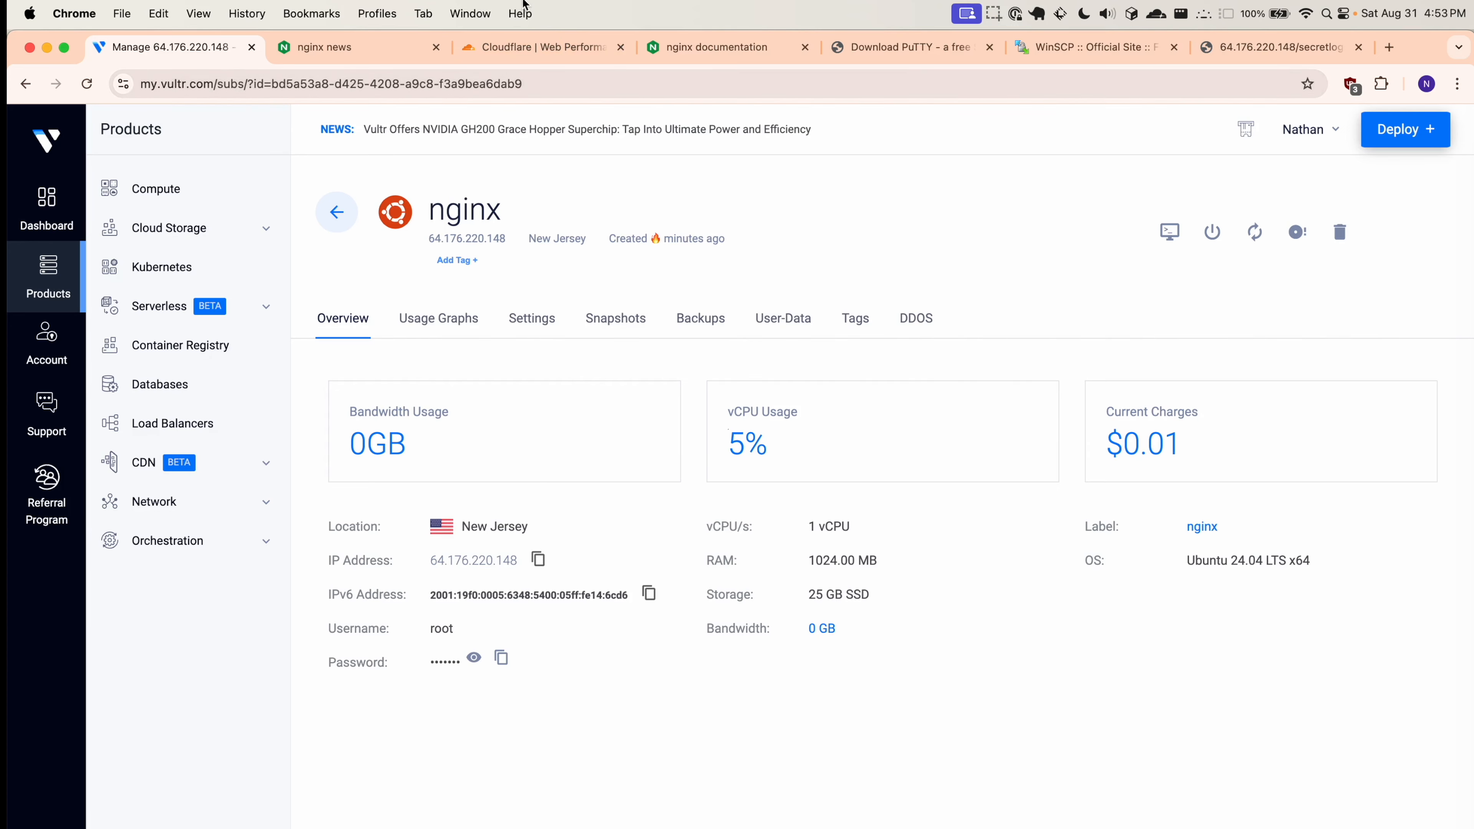
left_click(528, 47)
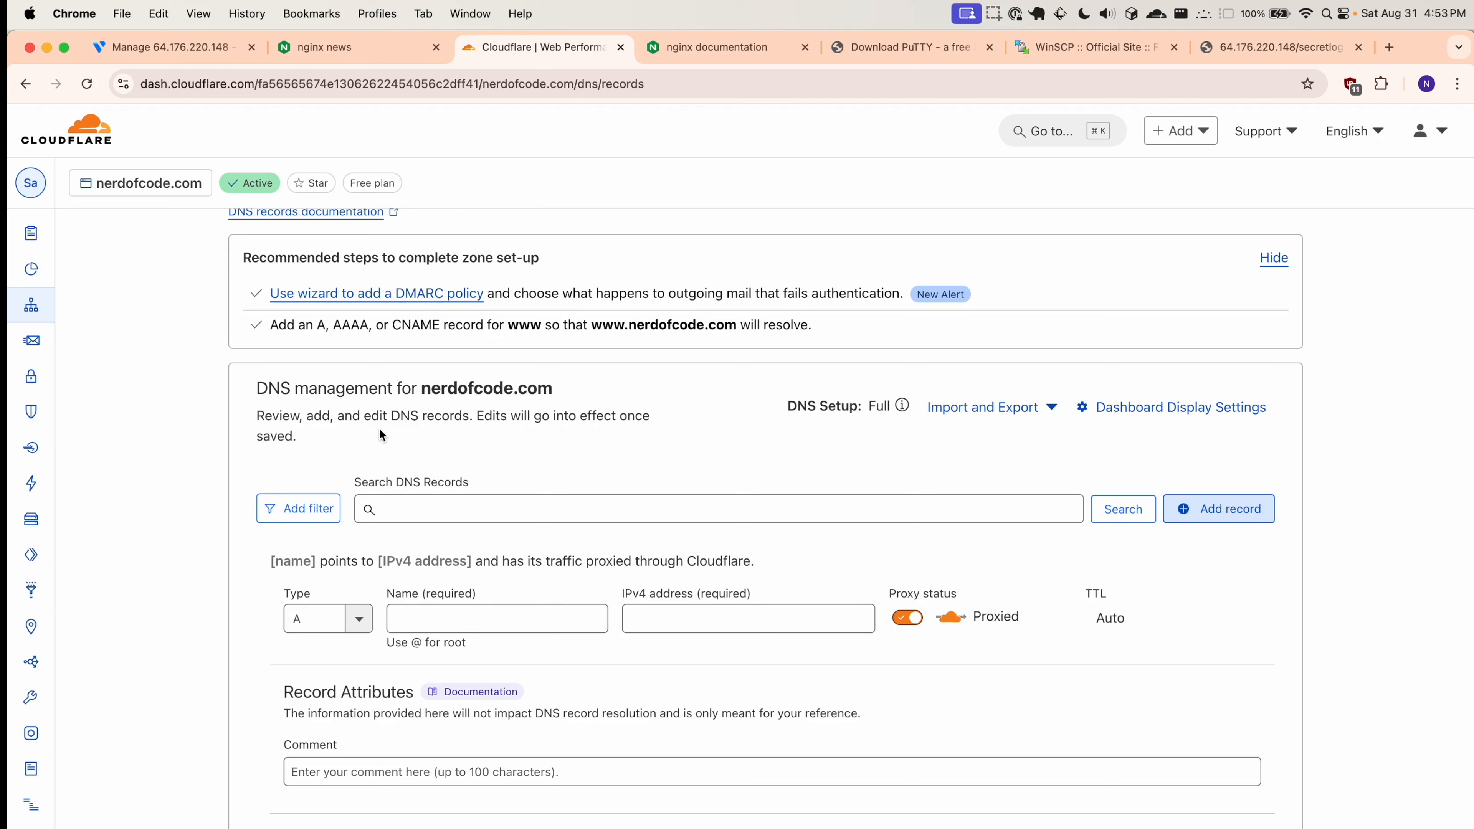
mouse_move(424, 580)
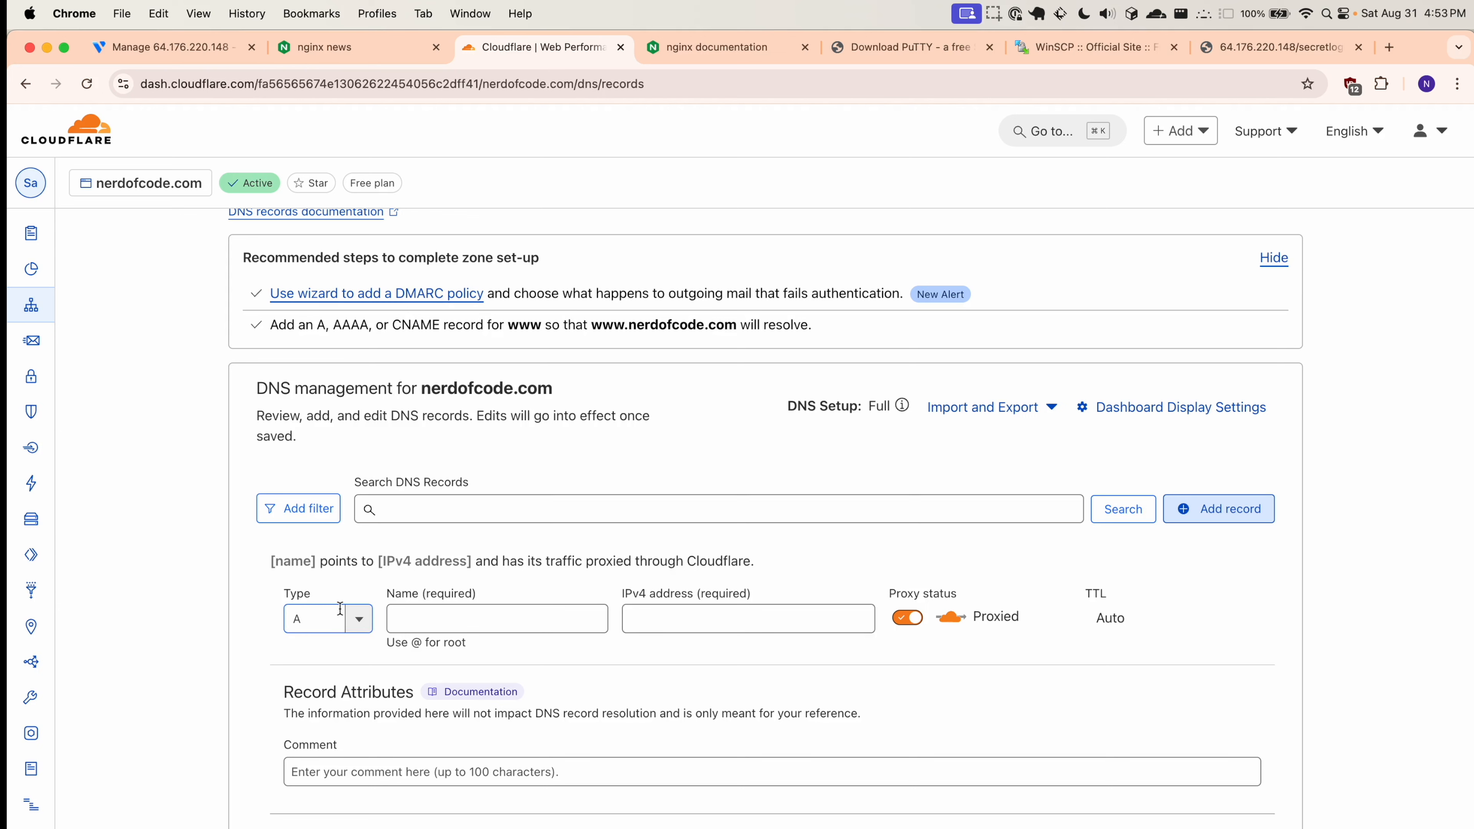
left_click(497, 618)
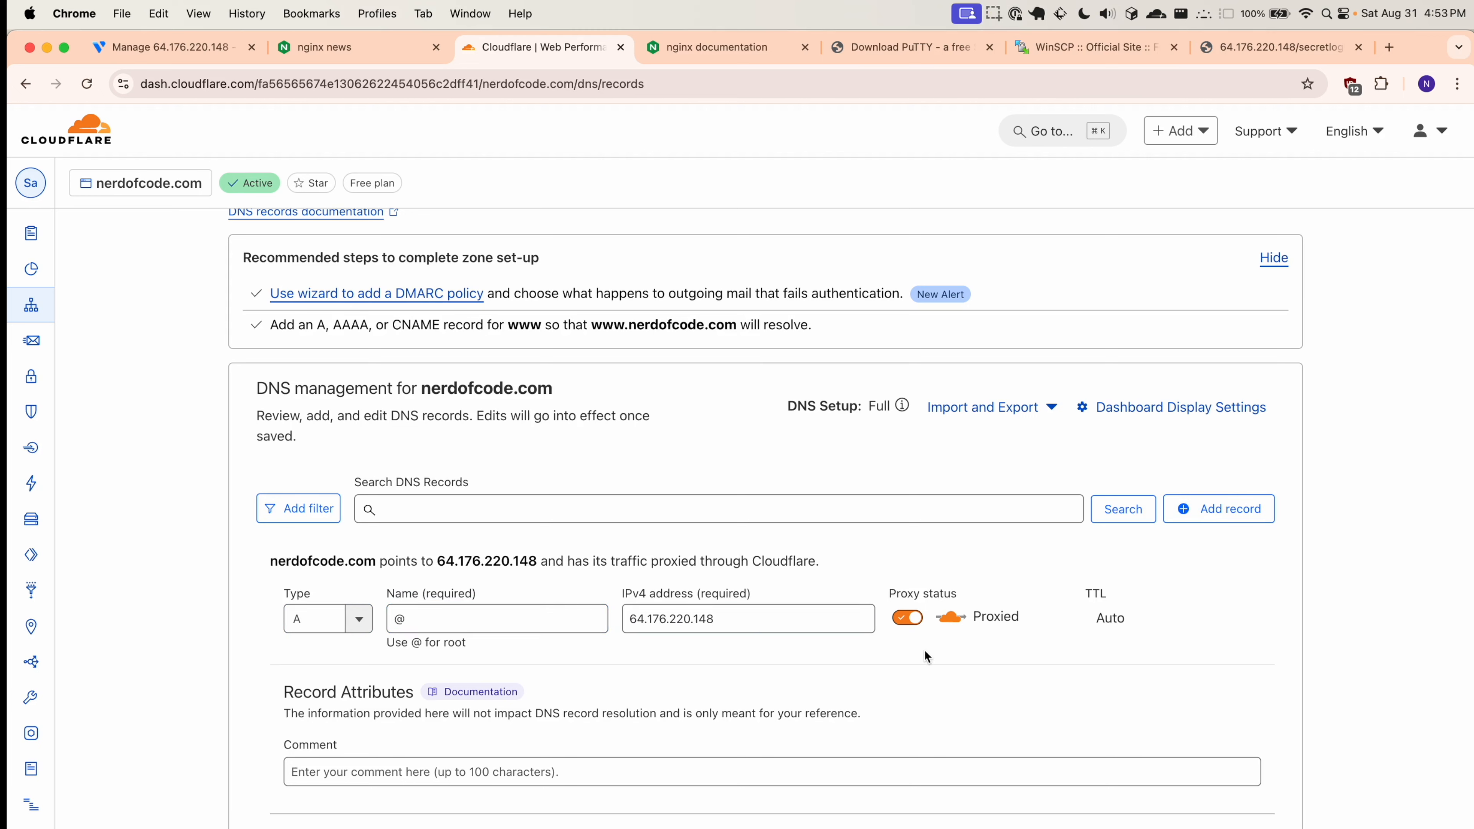
mouse_move(917, 640)
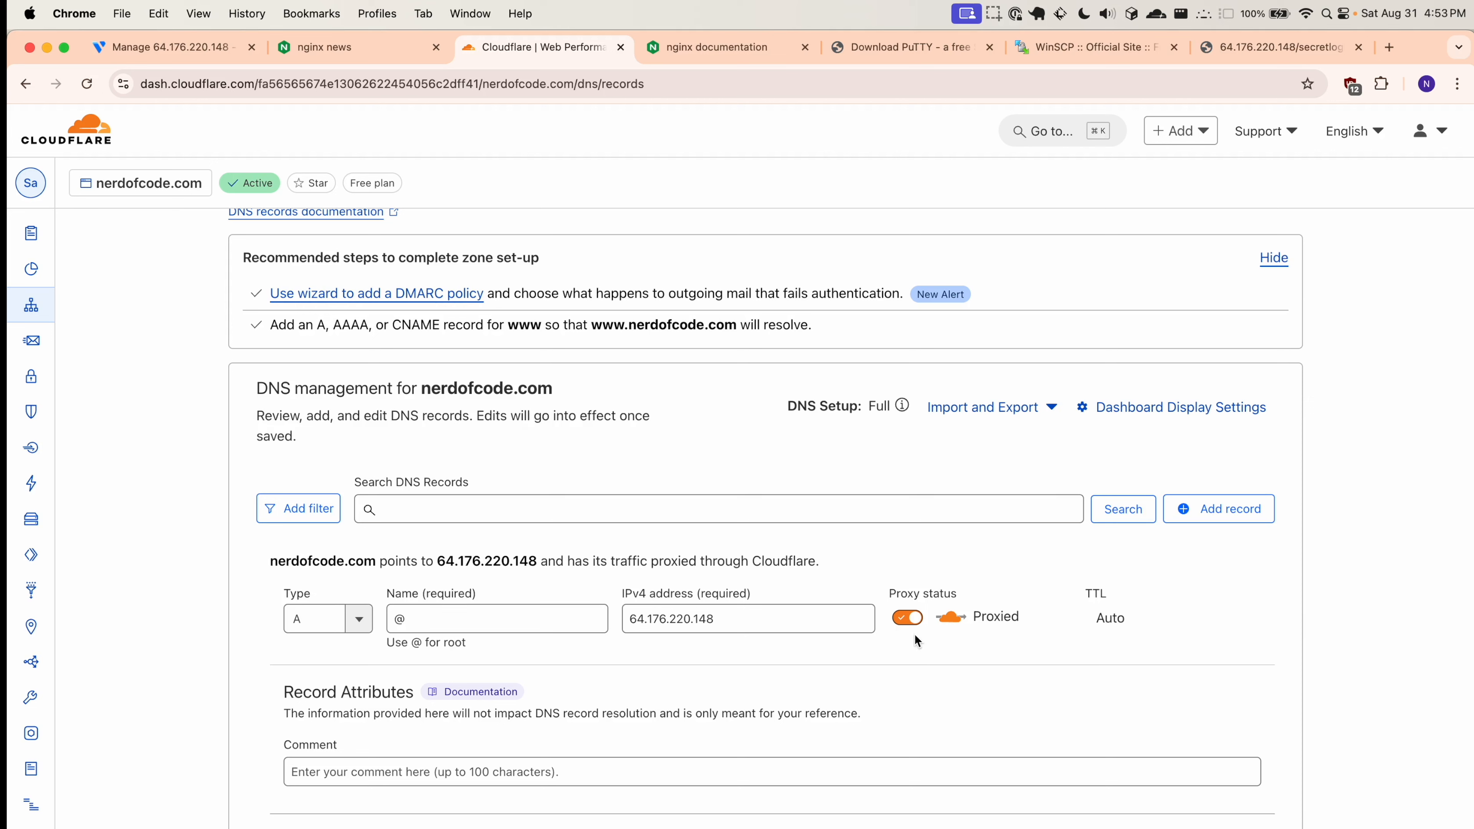
mouse_move(991, 459)
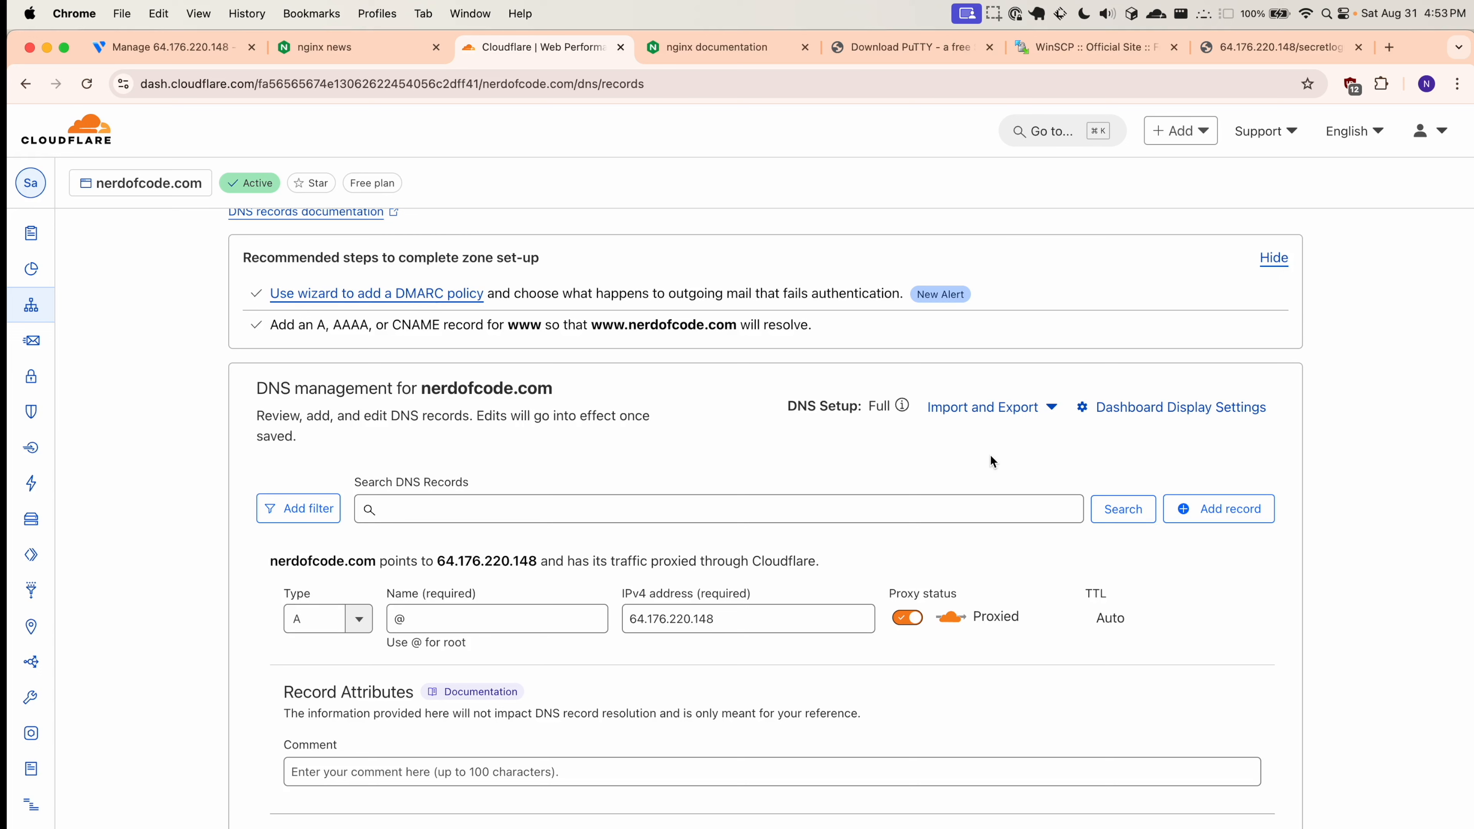
mouse_move(1036, 655)
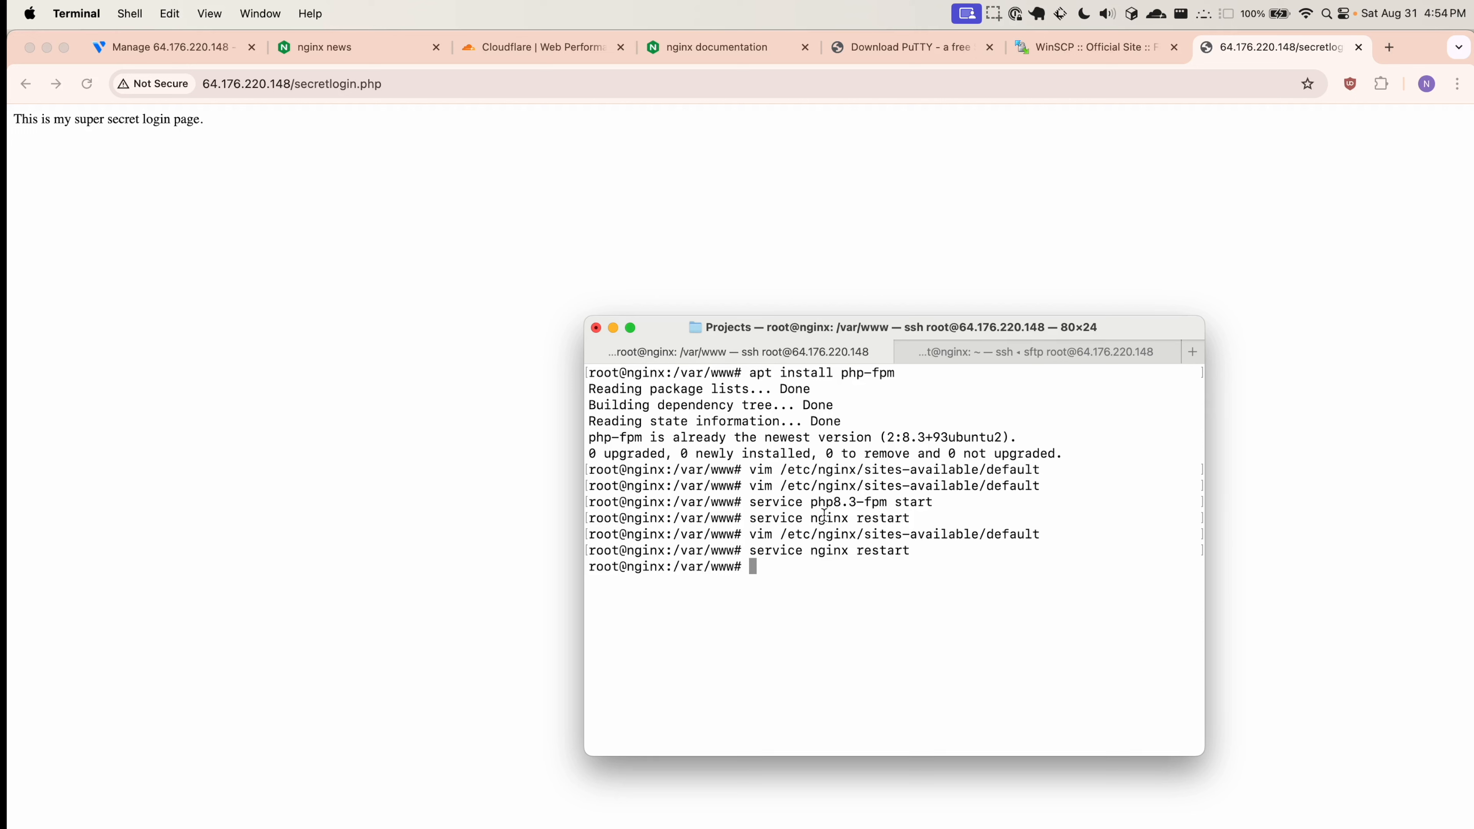
Set server_name to nerdofcode.com in the default site config and restart nginx
type("vim /etc/nginx/sites-available/default")
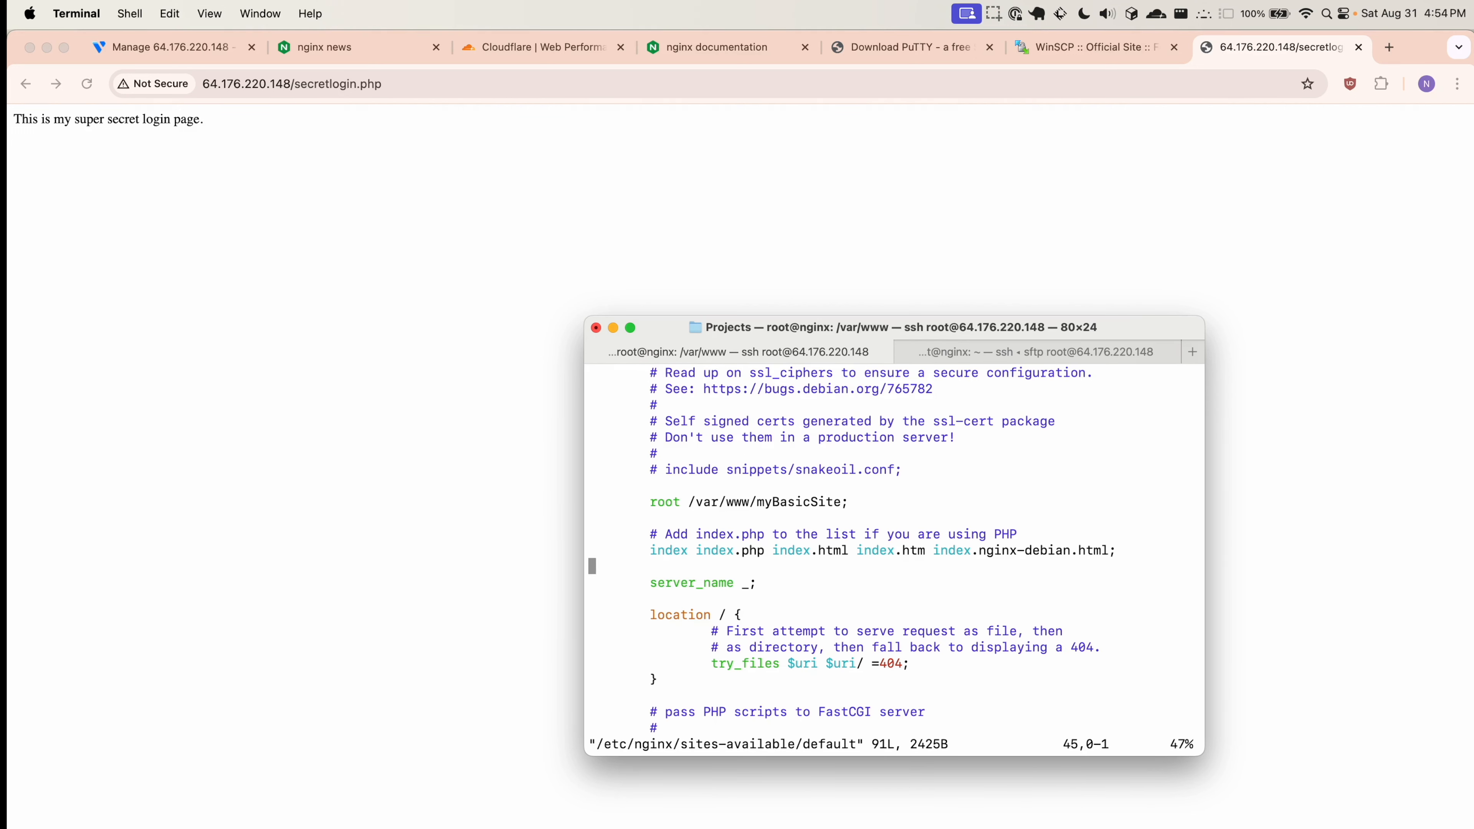
type("nerd")
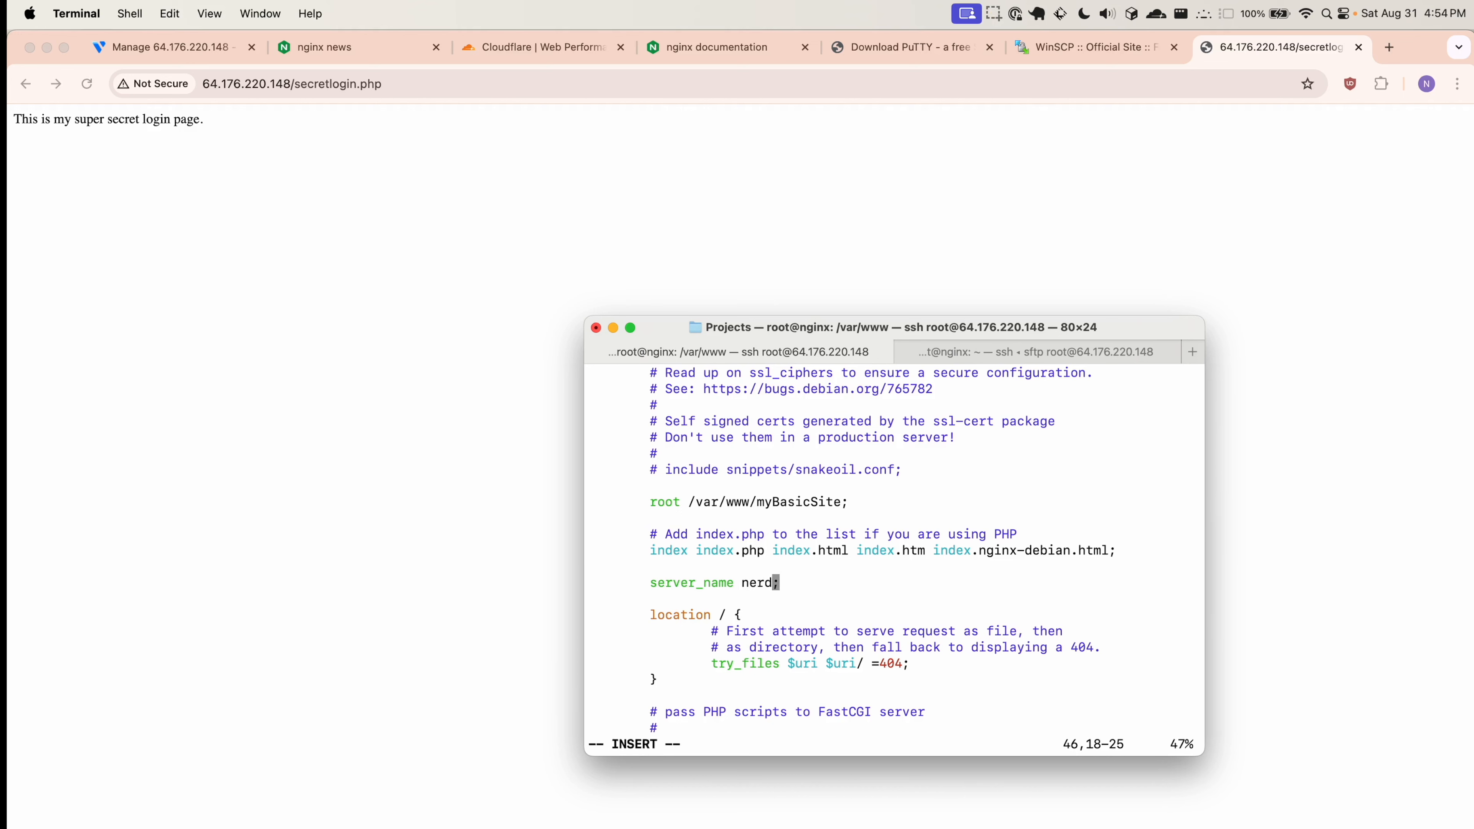
type("ofcode.com")
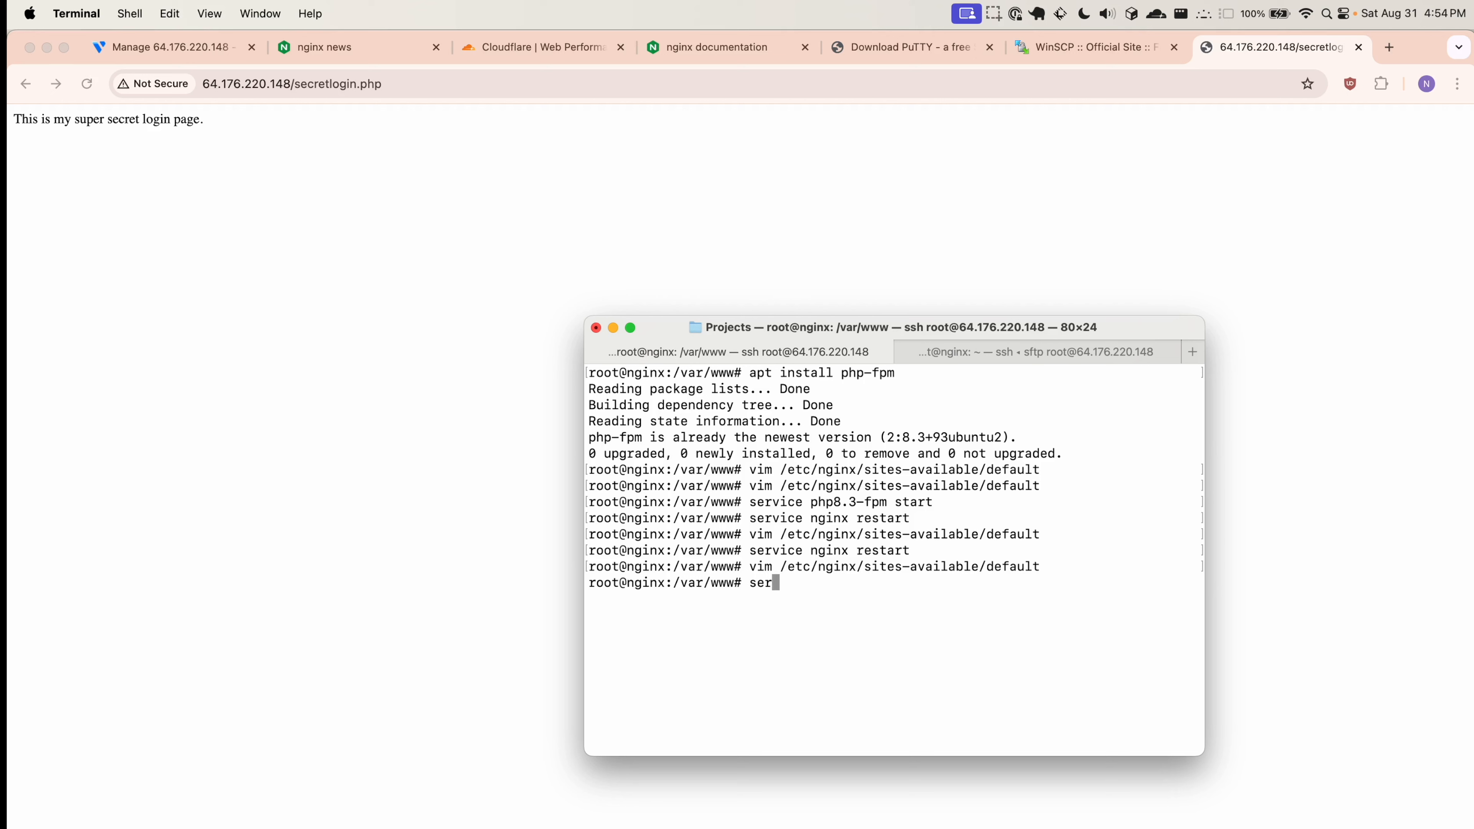
type("vice nginx resta")
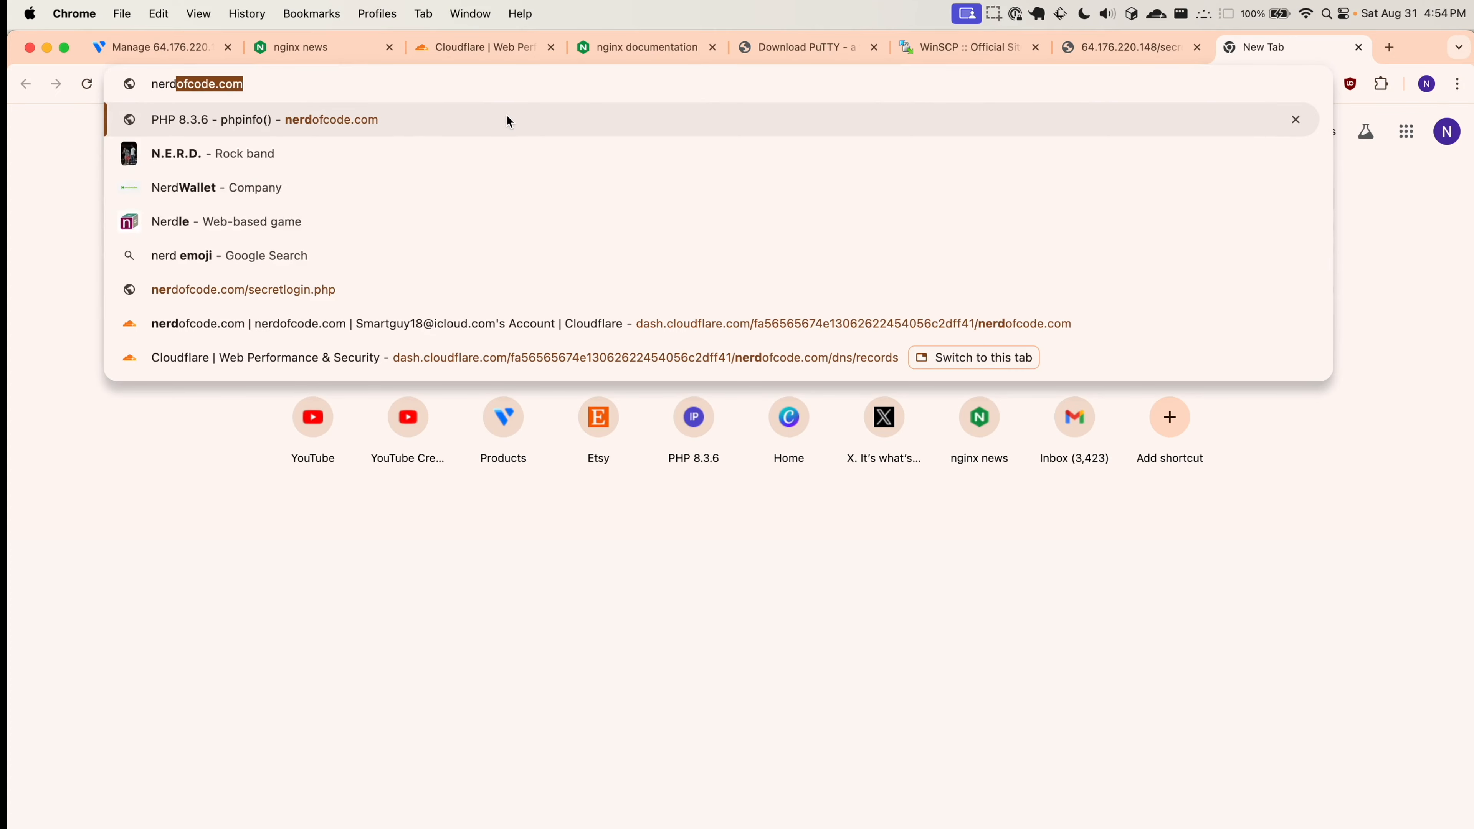
left_click(233, 120)
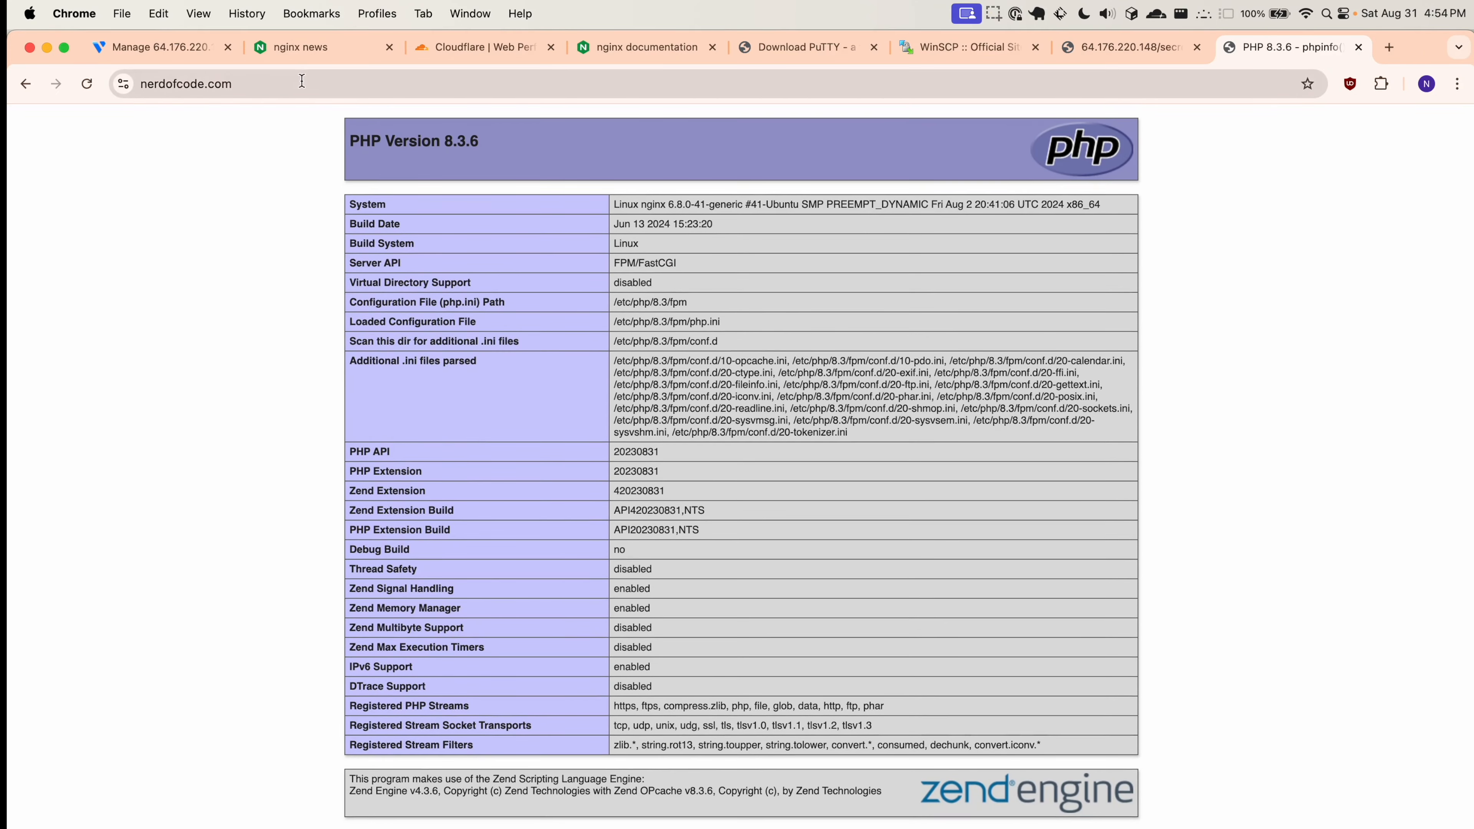
type("https://nerdofcode.com/index.html")
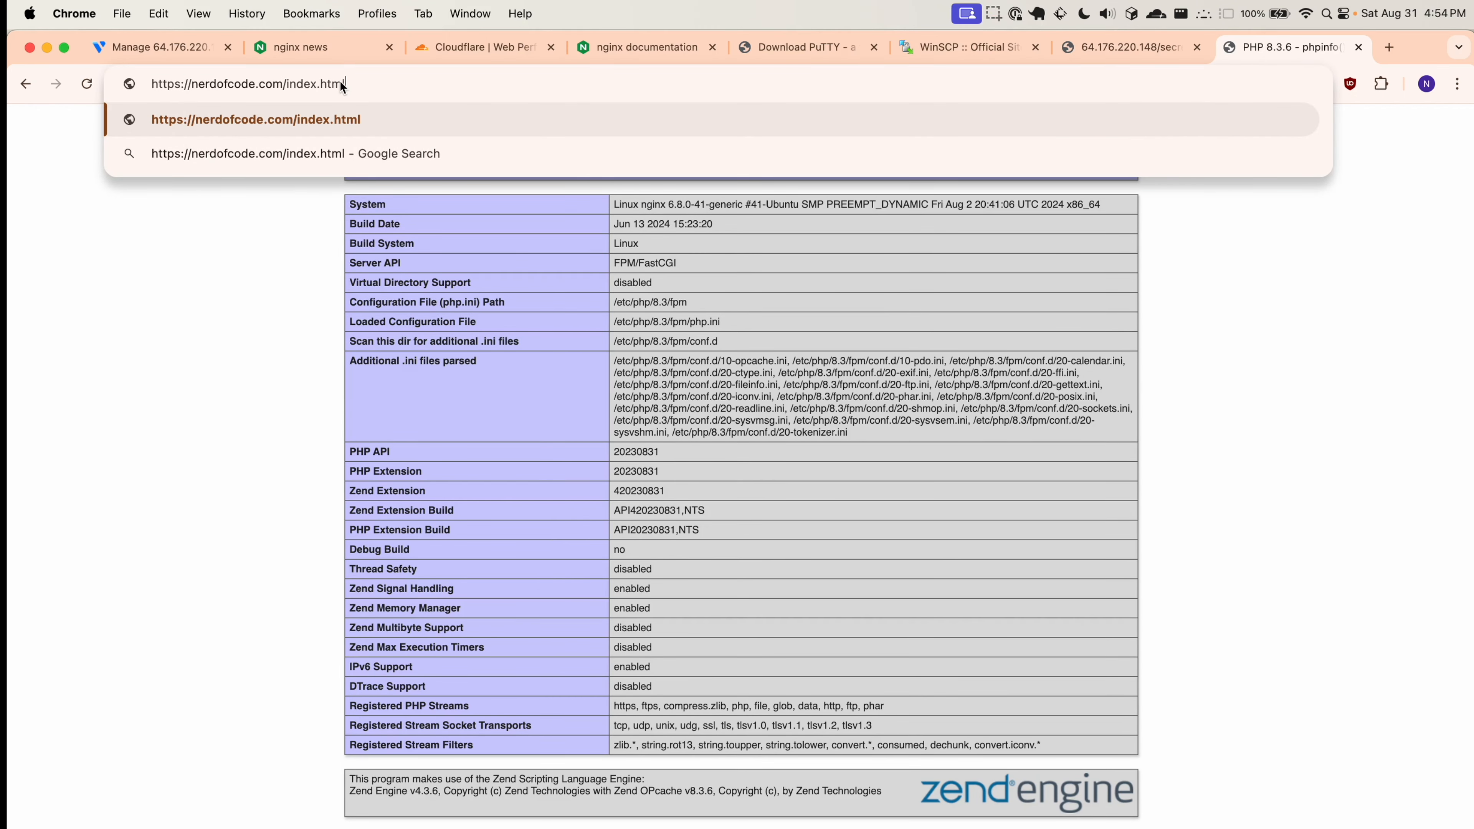
key("Enter")
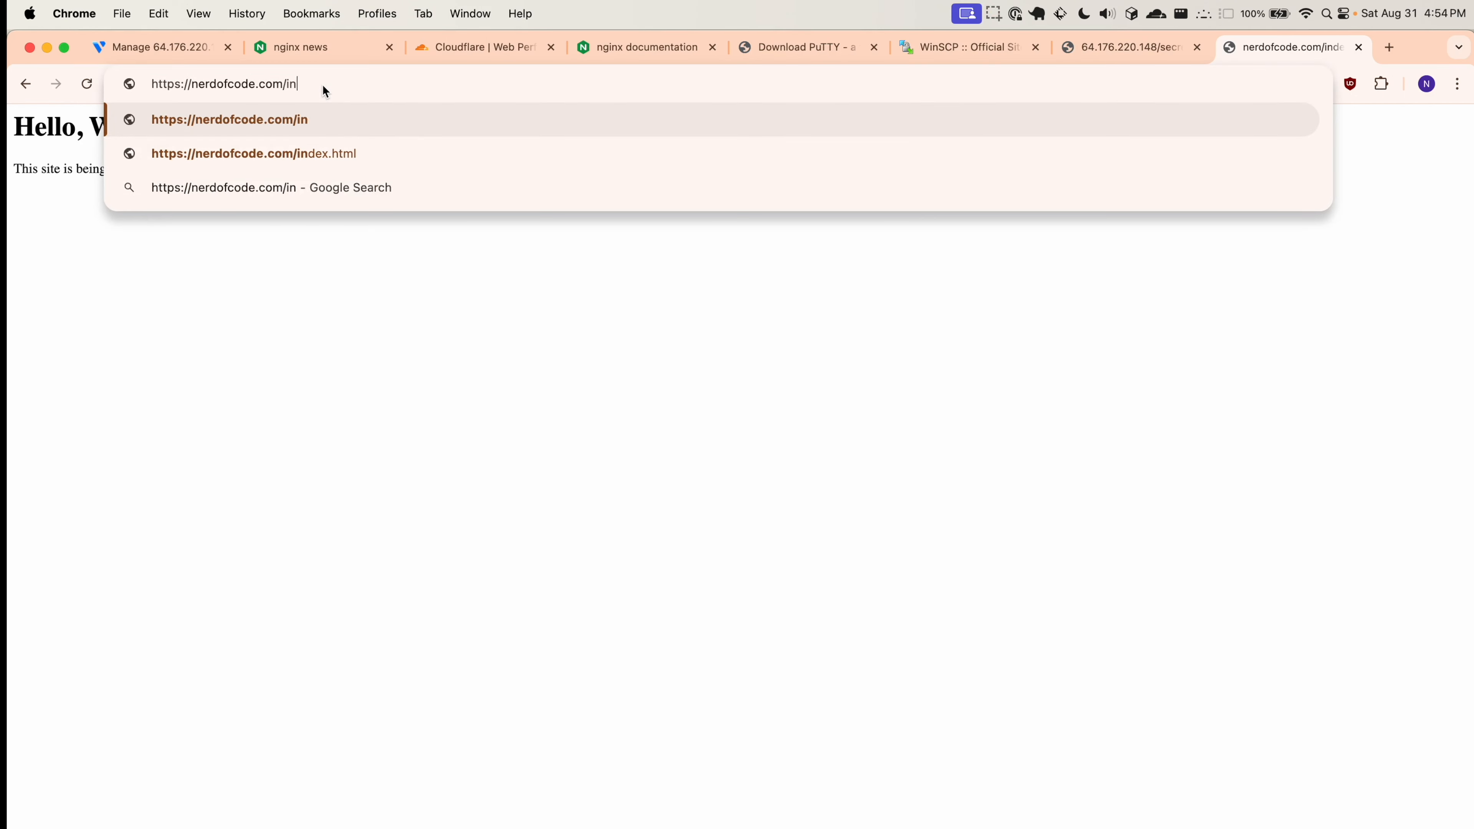
type("secretlogin.p")
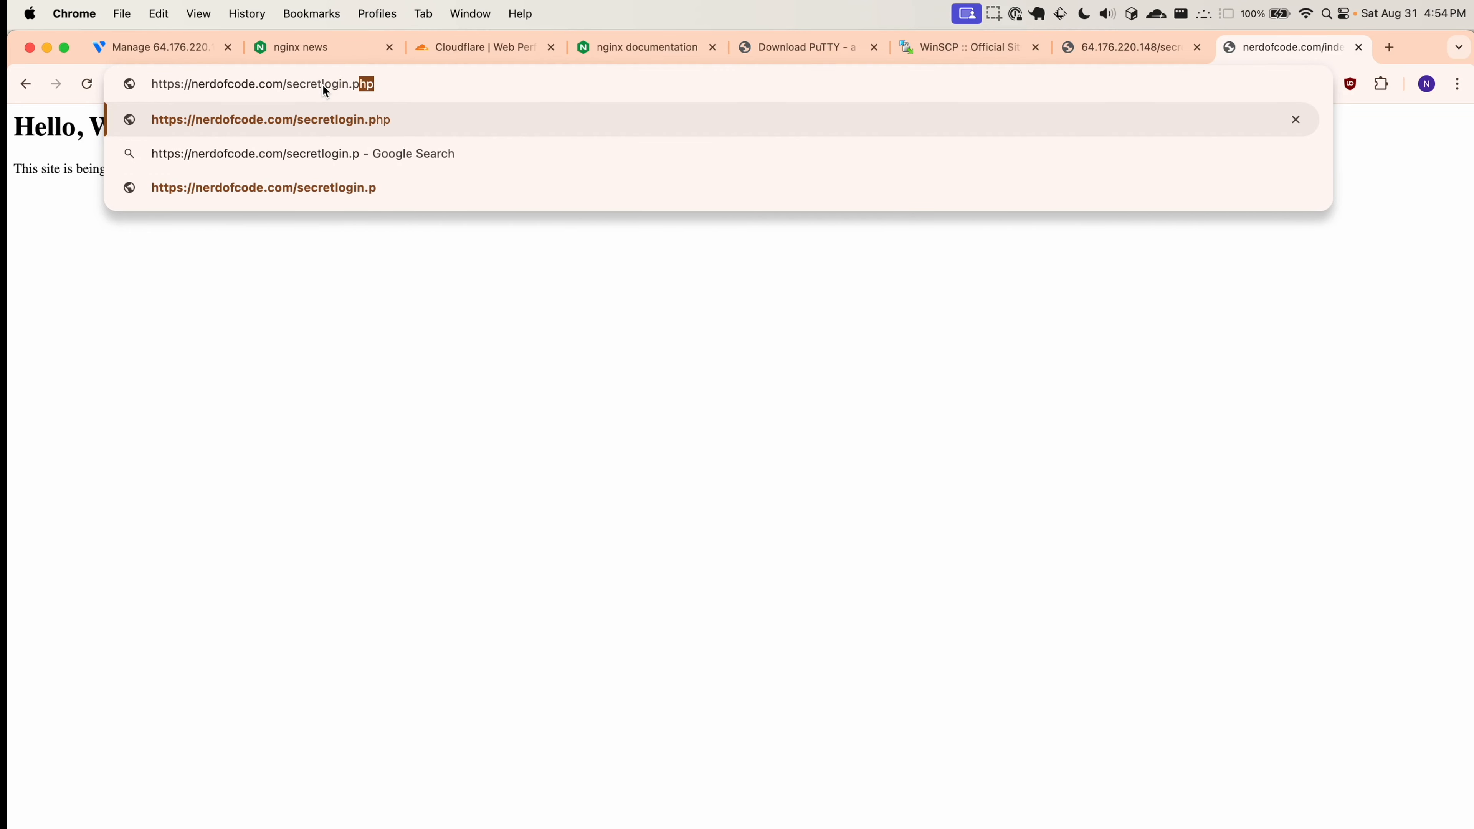